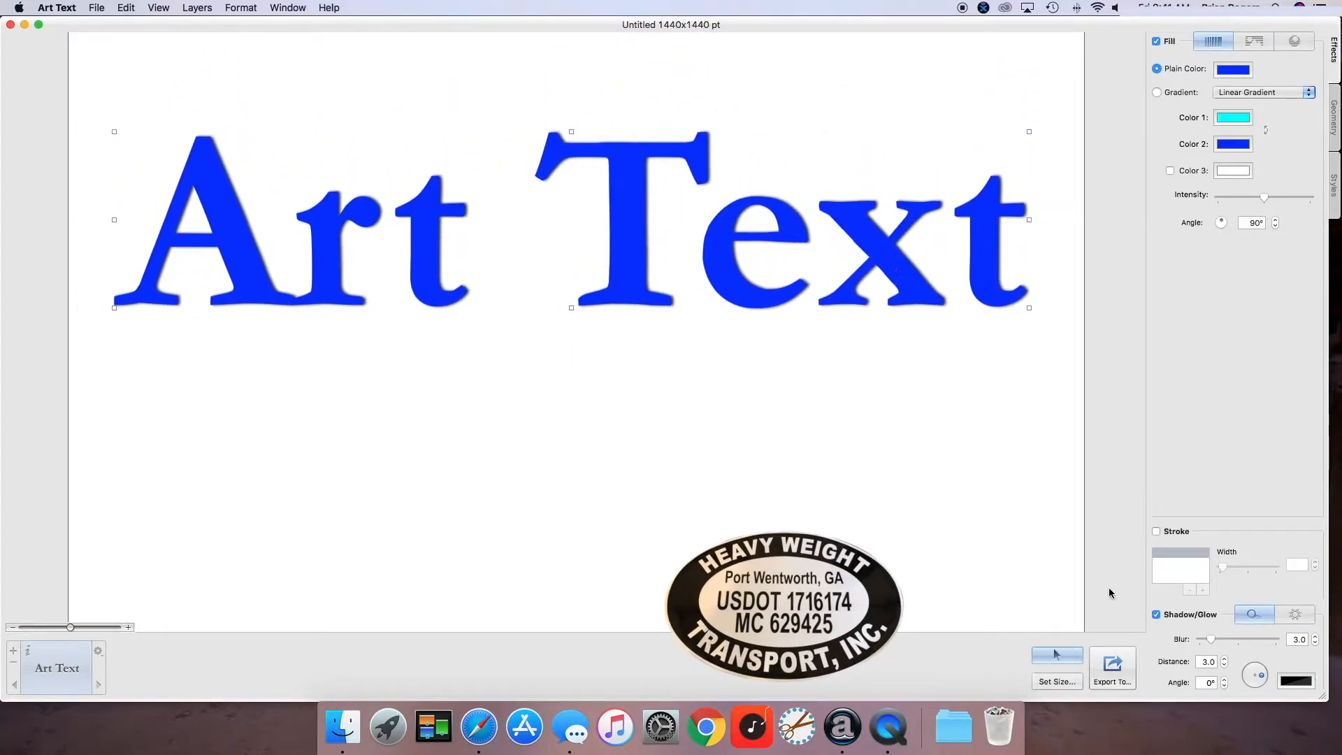
Step: Turn off the Shadow/Glow effect so the blue Art Text lettering is flat
click(1155, 615)
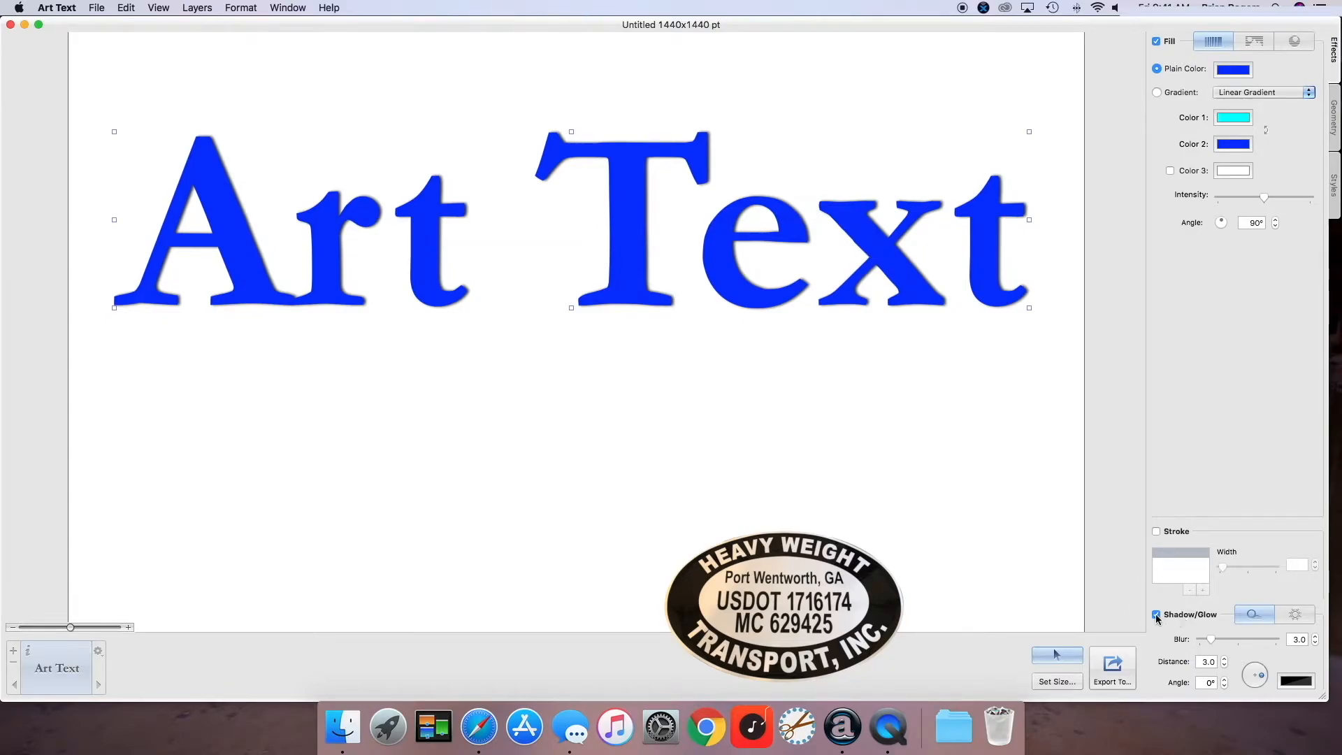
click(1156, 614)
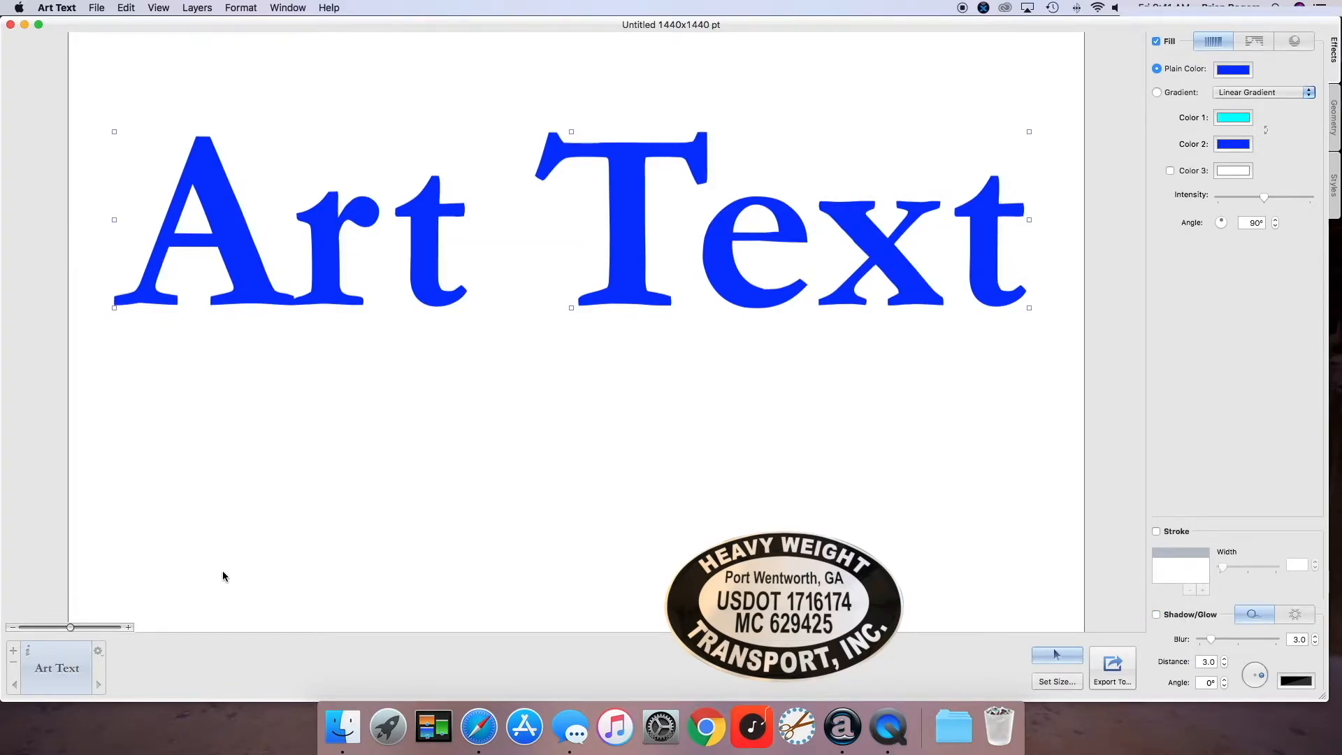
mouse_move(8, 649)
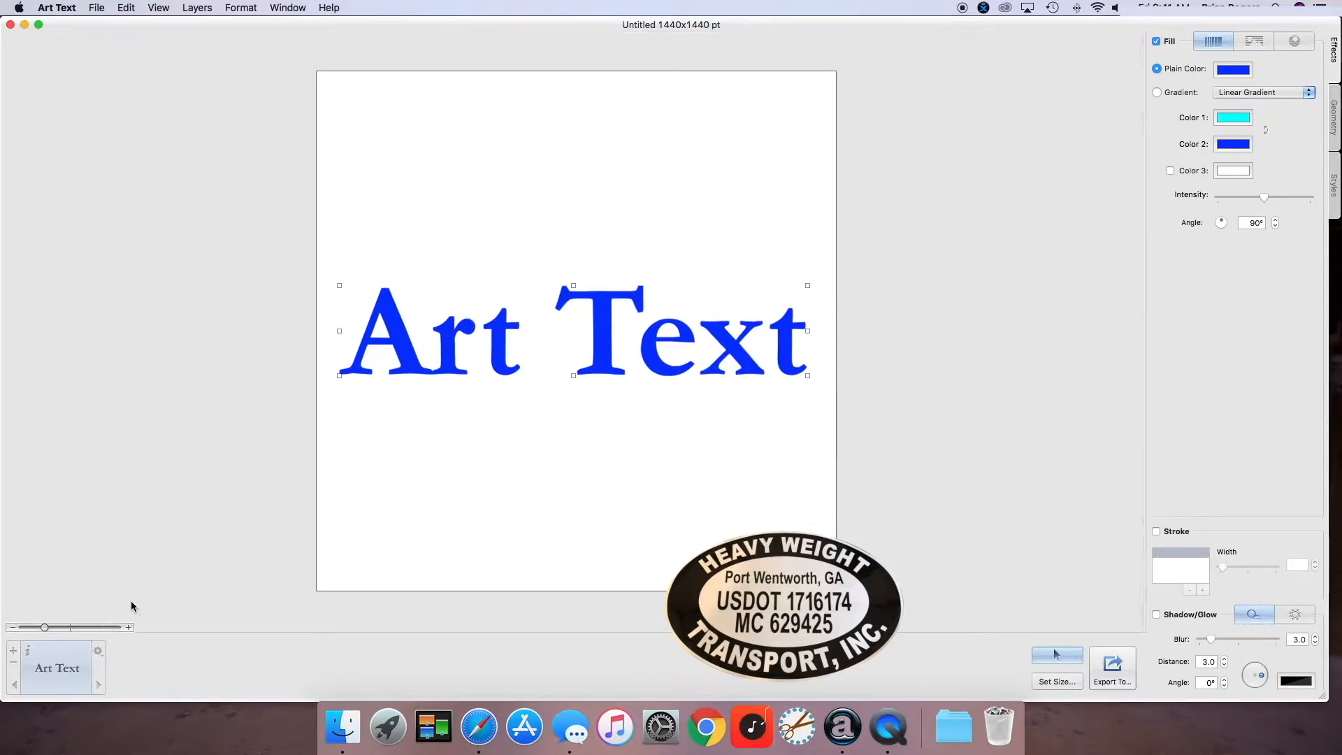
mouse_move(525, 469)
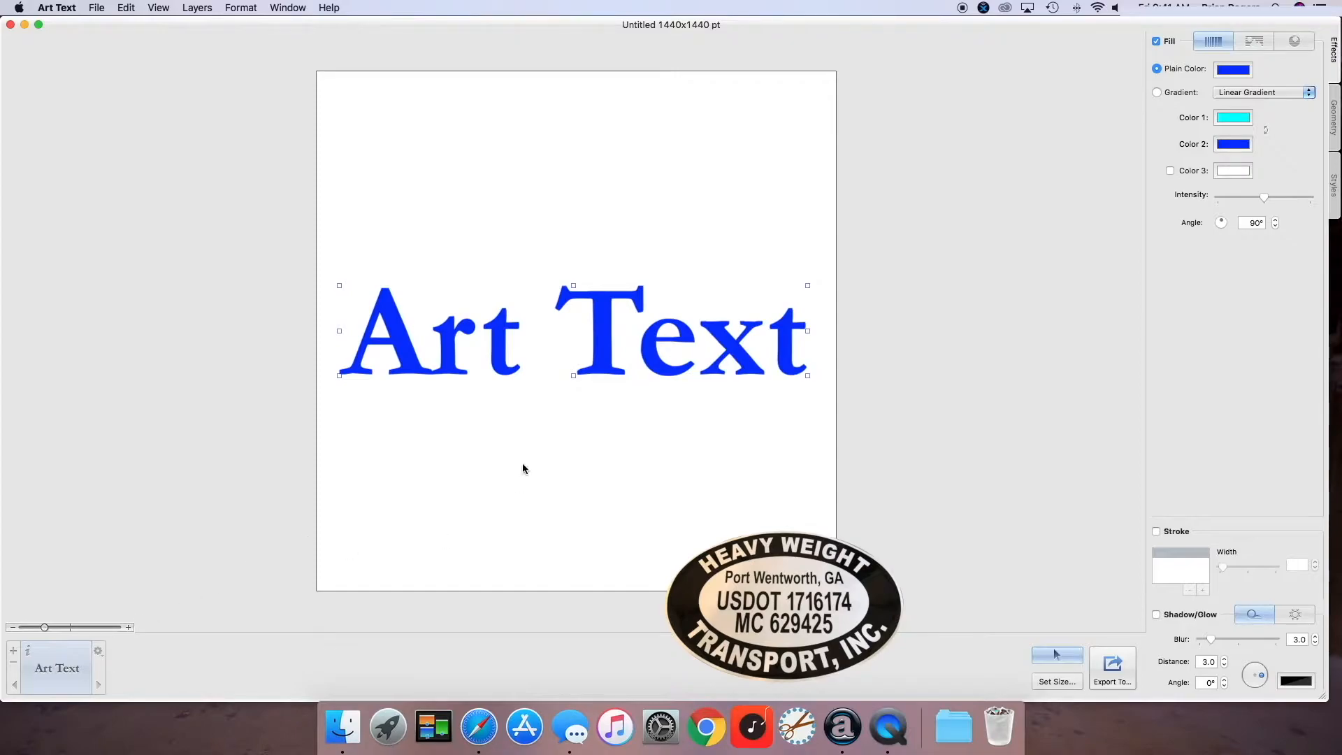
mouse_move(616, 148)
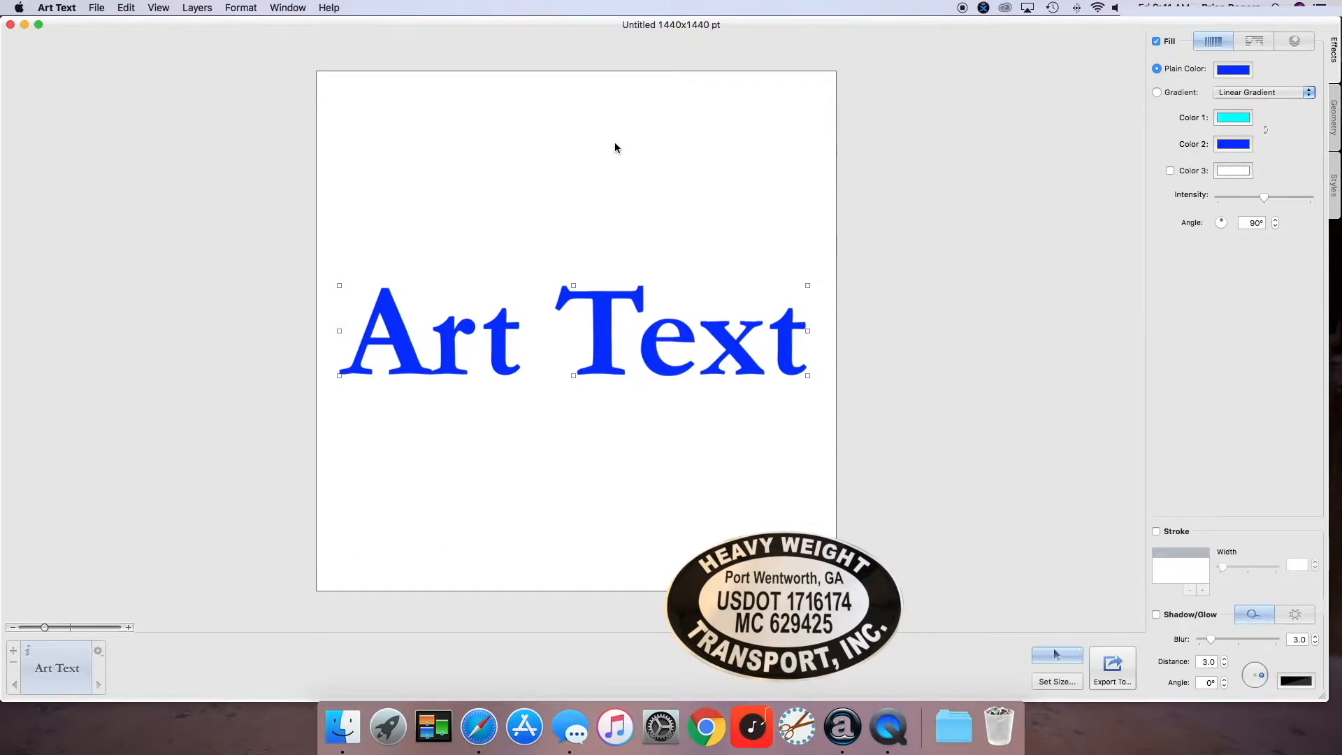
mouse_move(620, 142)
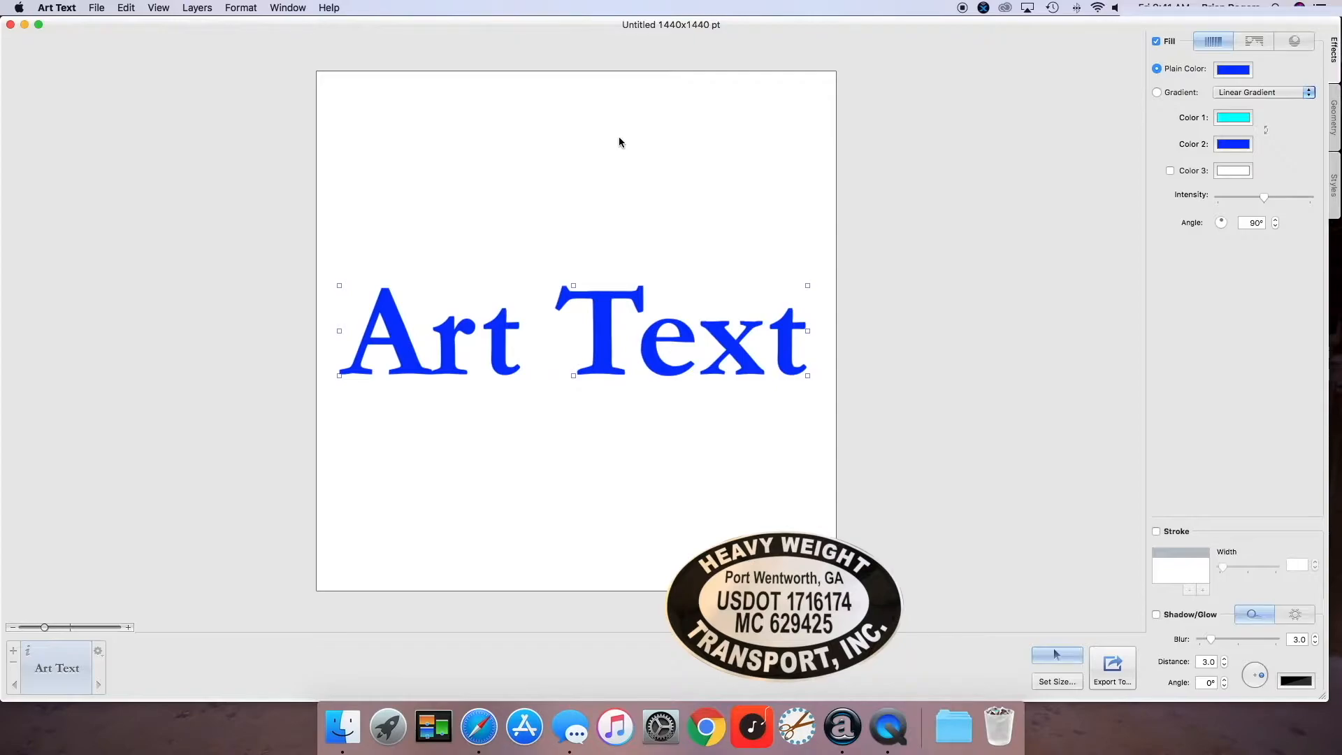
mouse_move(622, 140)
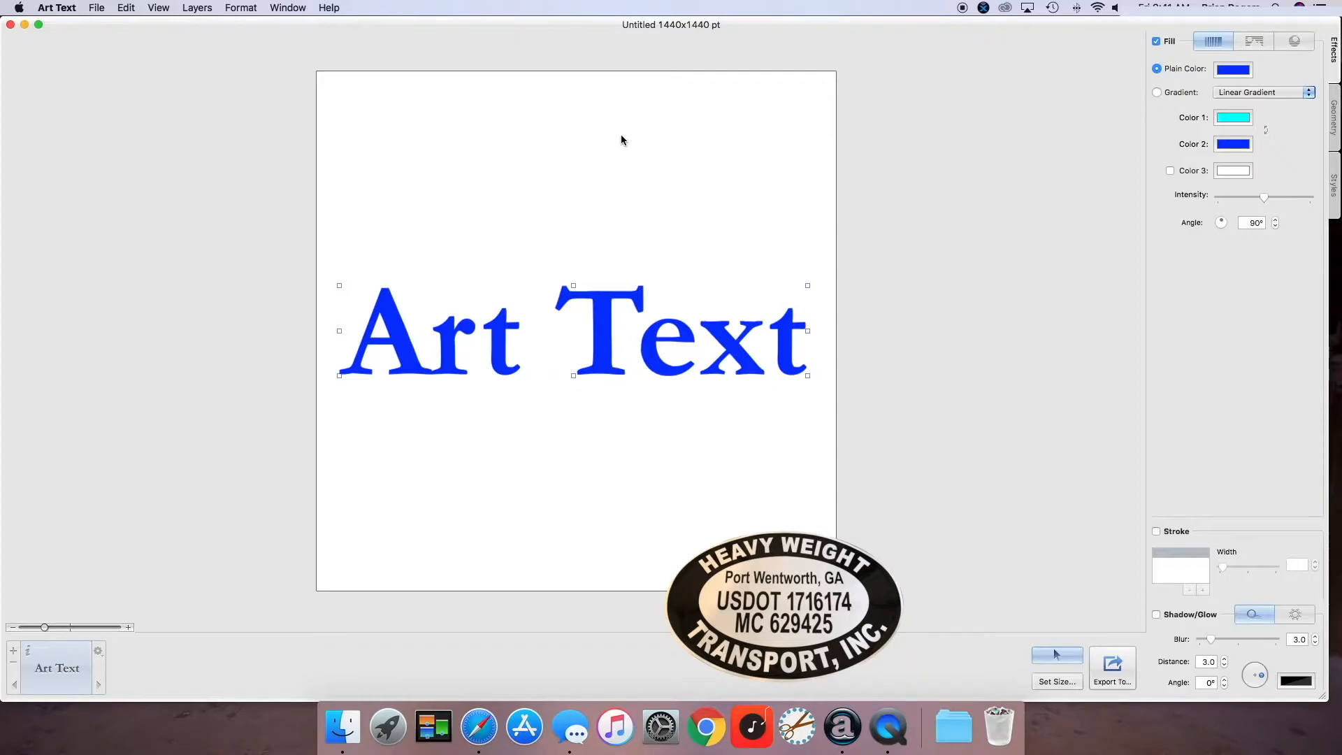
mouse_move(598, 145)
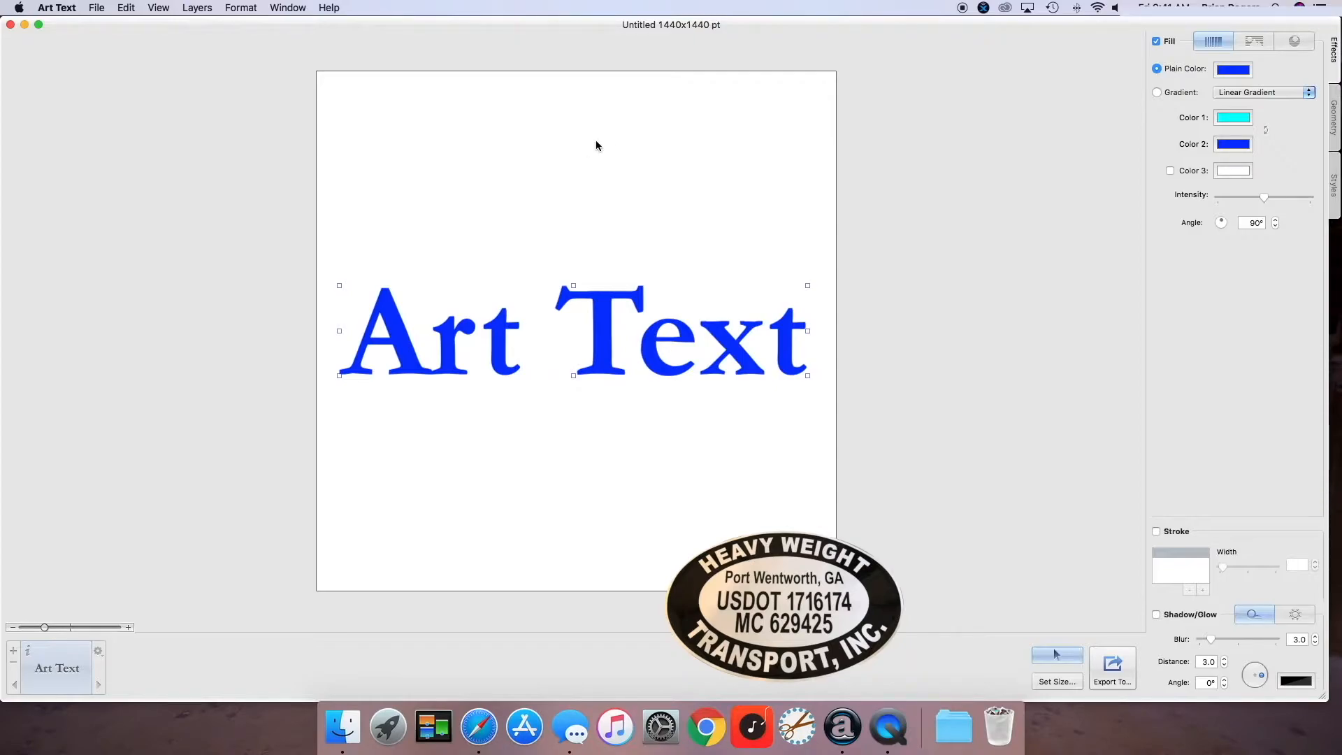
Step: Set the document size to 24 by 16 inches via Set Size
click(124, 8)
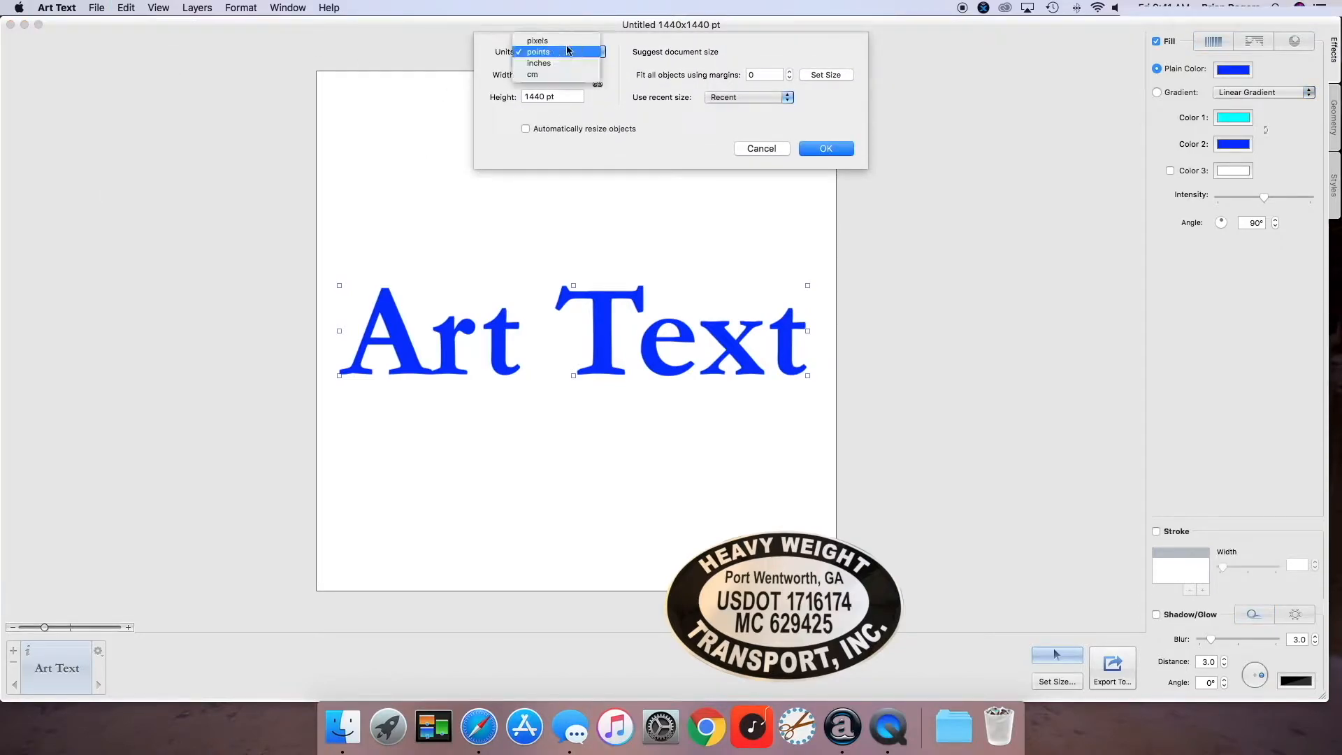
click(538, 62)
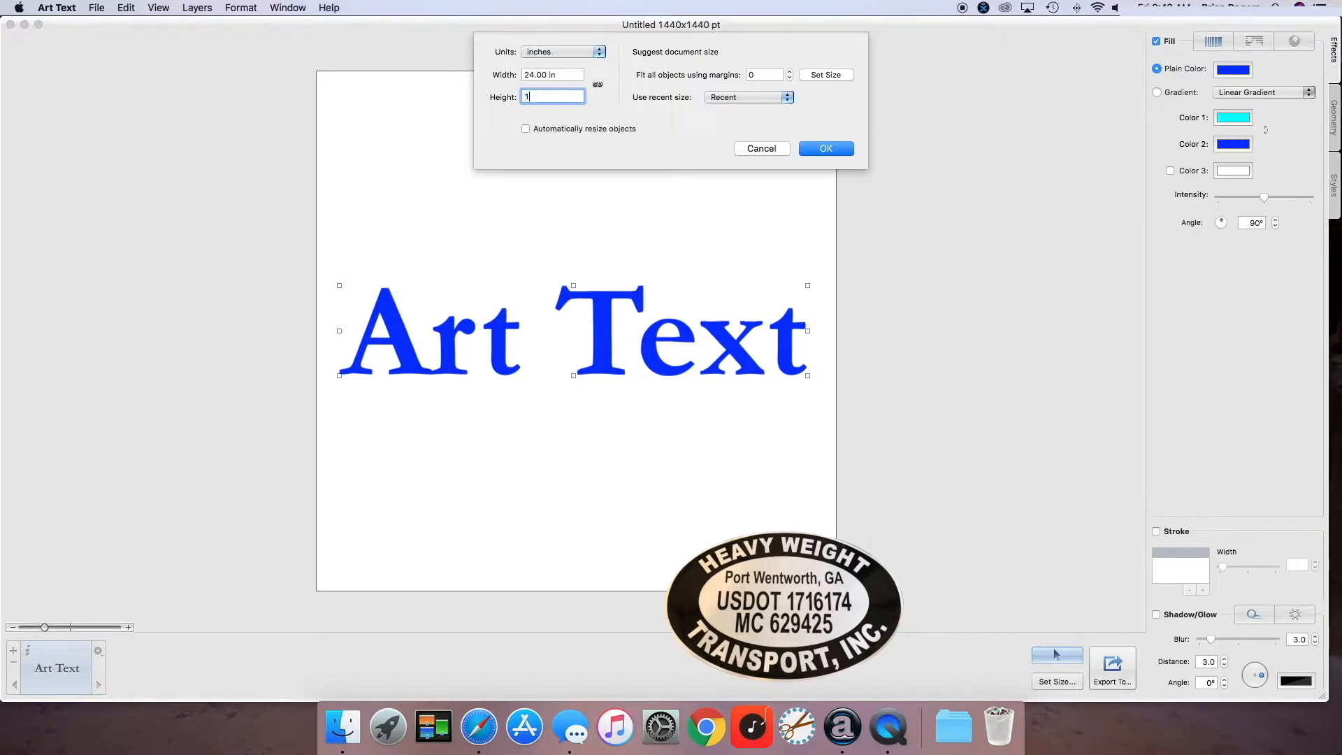
text(16)
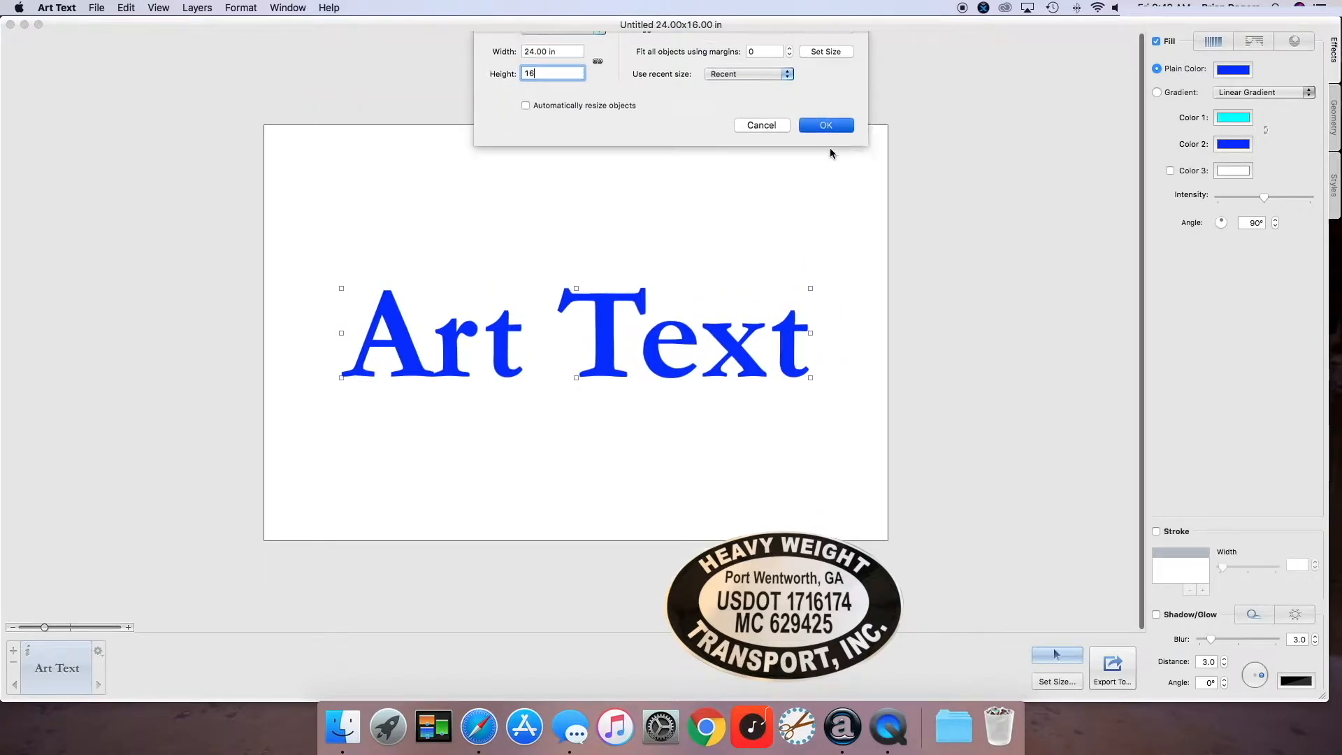
click(825, 124)
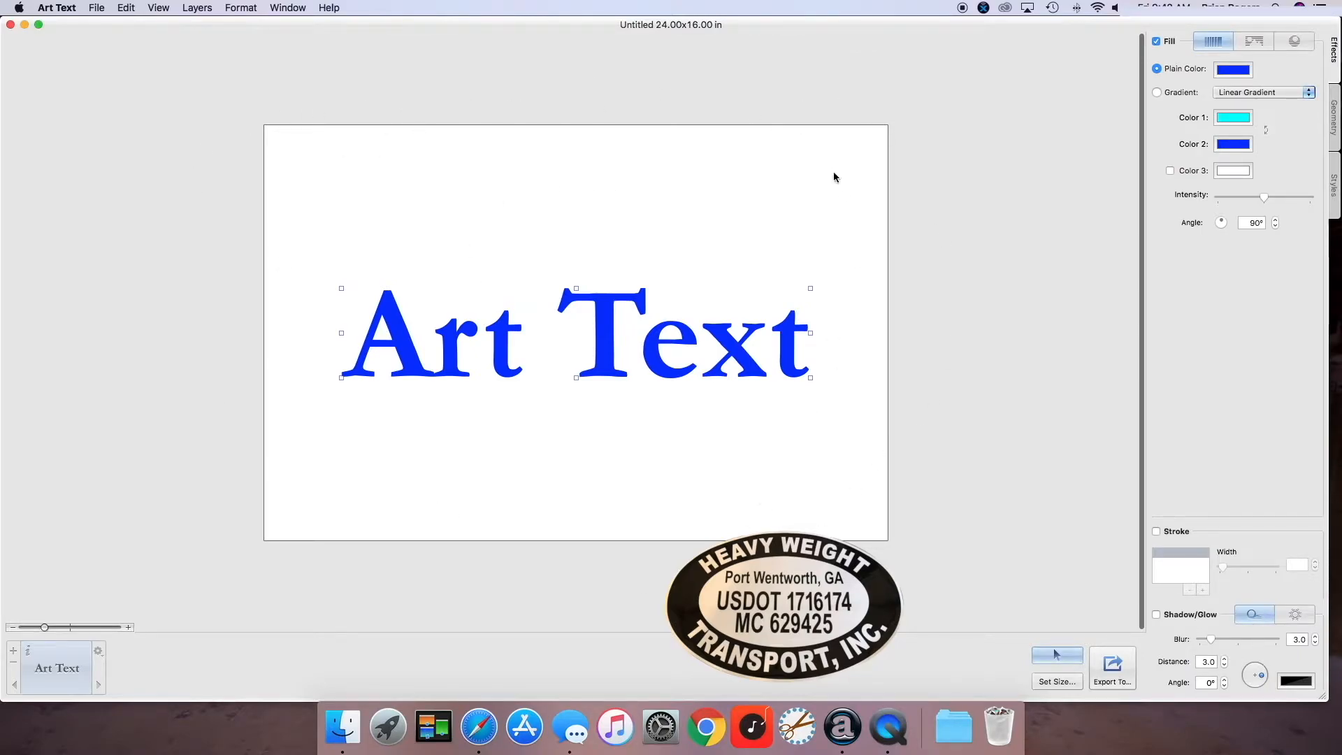
mouse_move(607, 324)
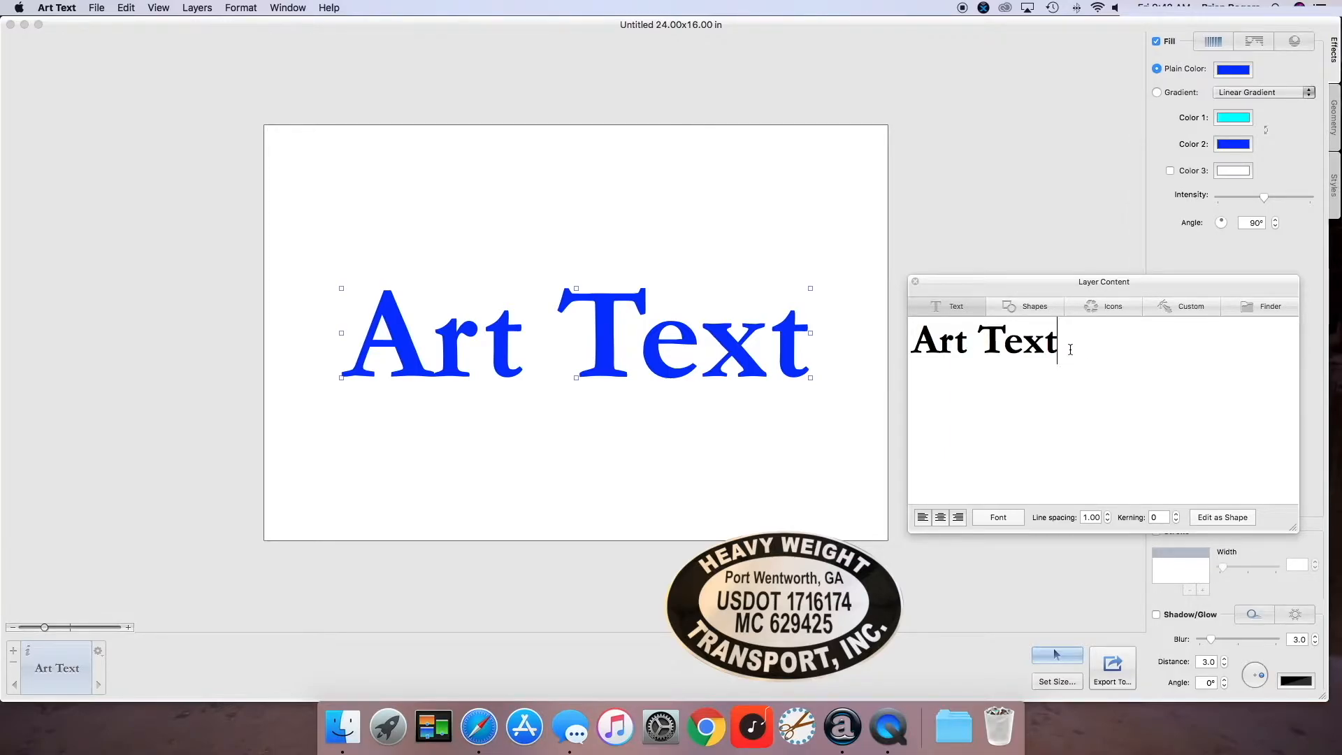
Step: Replace the layer's text content with a filled circle from the Shapes library
click(998, 517)
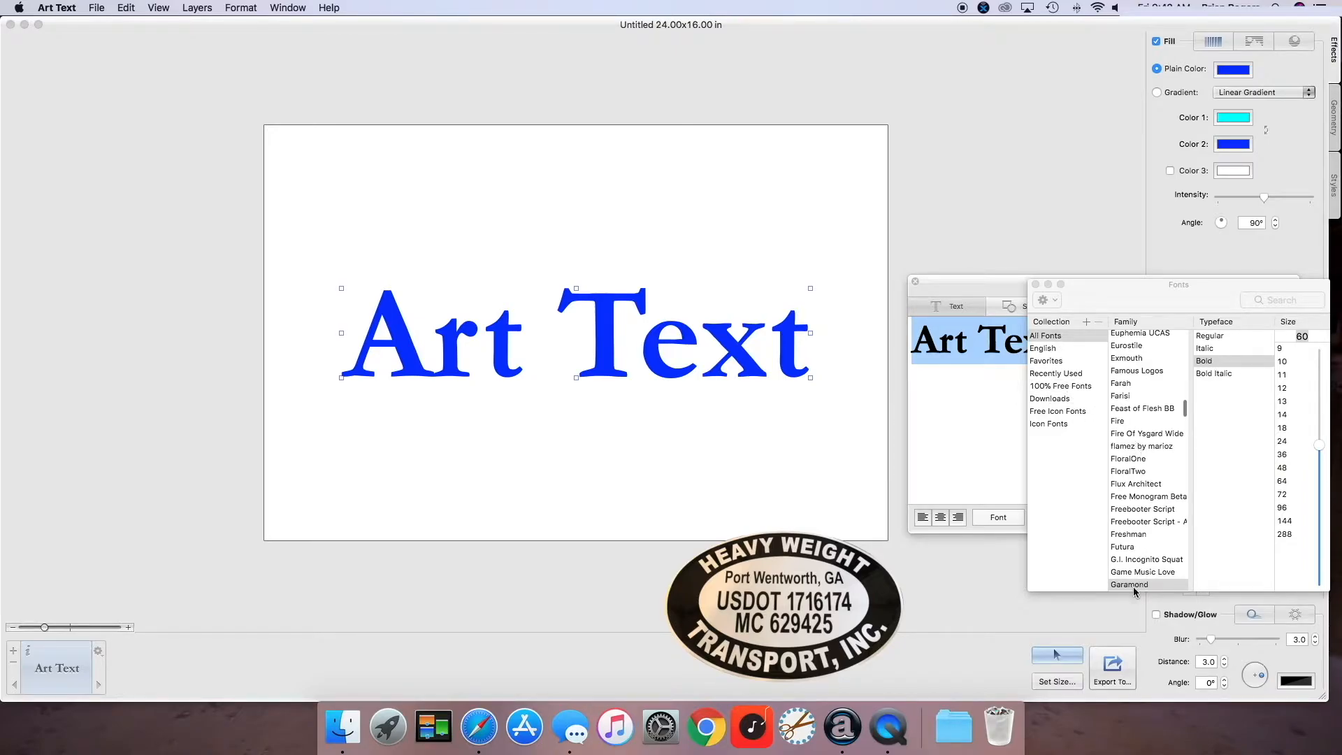
scroll(down, 3)
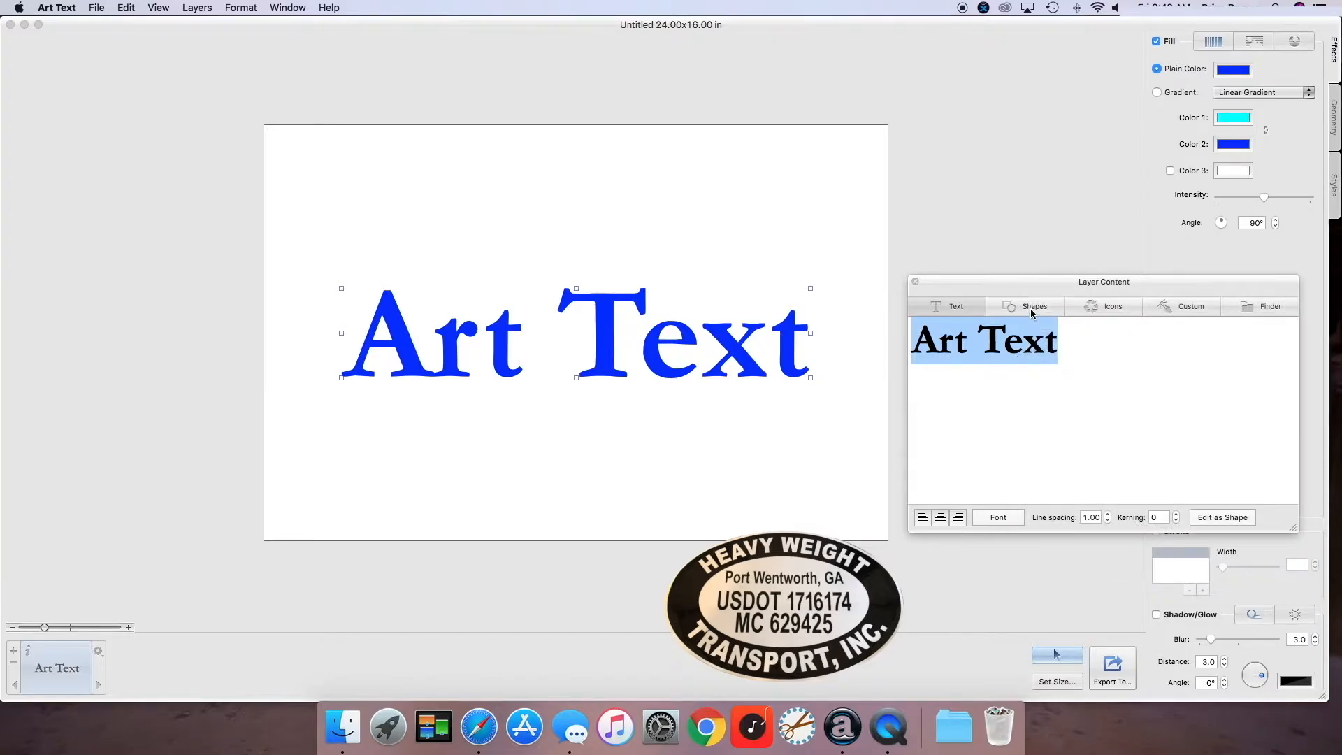
click(1035, 306)
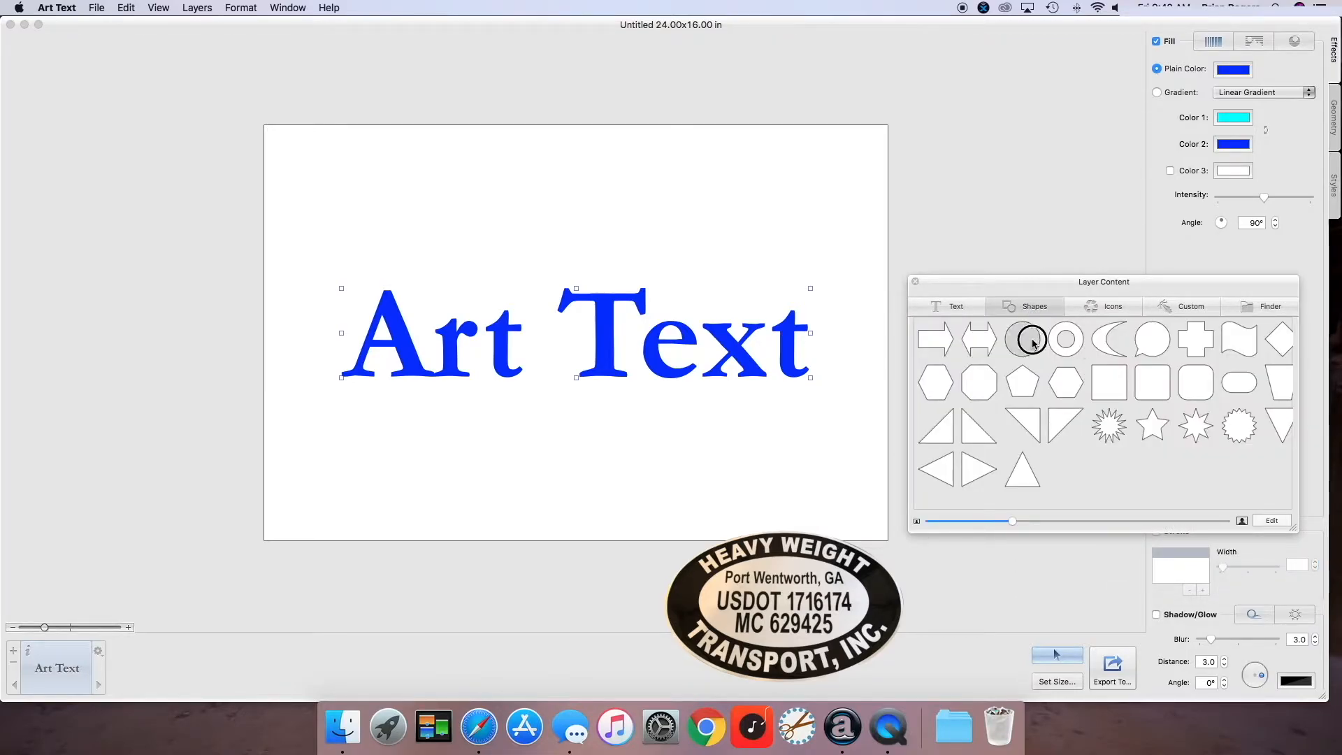
click(1023, 339)
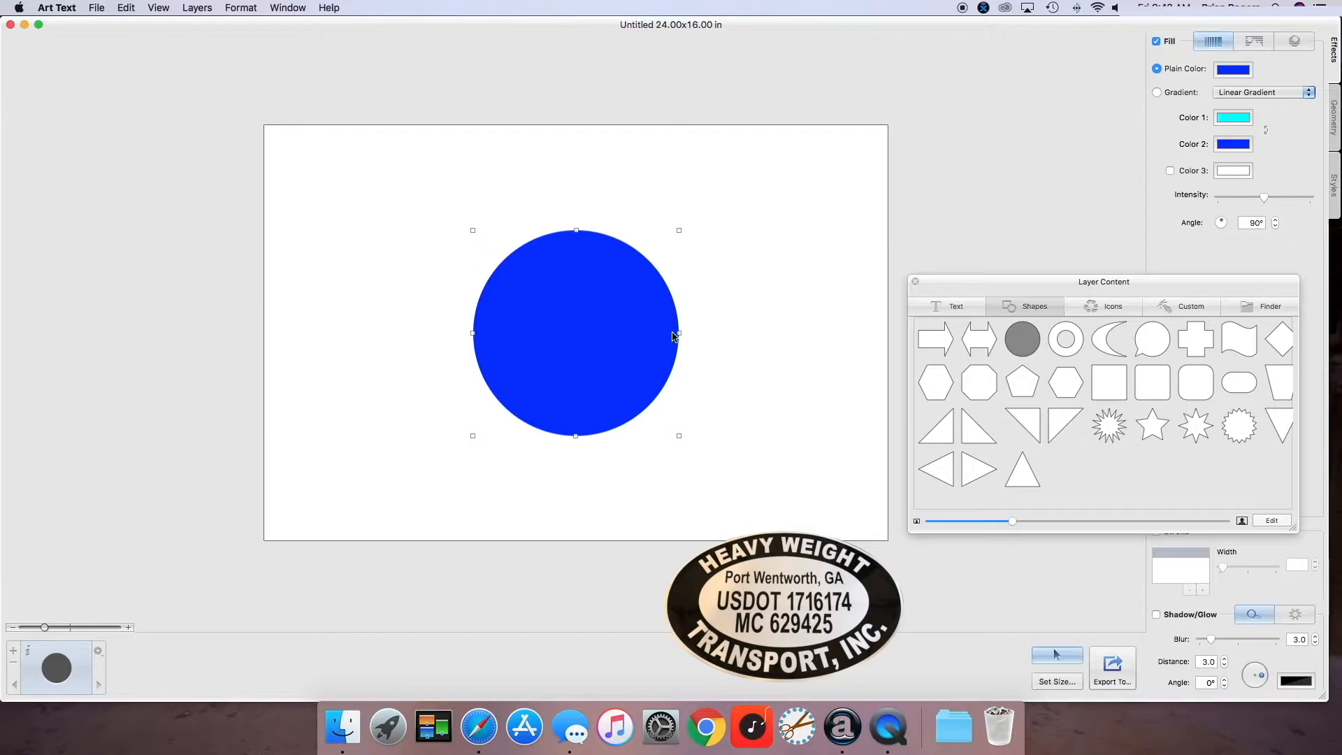
Step: Stretch the blue circle into an oval reaching all four canvas edges
drag(678, 333, 813, 342)
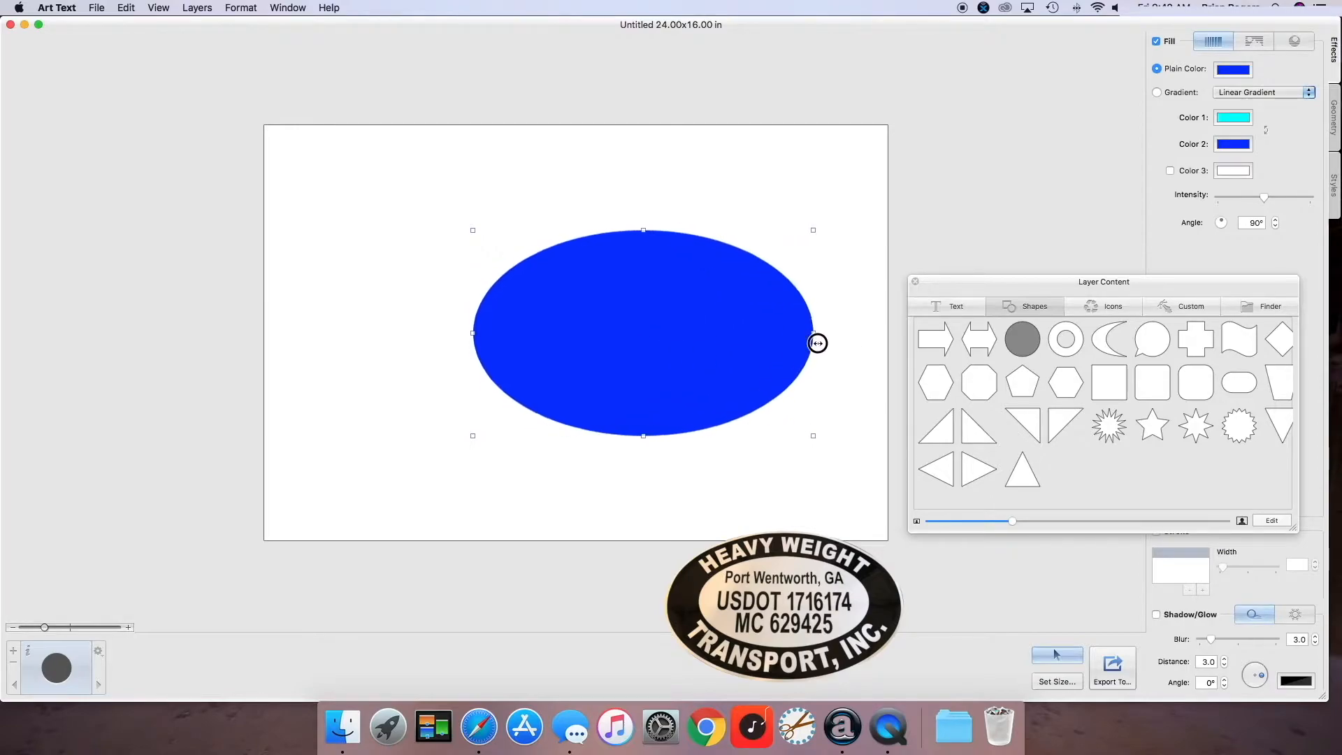
drag(813, 332, 879, 334)
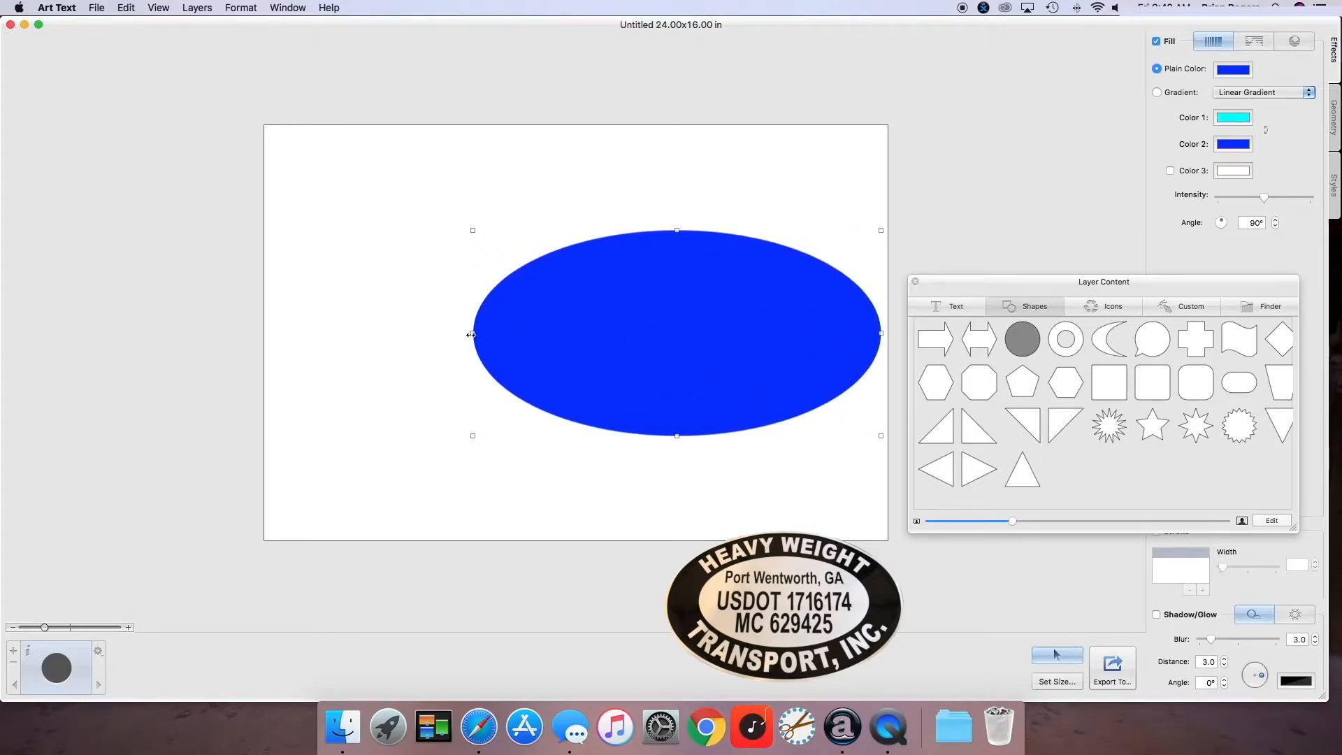
drag(472, 334, 267, 334)
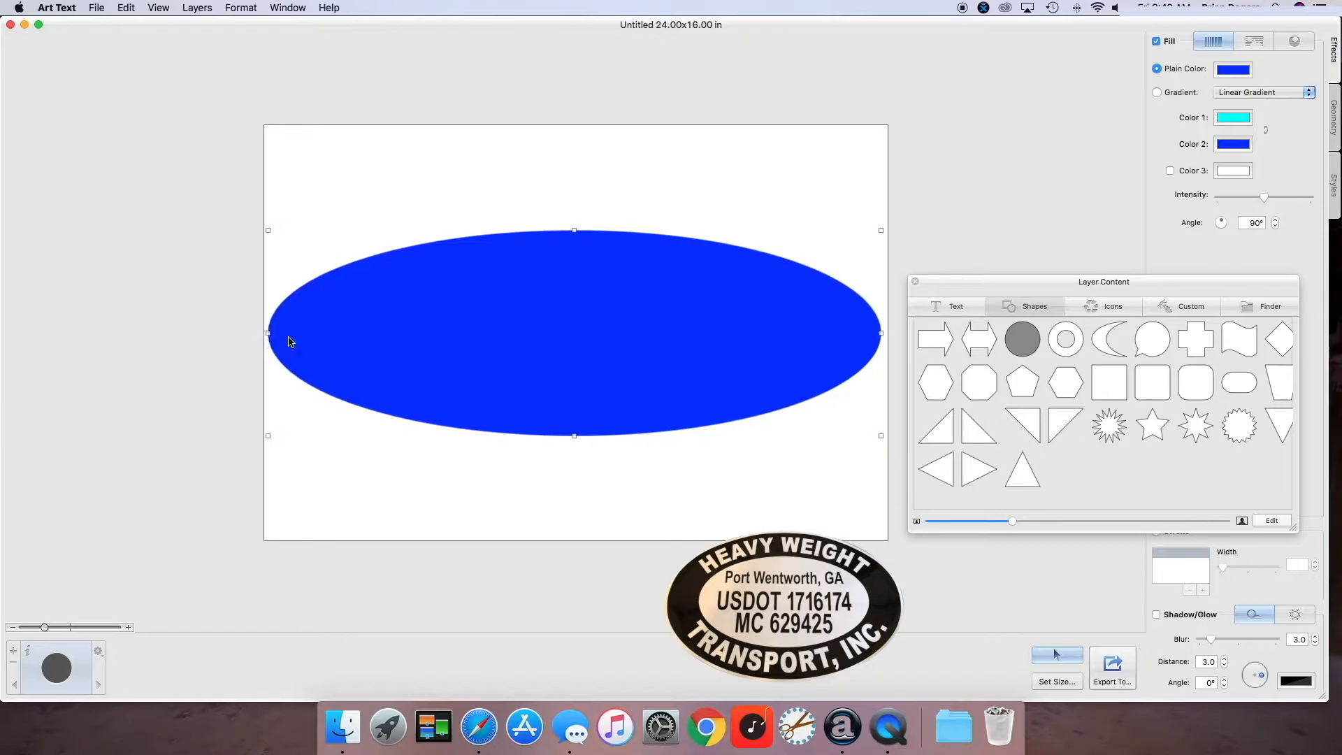
drag(573, 230, 573, 126)
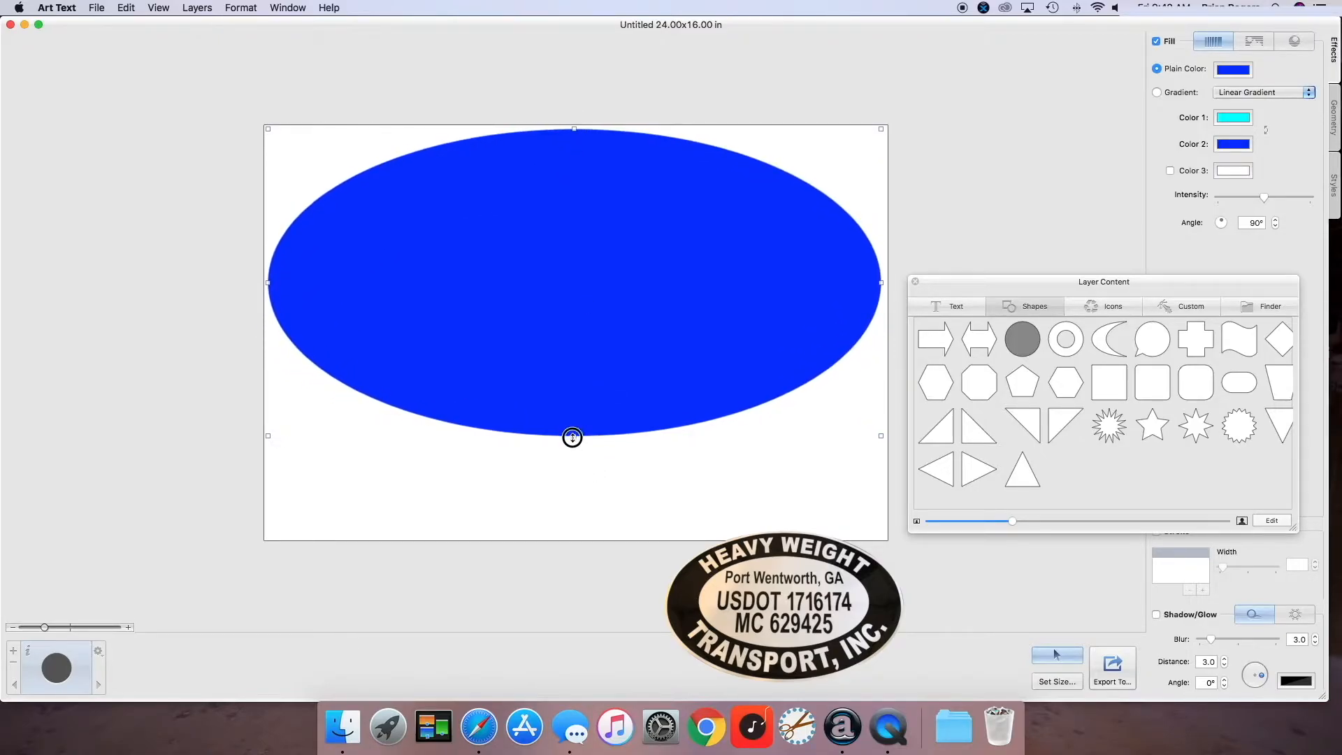
drag(572, 436, 572, 537)
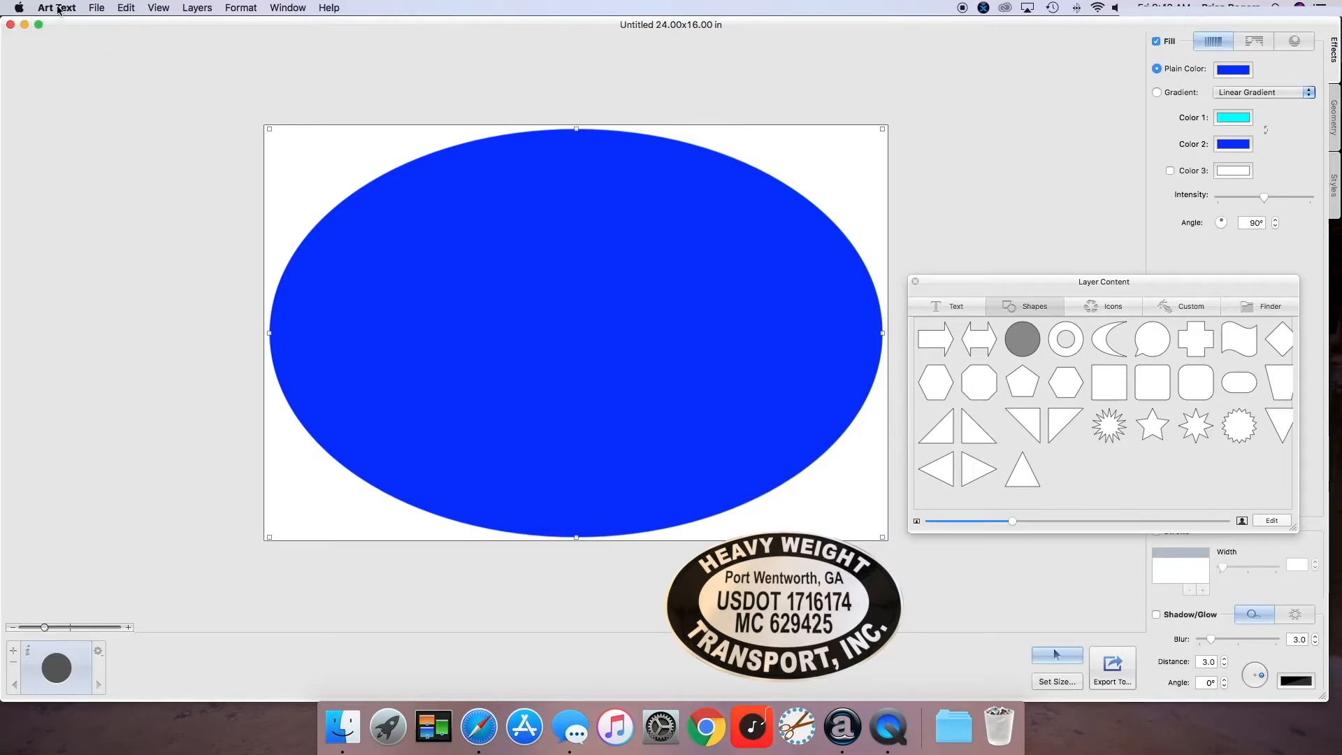
Step: Open Preferences and toggle snapping guides off and back on
click(52, 7)
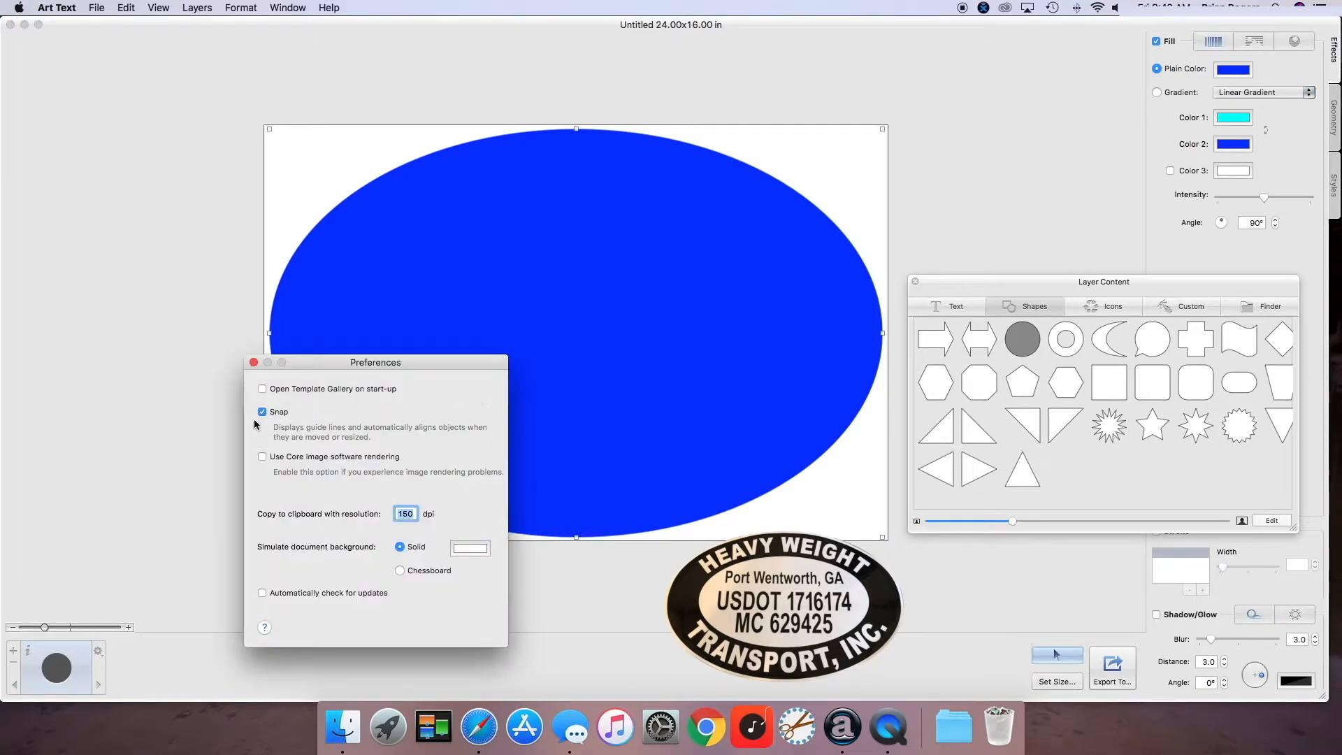
mouse_move(380, 445)
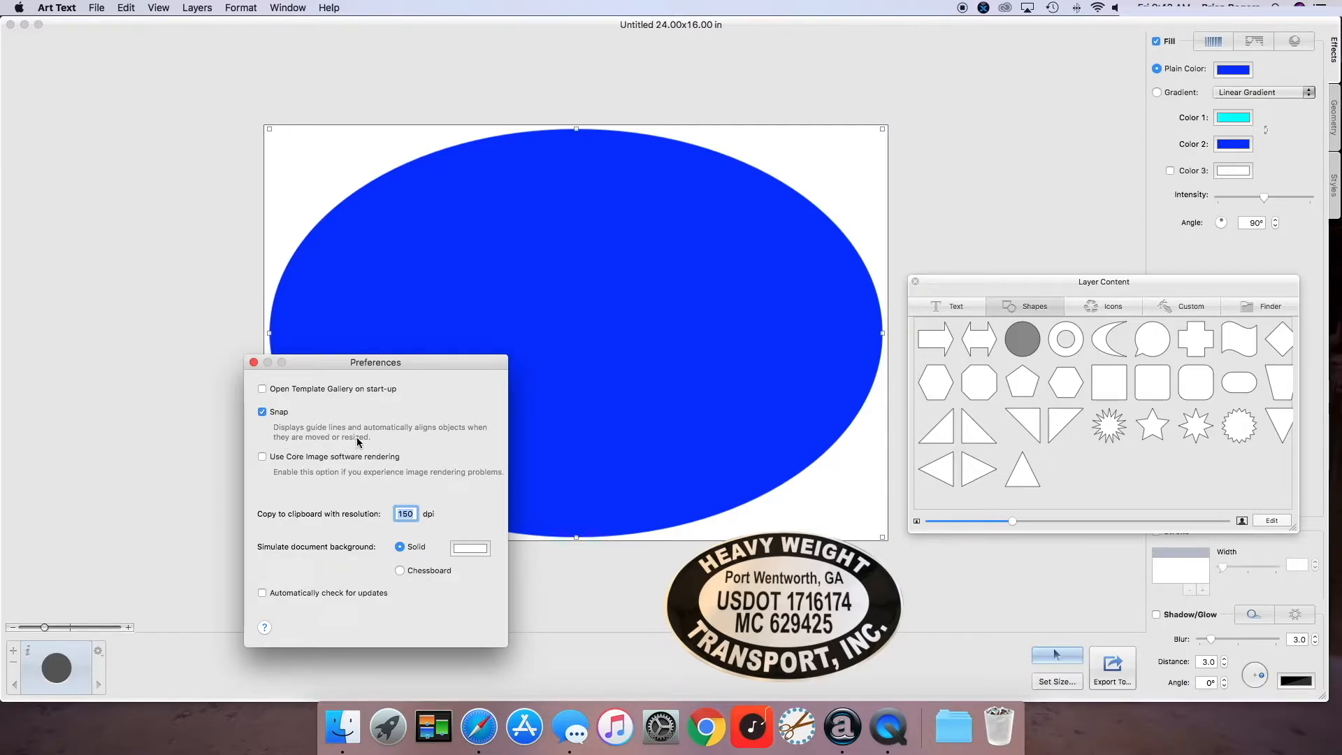
click(262, 412)
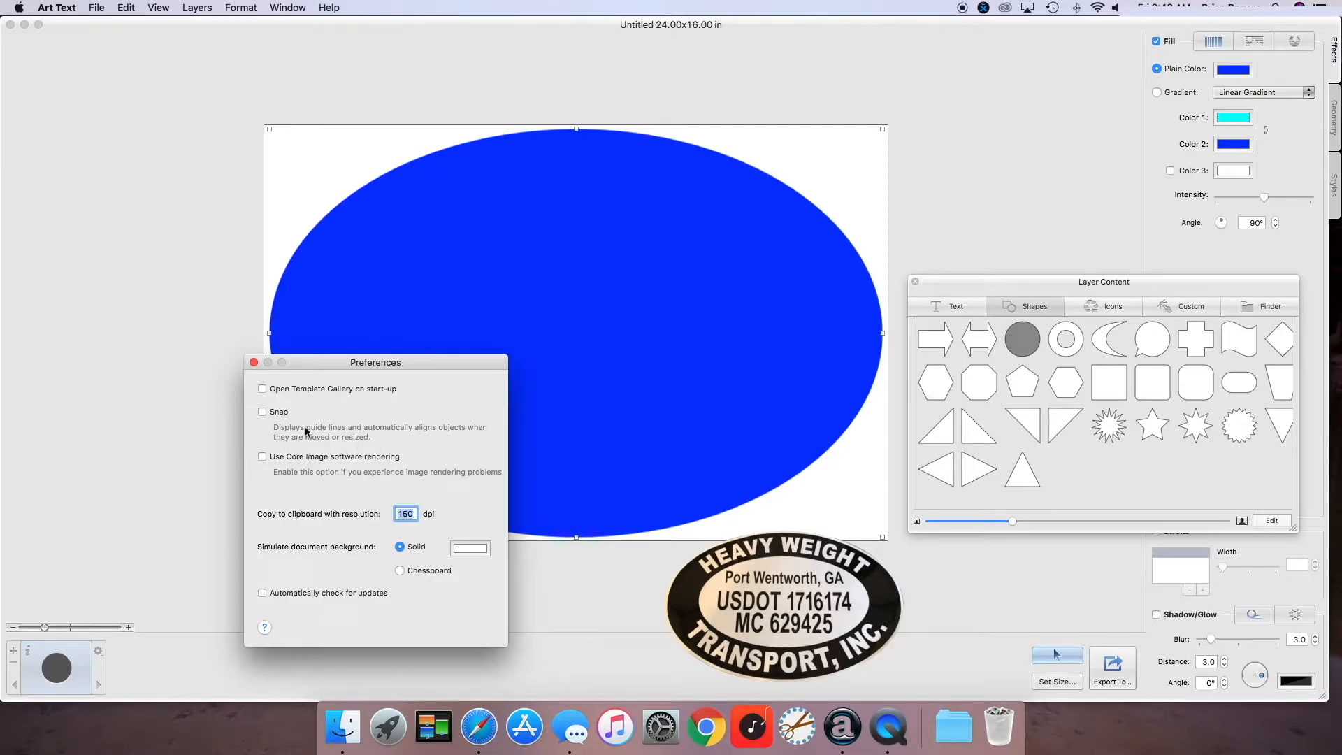
click(262, 411)
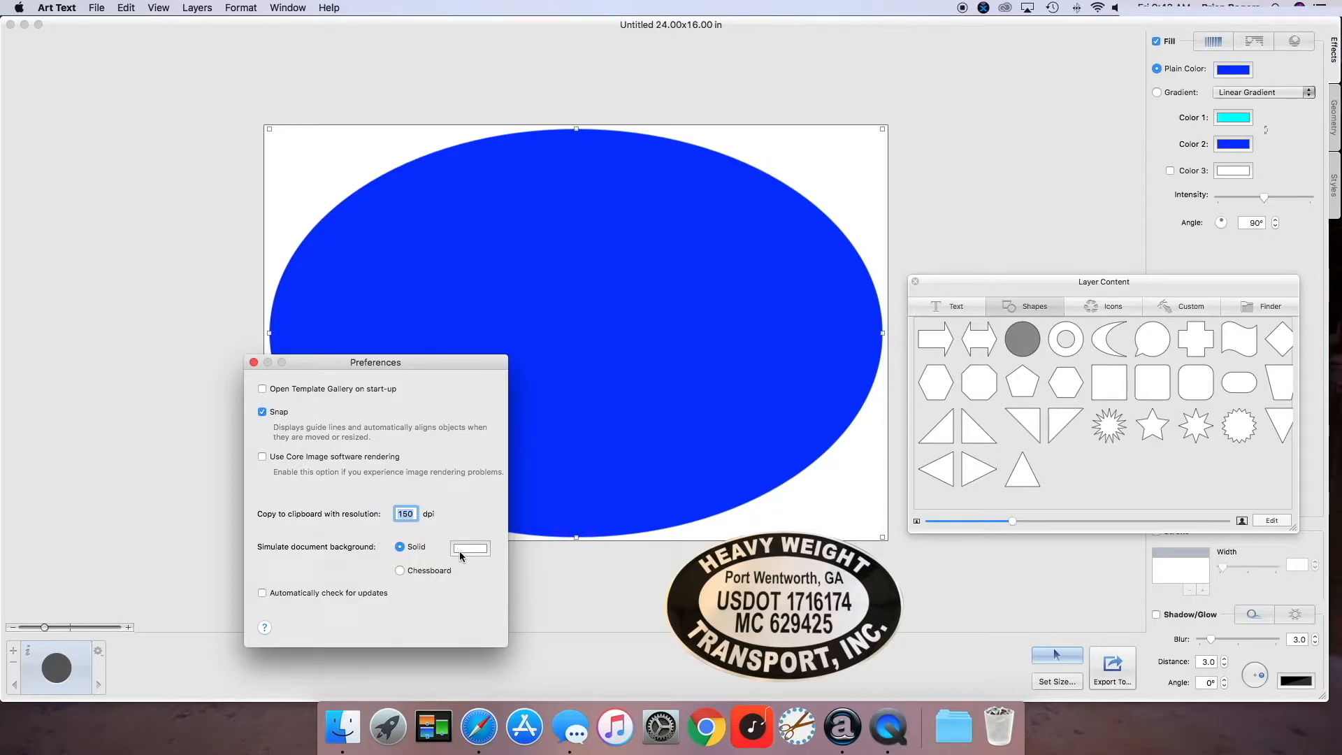
mouse_move(736, 443)
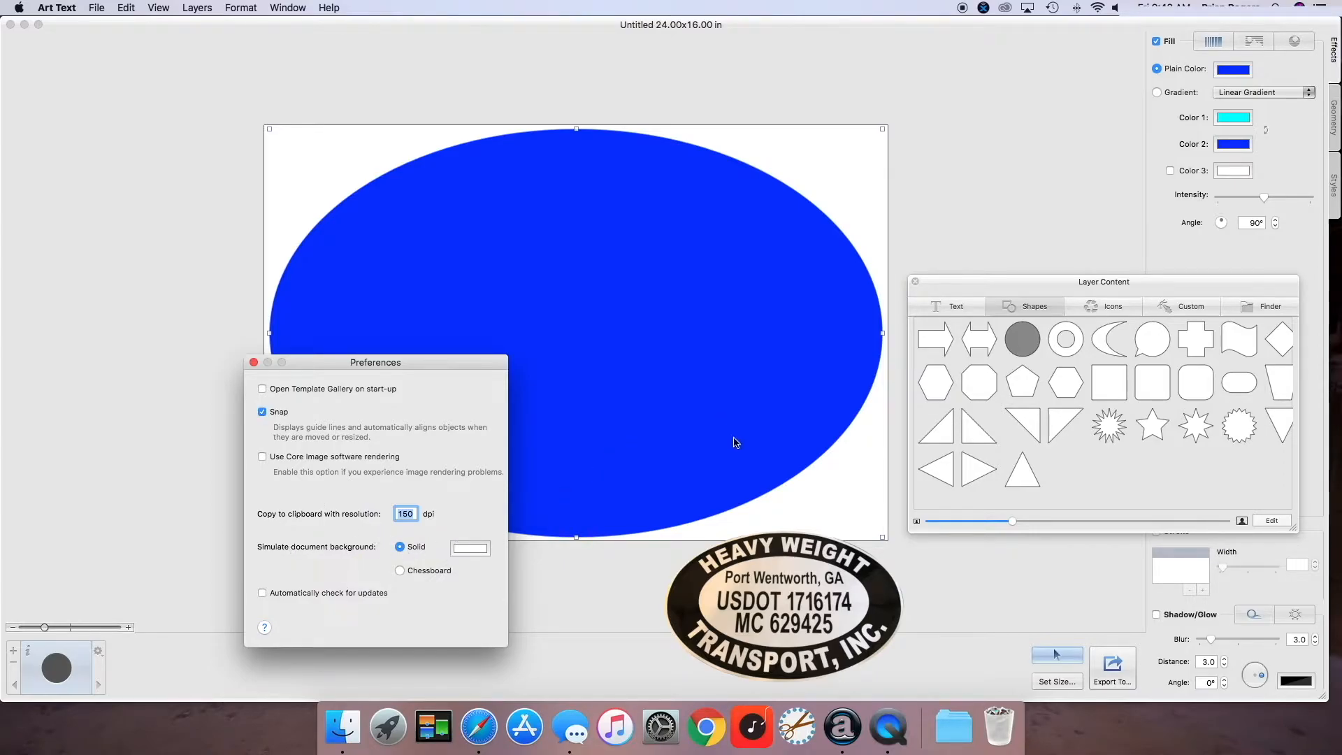
click(57, 7)
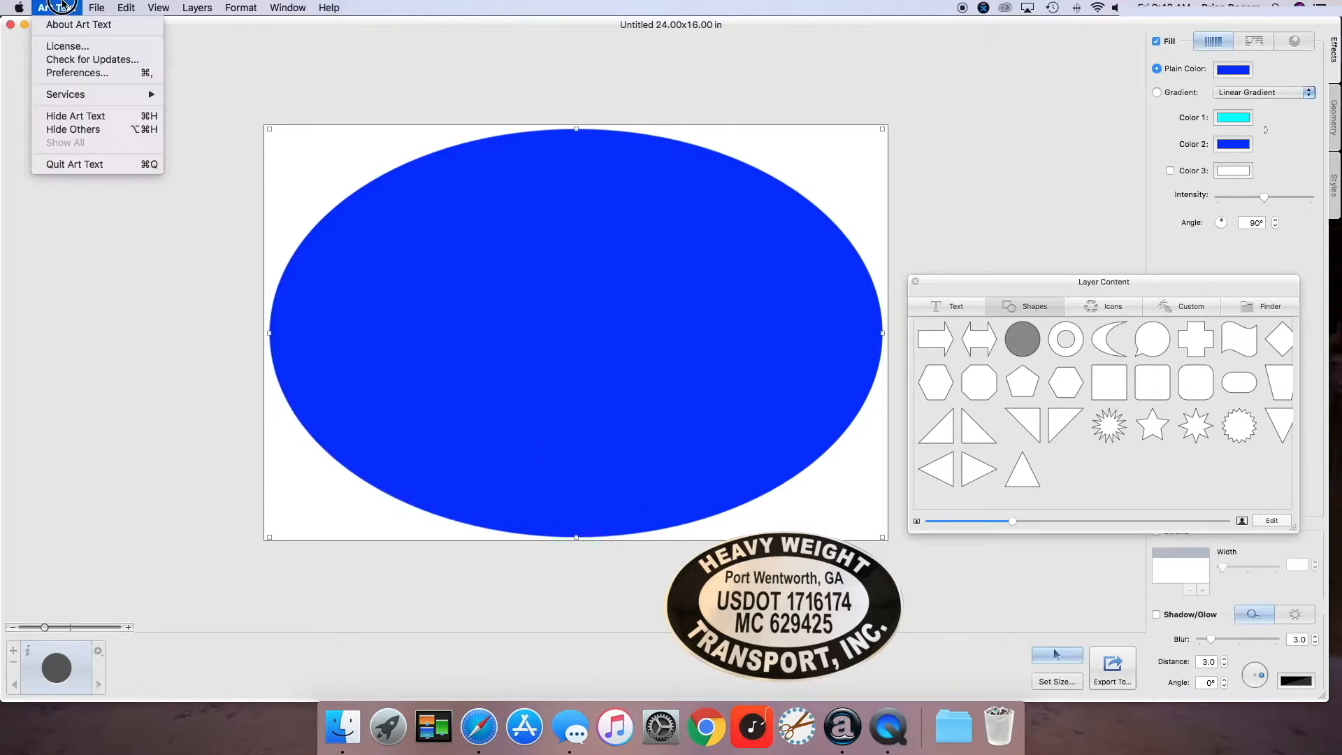
click(76, 73)
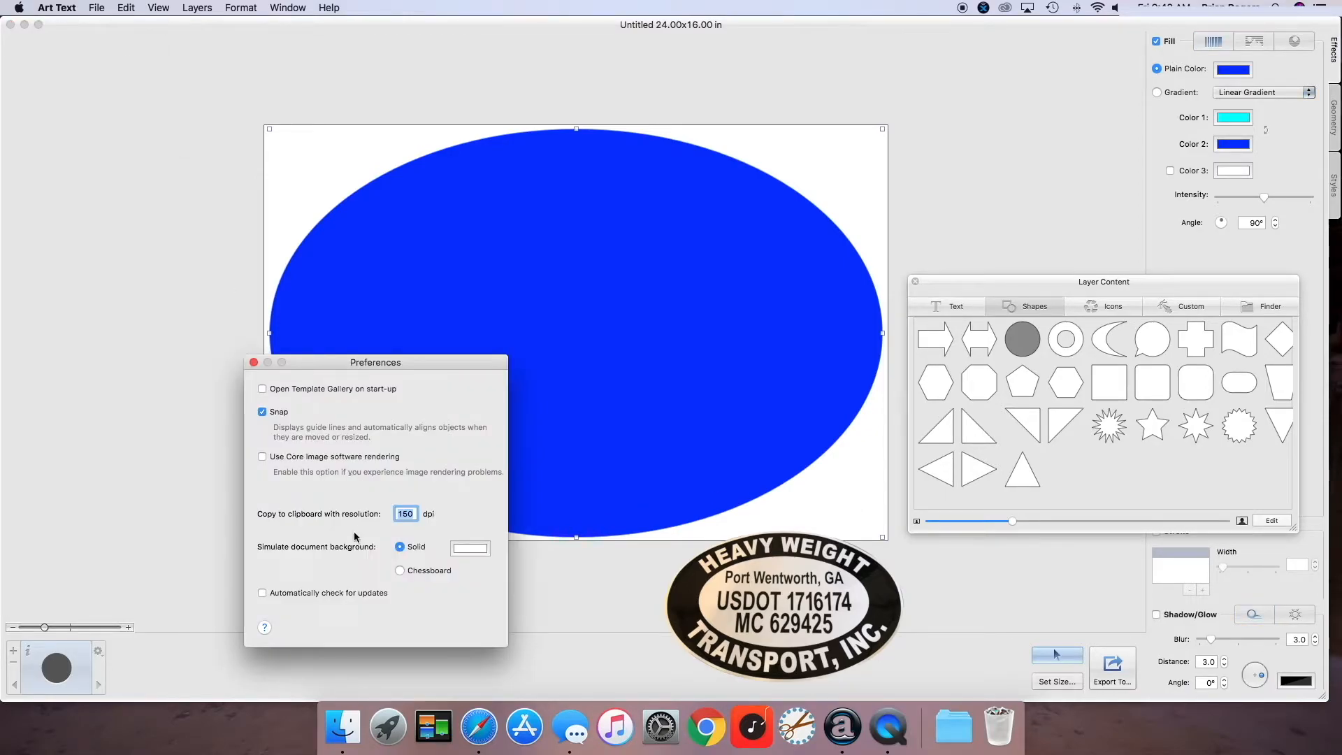
mouse_move(400, 571)
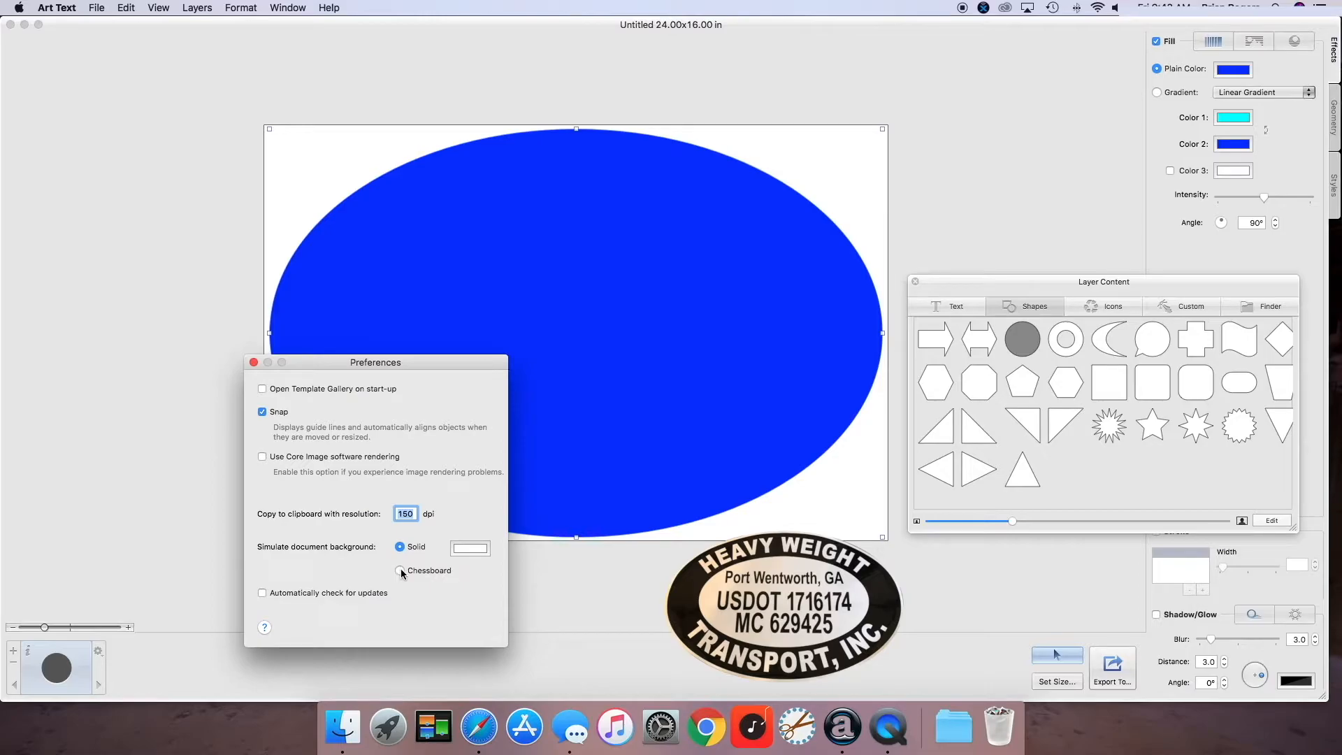
Step: Set Simulate document background to Chessboard after trying solid colours, then close Preferences
click(399, 571)
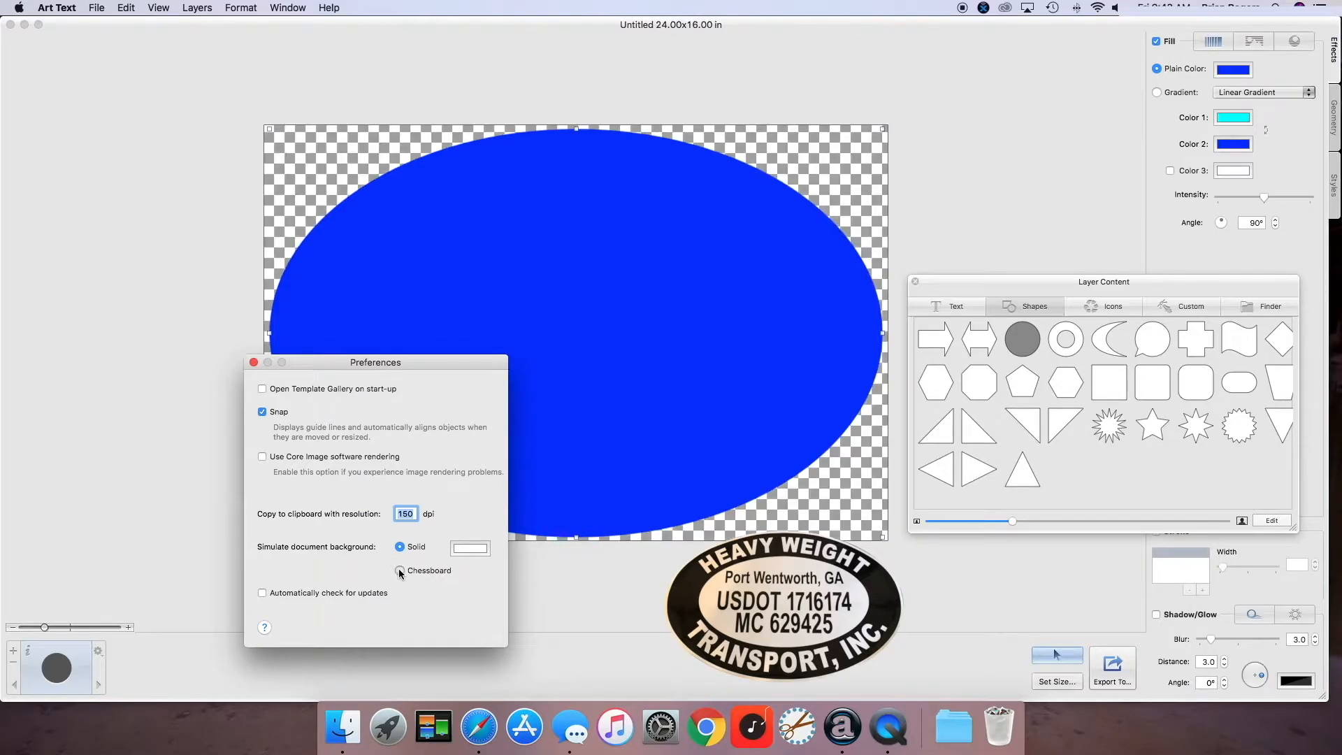
click(398, 571)
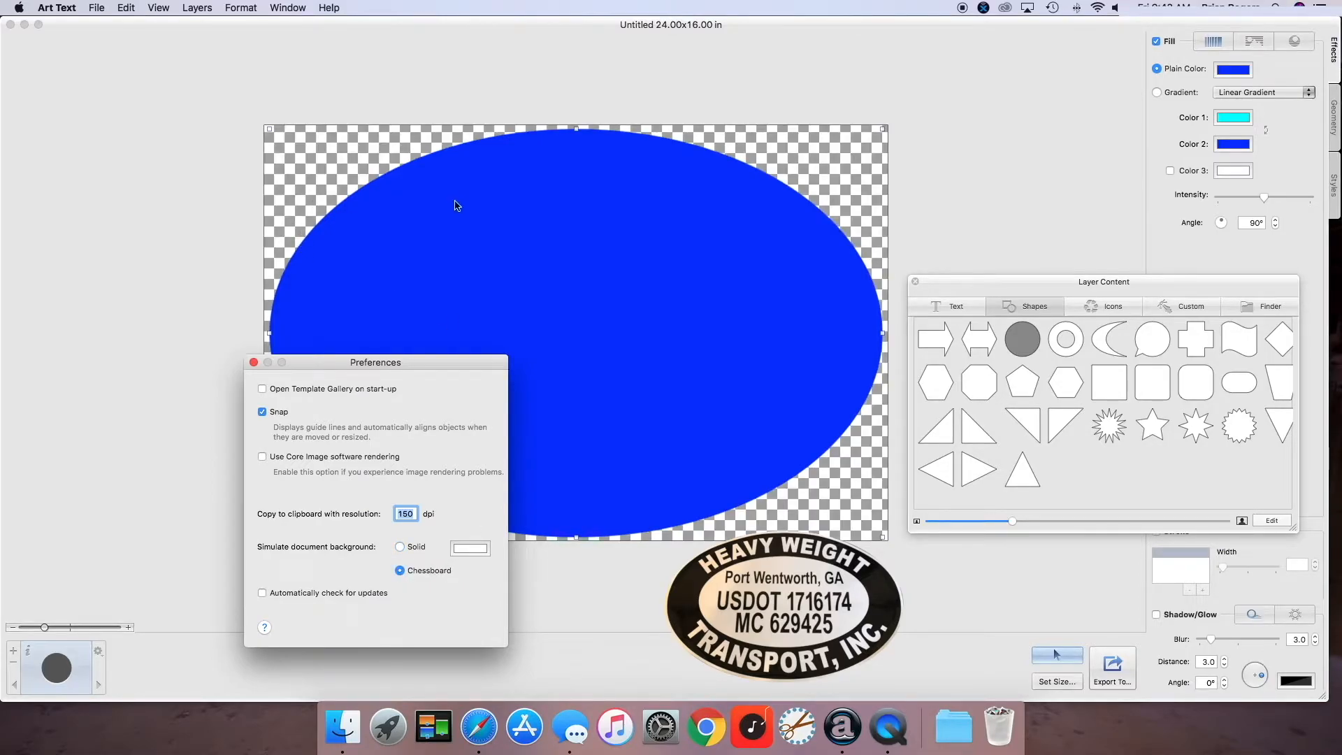
mouse_move(624, 468)
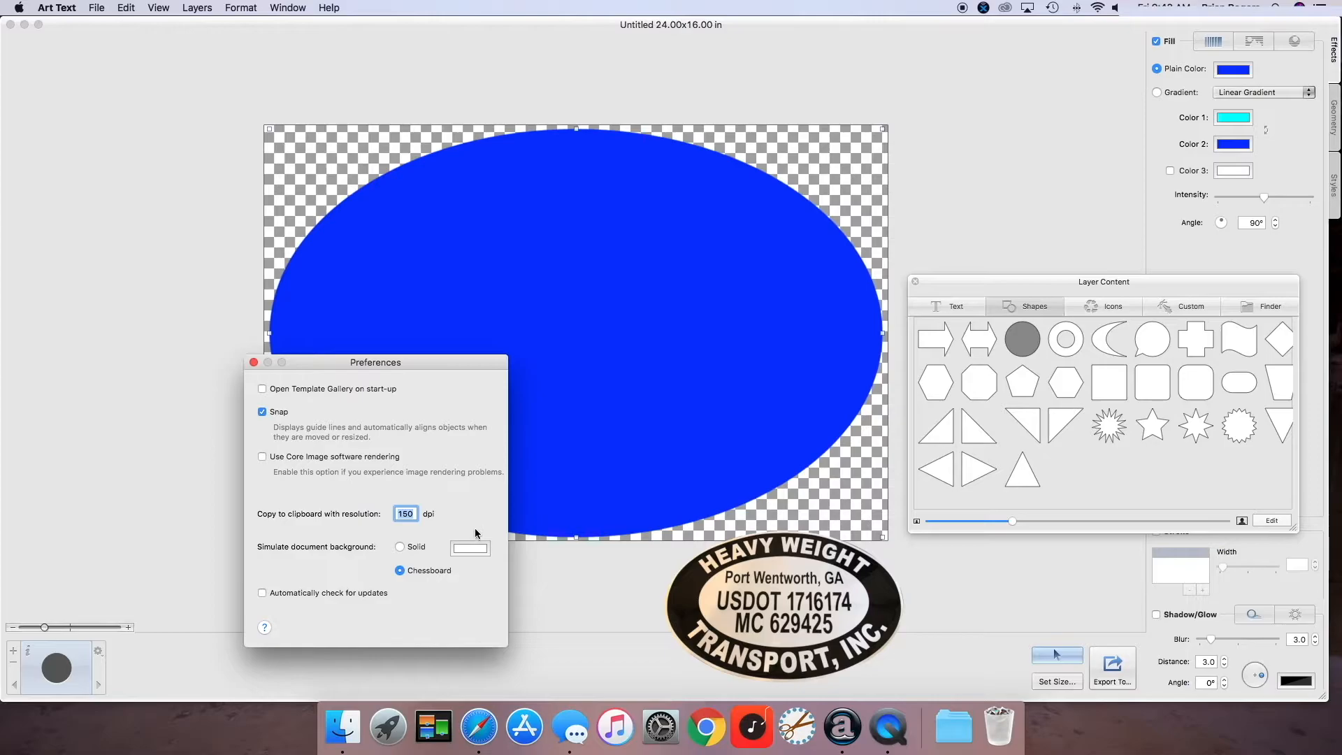
click(400, 546)
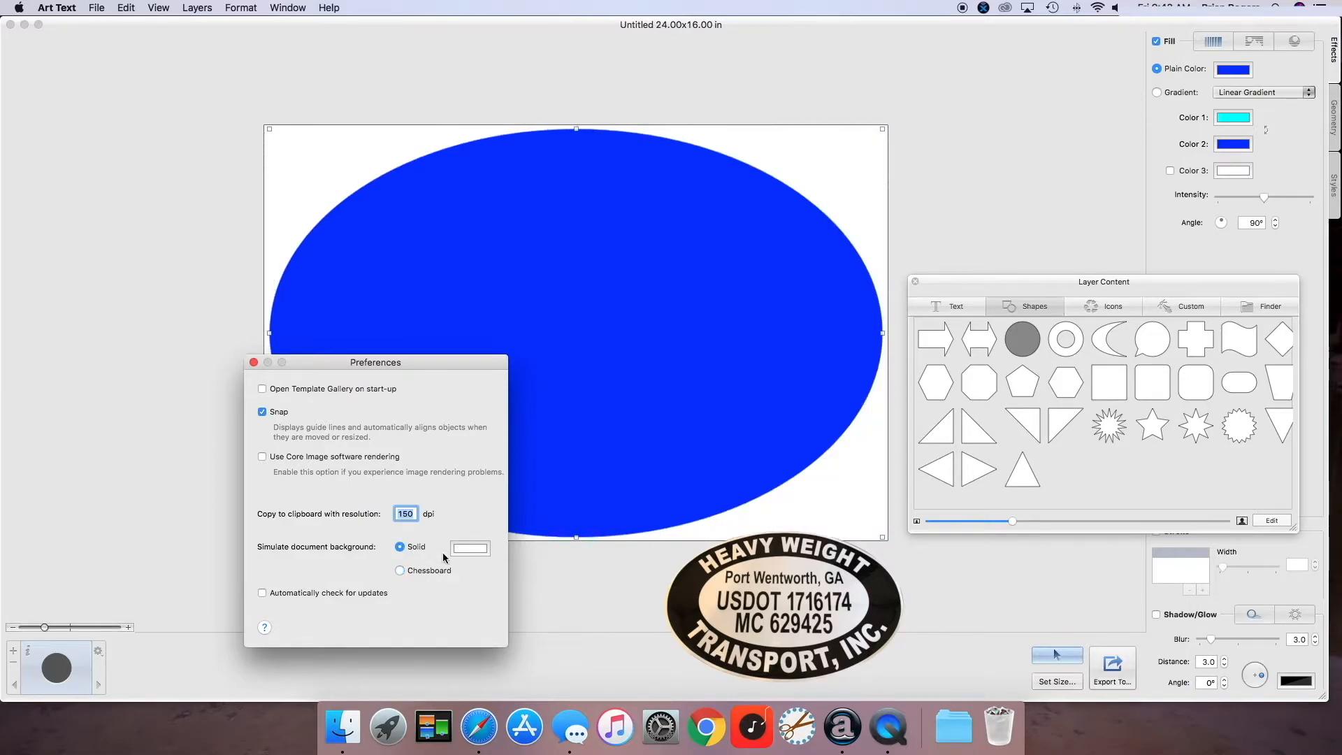
click(469, 547)
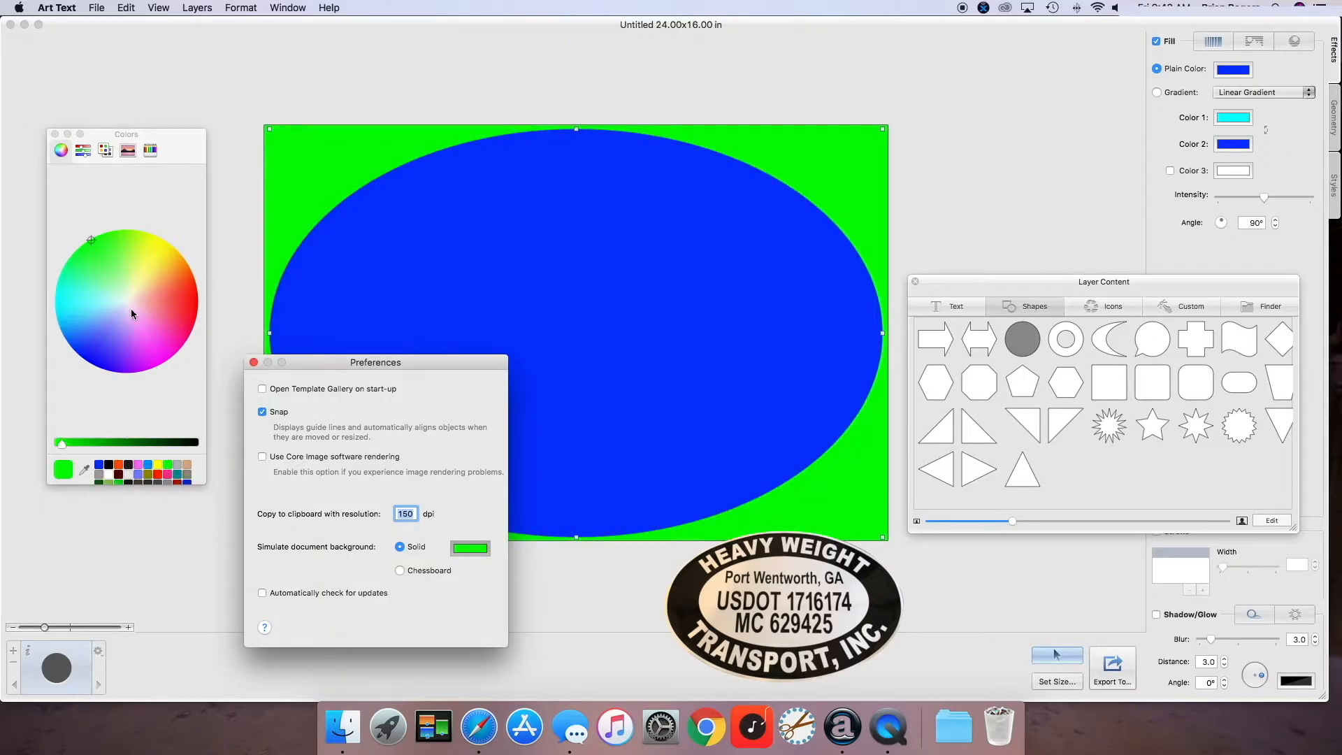
click(155, 297)
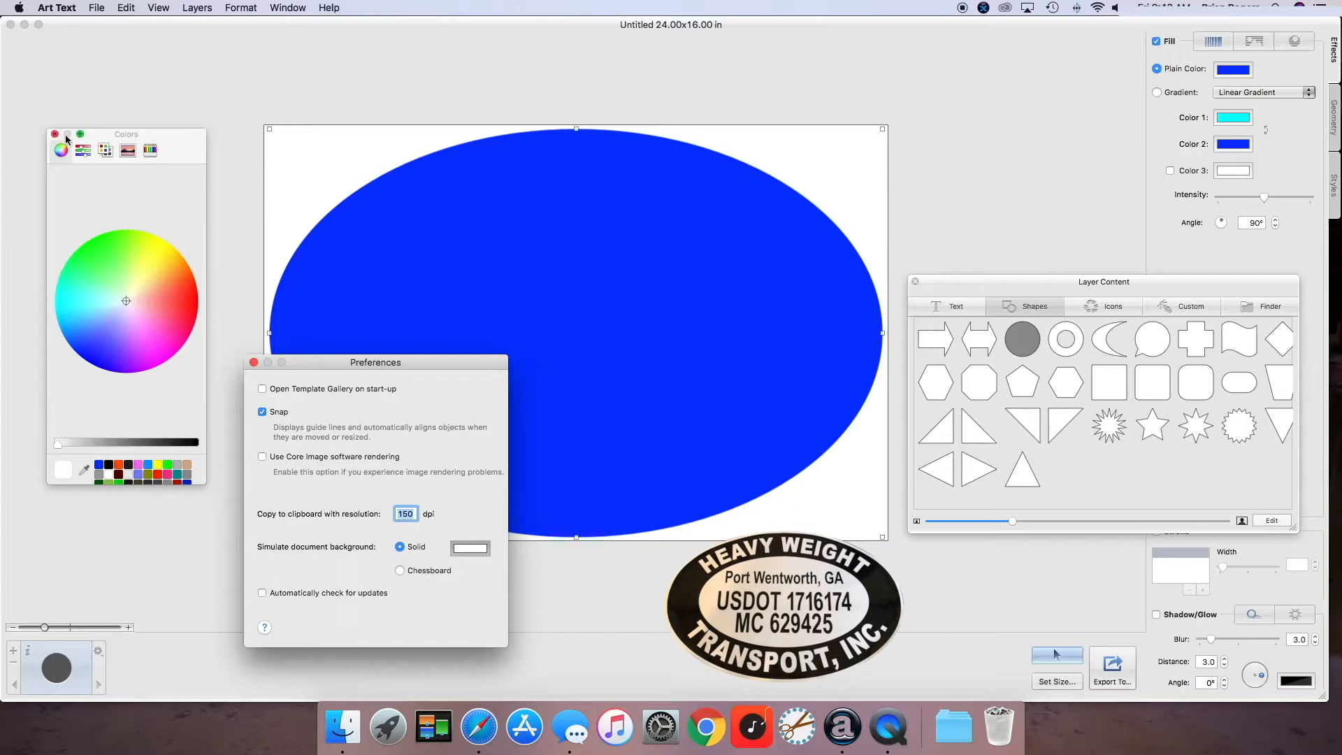
click(56, 134)
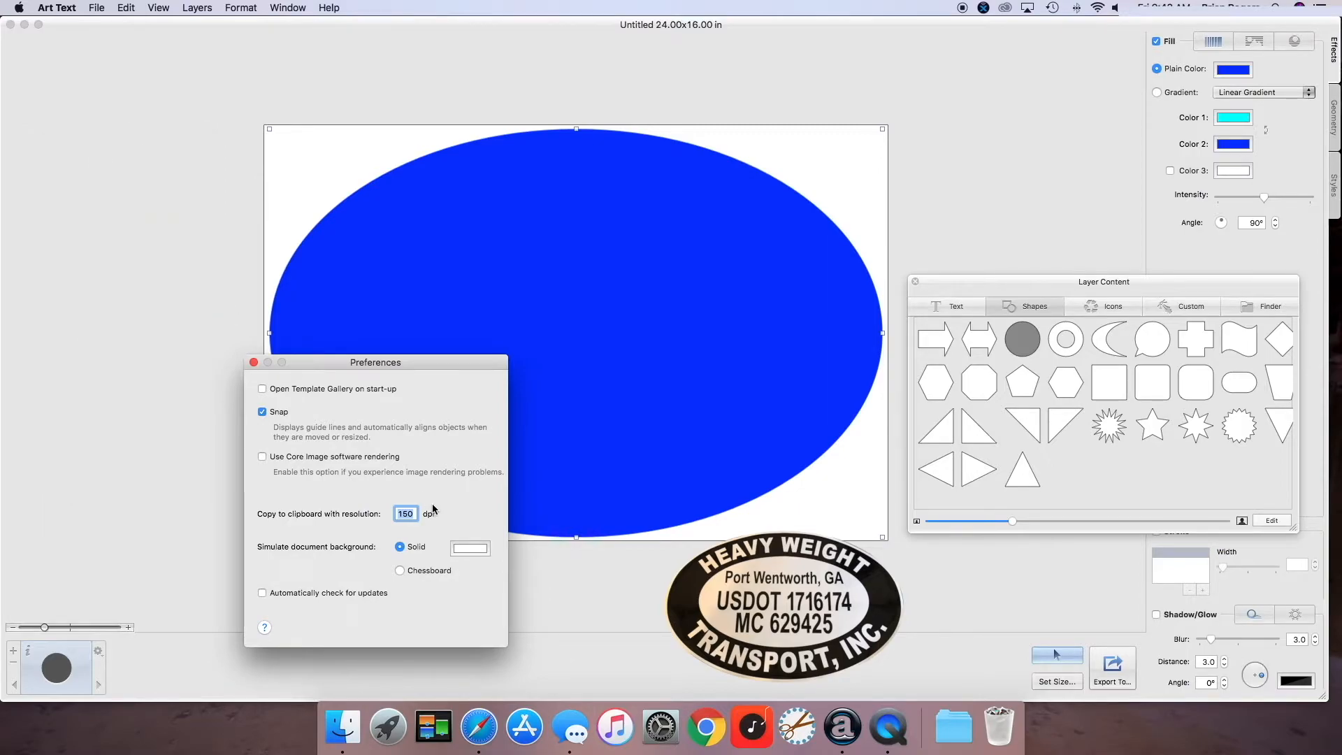
click(399, 571)
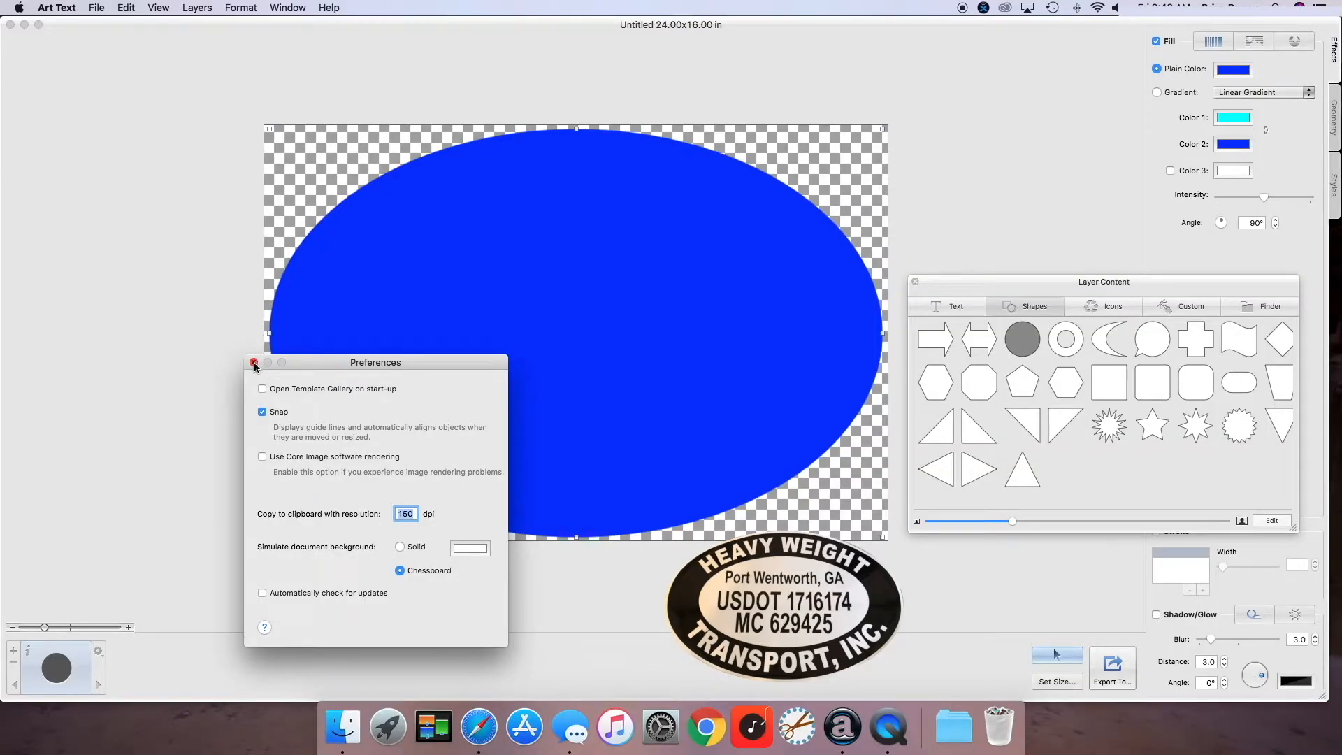
click(255, 362)
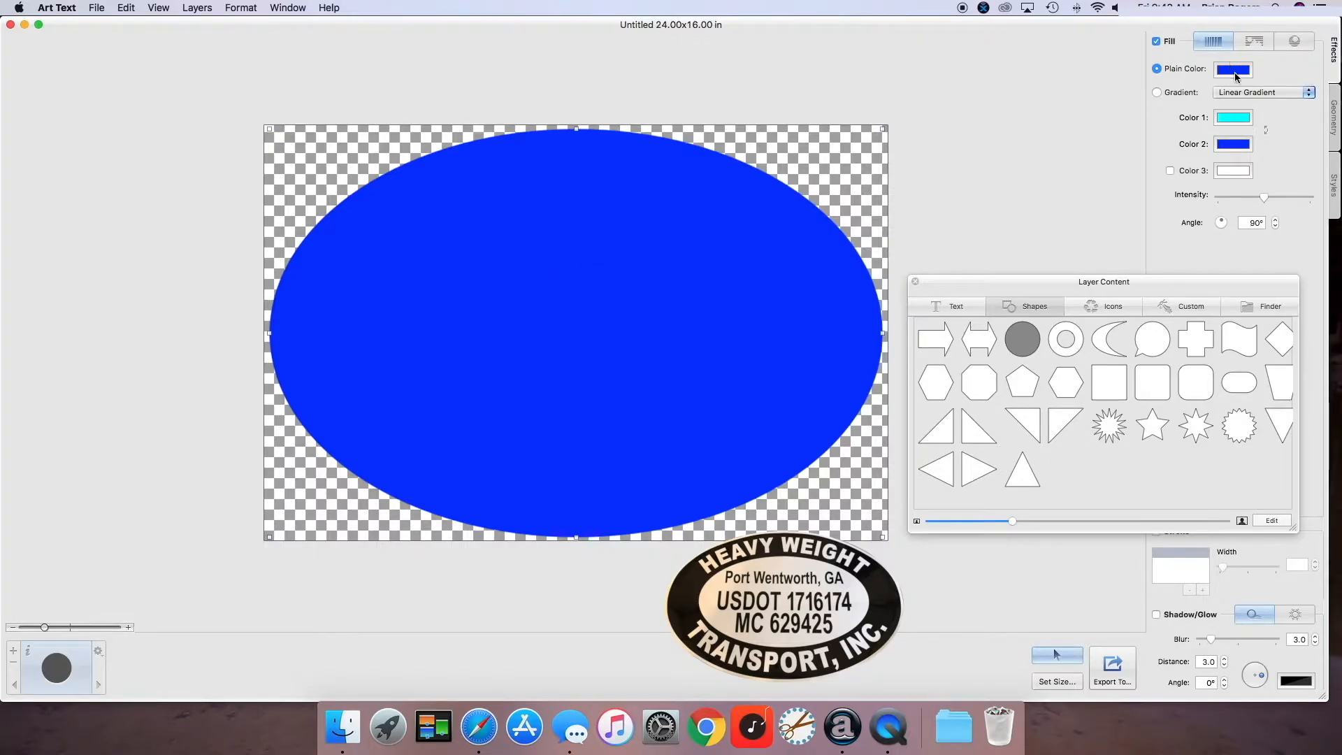
mouse_move(649, 232)
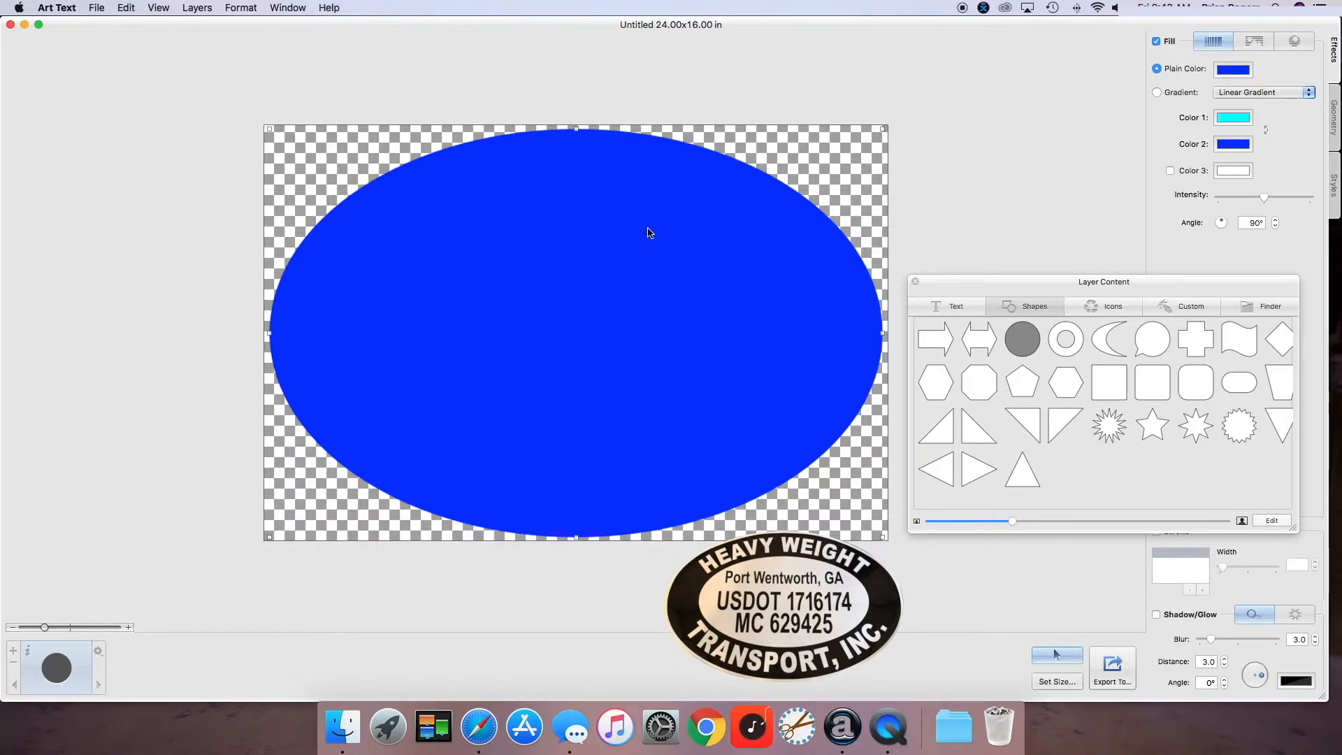
Step: Fill the duplicated oval with black and shrink it inside the white oval to leave a thin rim
click(646, 236)
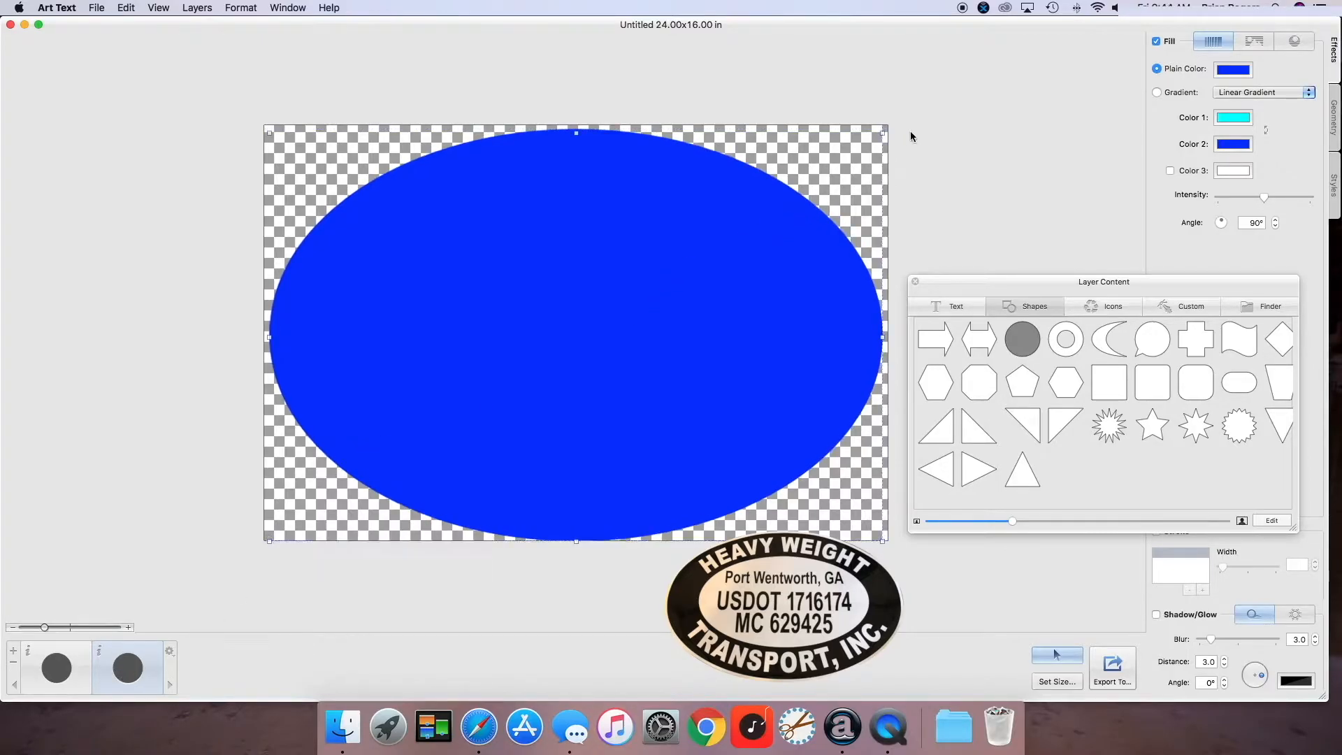
mouse_move(207, 573)
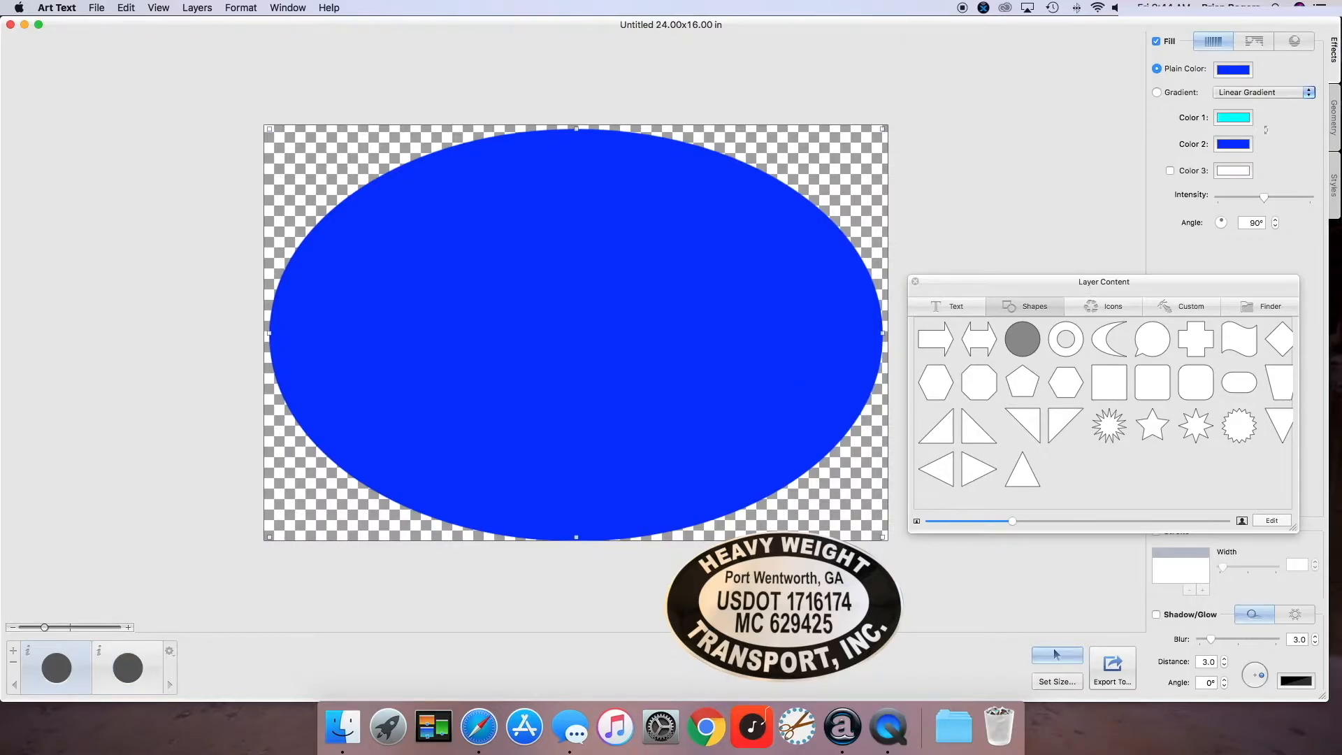
click(1233, 68)
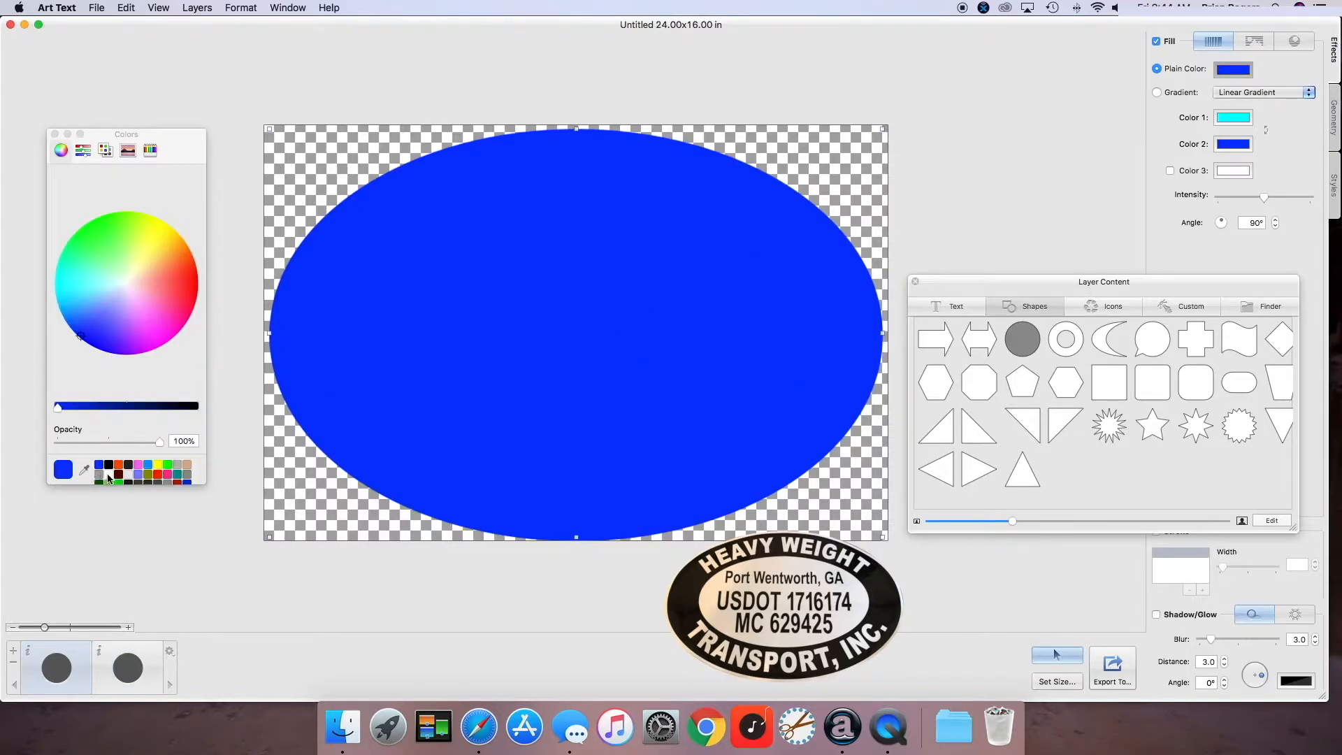
click(125, 282)
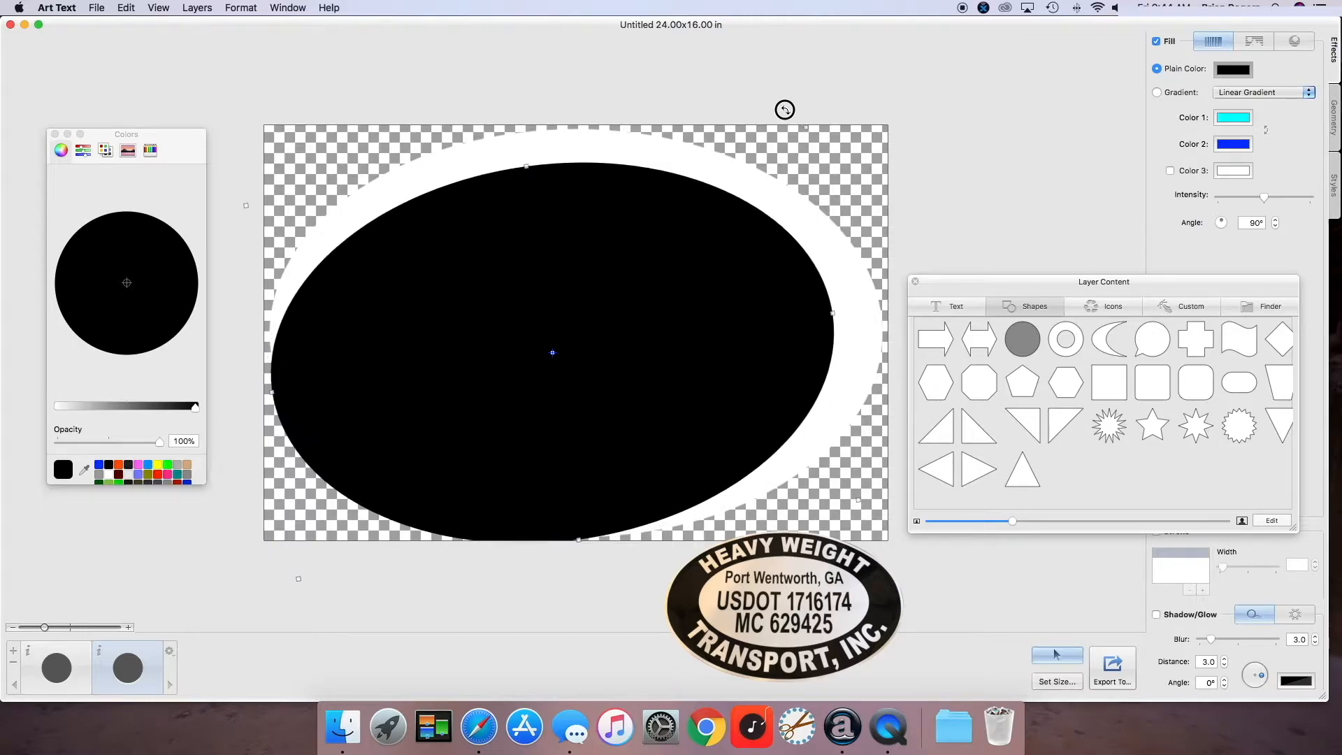
drag(785, 110, 465, 94)
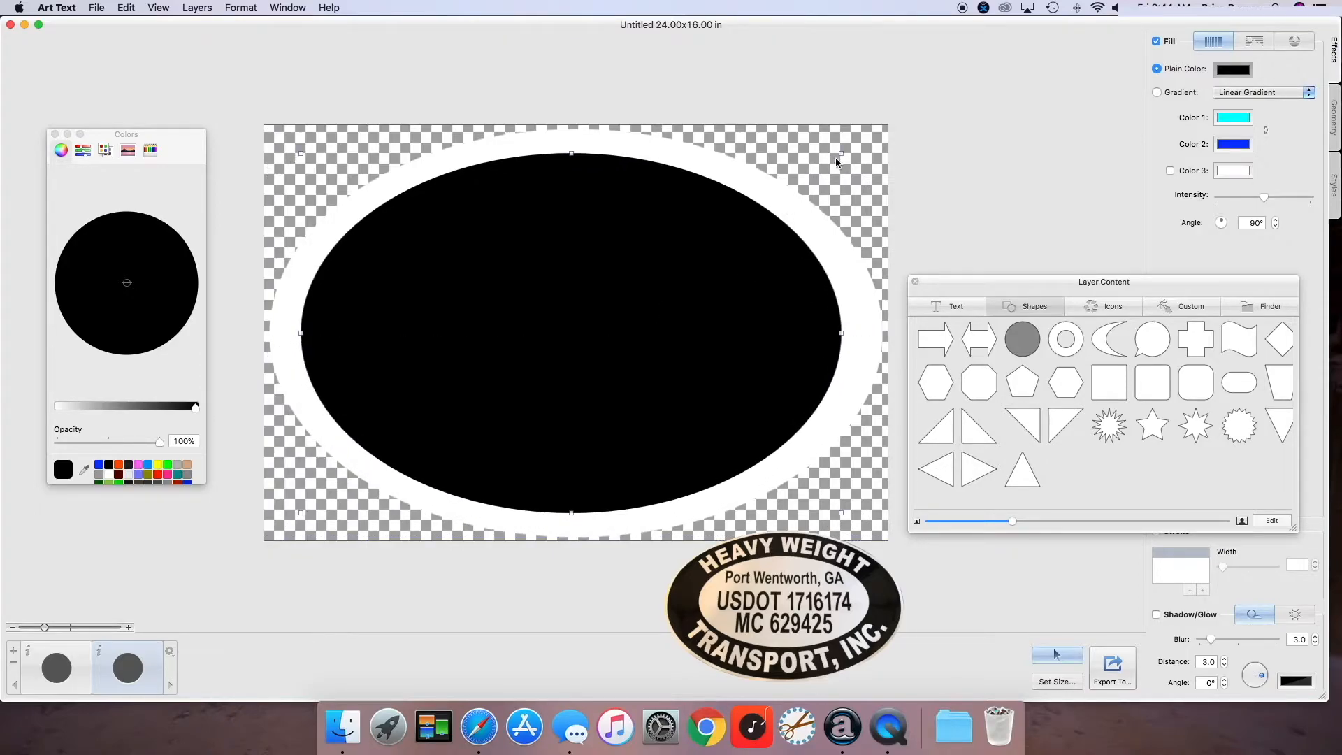
mouse_move(751, 160)
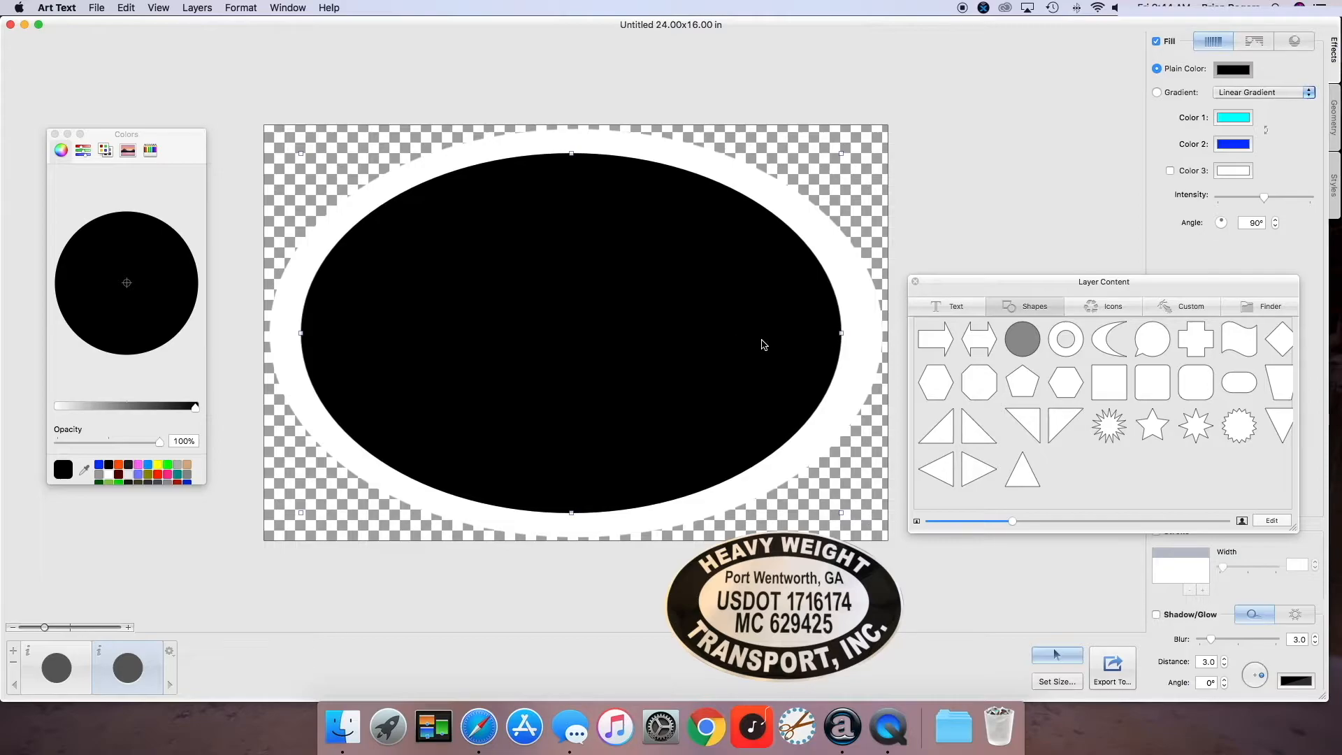
mouse_move(856, 141)
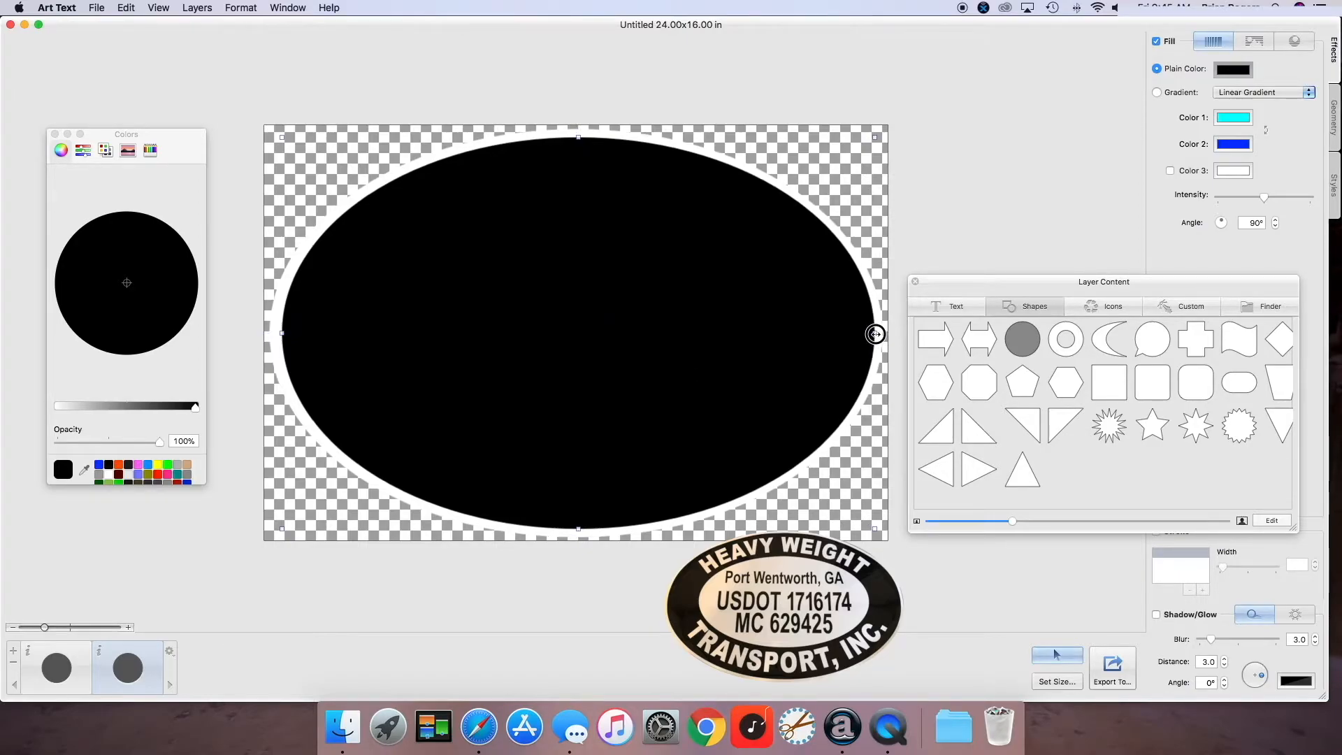
mouse_move(279, 342)
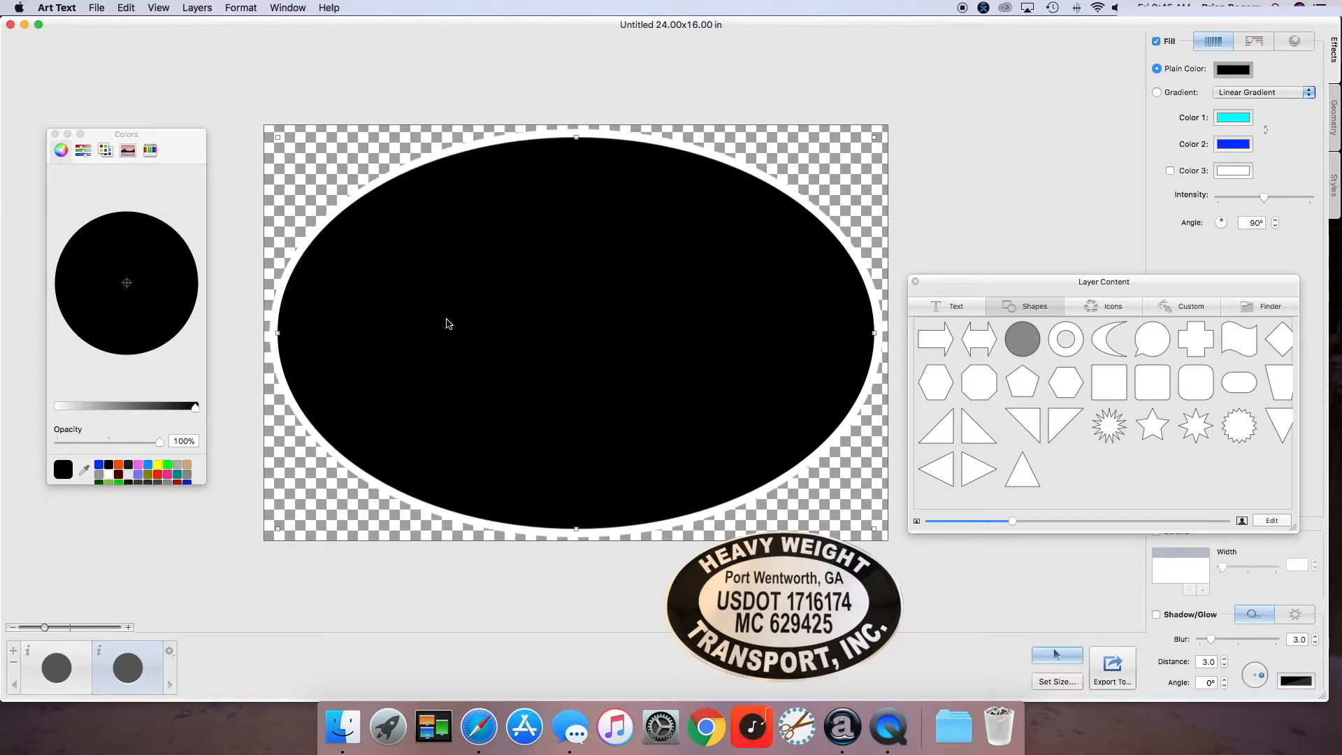
mouse_move(467, 327)
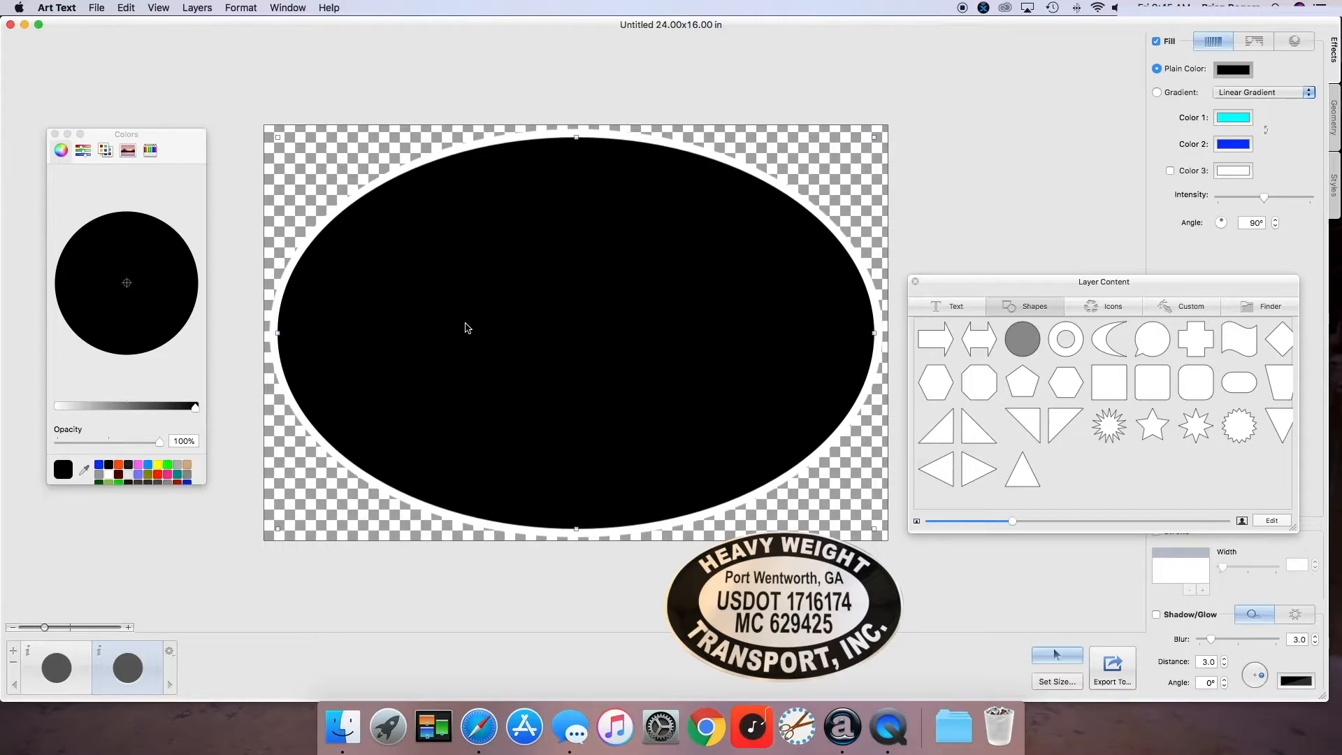
mouse_move(603, 294)
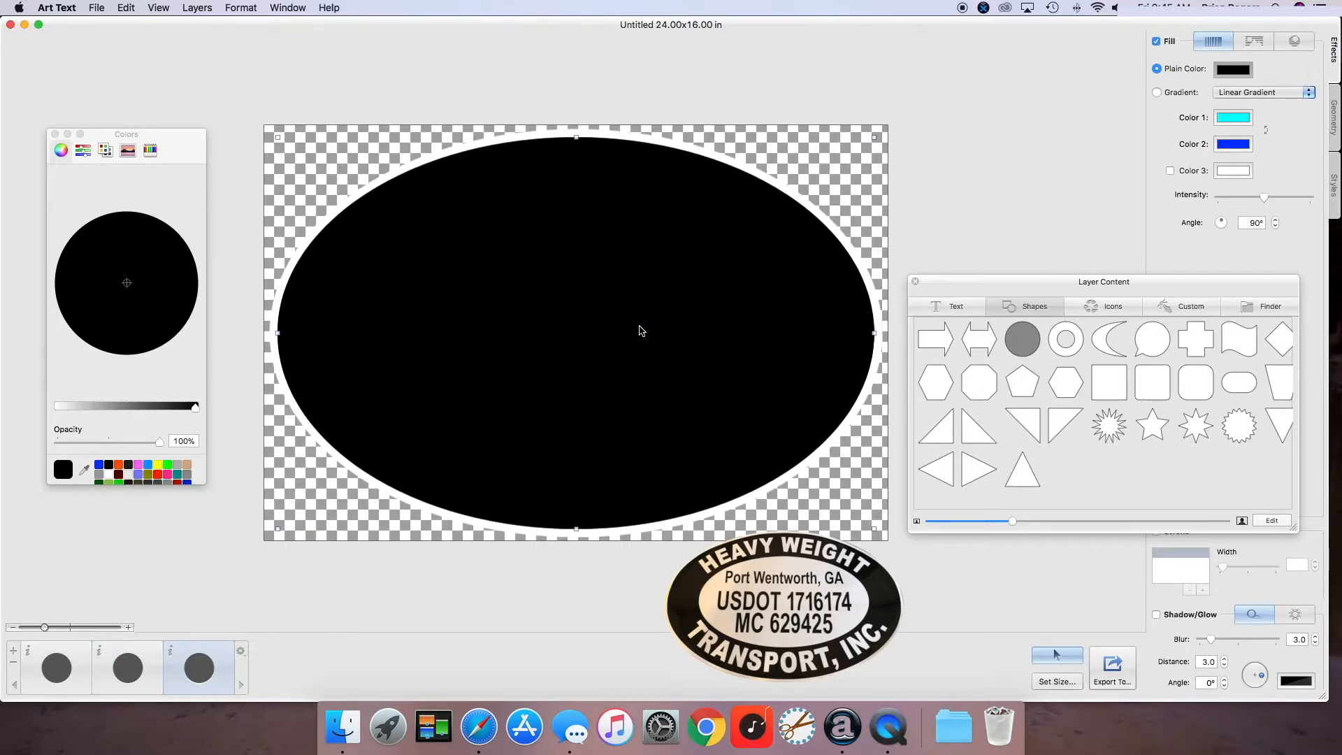
mouse_move(156, 442)
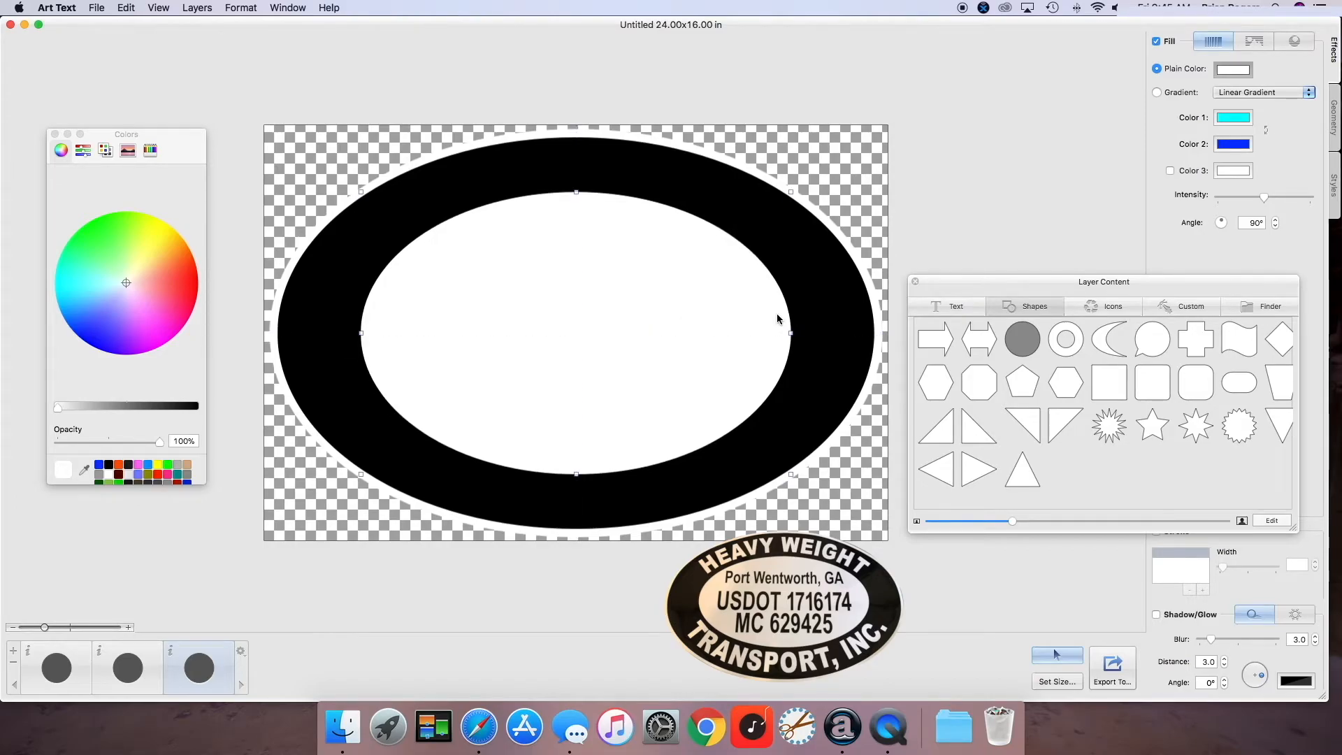
mouse_move(770, 323)
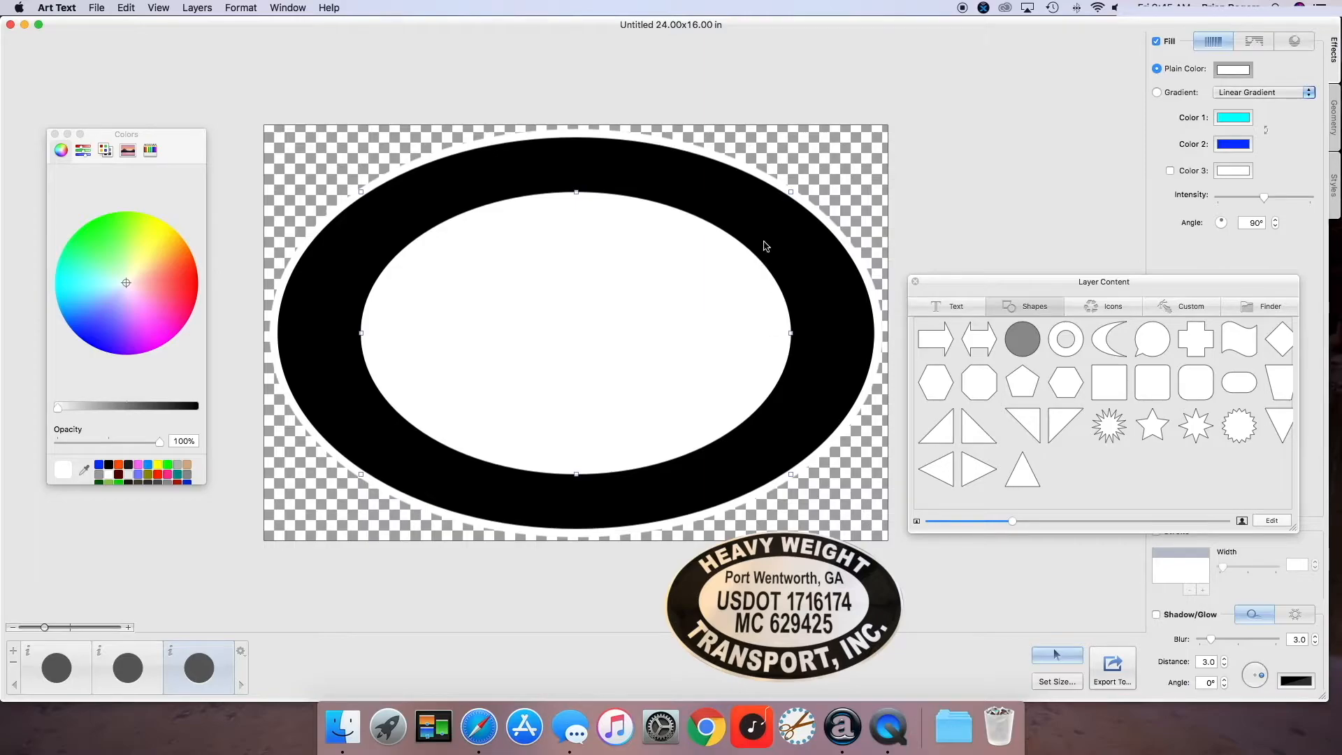
mouse_move(728, 270)
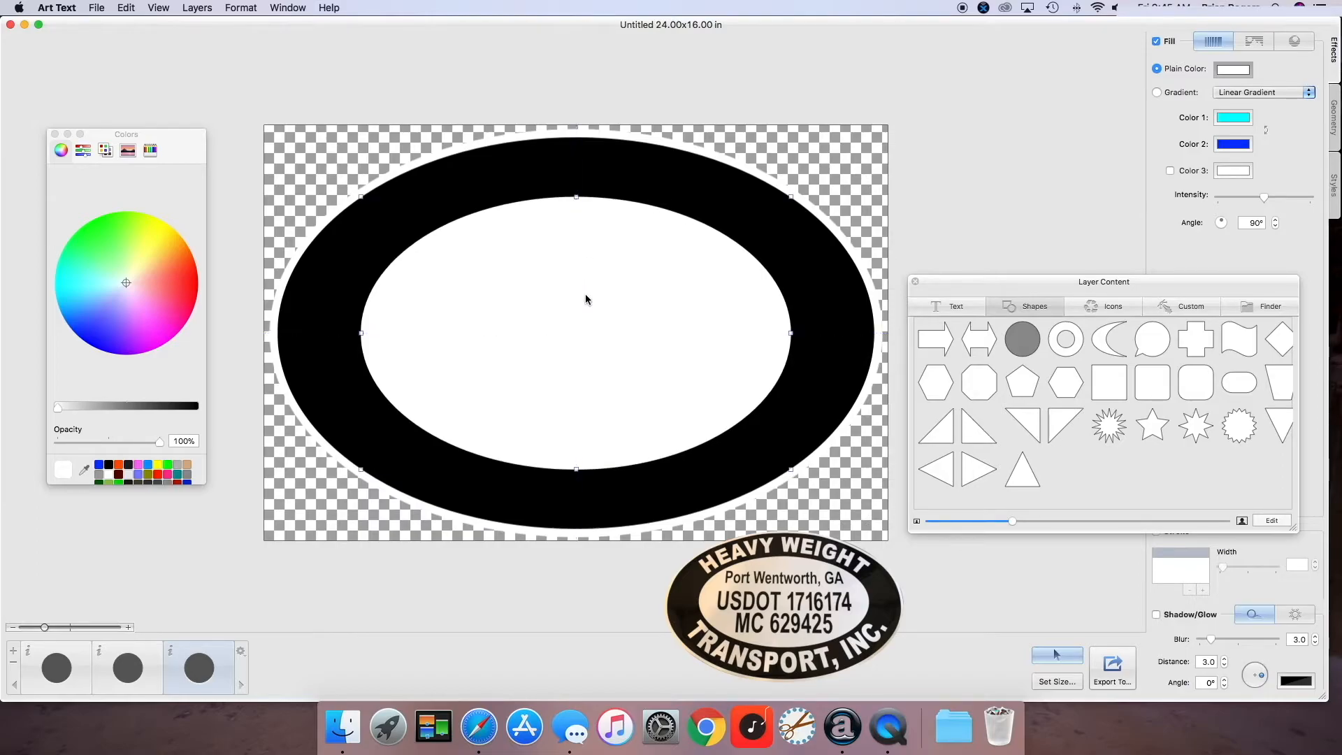
mouse_move(603, 329)
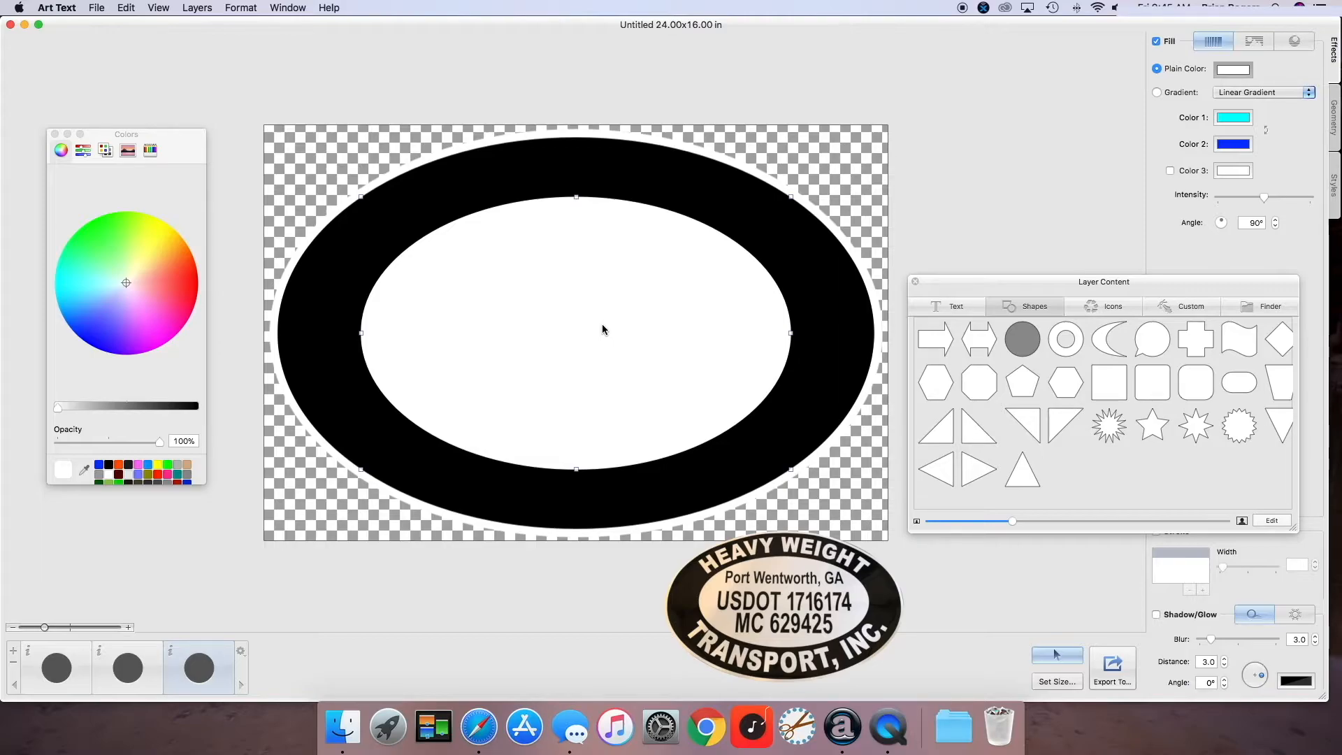
mouse_move(606, 337)
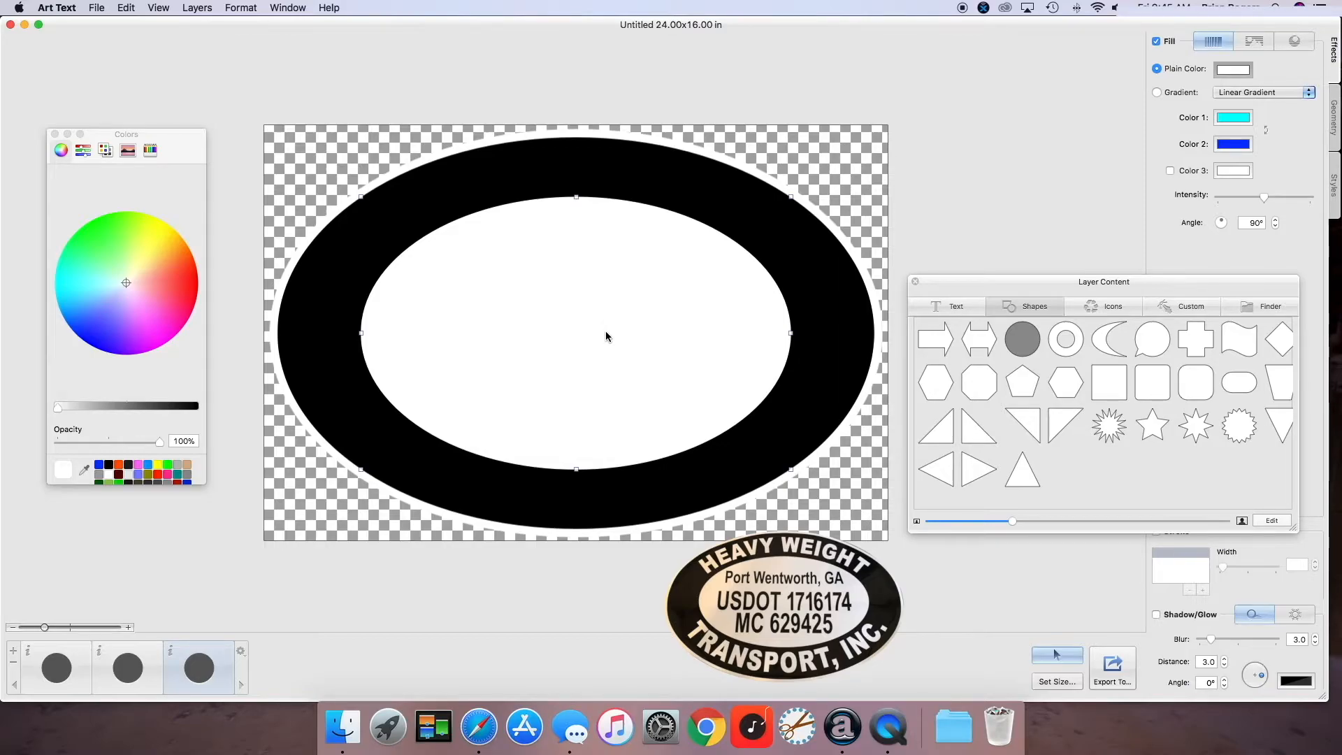
mouse_move(803, 349)
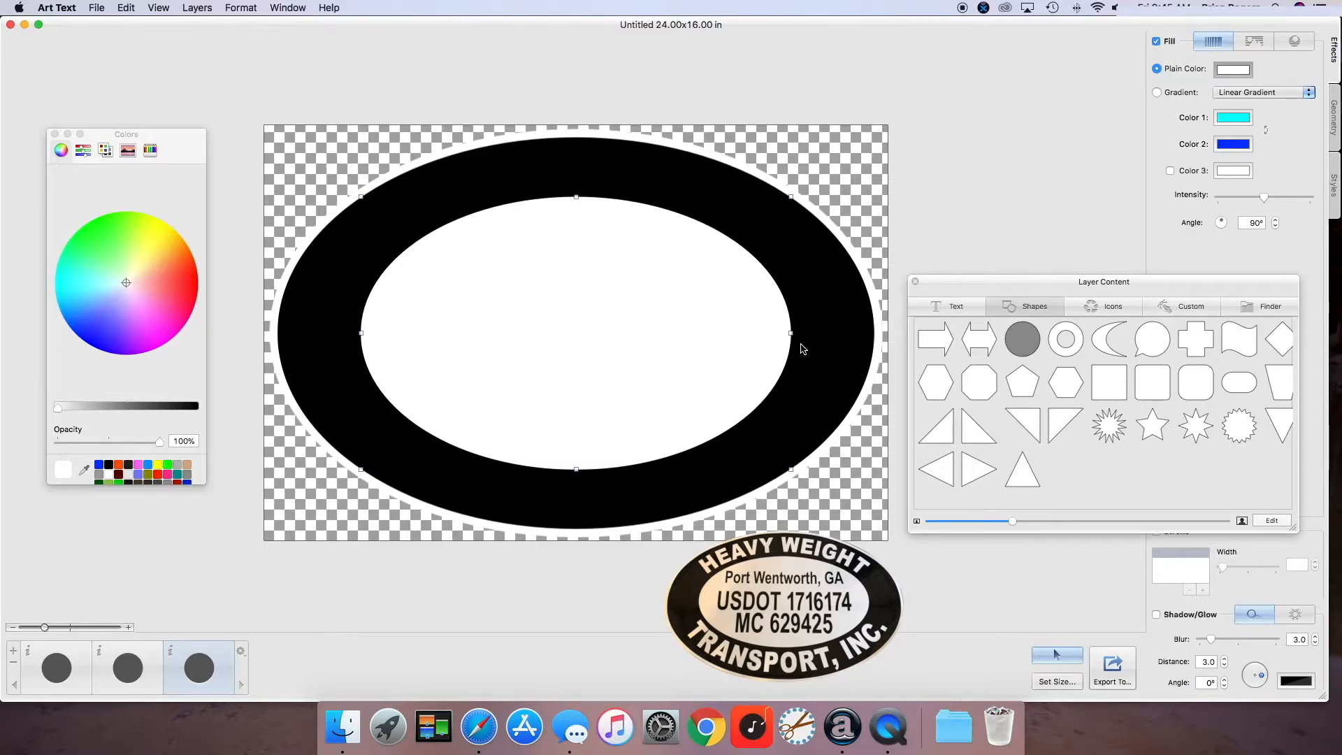
drag(789, 333, 809, 334)
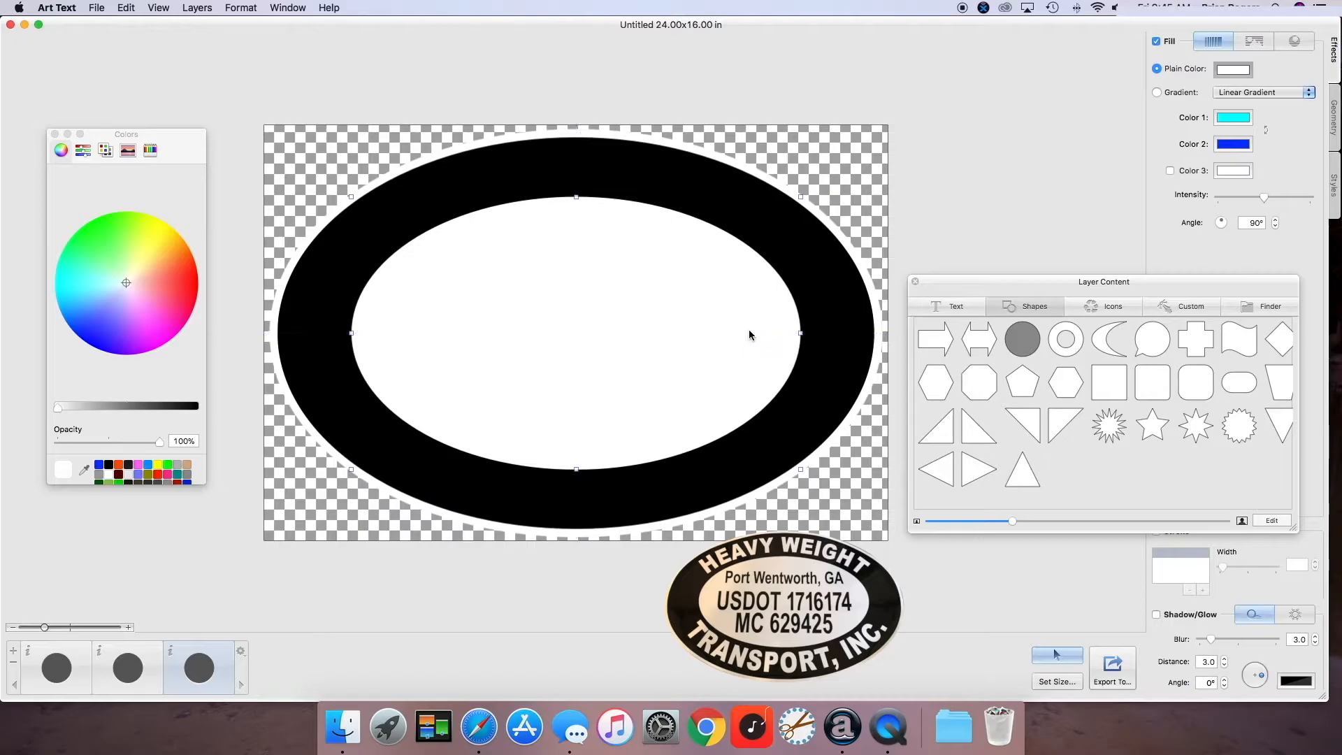
mouse_move(790, 230)
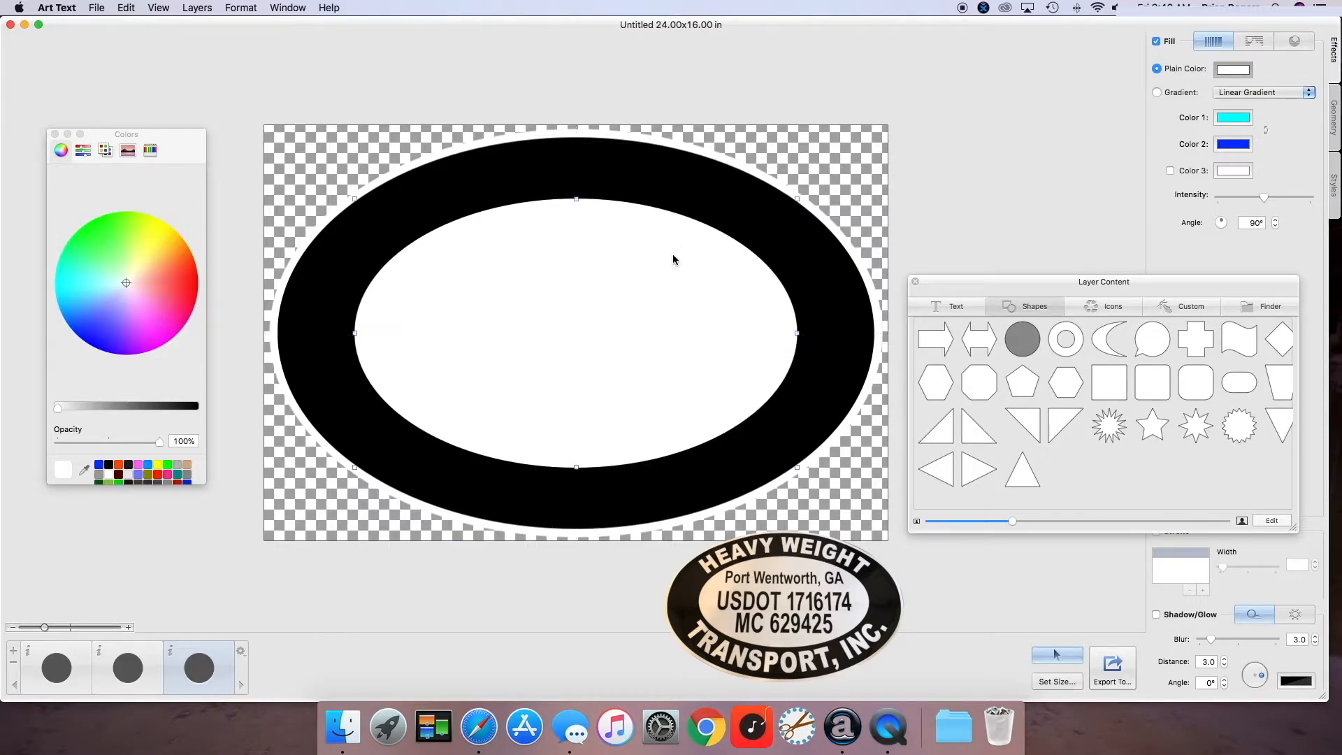
mouse_move(678, 285)
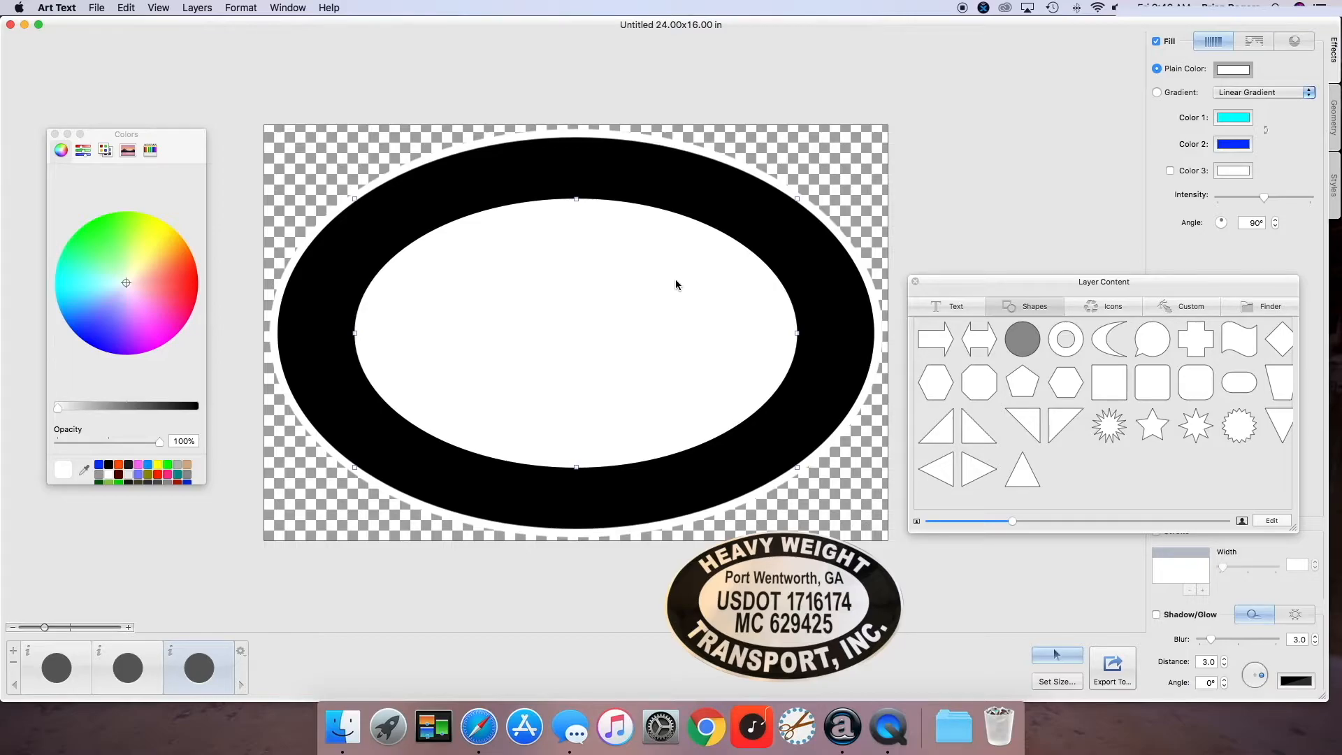
mouse_move(686, 331)
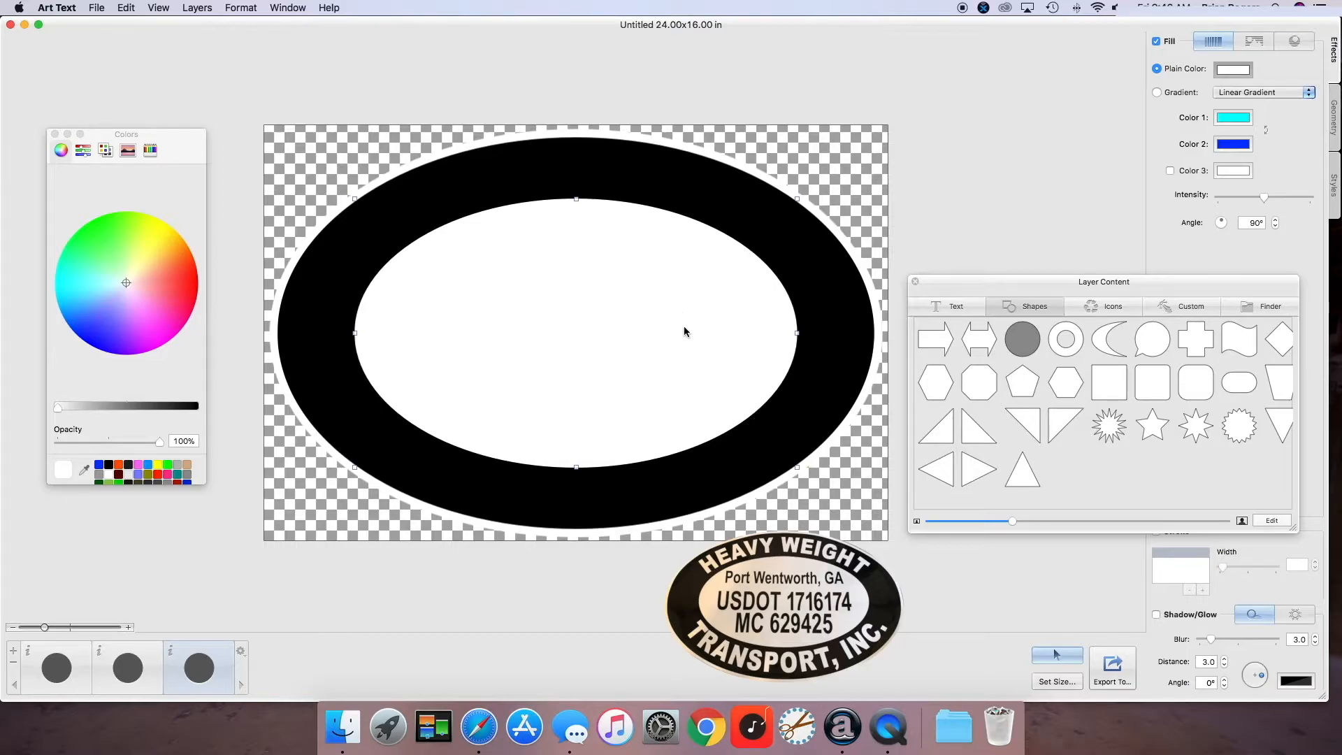
mouse_move(699, 340)
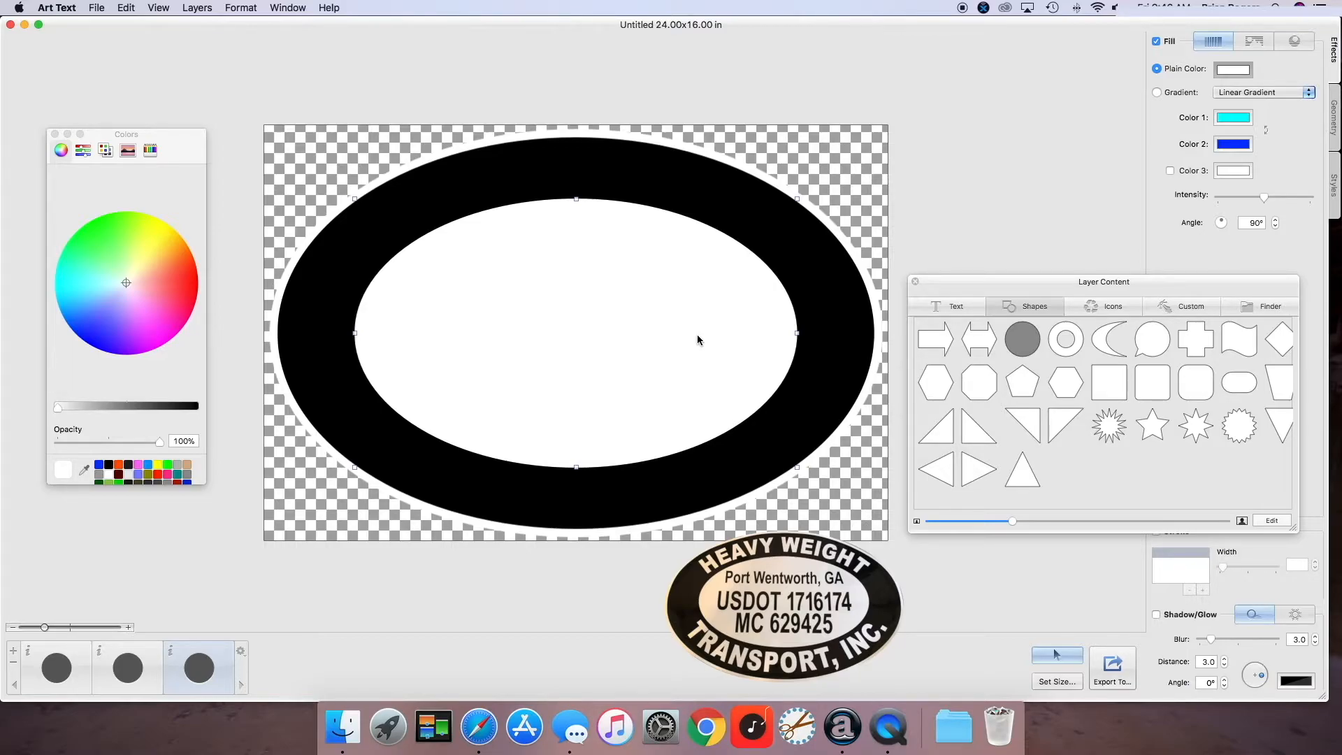
mouse_move(707, 338)
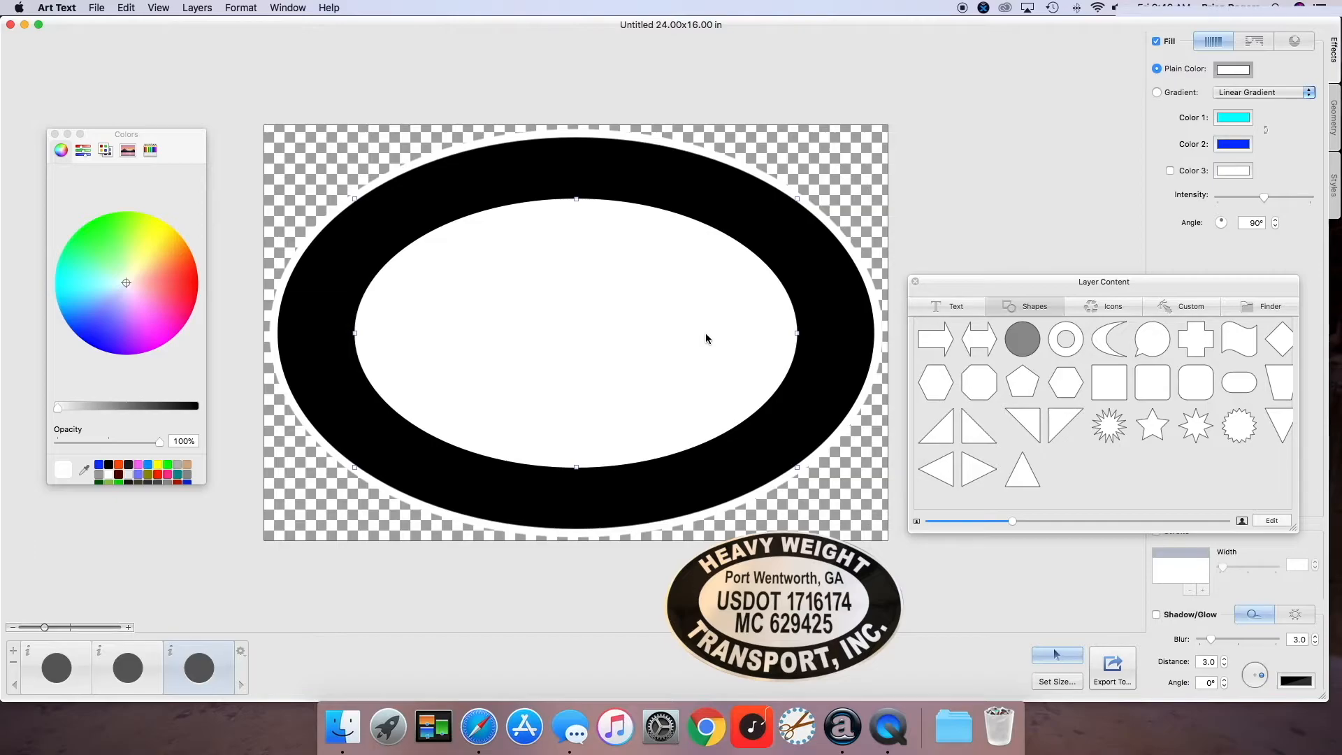
mouse_move(714, 339)
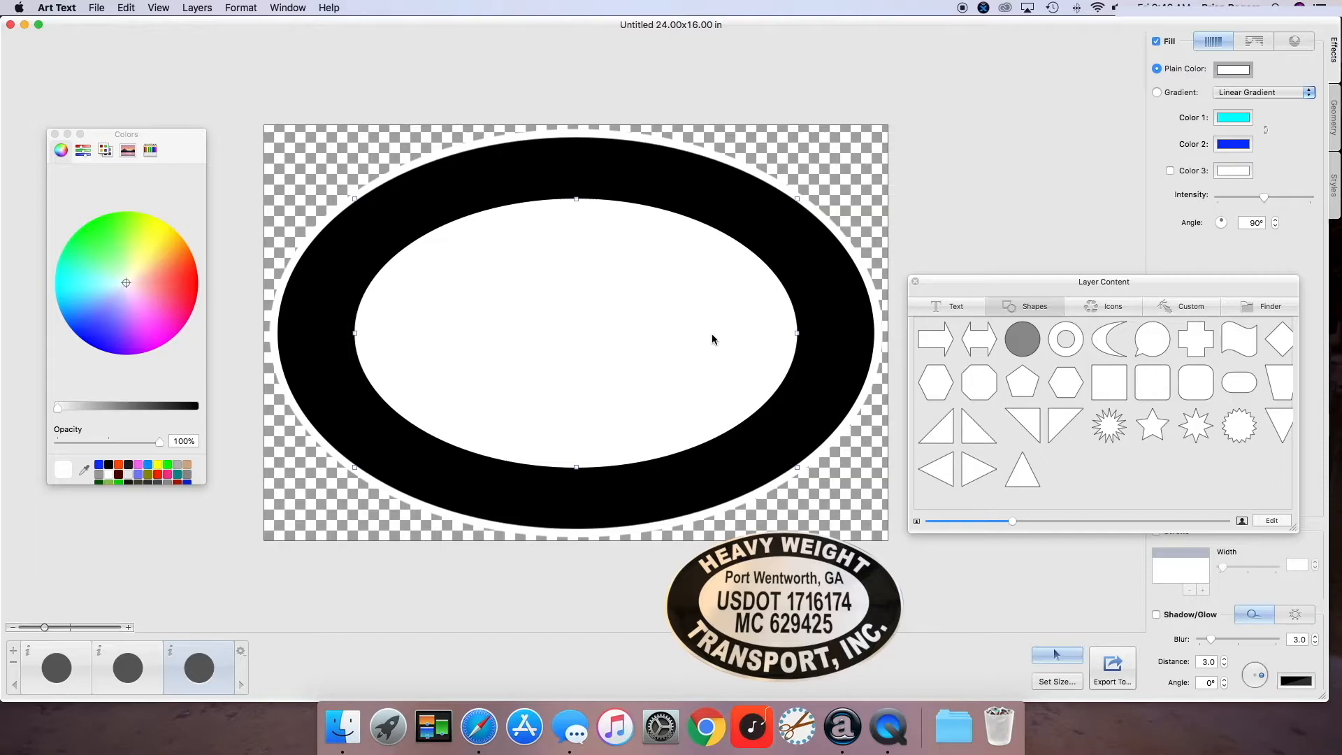
mouse_move(717, 335)
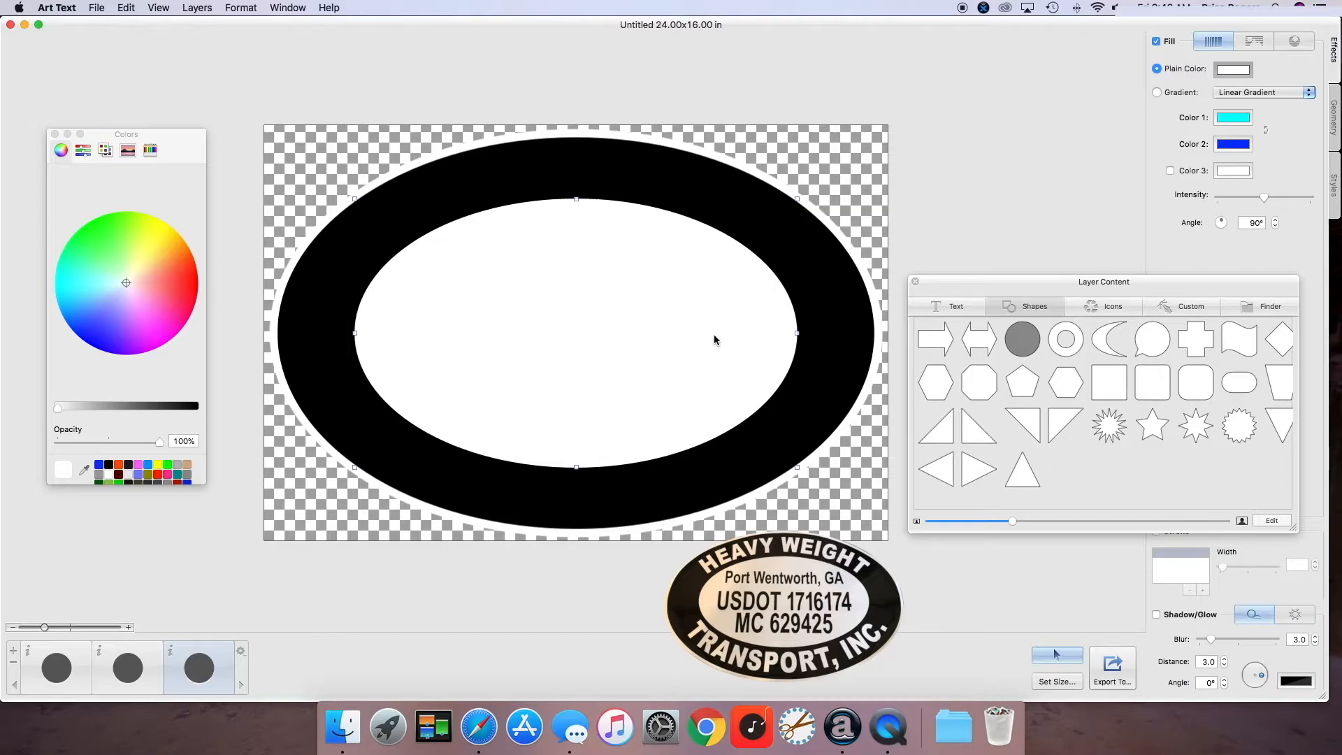
mouse_move(726, 351)
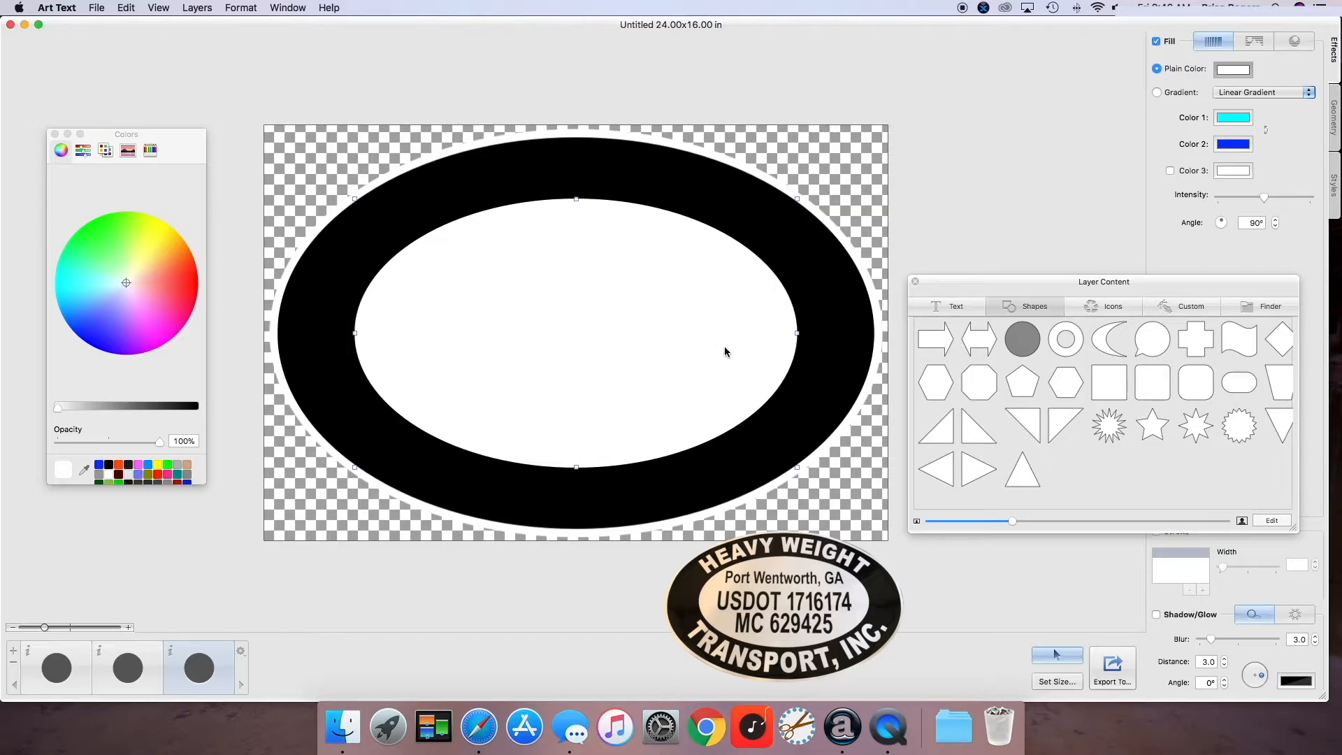
mouse_move(741, 371)
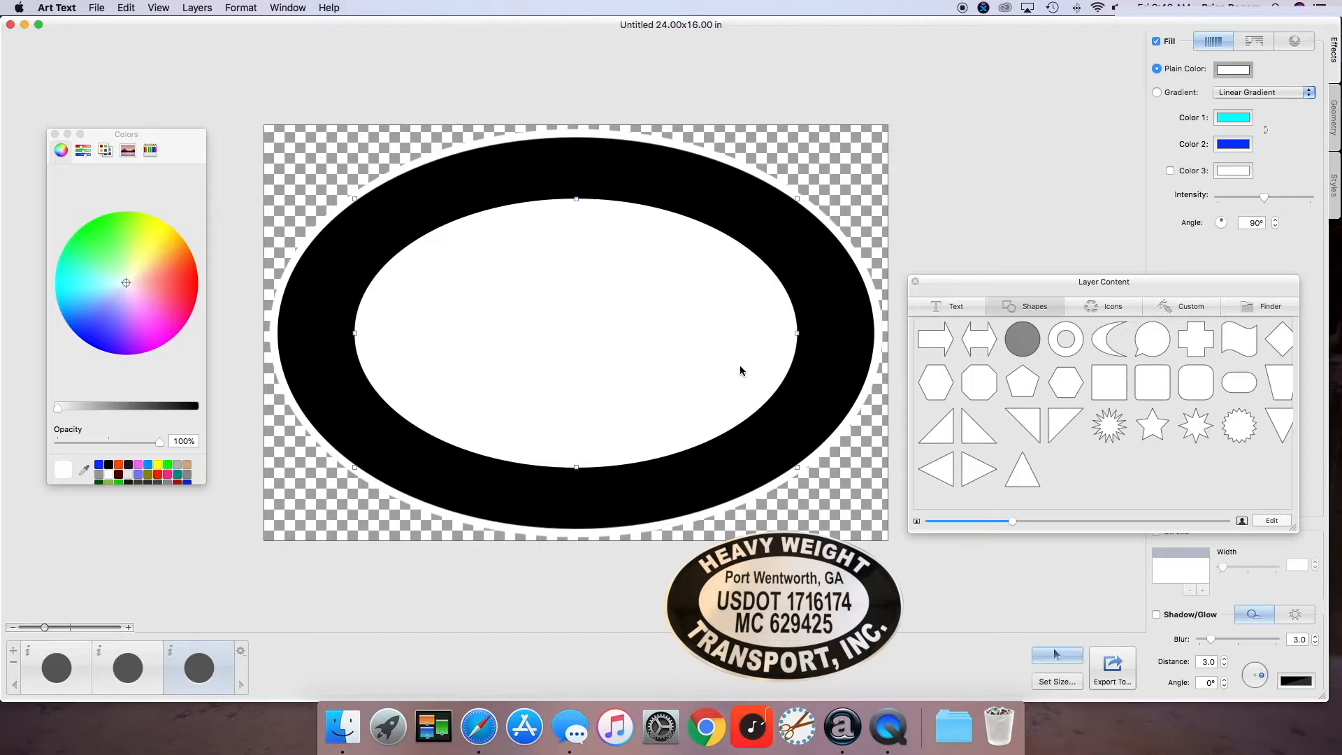
Step: Add a new layer, make it a text layer and select its placeholder text for replacement
click(199, 8)
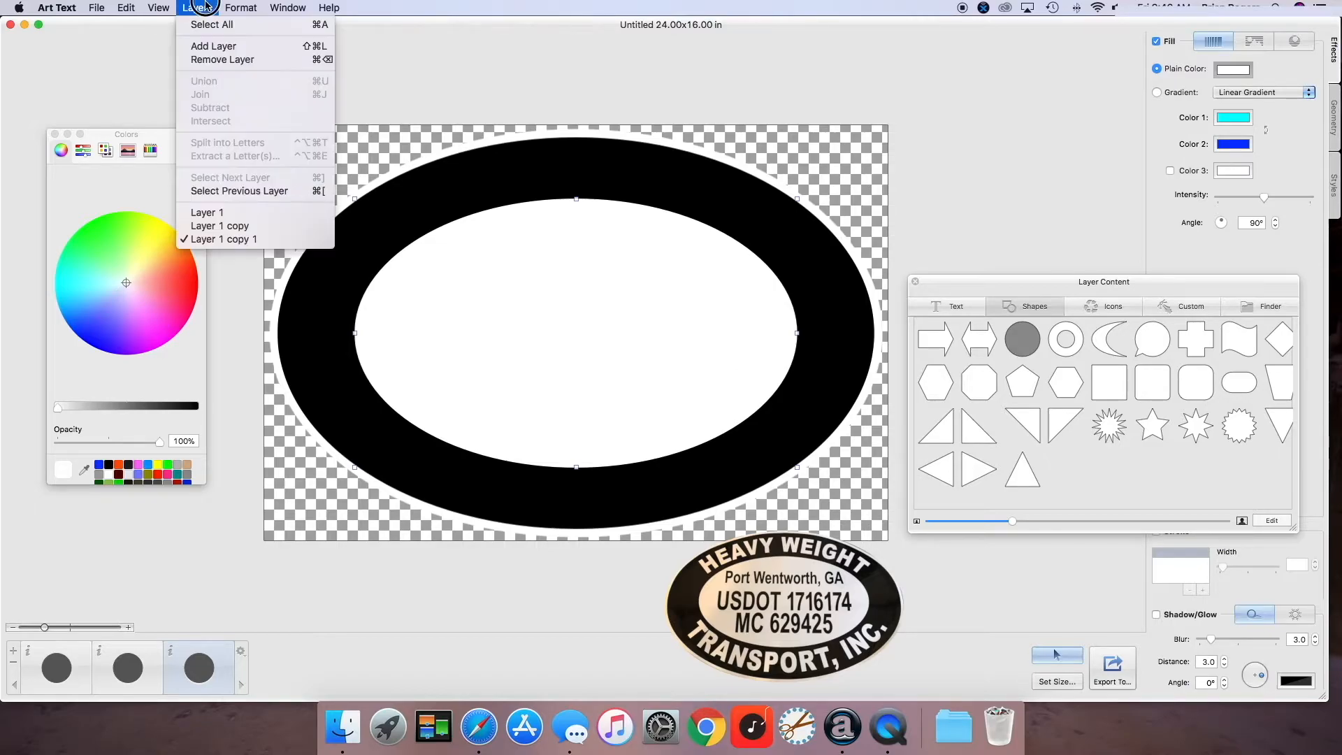
mouse_move(232, 52)
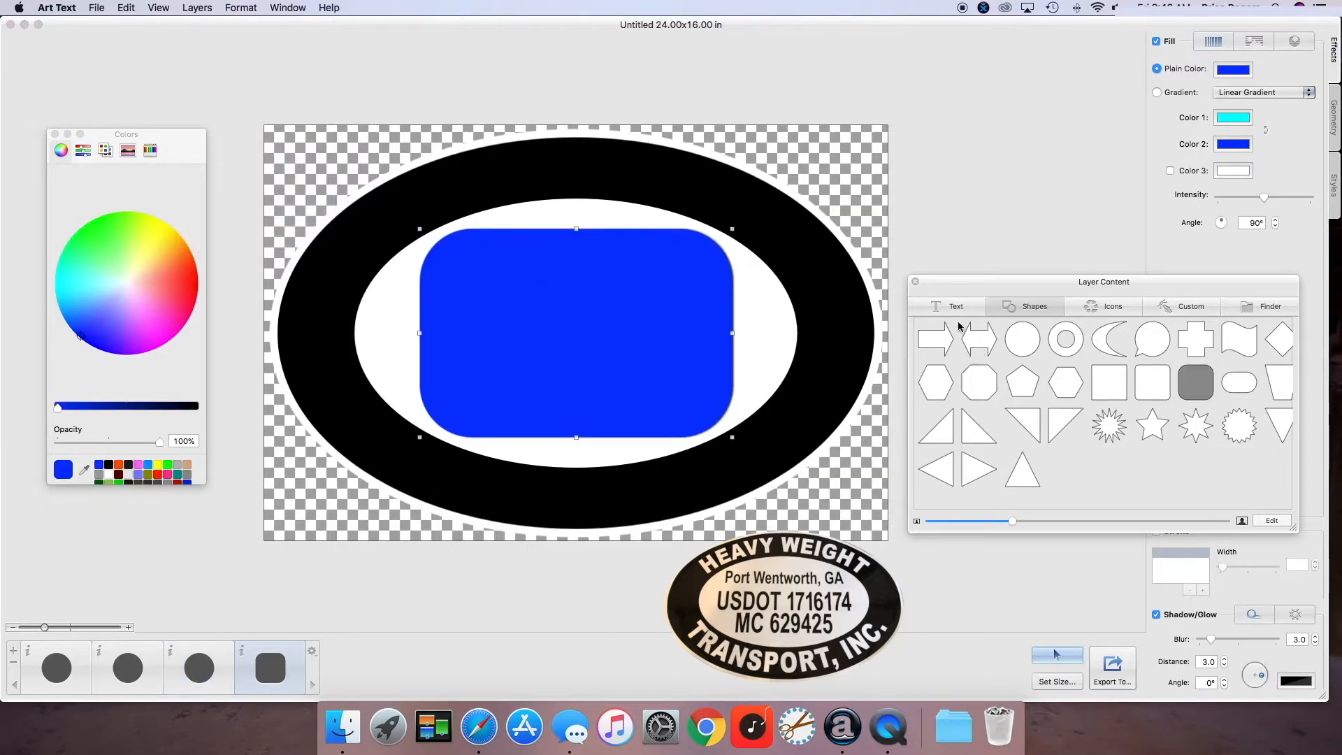
click(955, 306)
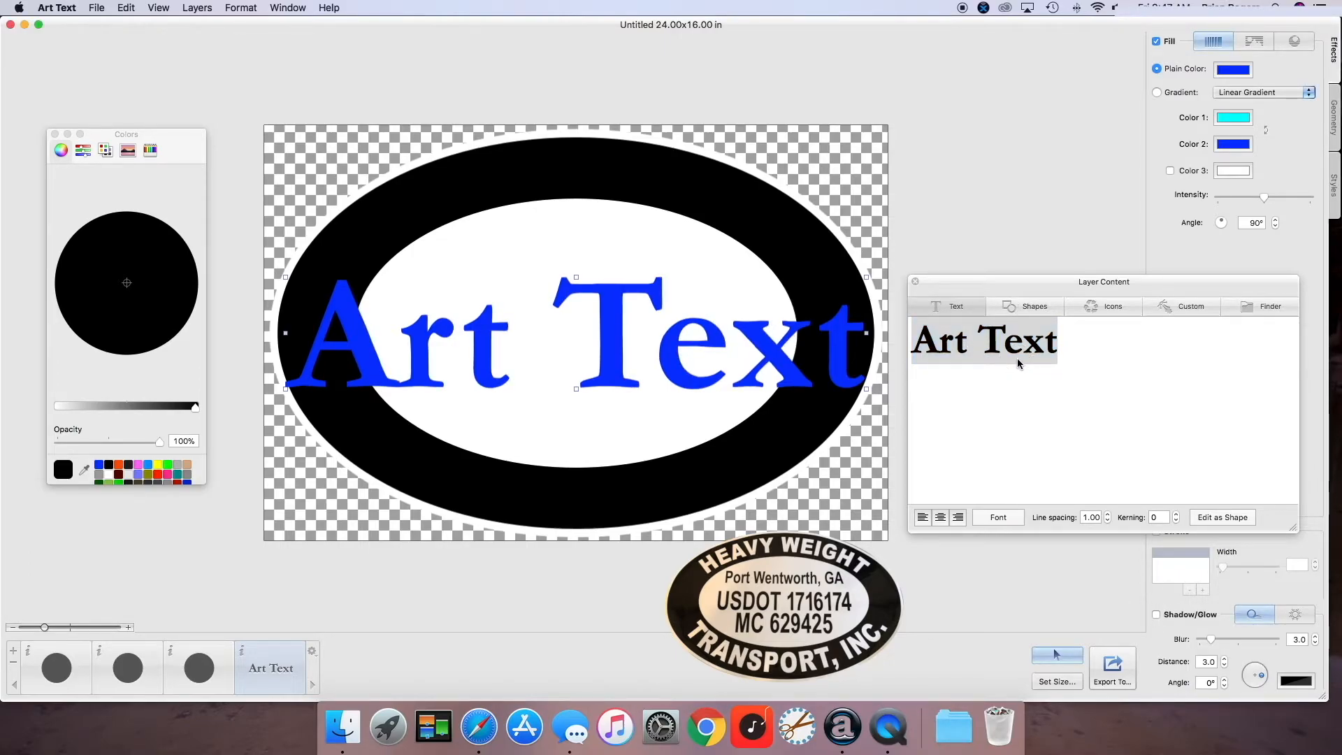
double_click(1017, 341)
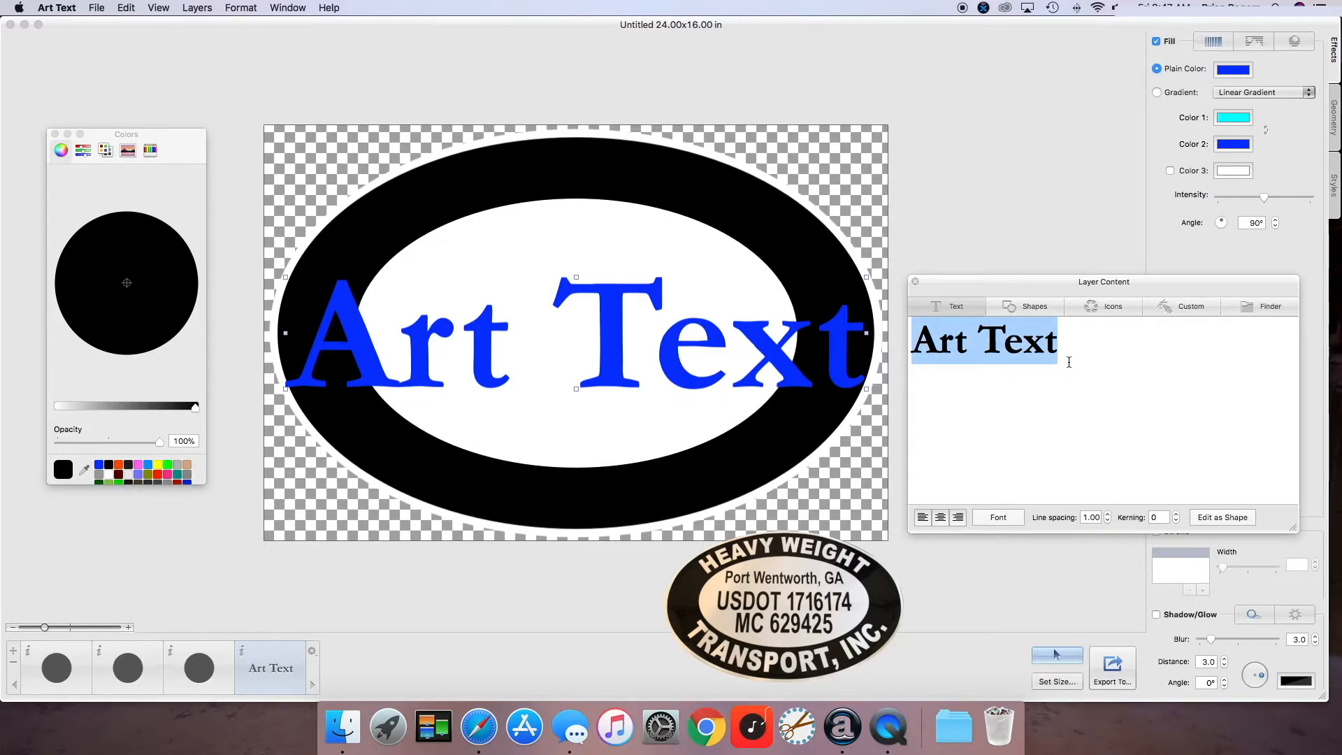
Step: Enter HEAVY WEIGHT and set it in Arial Black at size 13
text(HEAVY W)
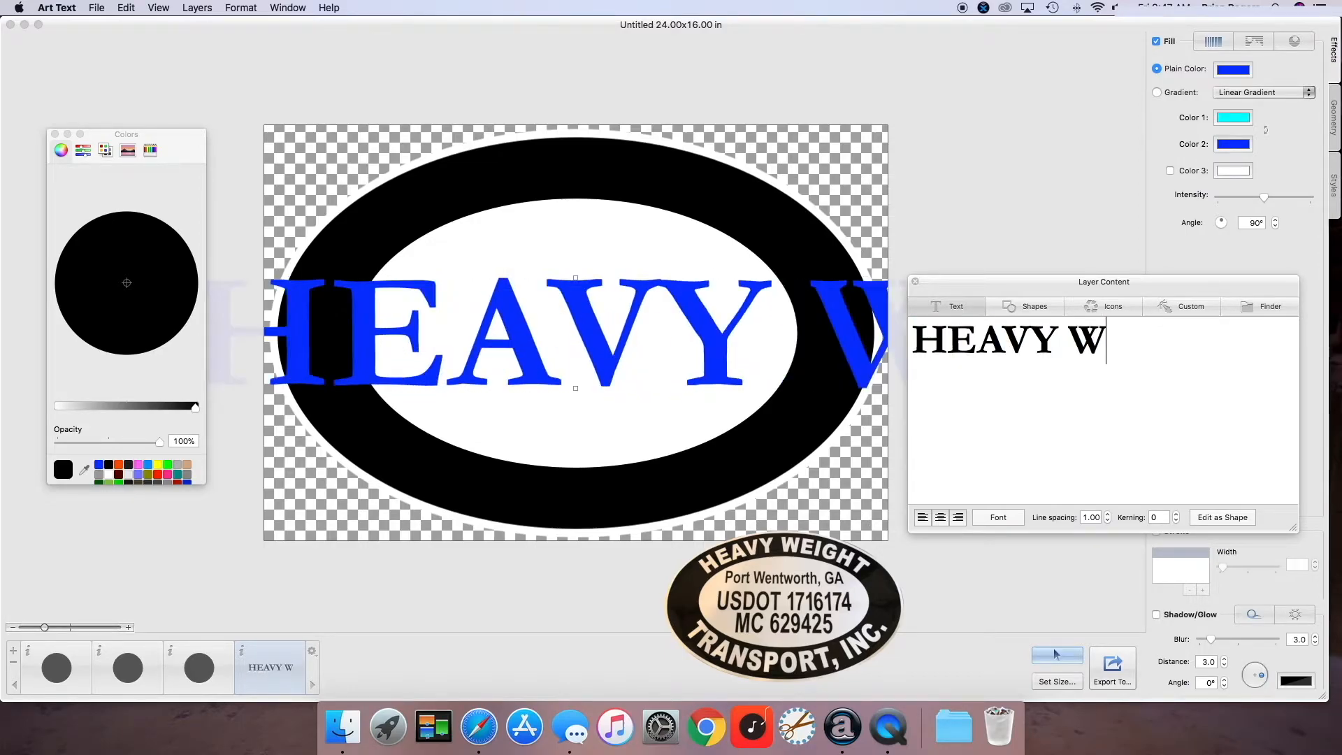
text(EIGHT)
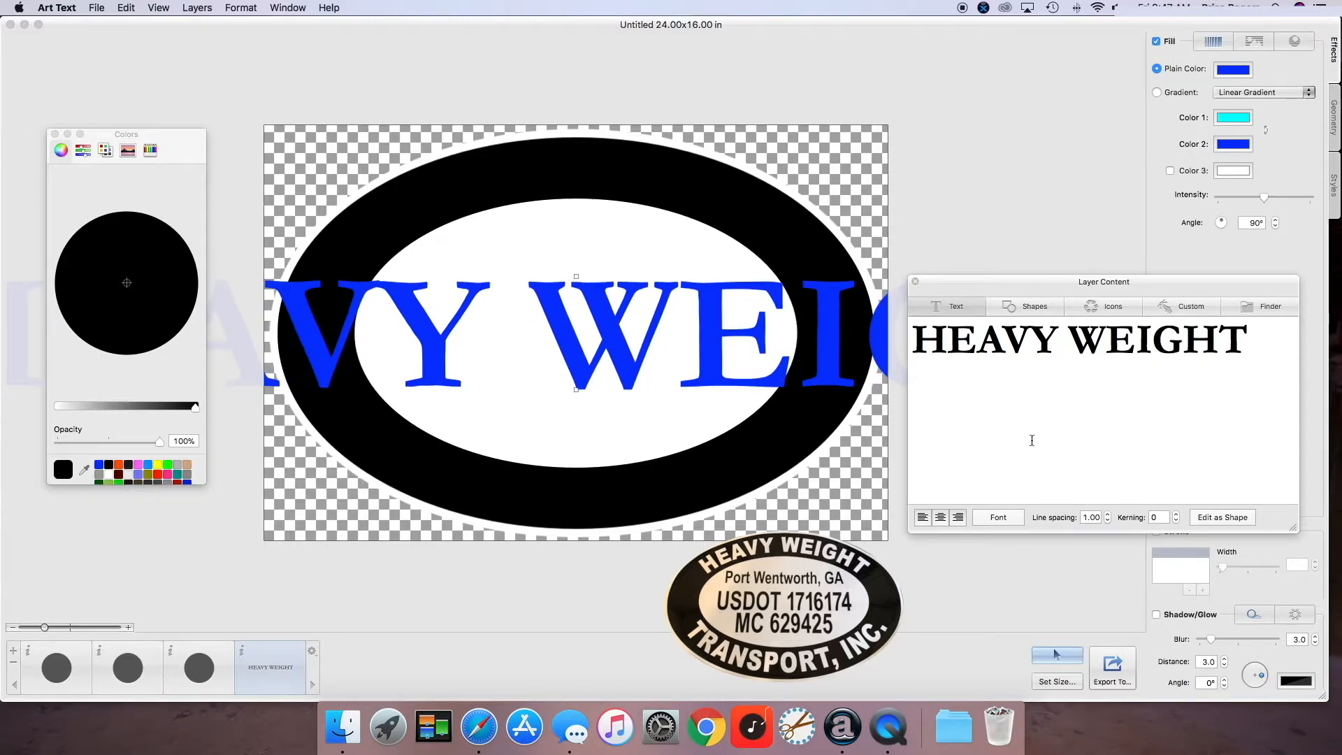
click(998, 517)
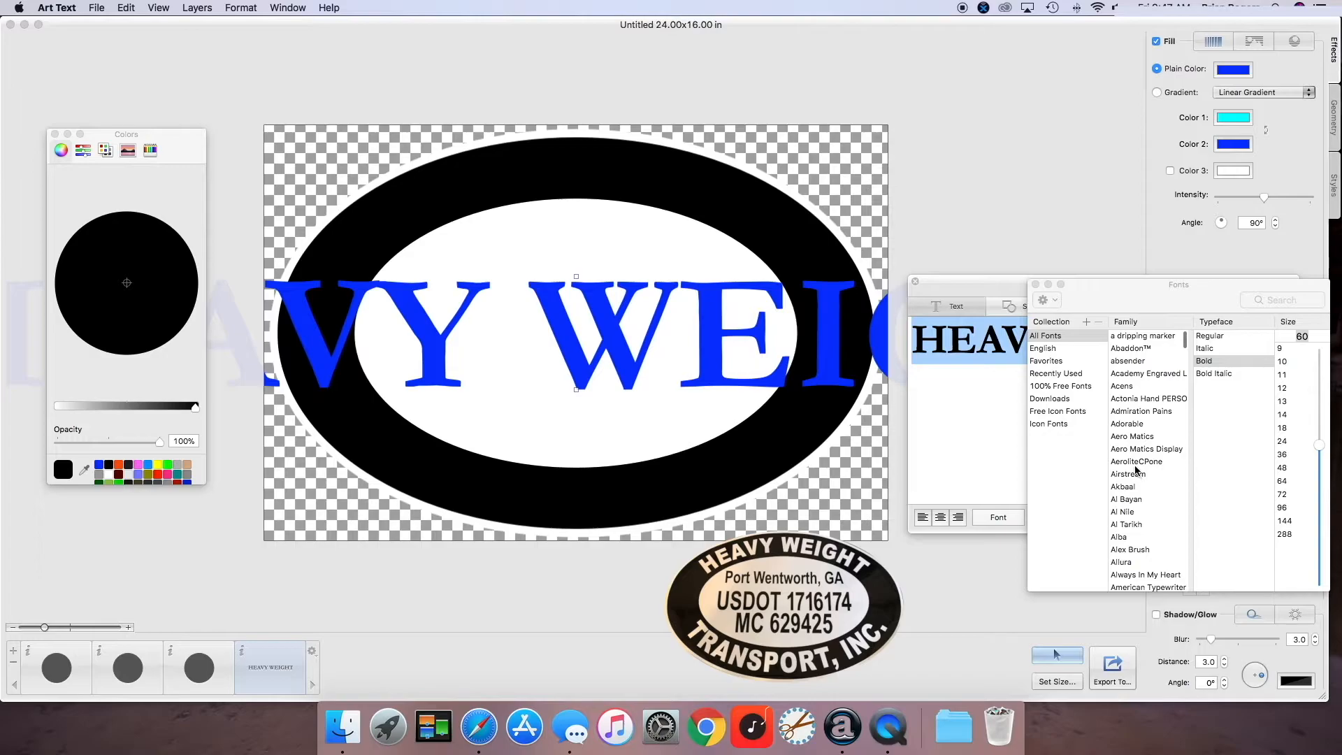
scroll(down, 3)
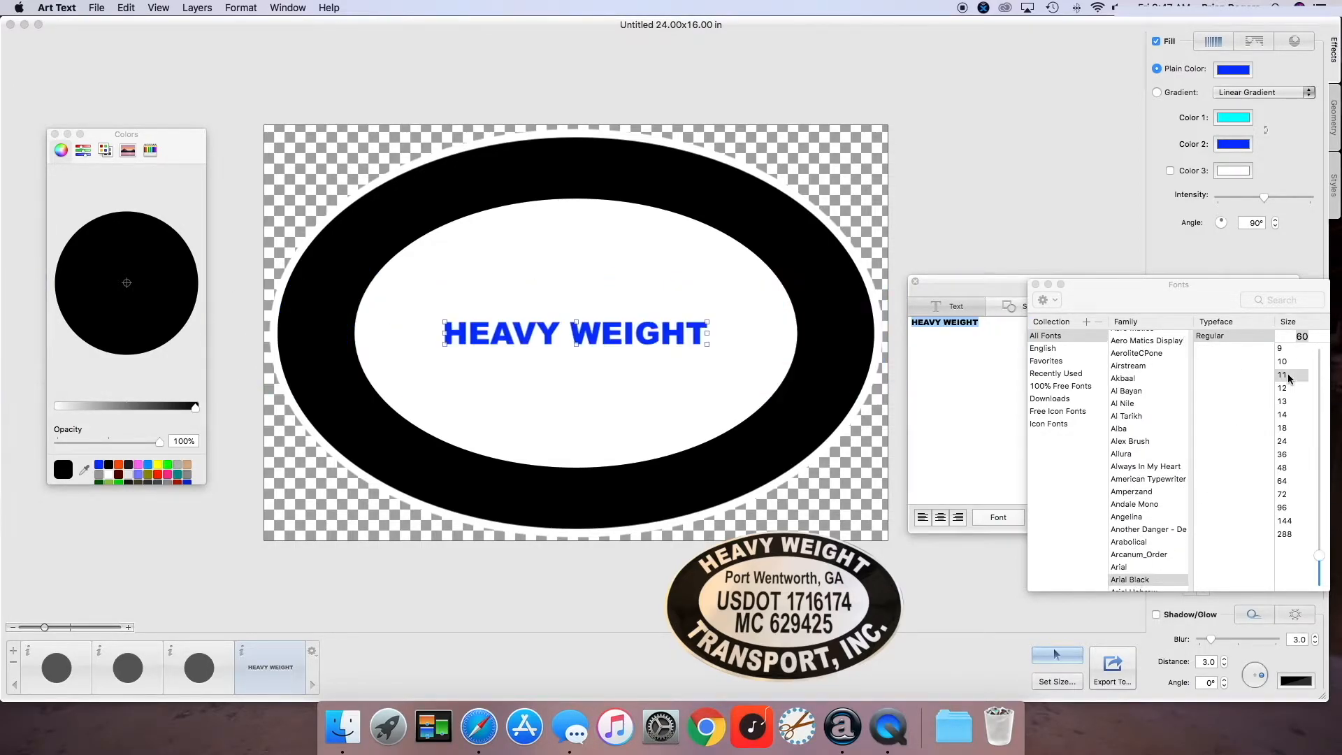
click(1282, 375)
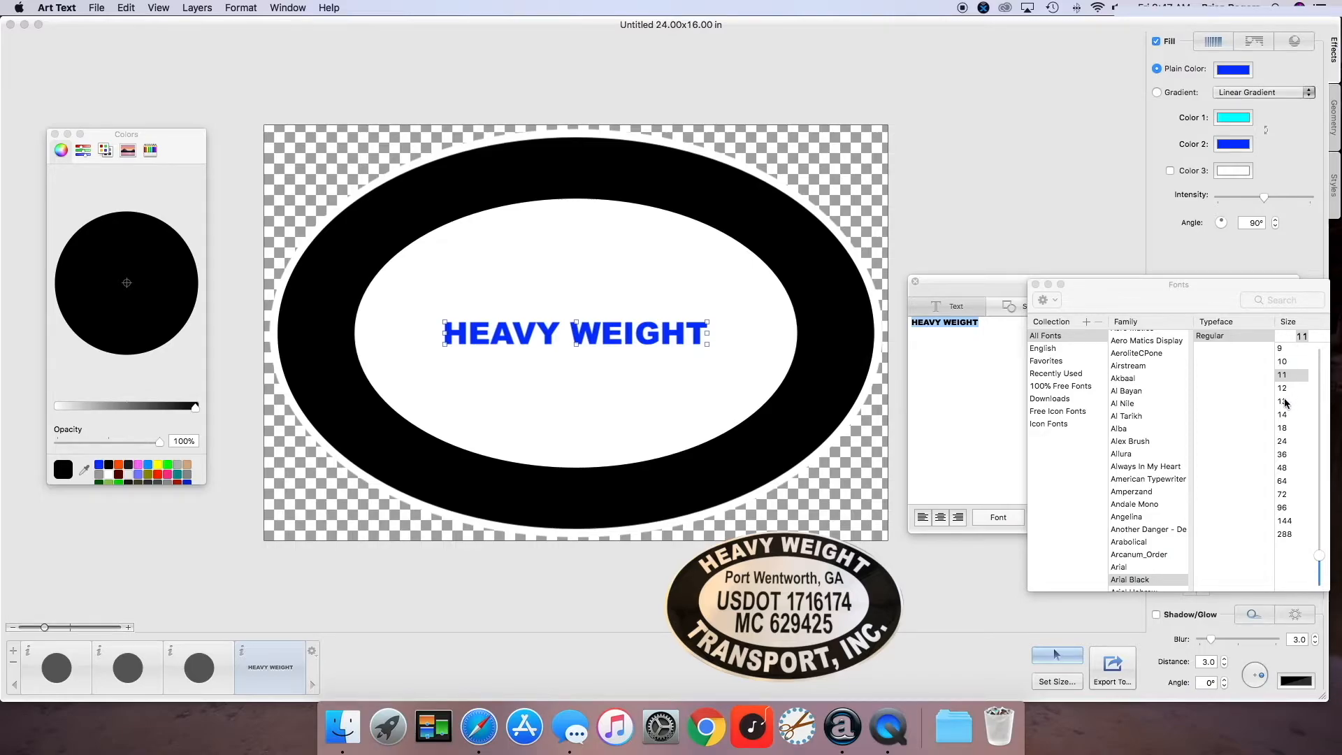
click(1279, 400)
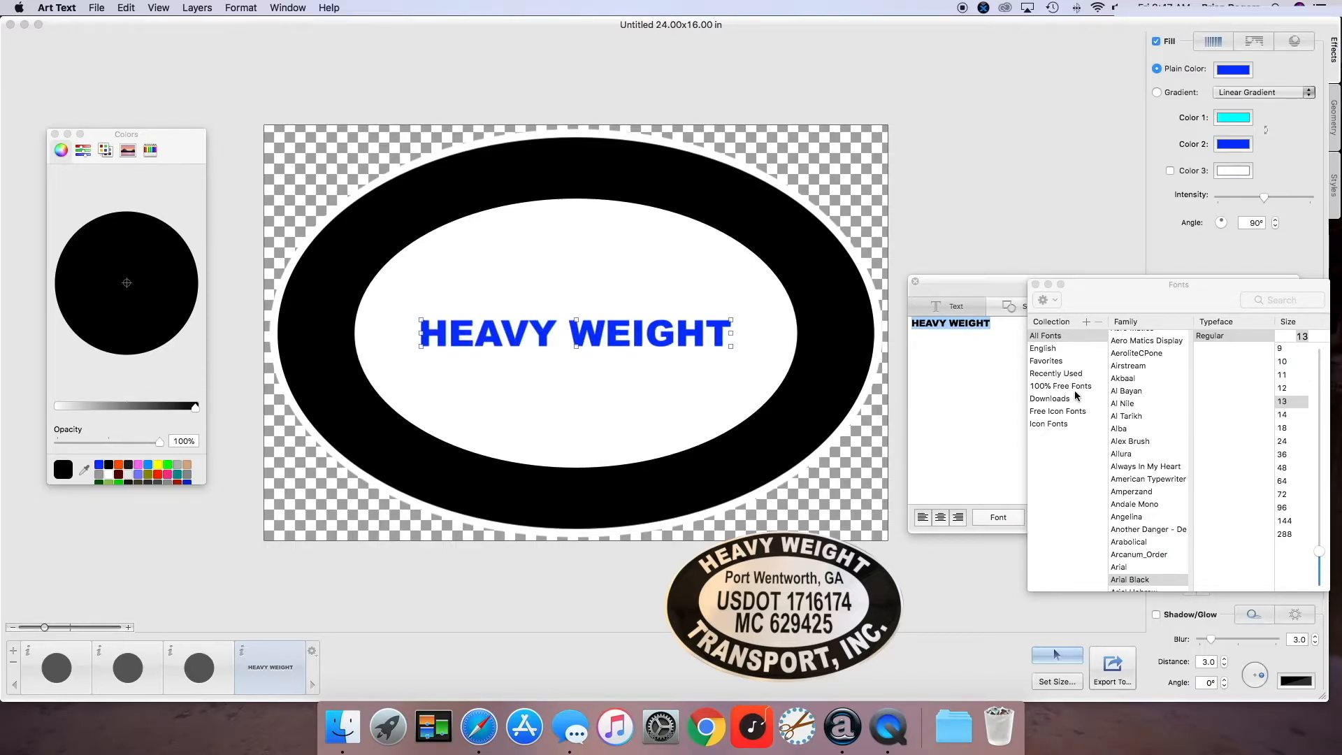
mouse_move(1194, 387)
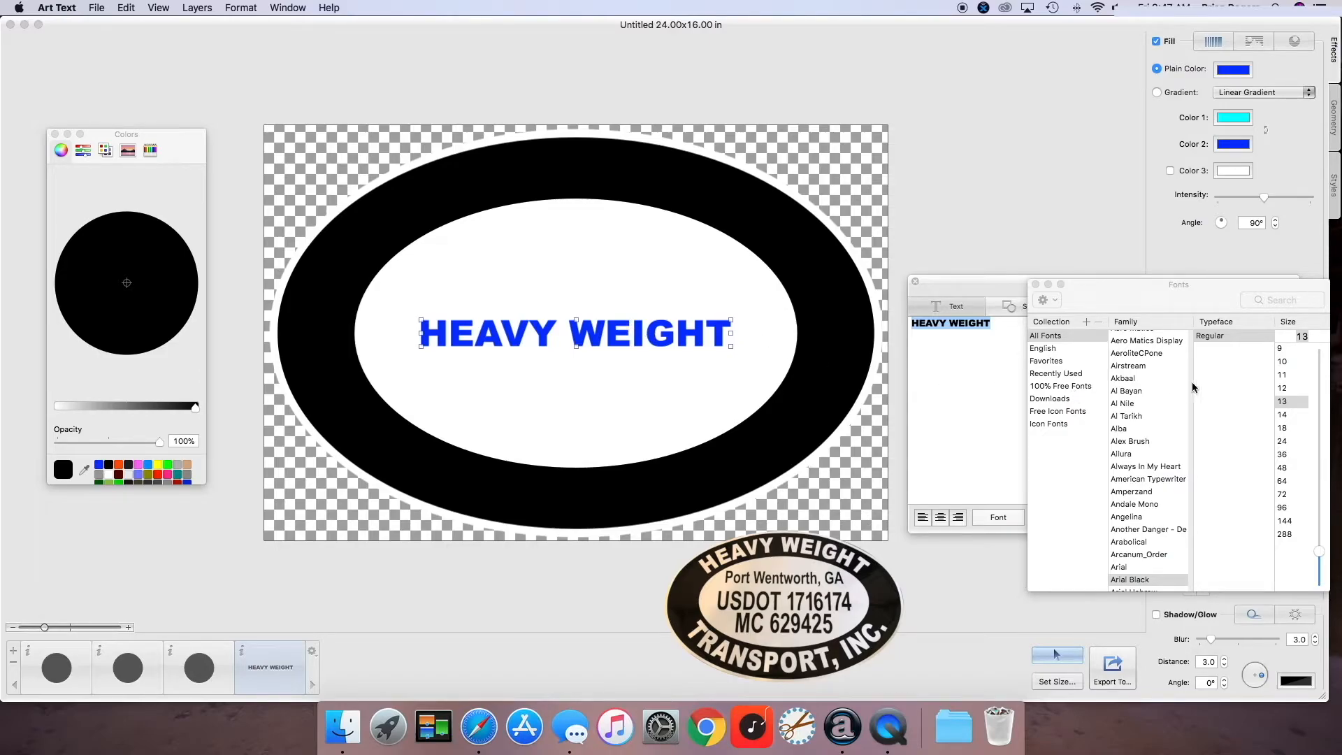
mouse_move(1151, 517)
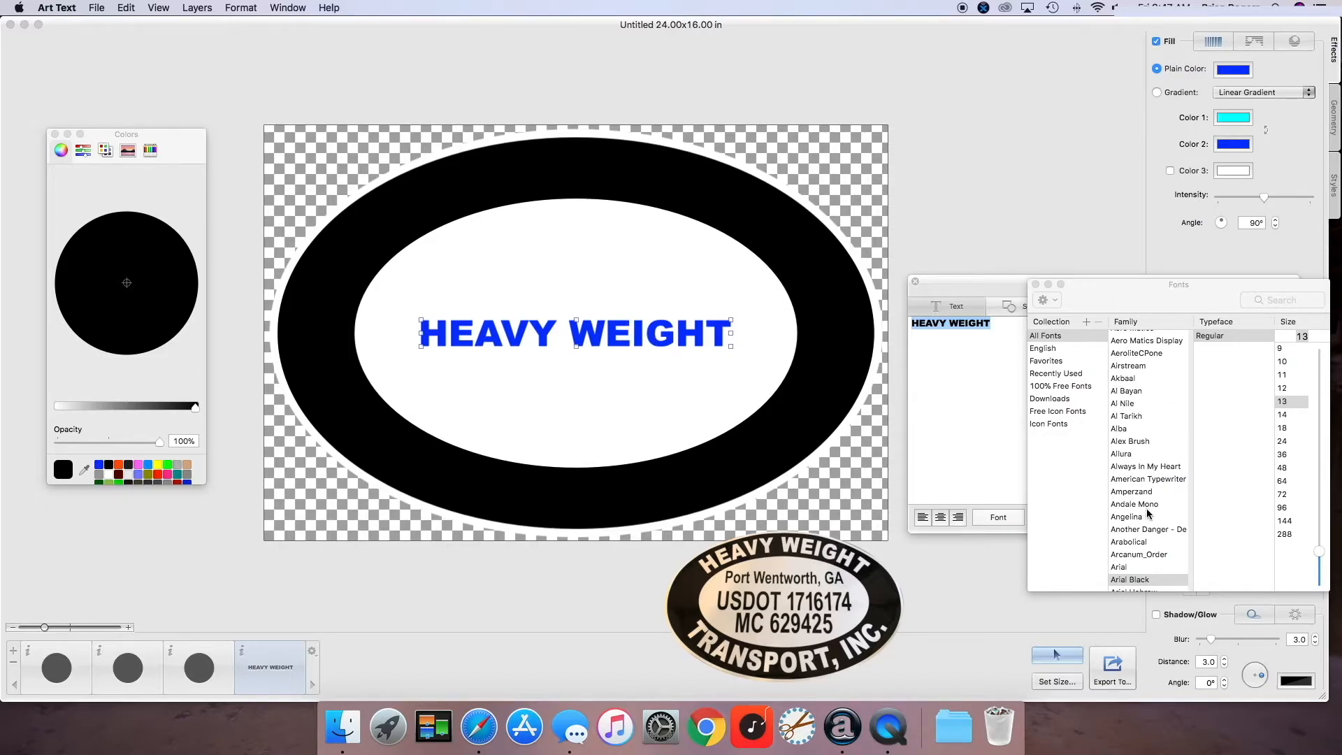
scroll(down, 3)
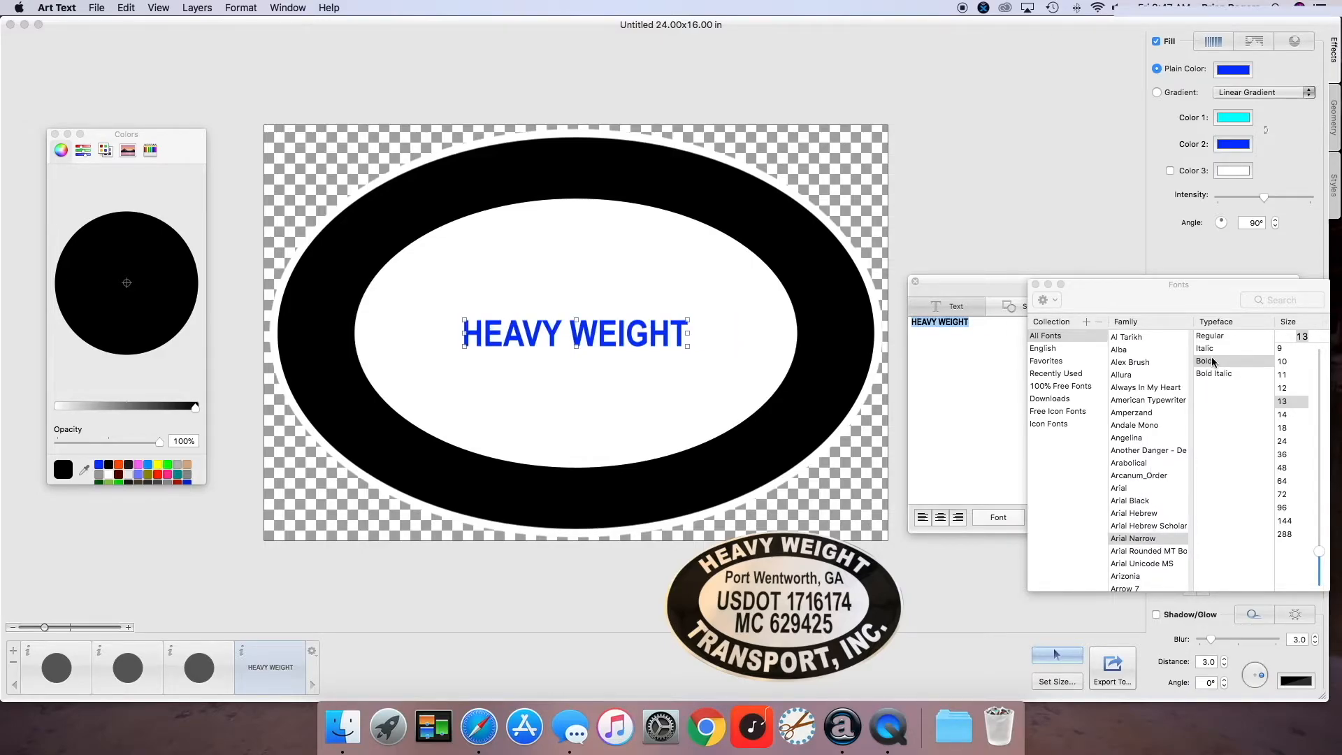
click(1129, 500)
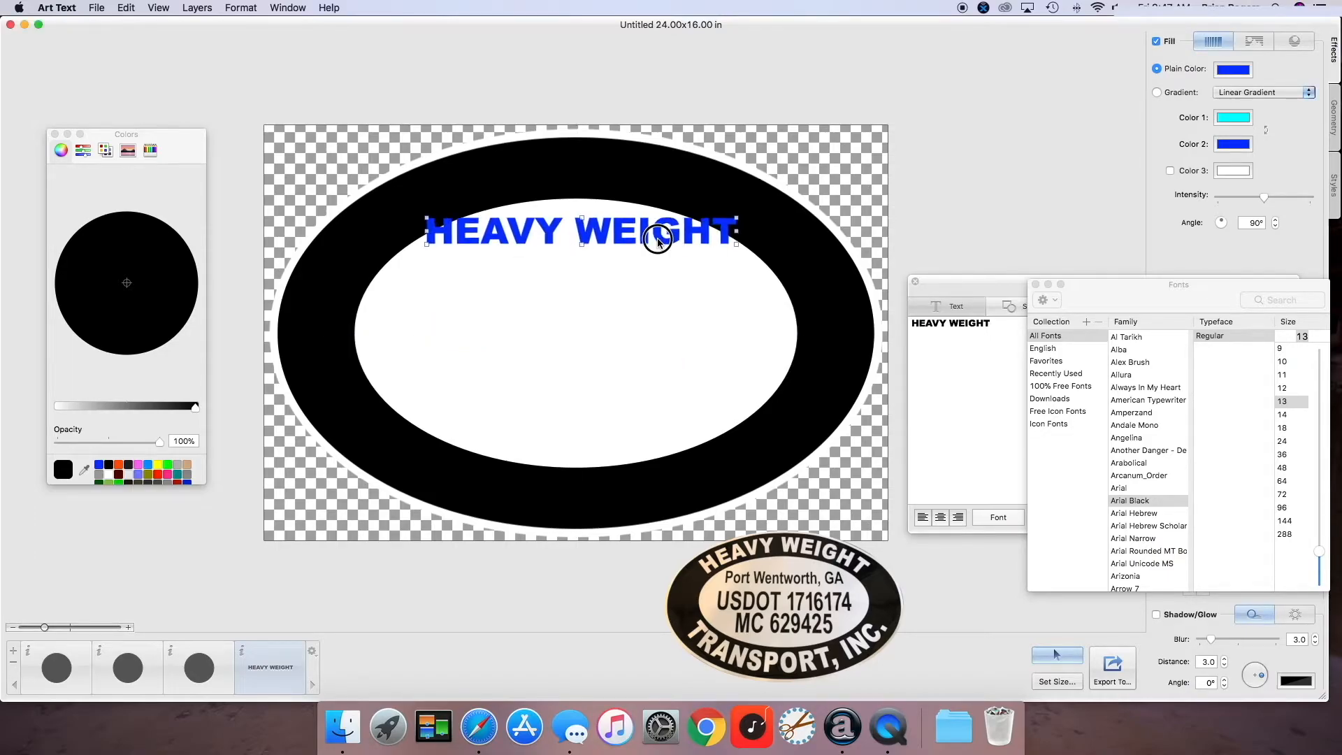
Step: Move HEAVY WEIGHT up onto the top band of the black ring
drag(657, 238, 656, 188)
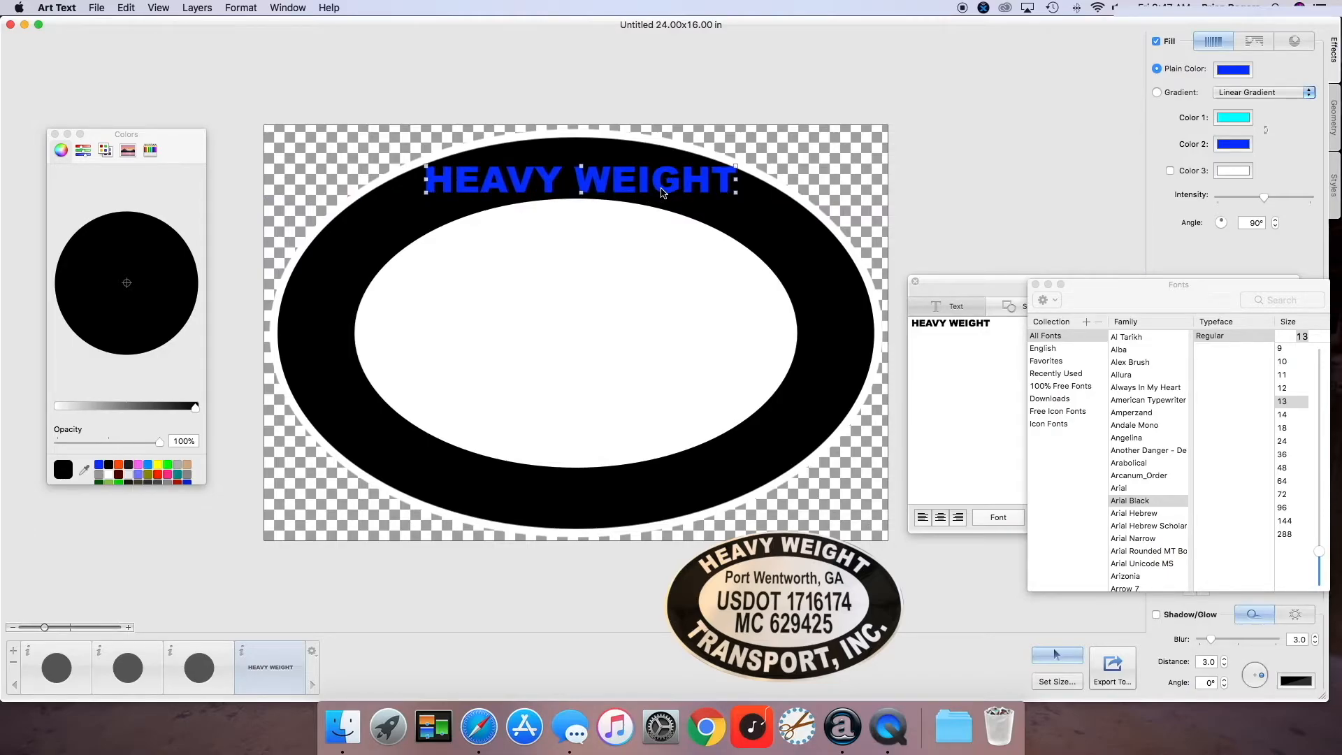
mouse_move(943, 167)
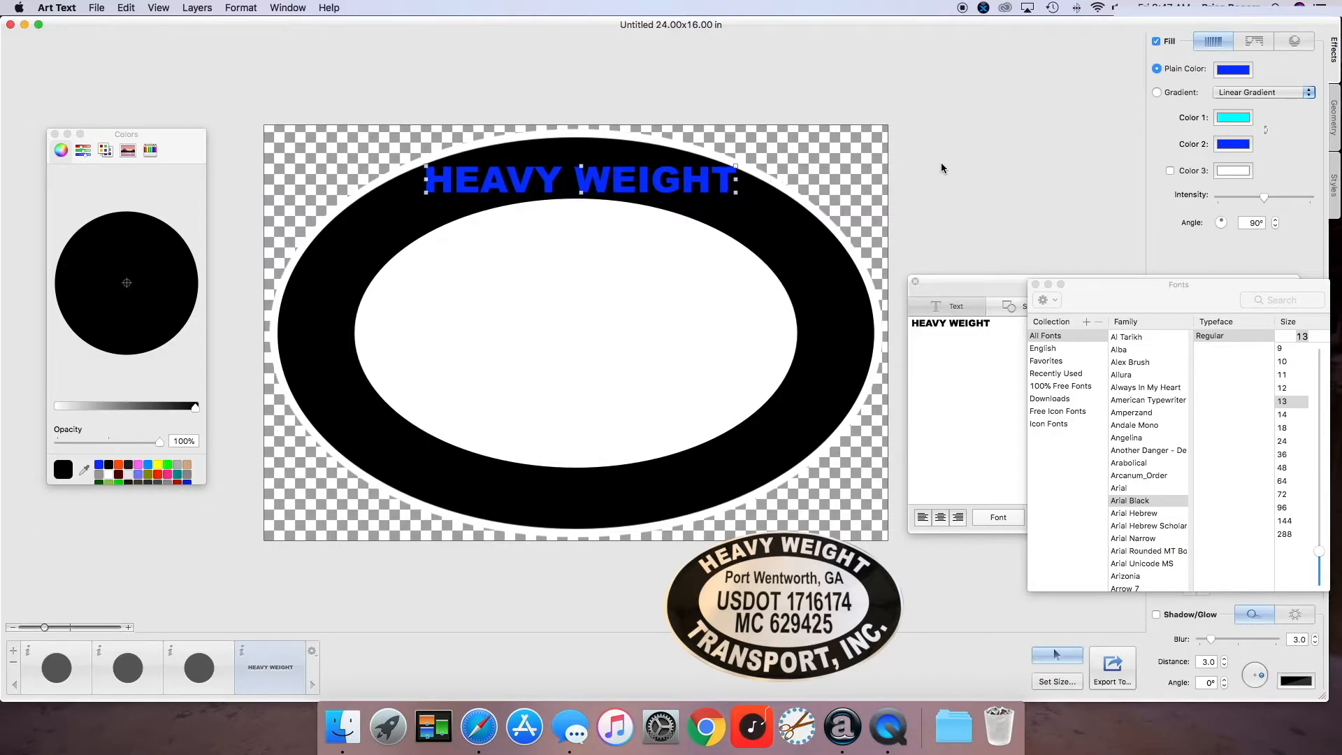
mouse_move(884, 113)
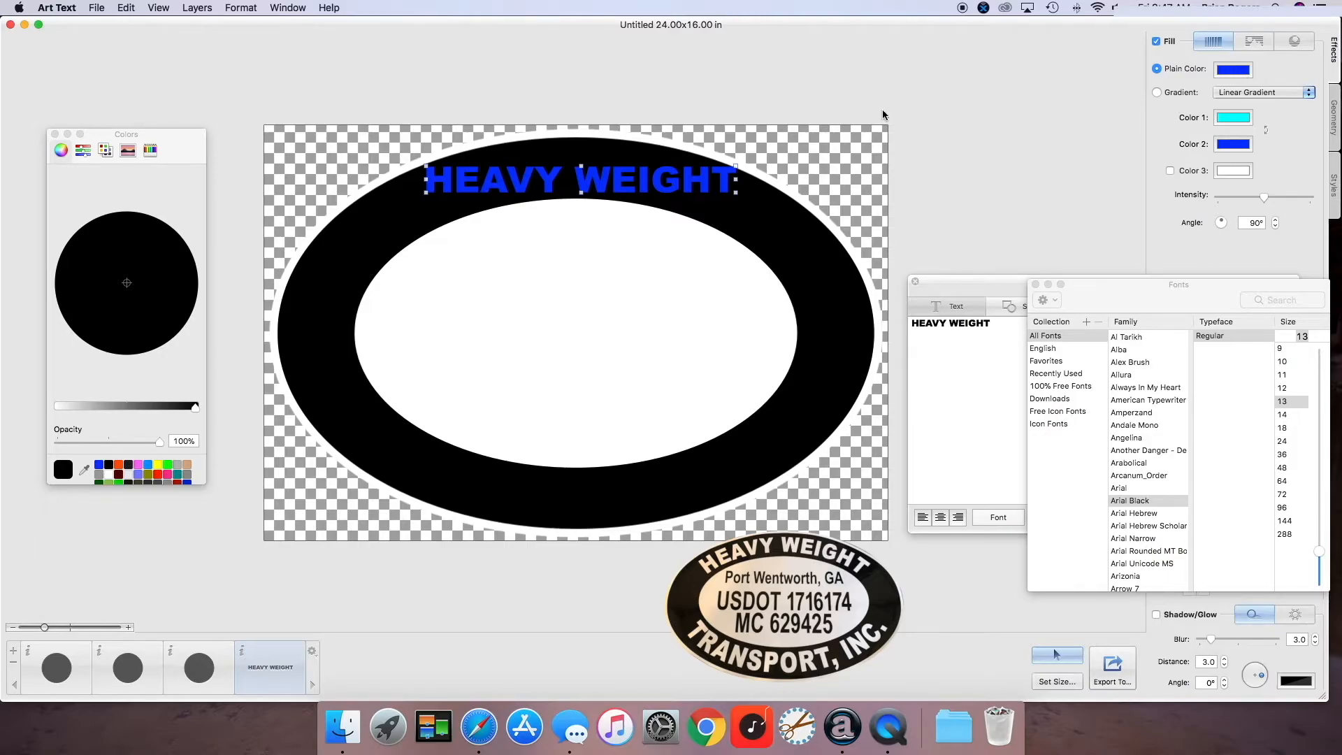
mouse_move(583, 183)
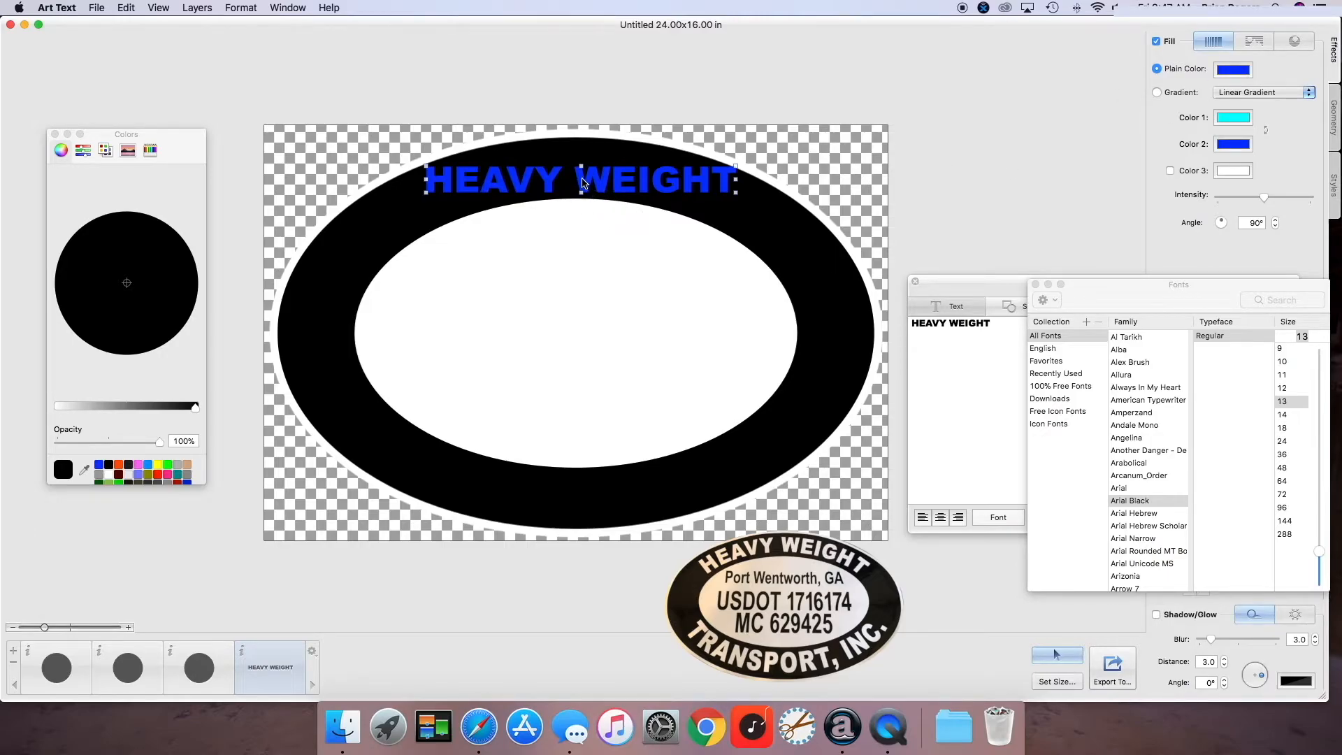
drag(578, 180, 578, 226)
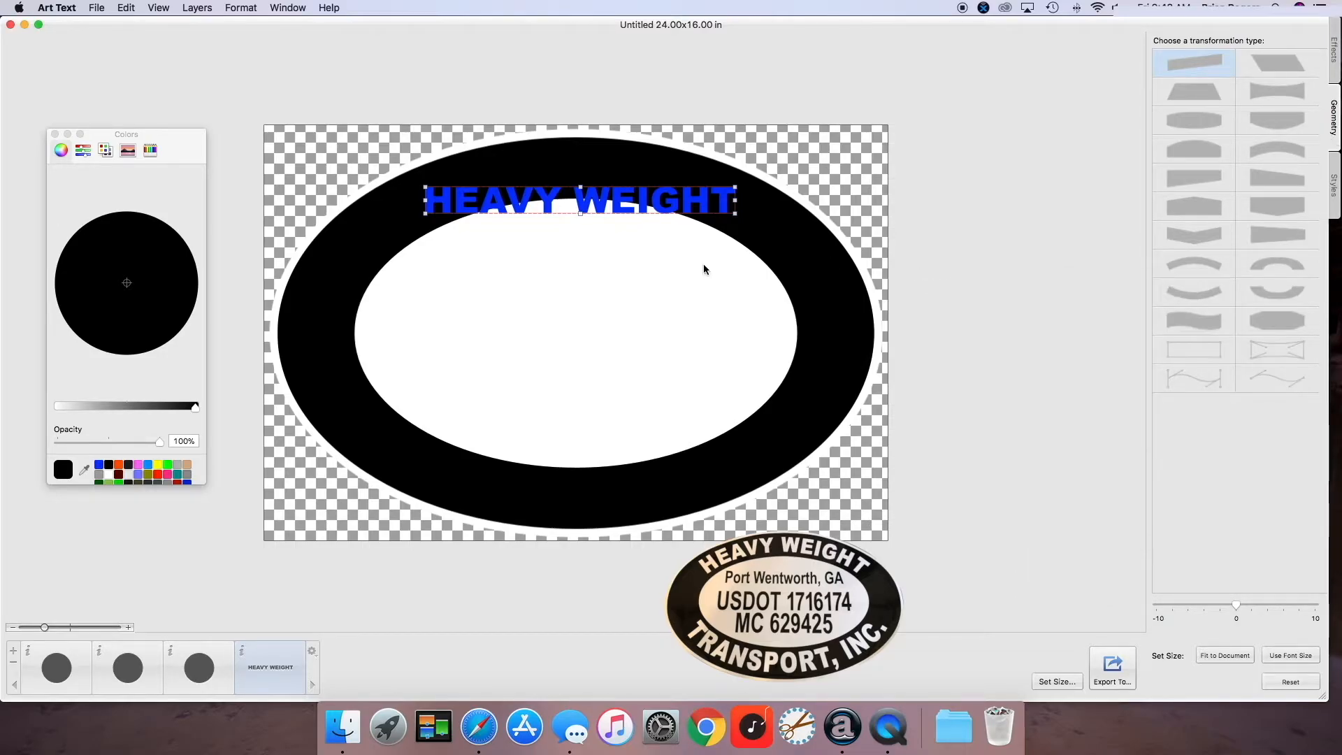
mouse_move(1240, 257)
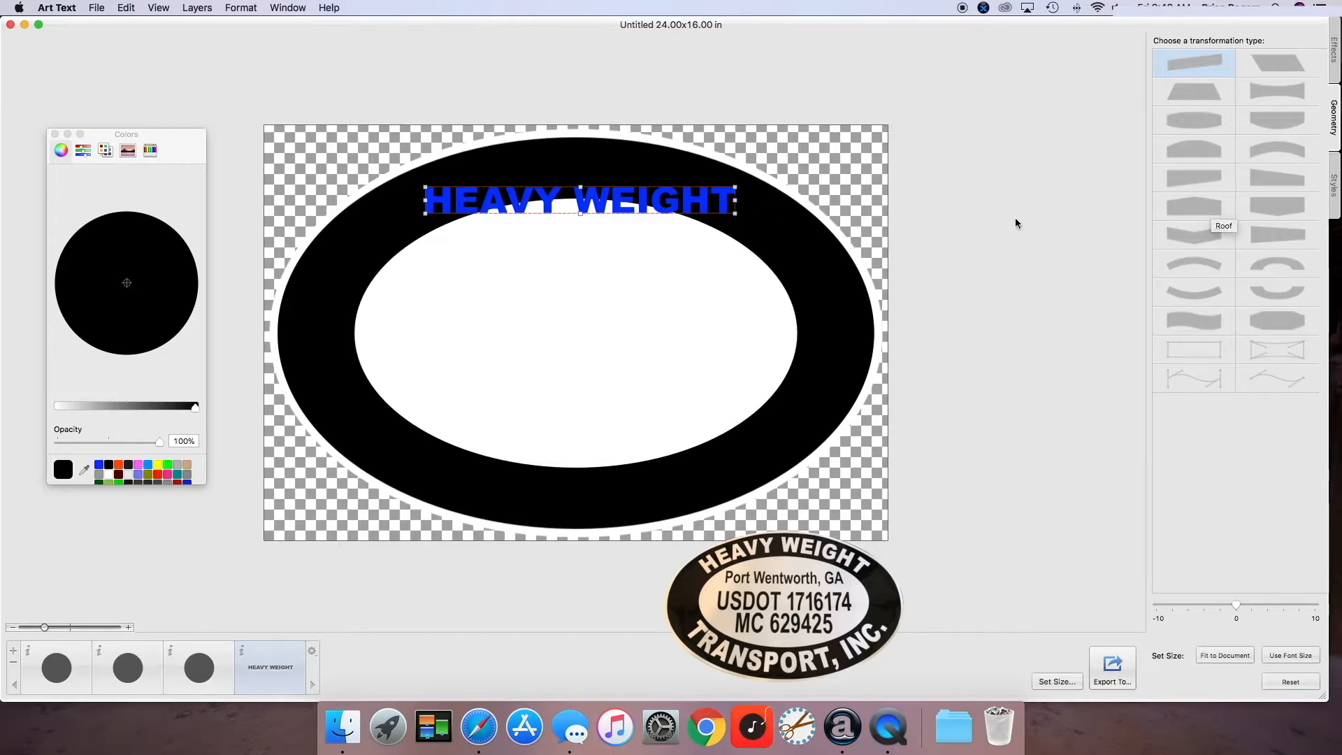
mouse_move(1195, 273)
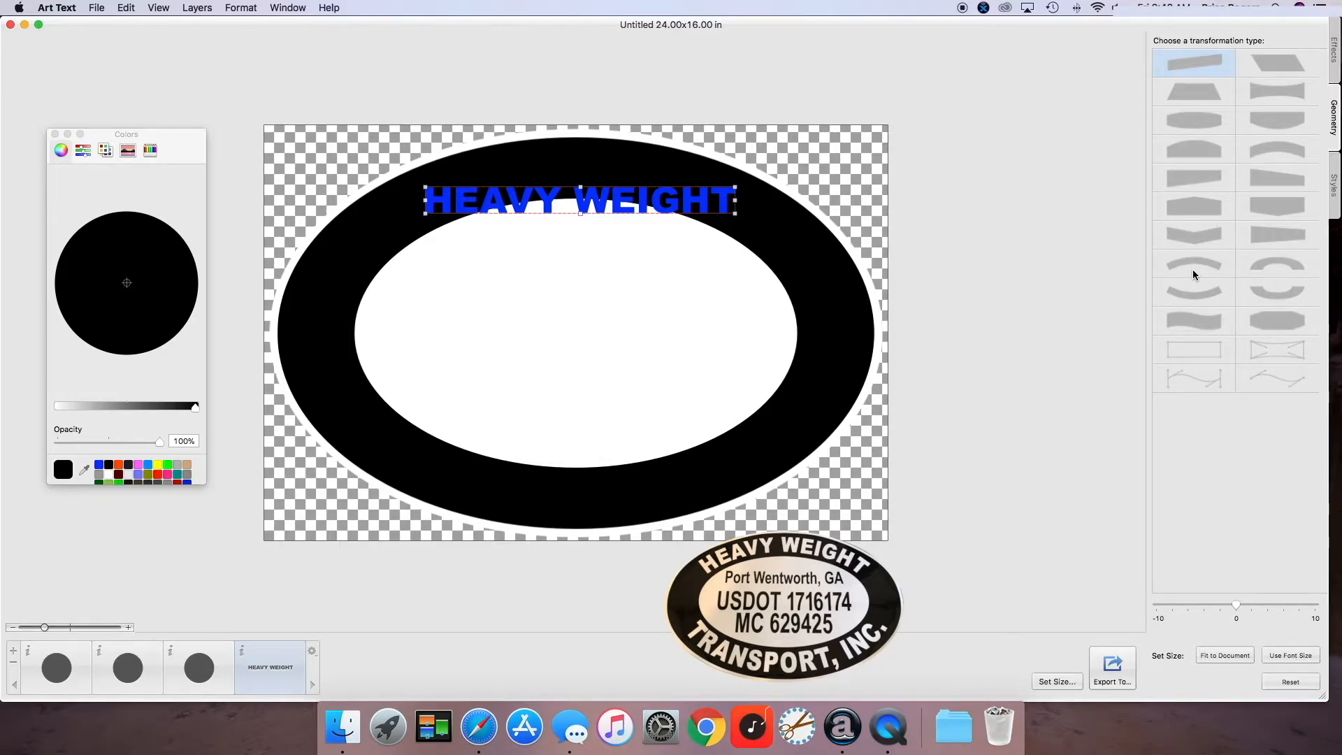
Step: Apply the arch transformation to HEAVY WEIGHT, curve it and stretch it wider along the ring's top
click(1193, 264)
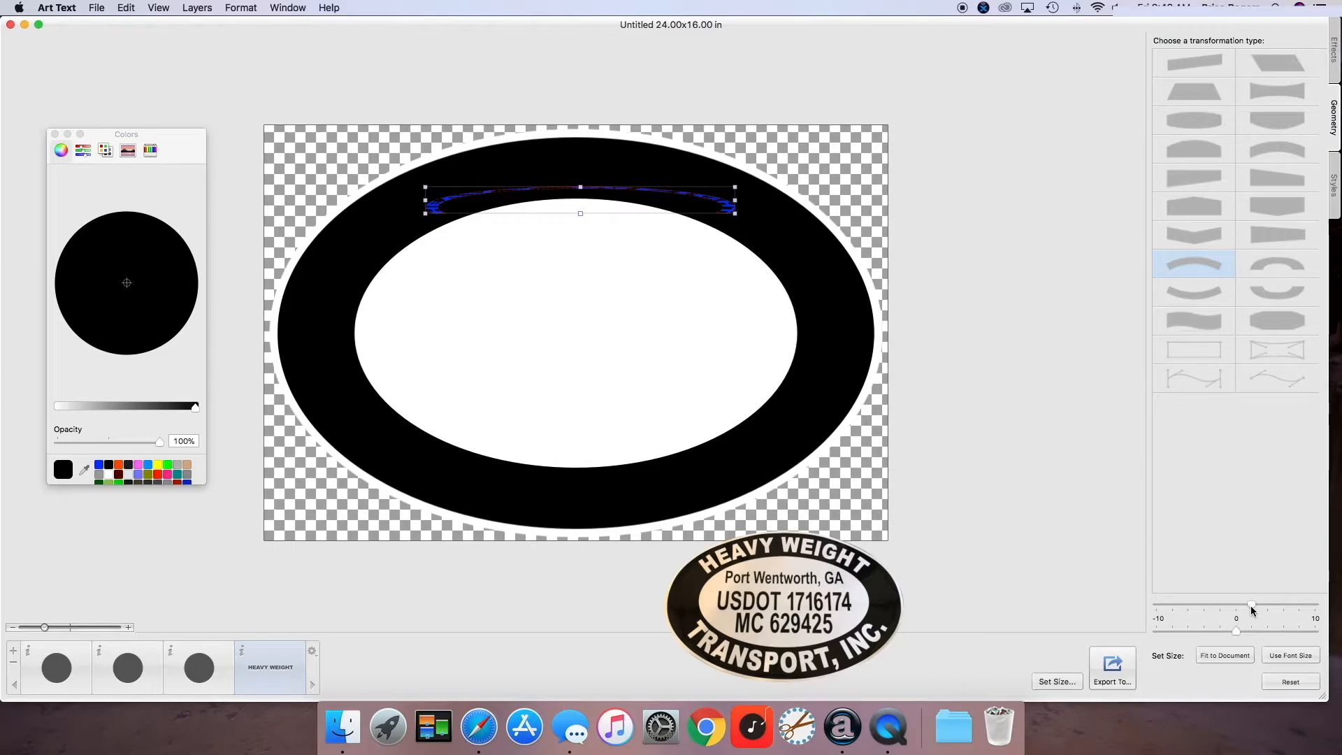
drag(1250, 630, 1217, 603)
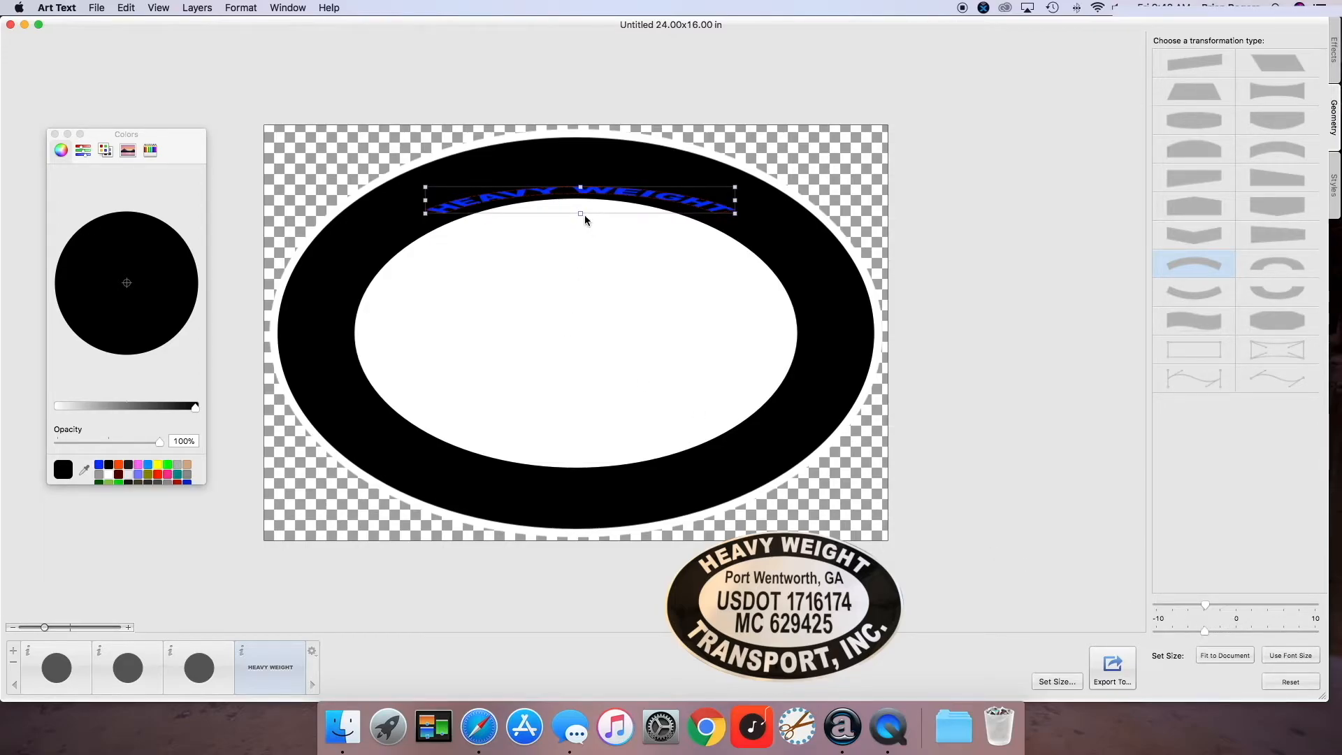
drag(580, 213, 570, 268)
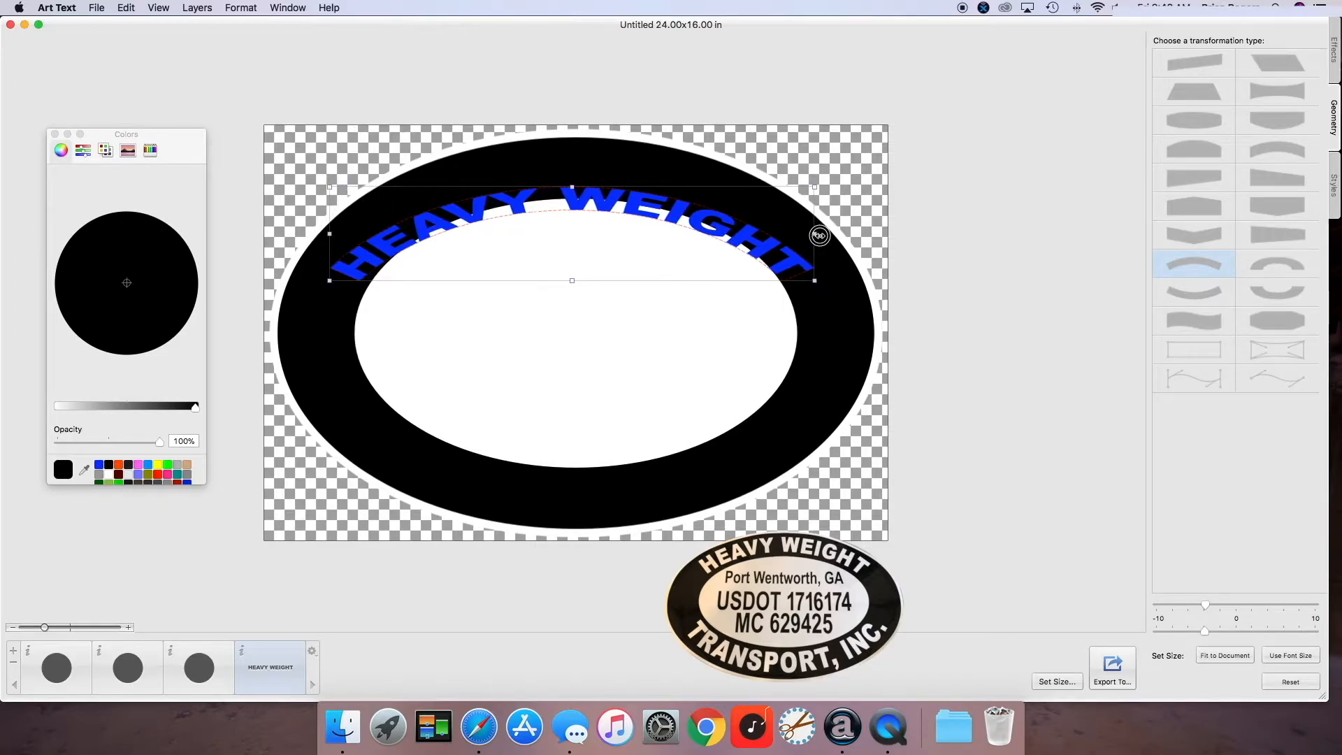
drag(819, 235, 578, 169)
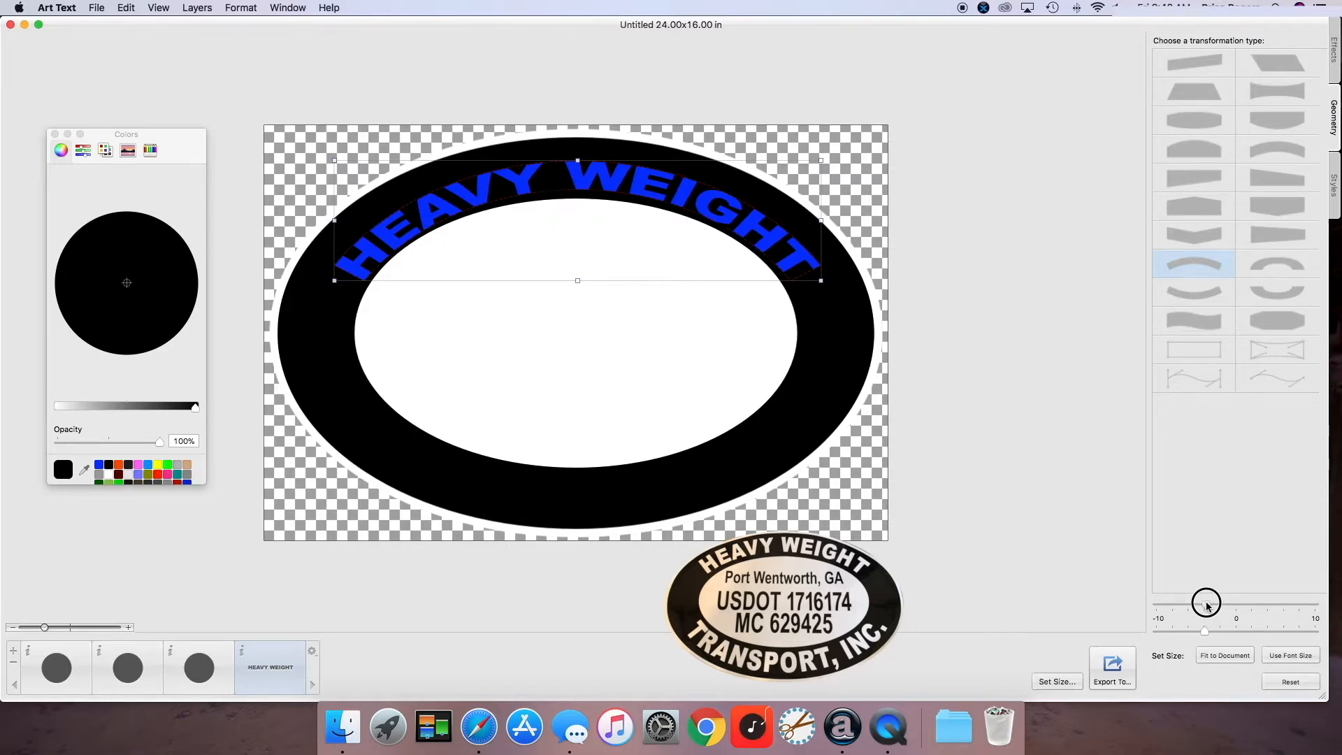
drag(1206, 602, 1202, 603)
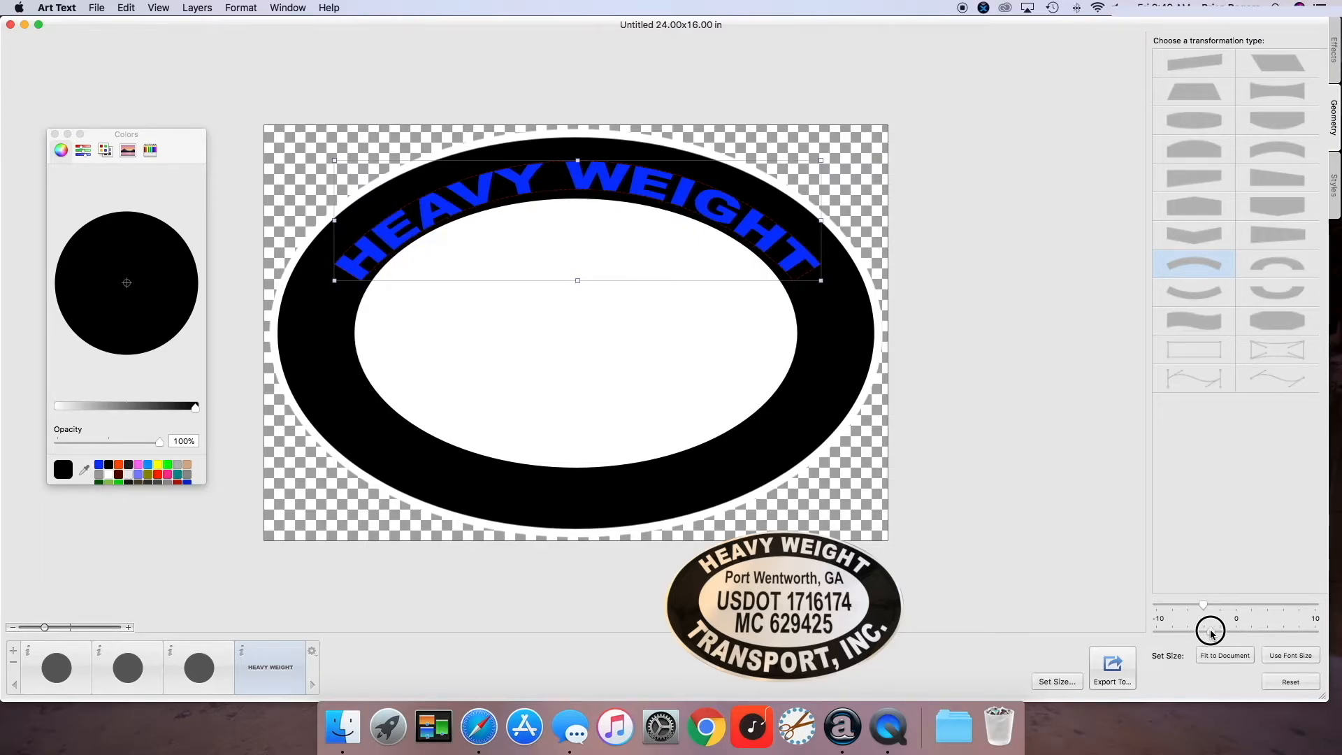
drag(1211, 631, 1217, 630)
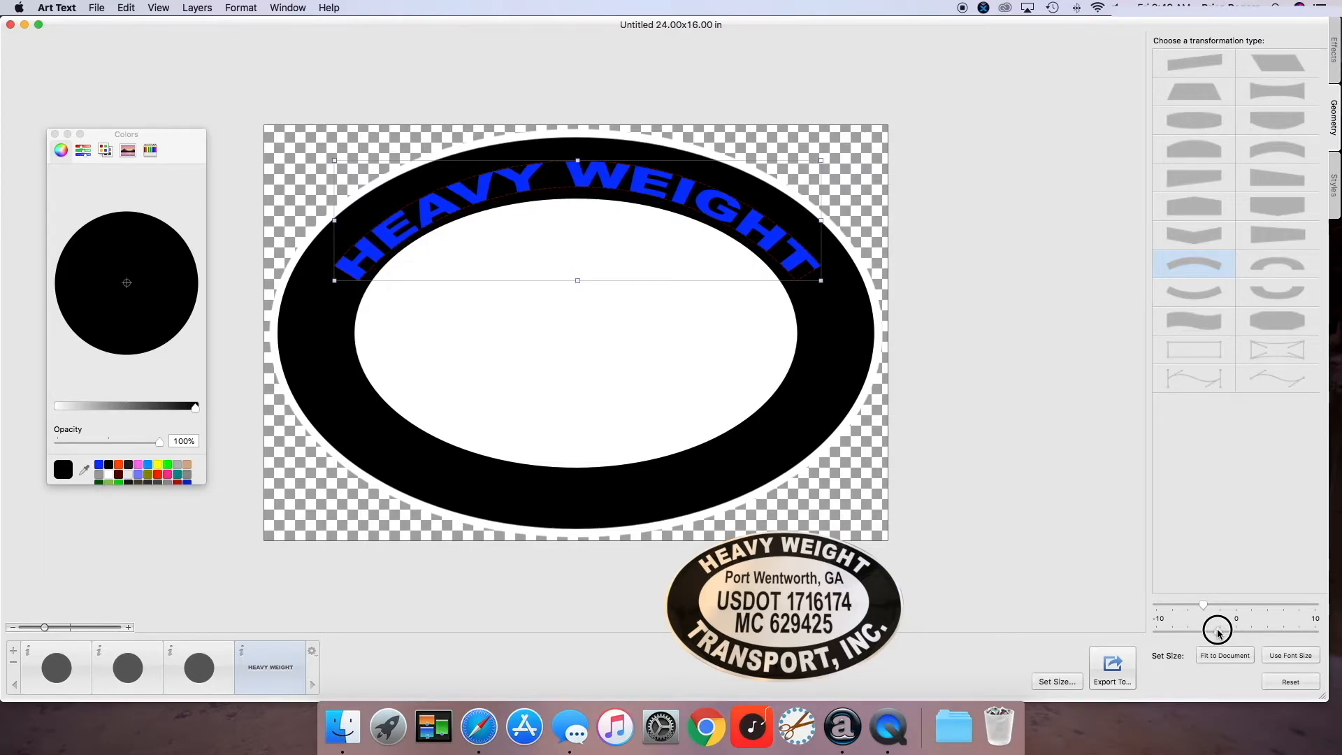
drag(1216, 629, 1202, 606)
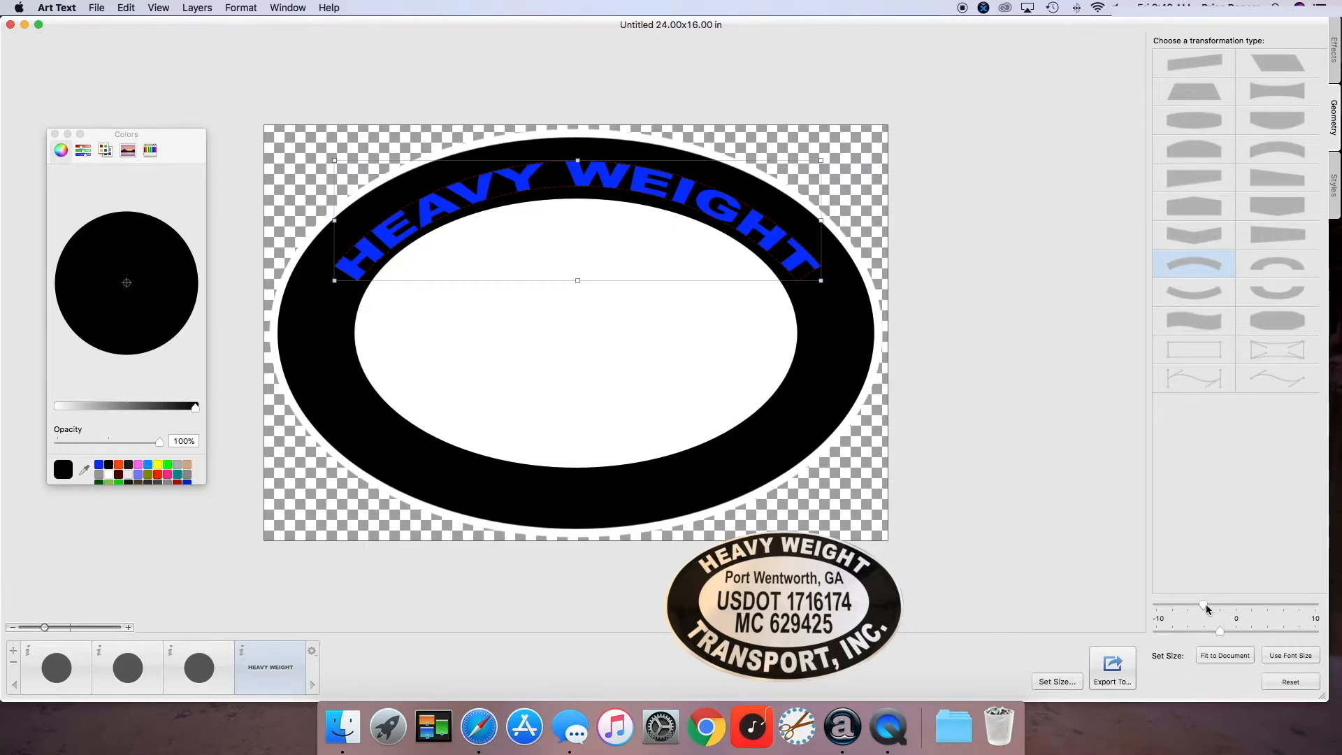
drag(1207, 605, 1204, 605)
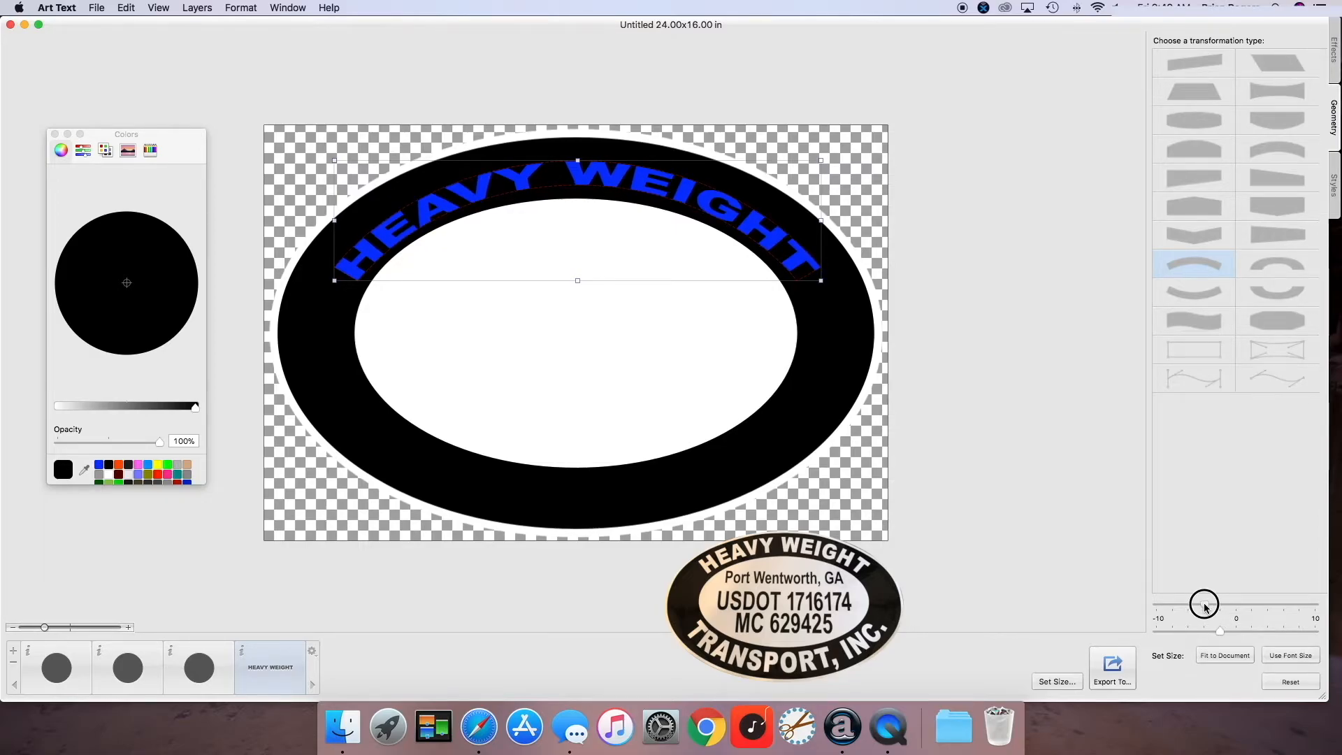
drag(1204, 603, 1197, 603)
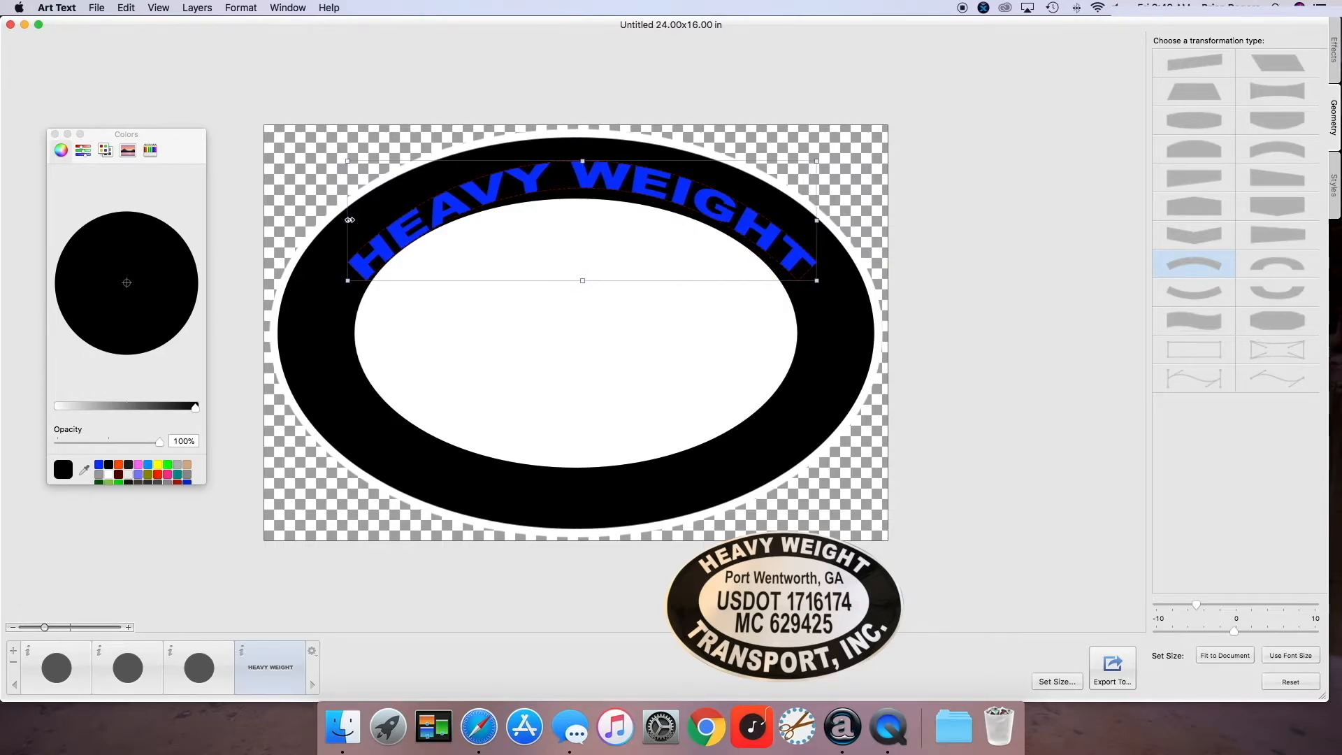
Step: Fine-tune arch curvature and letter height, widen the text to follow the ring and reposition it
drag(349, 220, 365, 239)
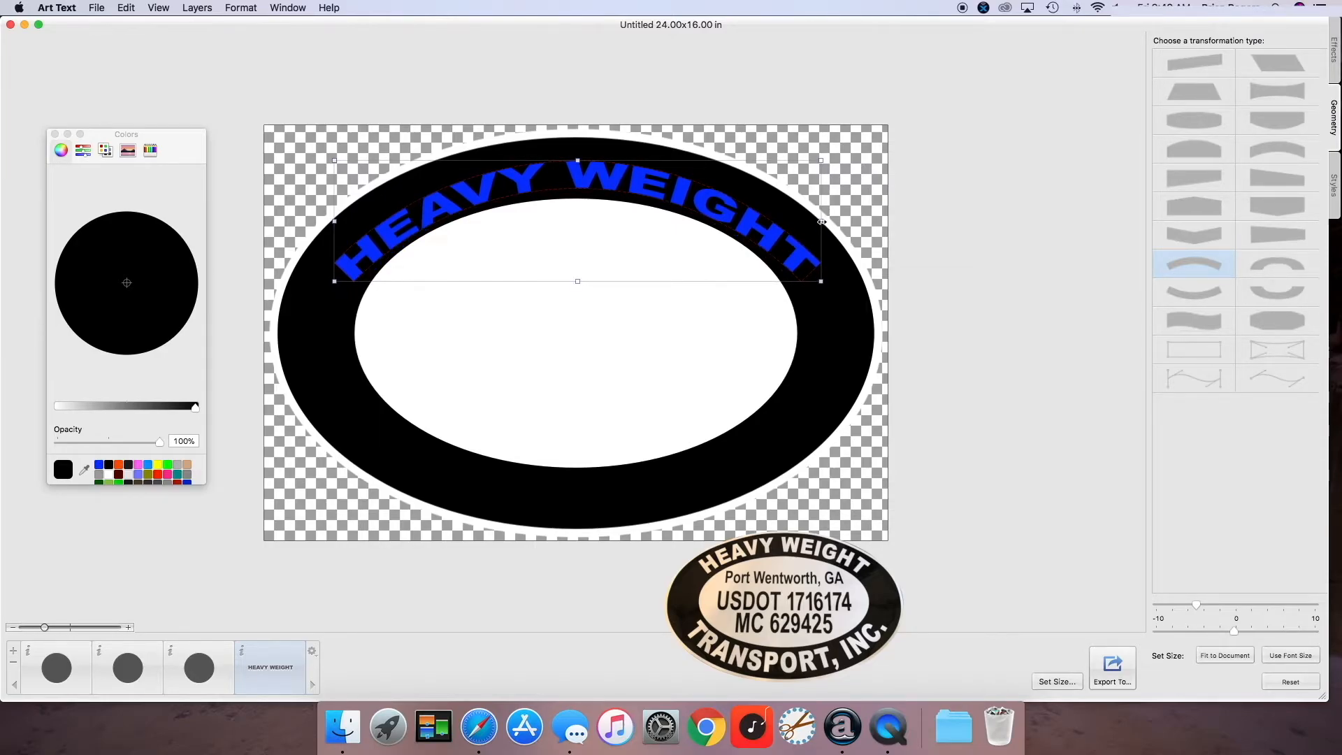
drag(1196, 605, 1198, 605)
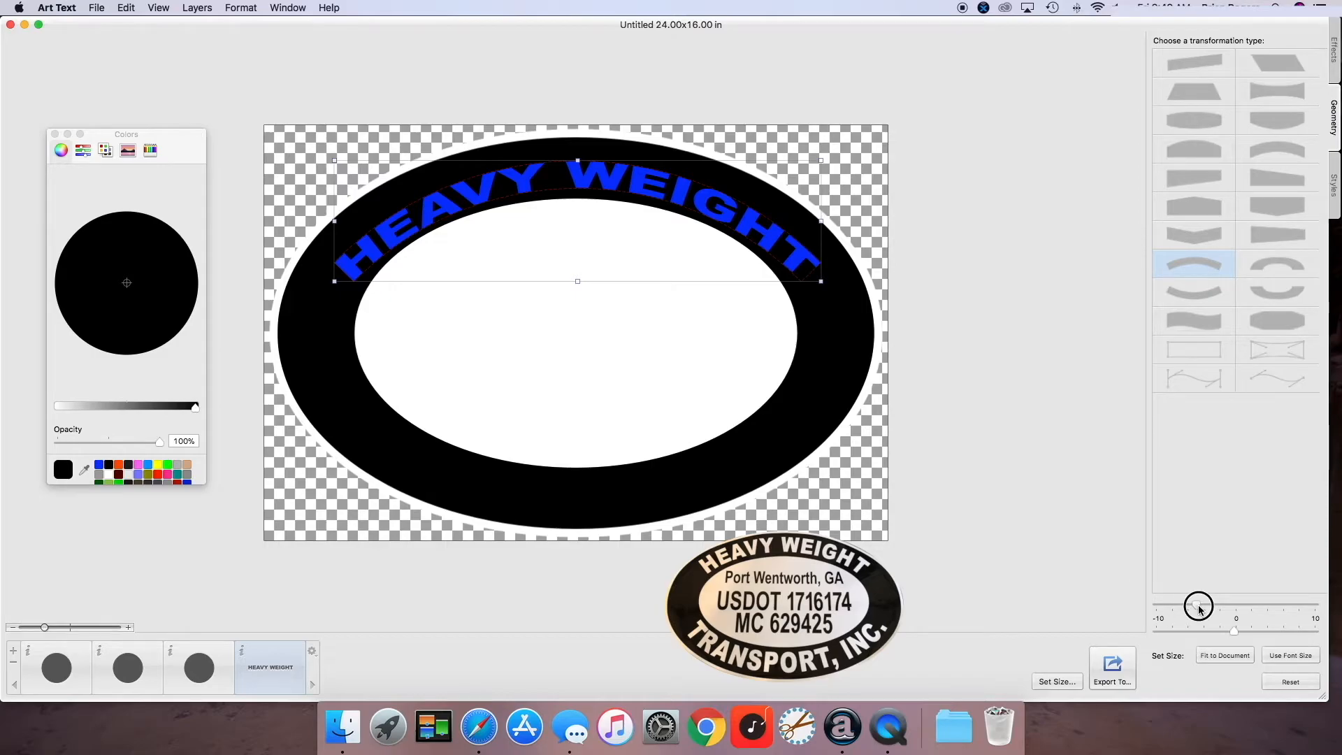
drag(1197, 605, 1192, 606)
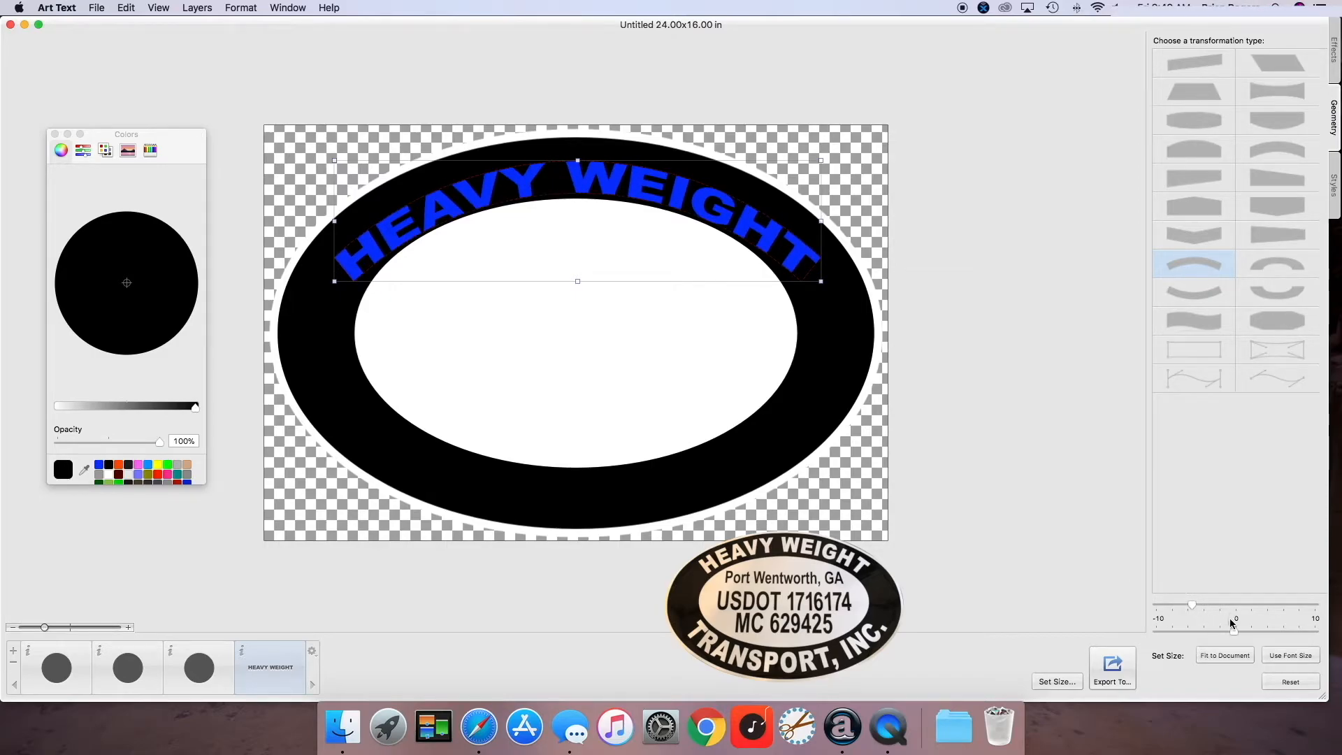
drag(1190, 607, 1208, 632)
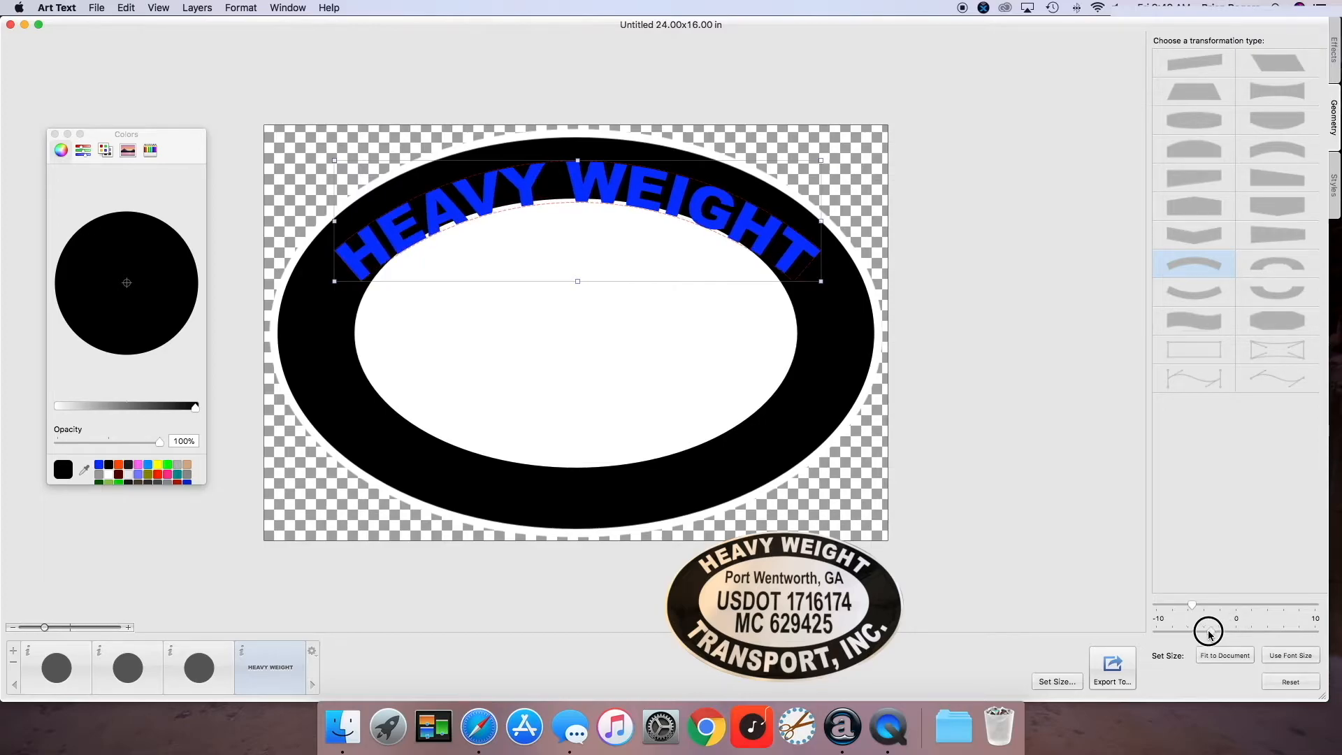
drag(1209, 632, 1202, 632)
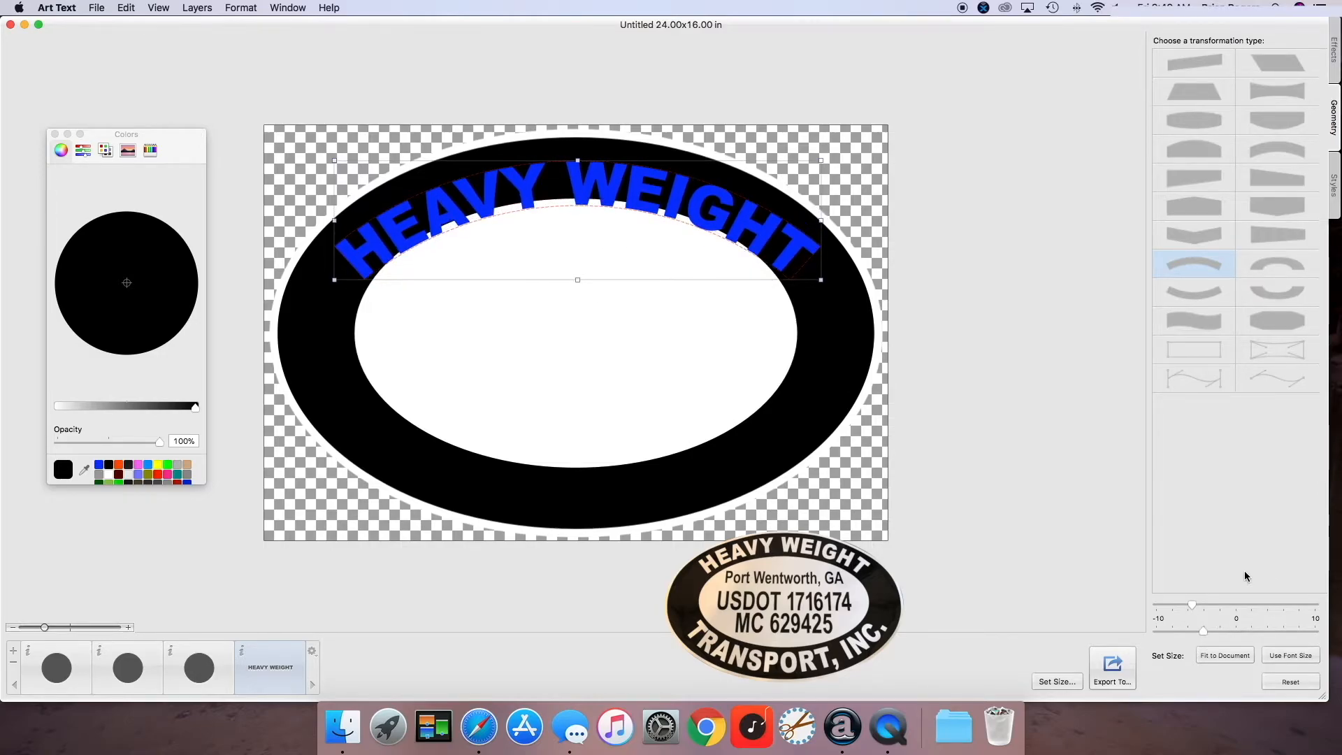
drag(1189, 605, 1209, 605)
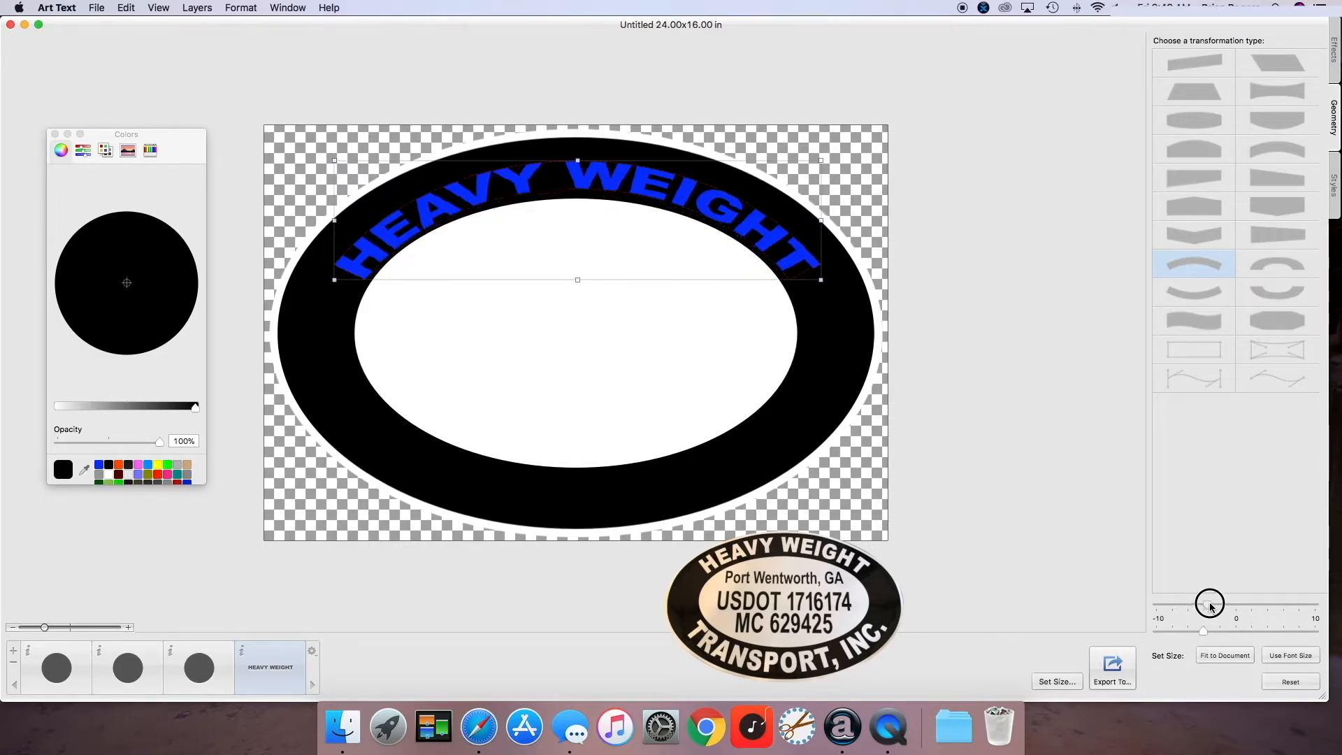
drag(1209, 604, 1216, 603)
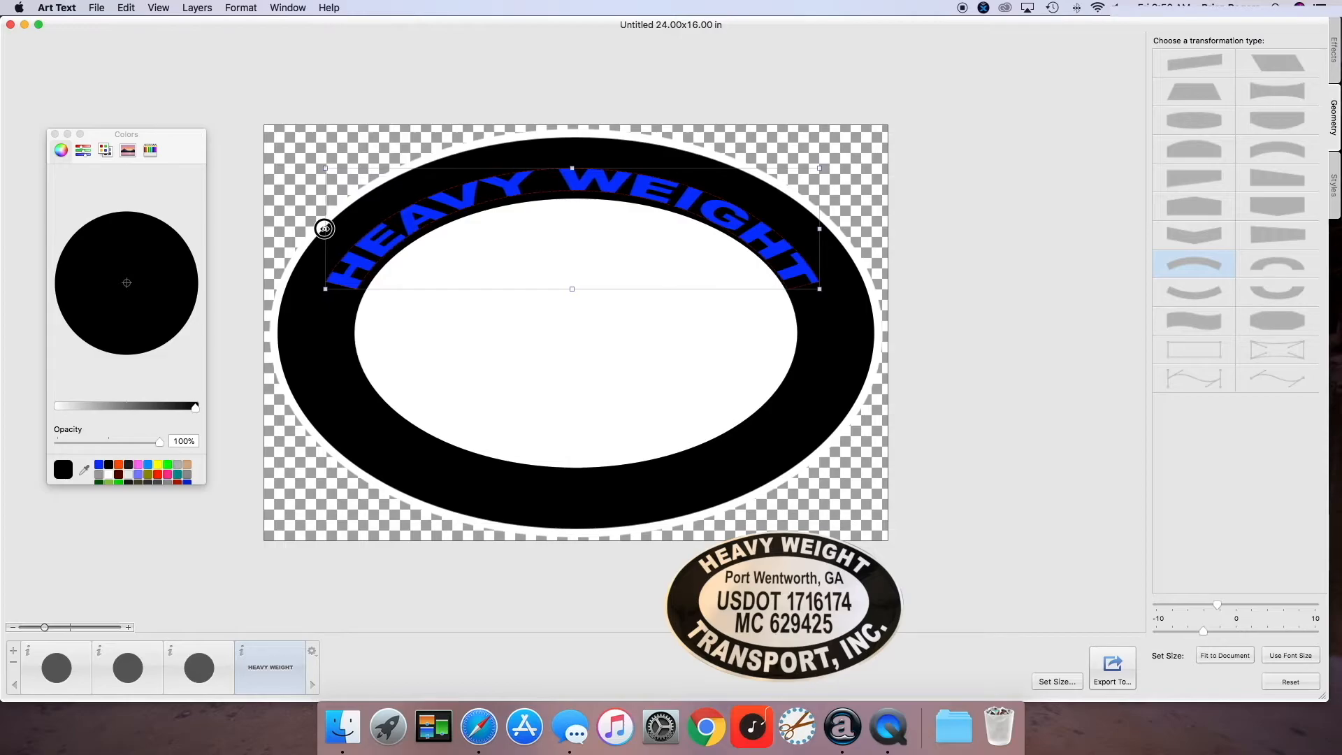
drag(323, 229, 819, 231)
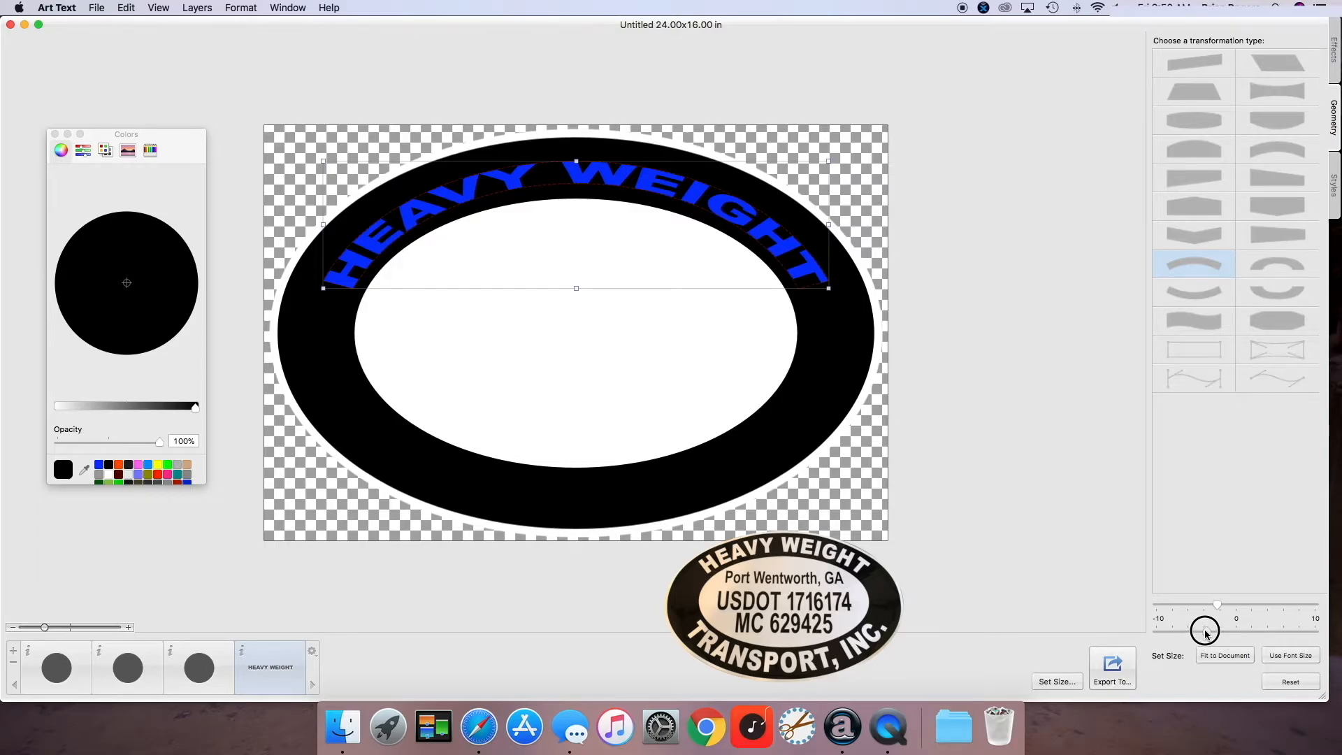
drag(1204, 630, 1193, 630)
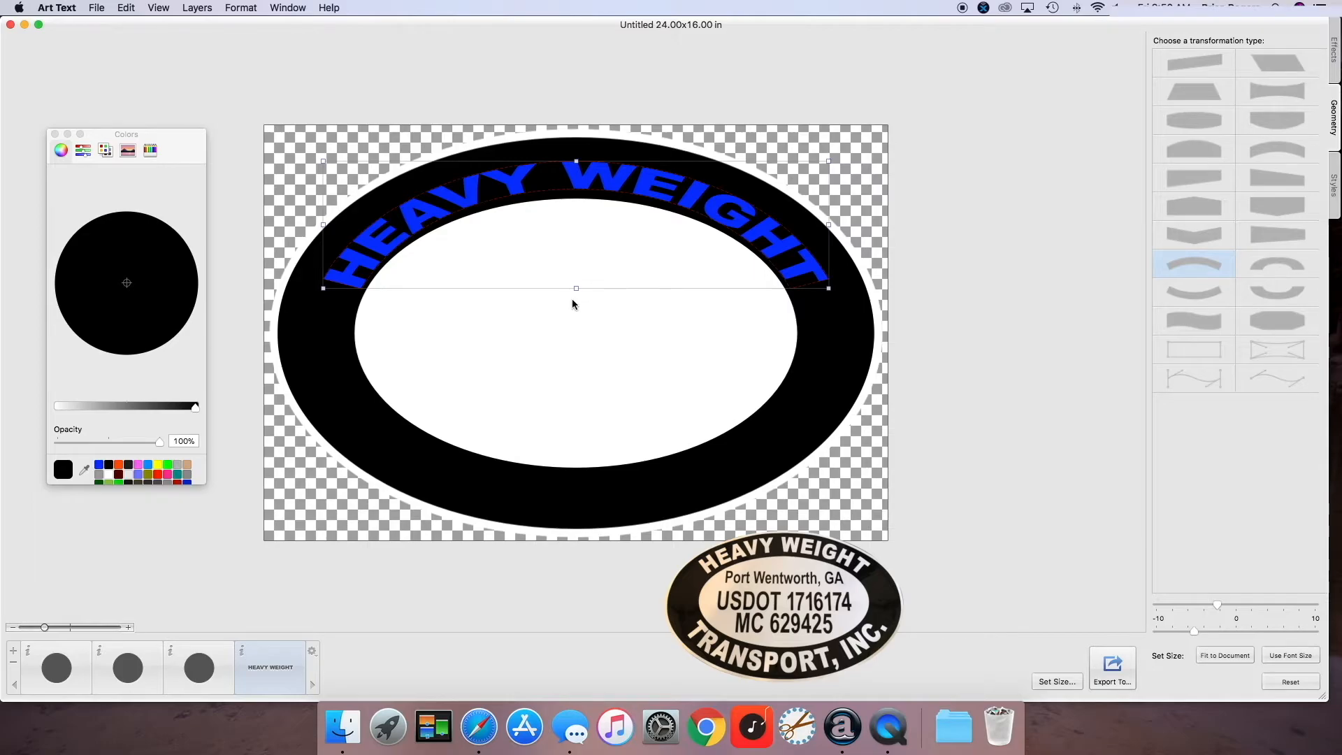
drag(575, 287, 576, 283)
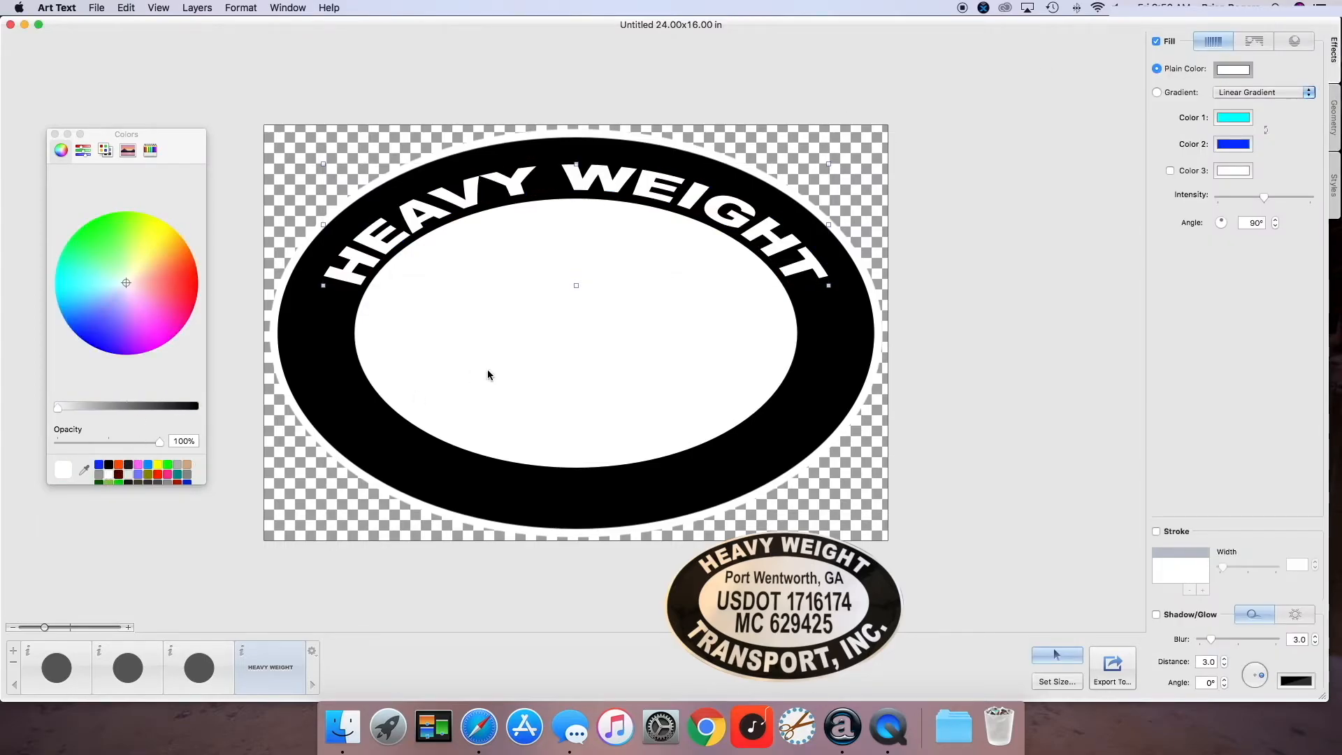
mouse_move(684, 315)
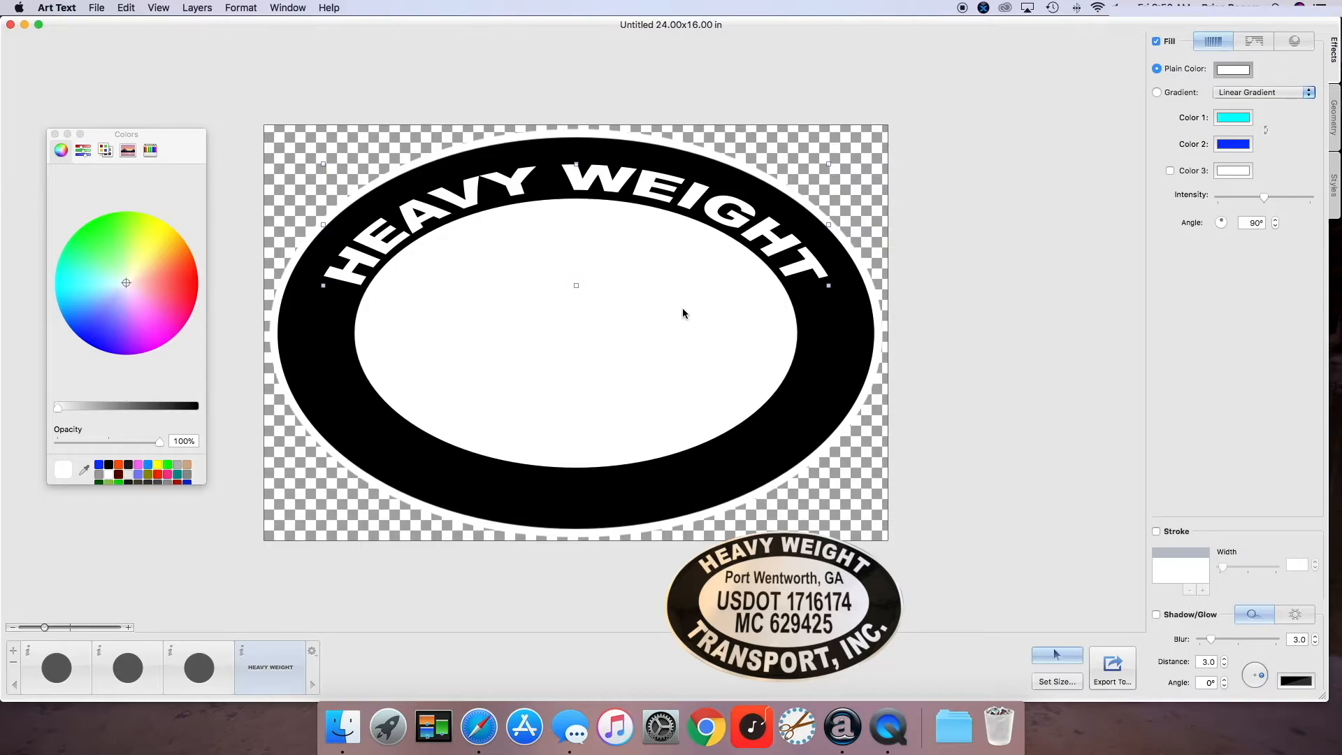
mouse_move(586, 255)
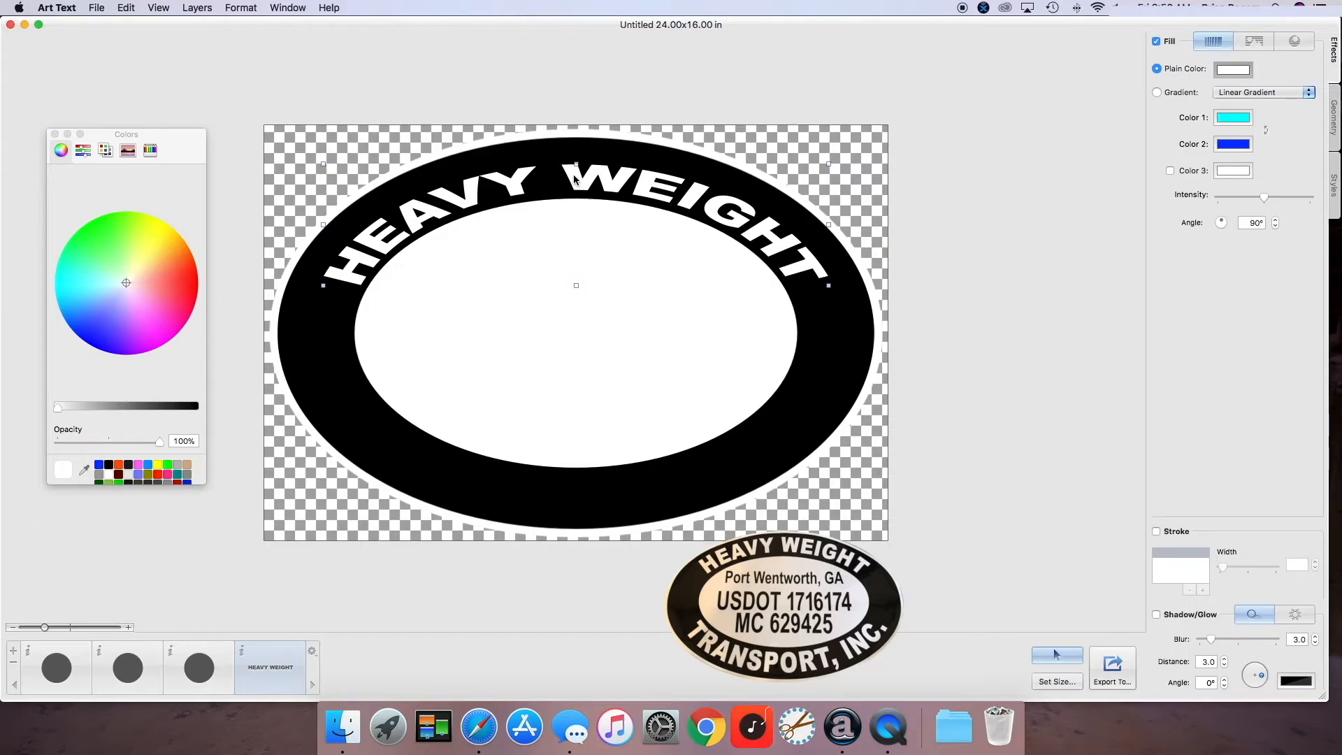
mouse_move(375, 264)
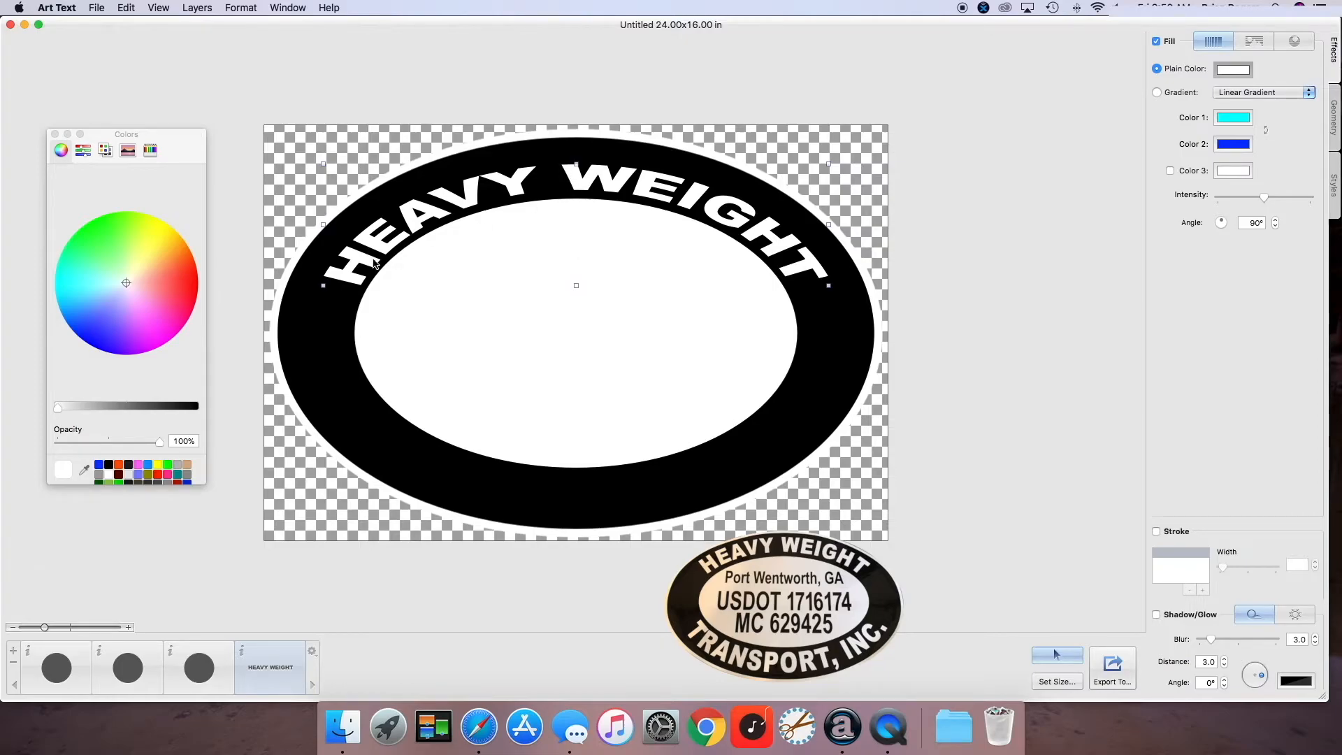
mouse_move(600, 197)
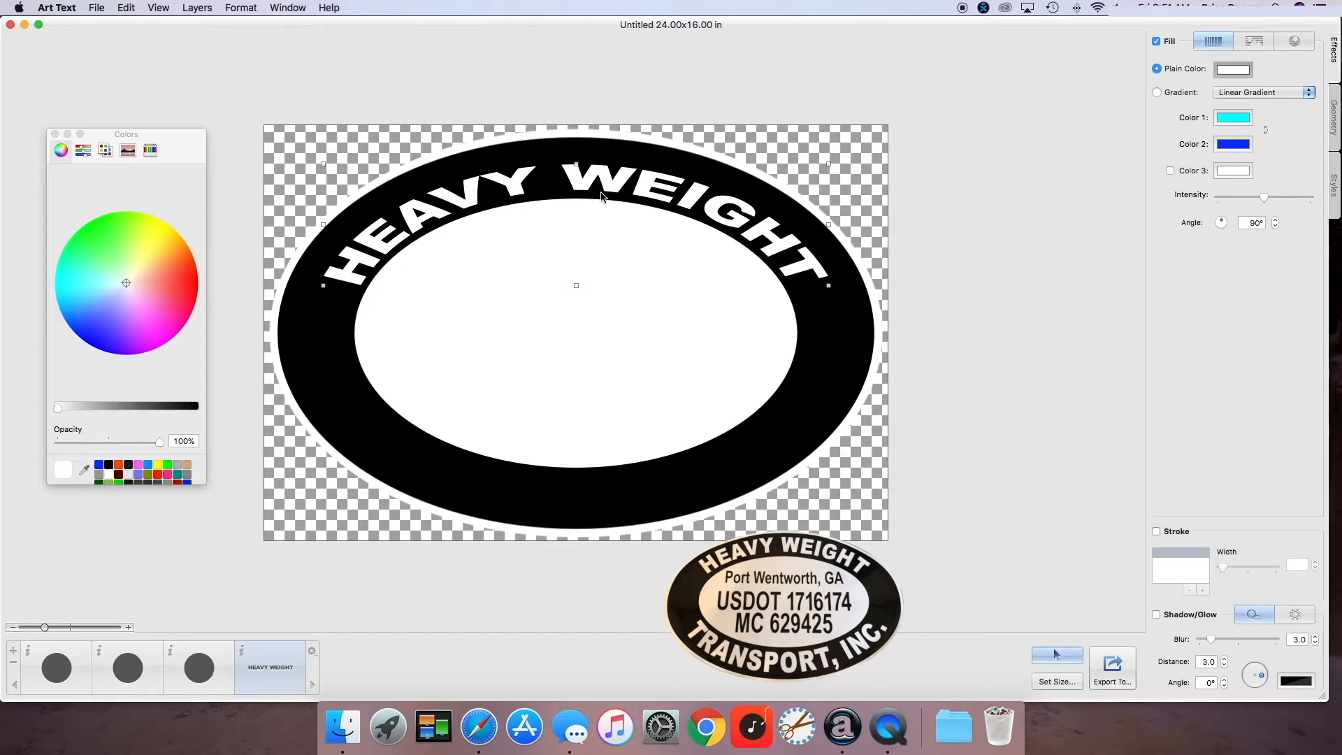
mouse_move(582, 190)
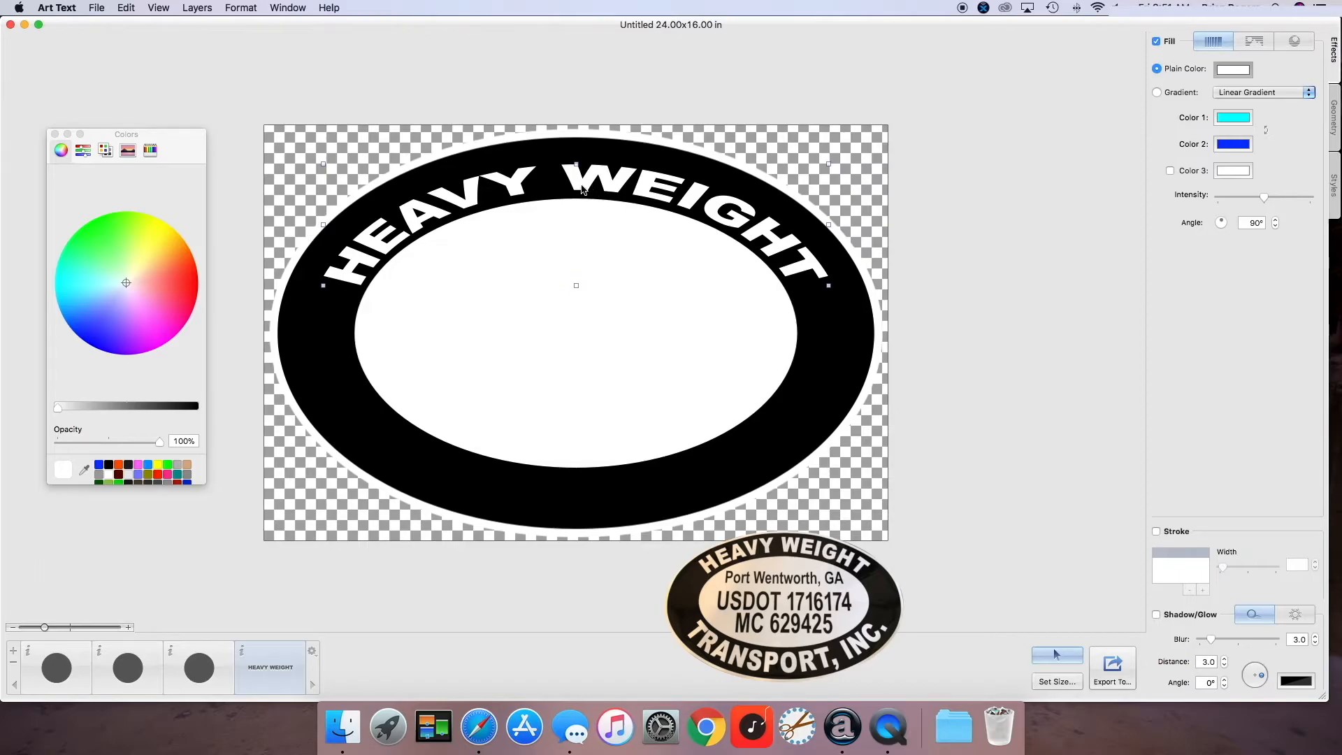
Step: Duplicate the HEAVY WEIGHT layer and change its wording to LEASED TO
right_click(581, 188)
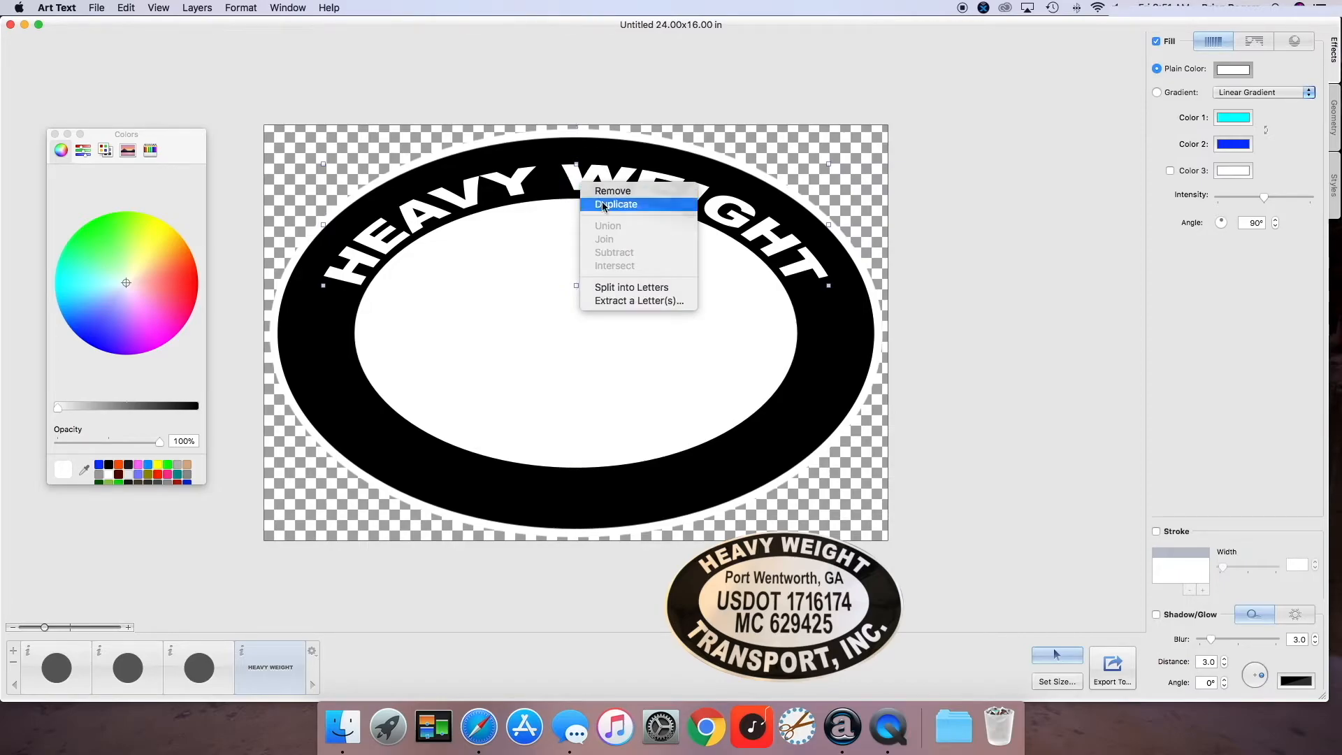
click(615, 204)
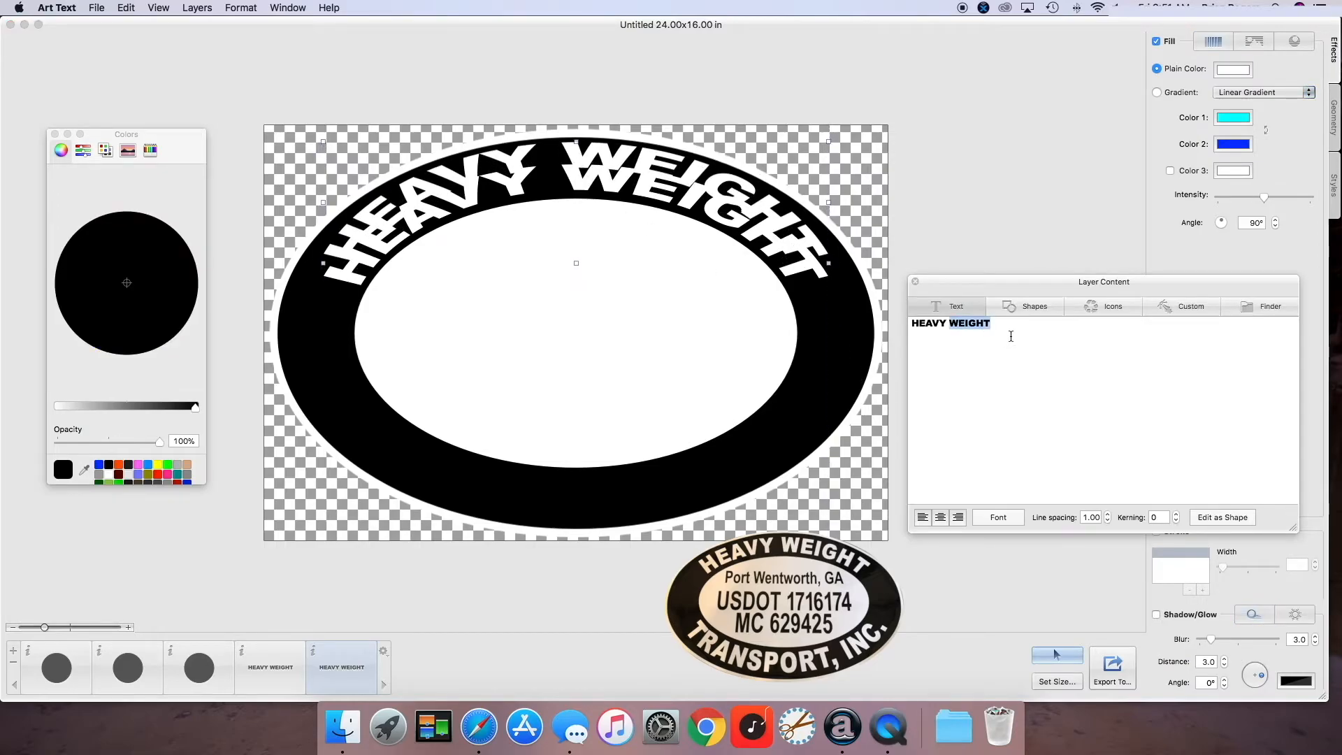
text(L)
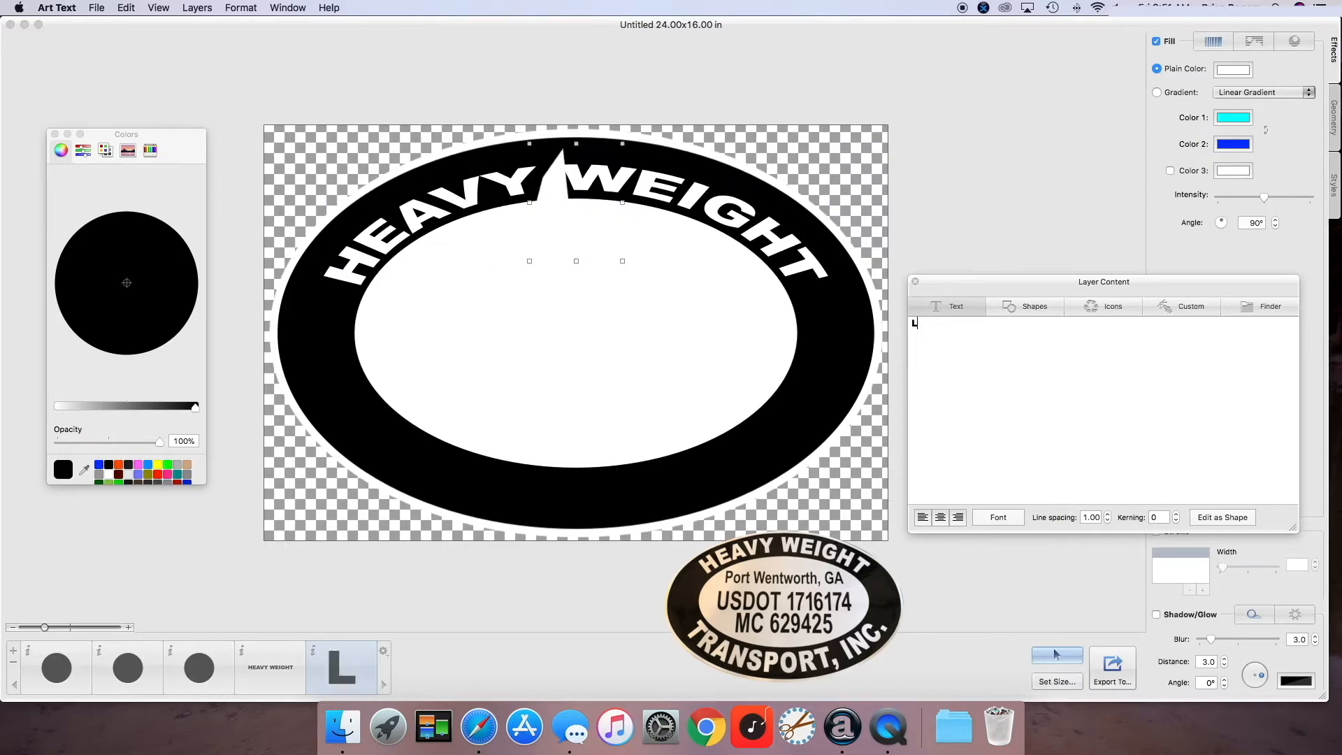
text(EA)
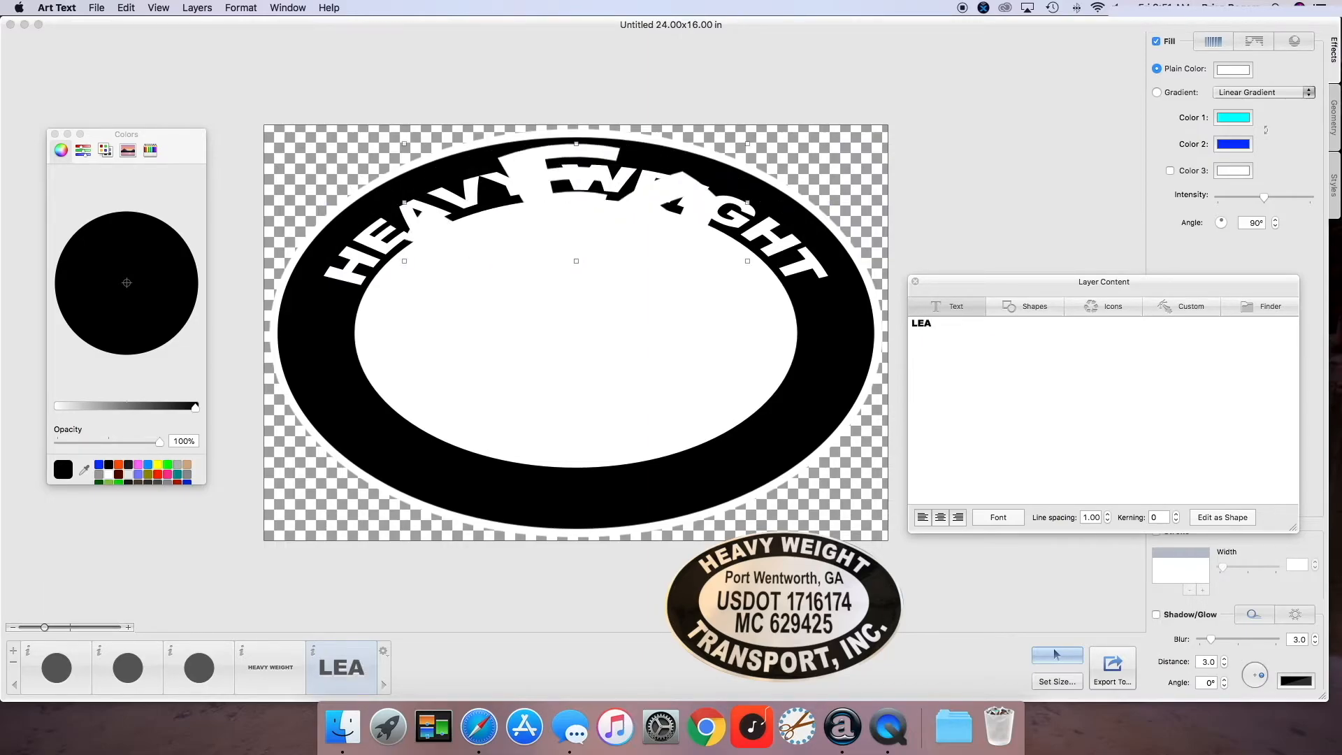
key(Backspace)
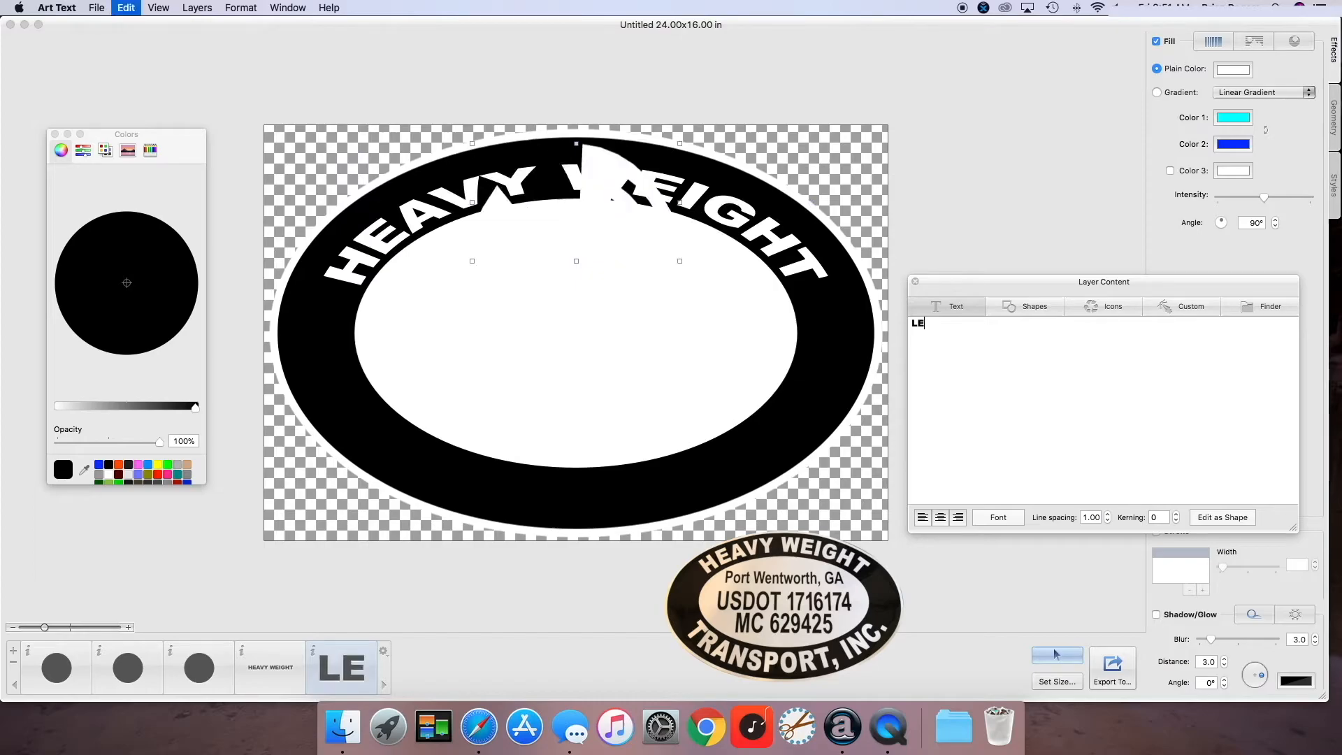
text(HEA)
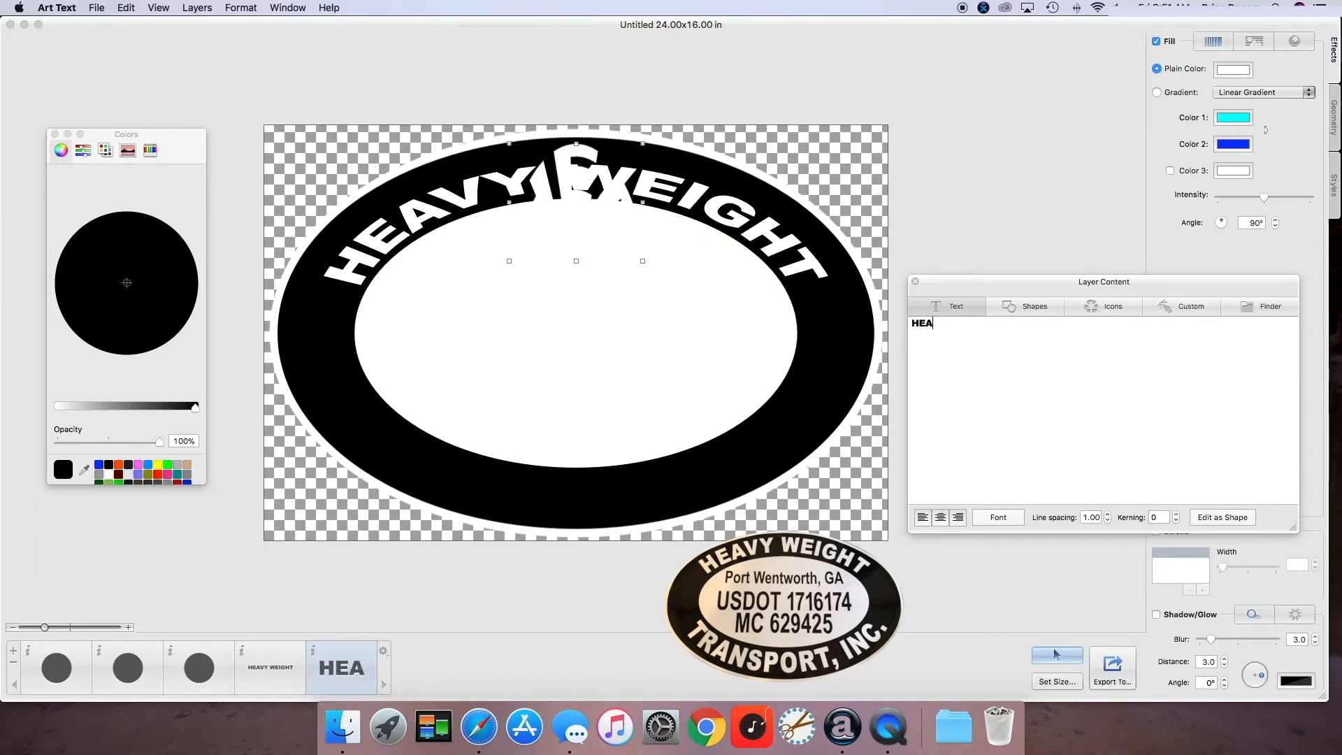
text(LEASED TO)
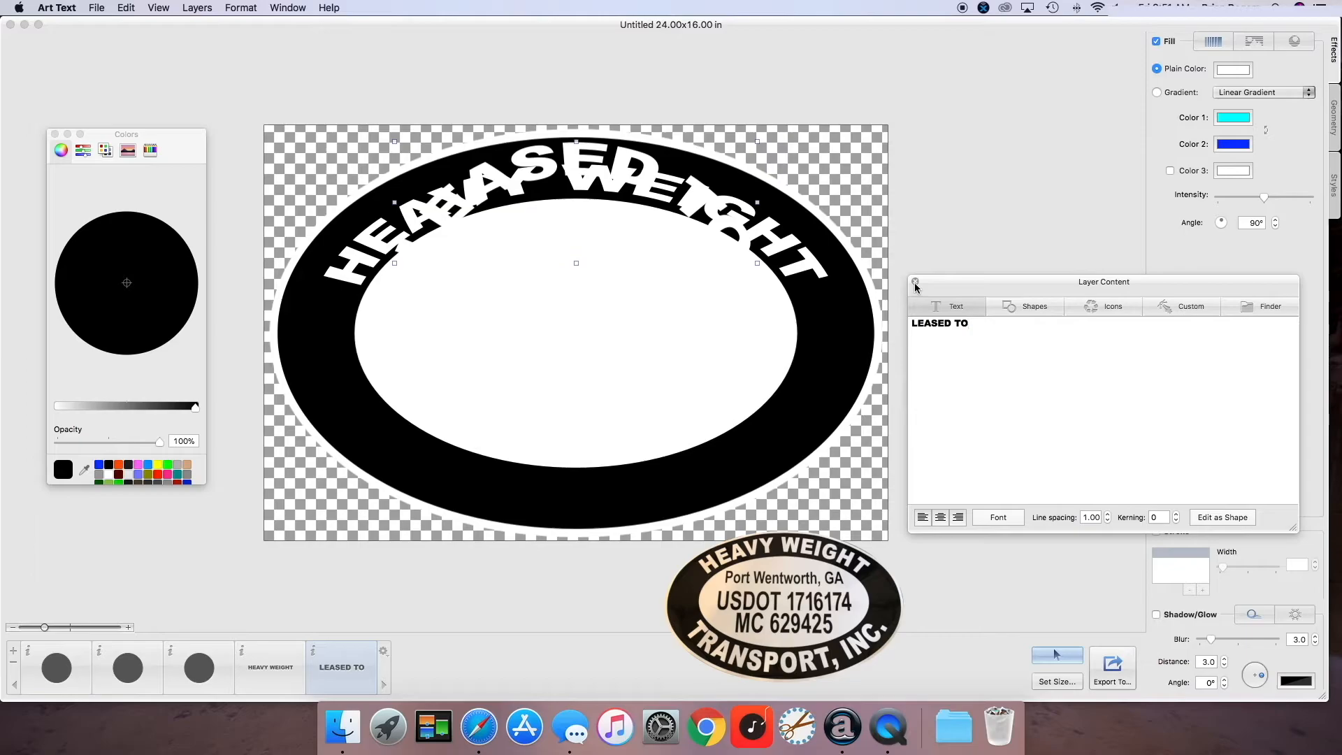
click(915, 283)
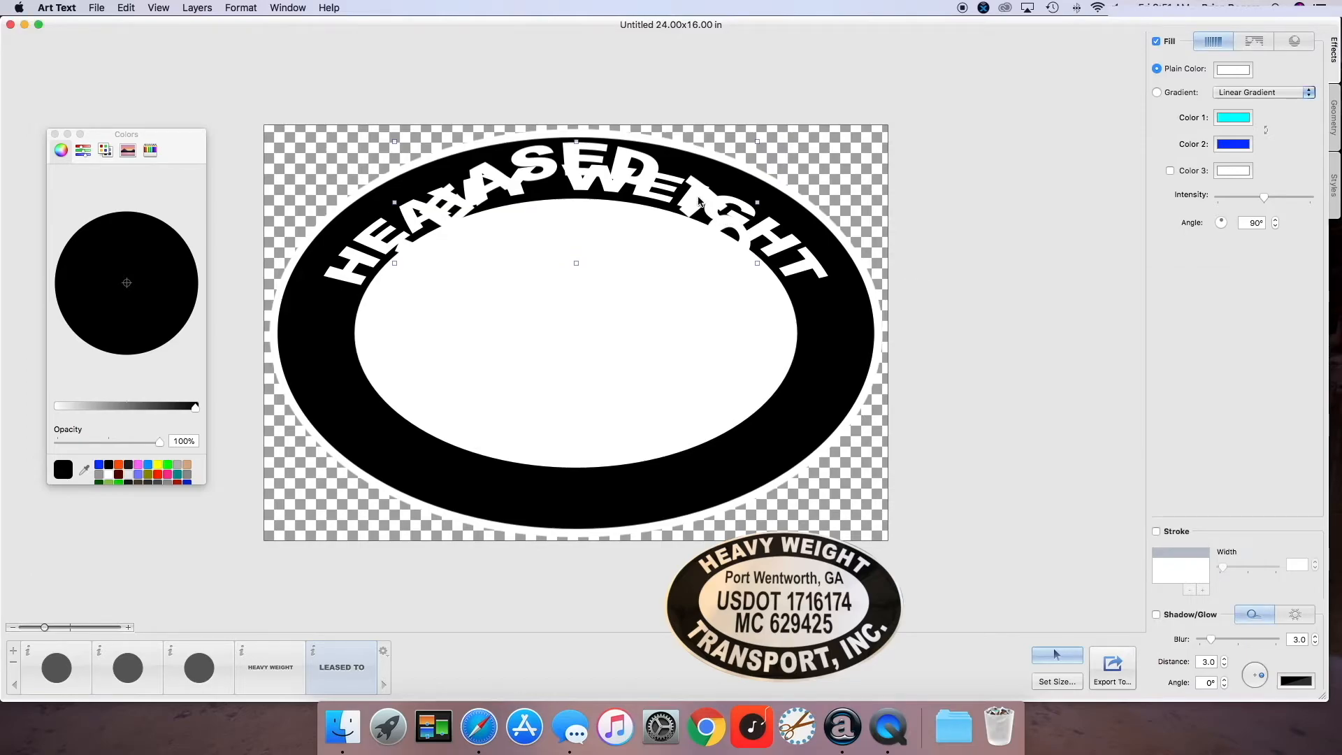
mouse_move(754, 209)
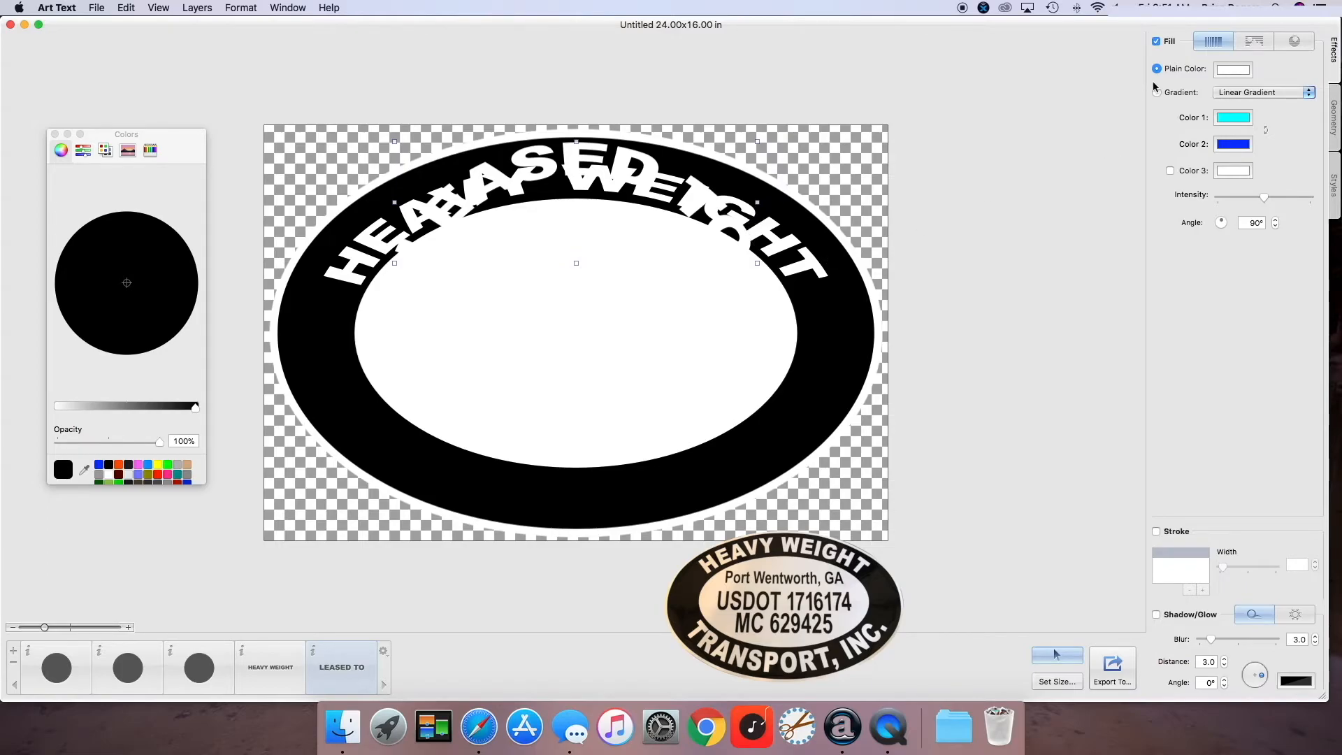
Step: Fill LEASED TO with blue, shrink it and bend it along the ring above HEAVY WEIGHT
click(1155, 68)
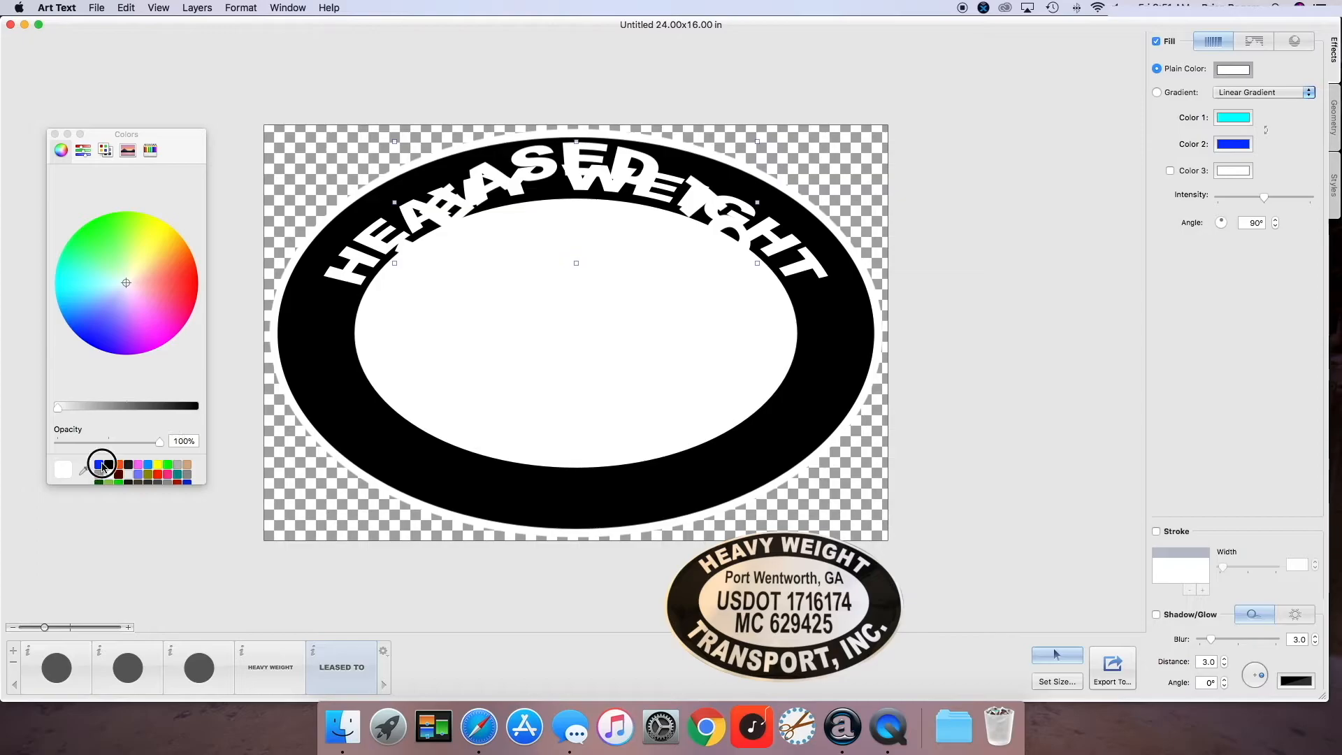
click(102, 465)
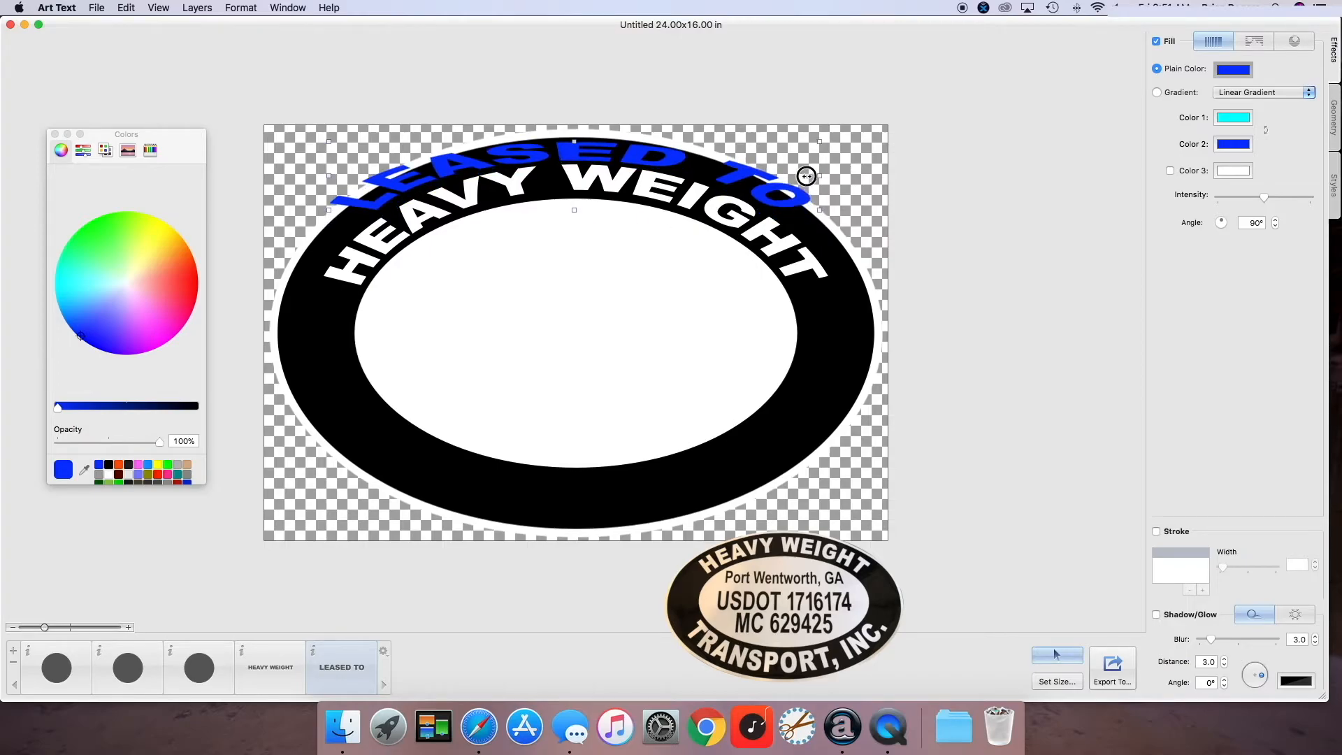
drag(805, 176, 550, 161)
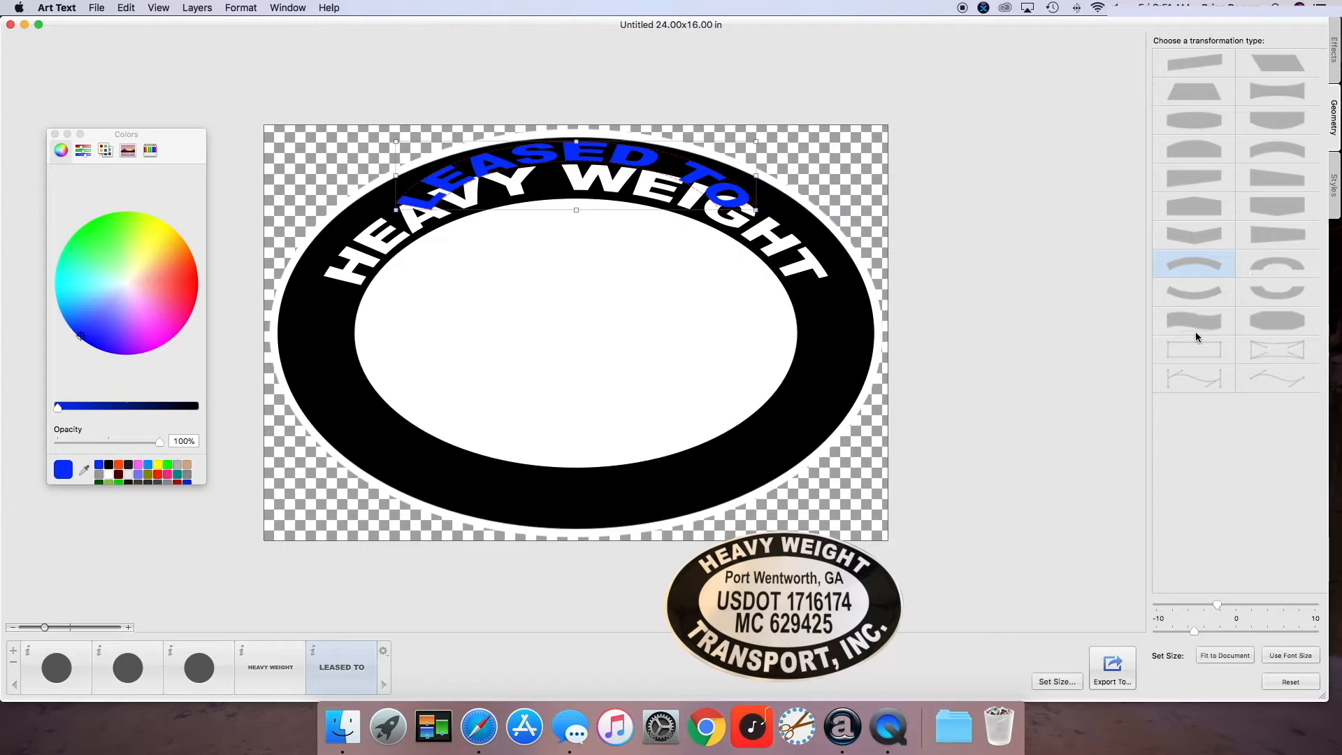
drag(1217, 604, 1198, 604)
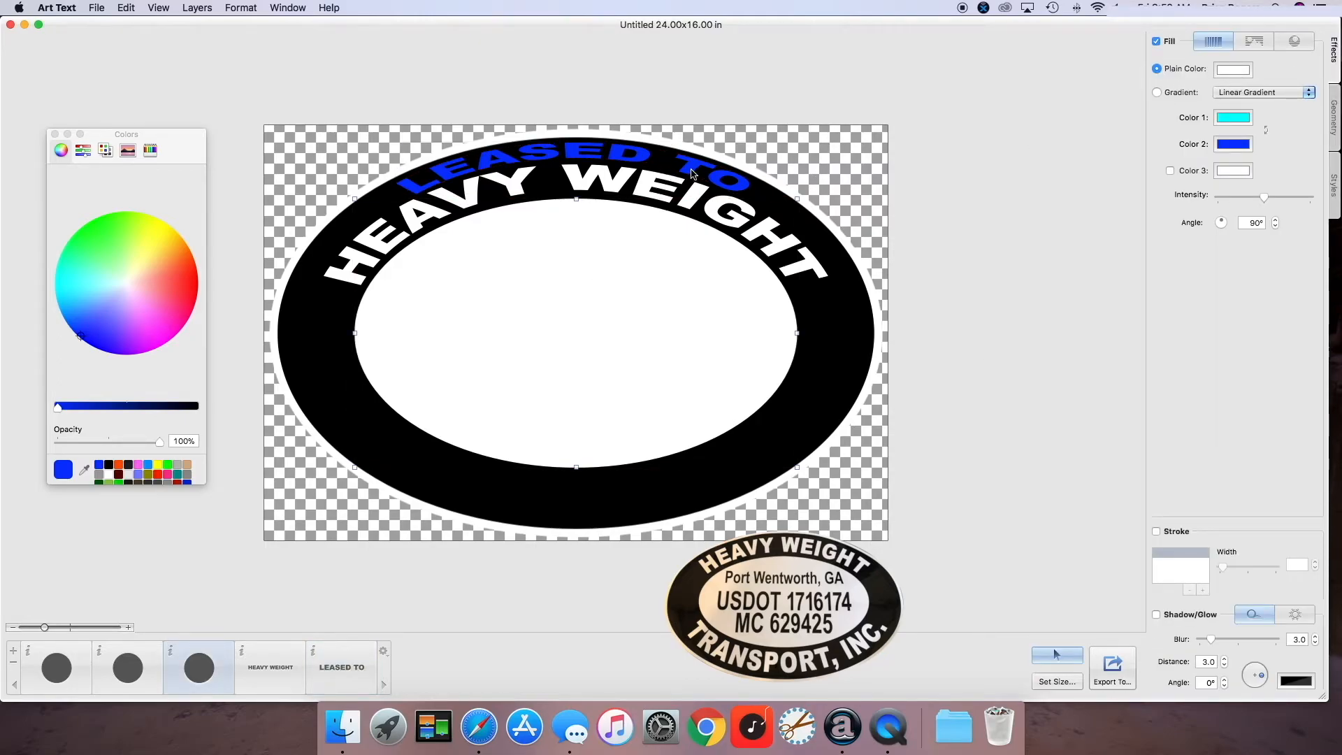
Step: Reselect the LEASED TO layer to change its fill to white
click(341, 666)
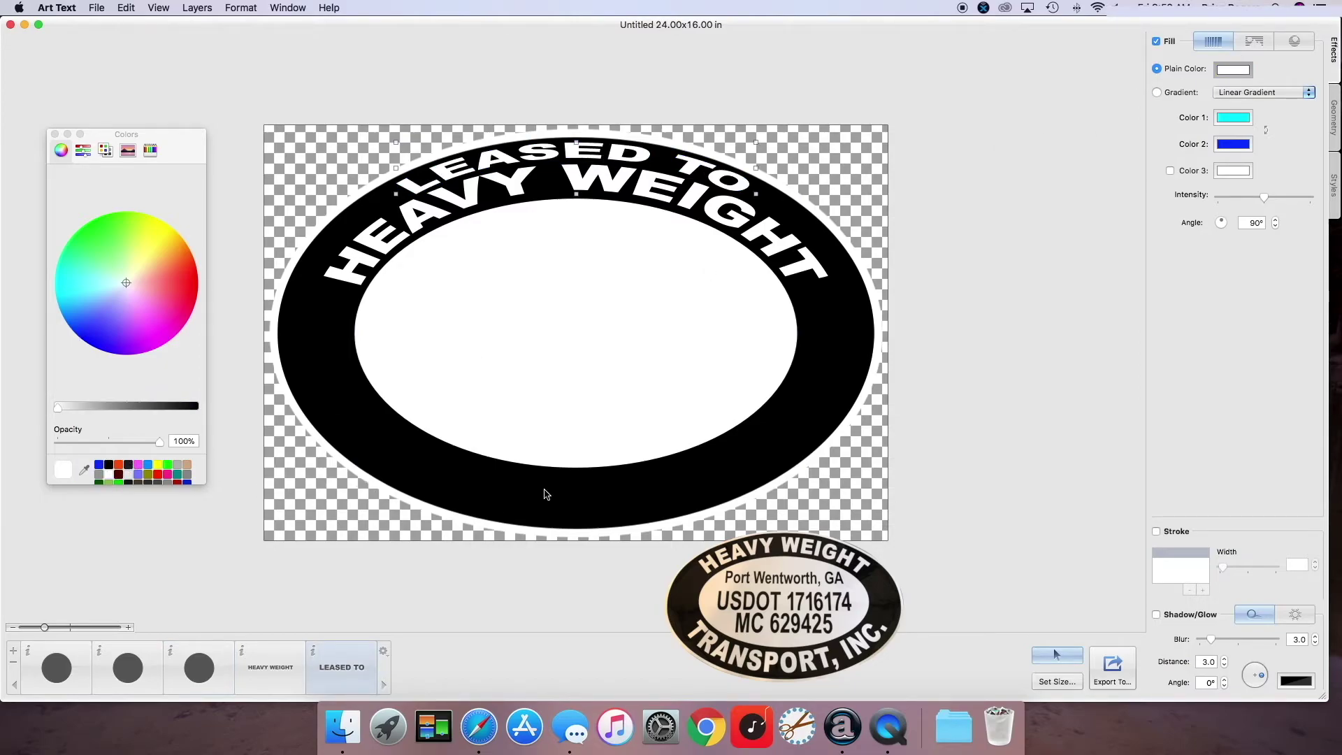
mouse_move(396, 168)
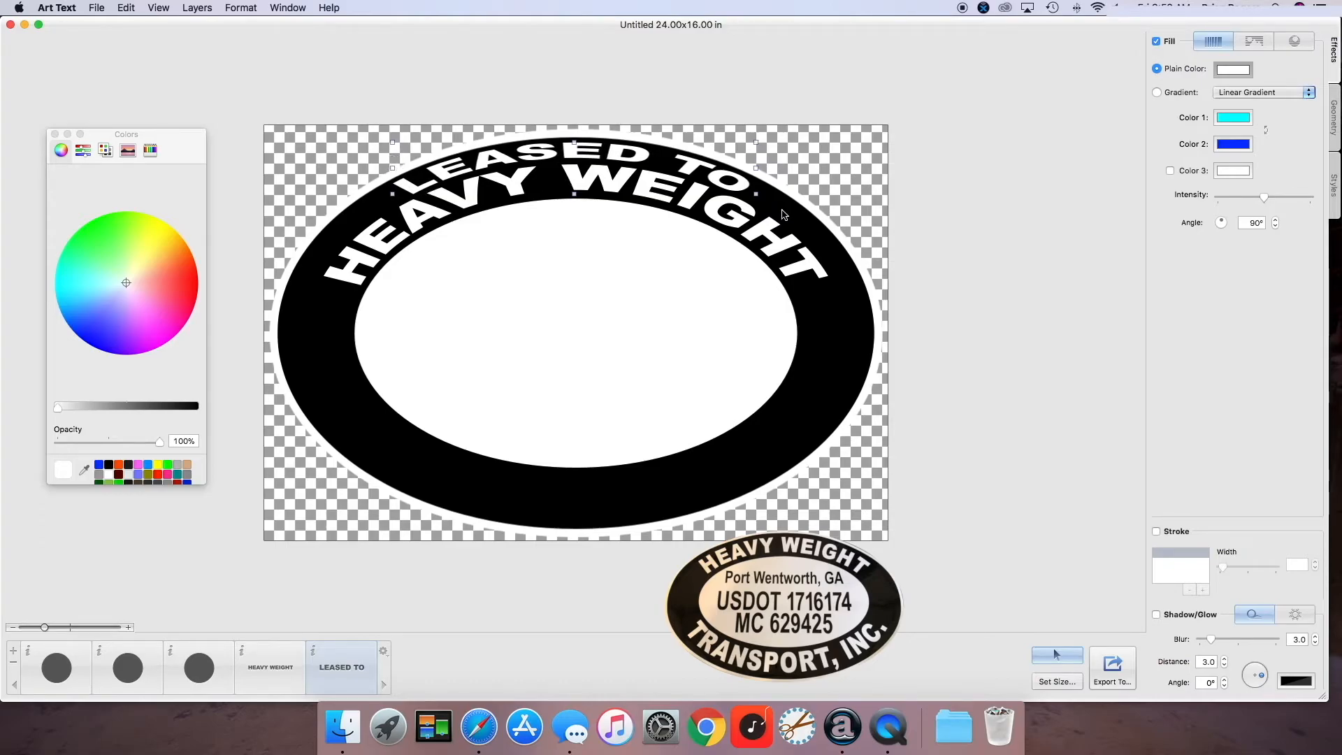
mouse_move(725, 194)
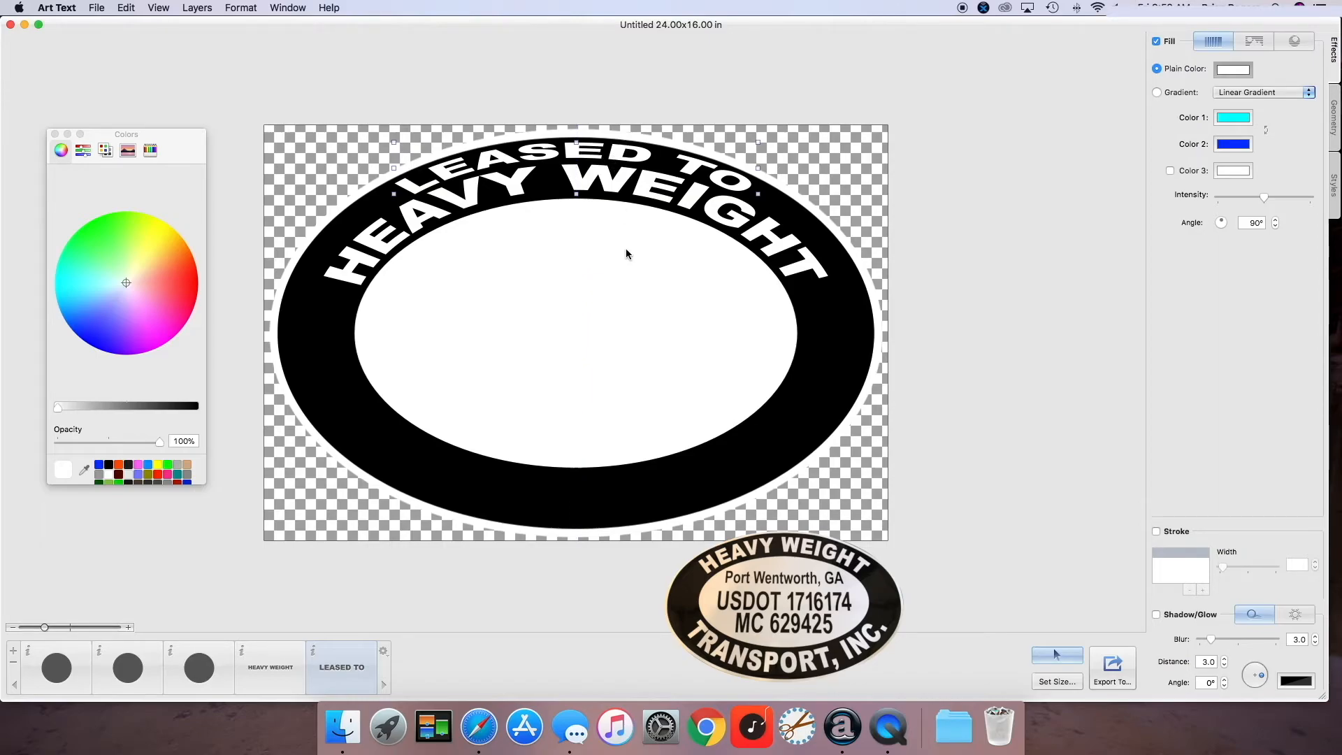
mouse_move(647, 285)
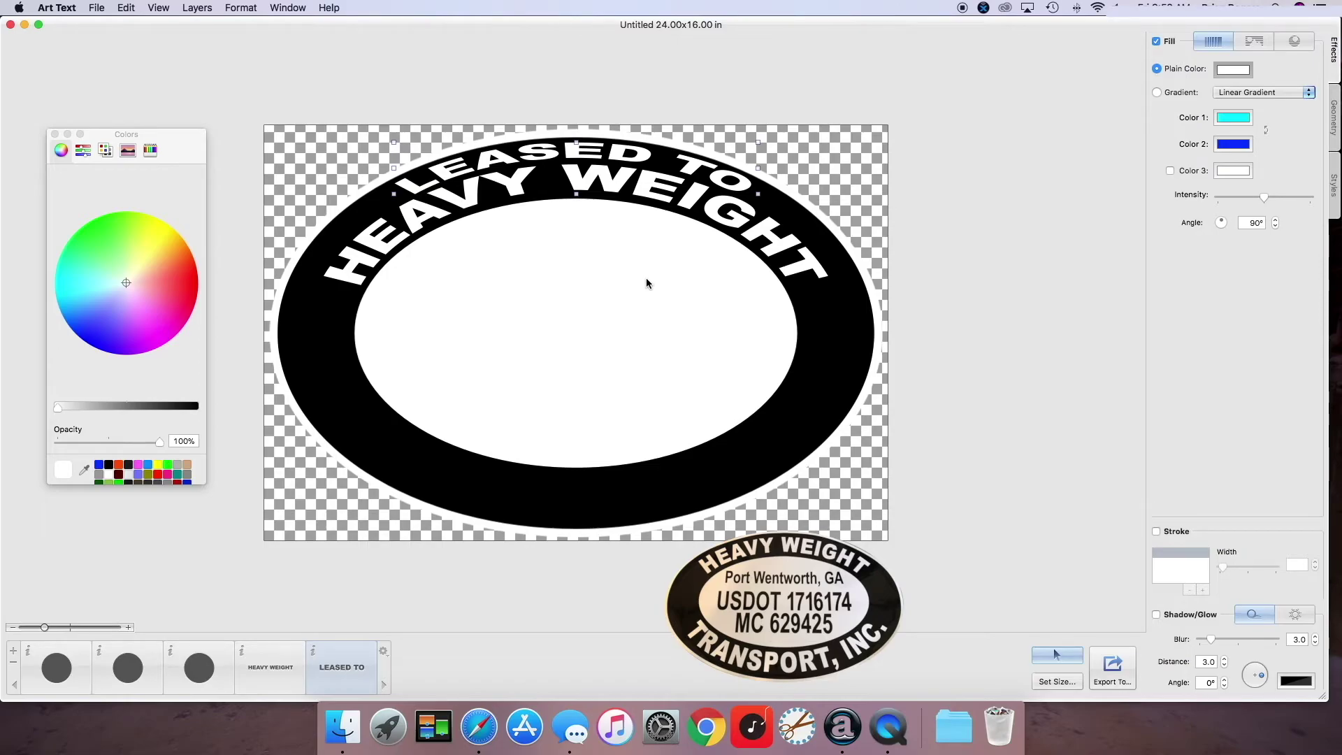
mouse_move(659, 301)
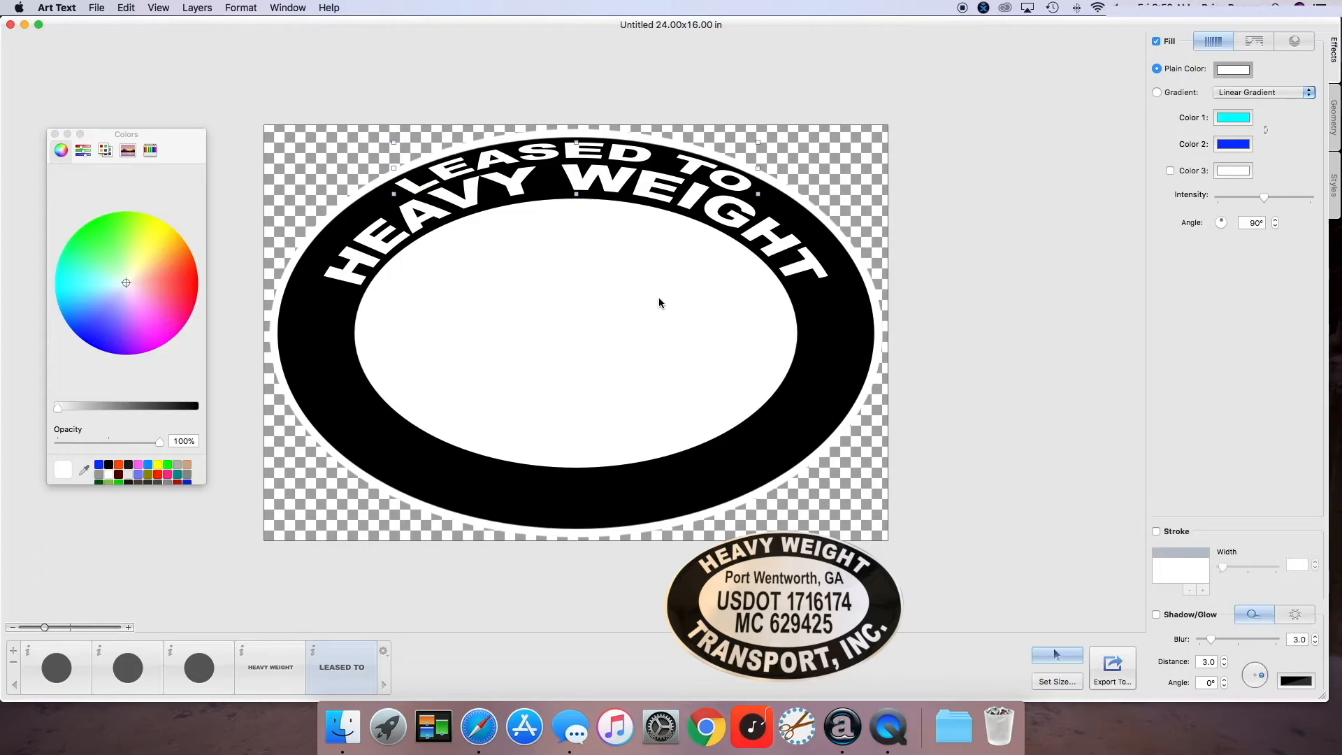
mouse_move(654, 296)
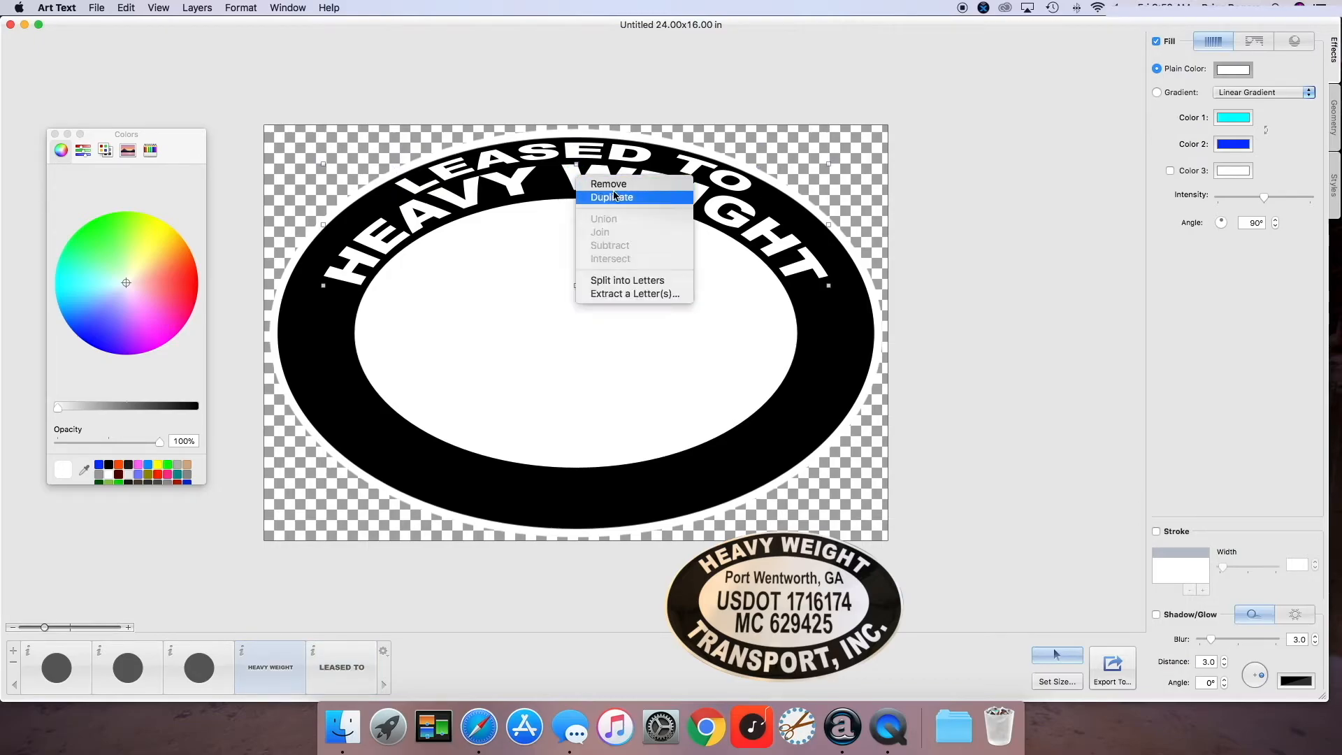
Step: Duplicate the HEAVY WEIGHT layer for the lower arched line
click(612, 197)
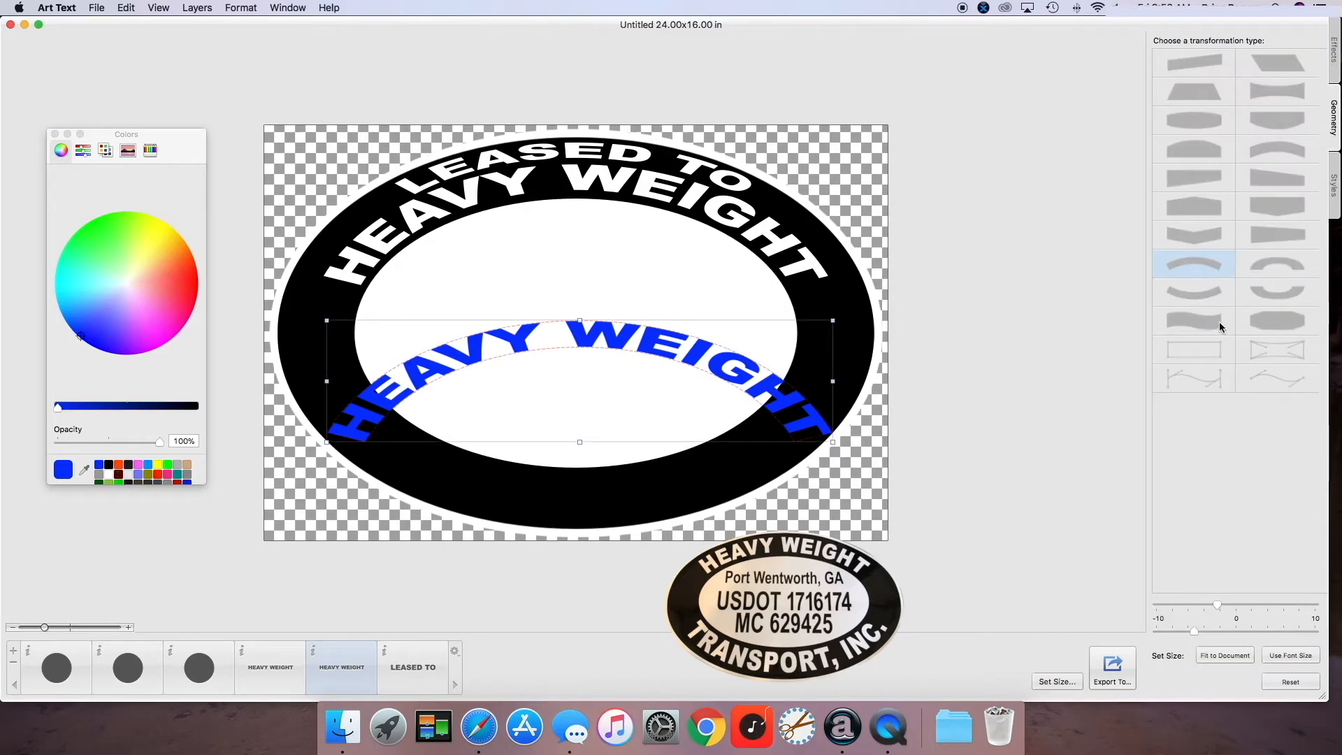
mouse_move(1199, 299)
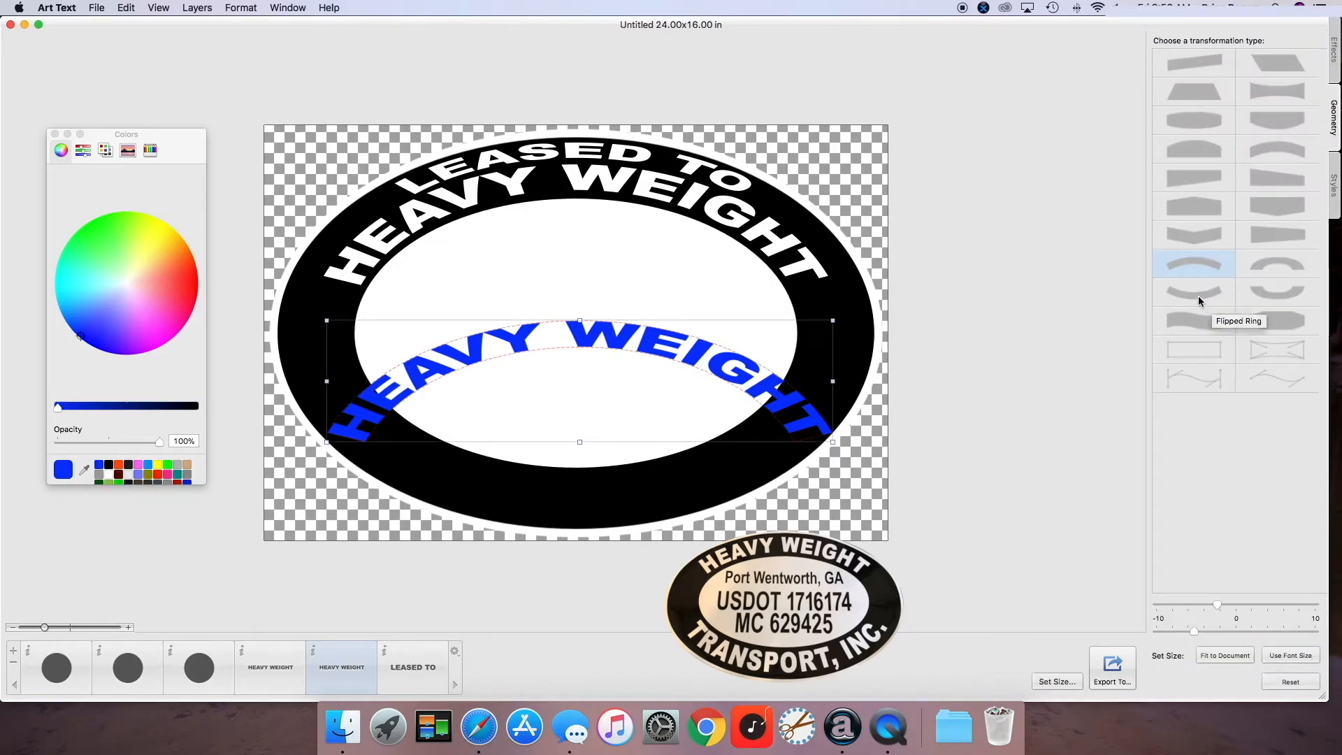
Step: Apply the Flipped Ring transformation to the copy and move it to the ring's bottom
click(1194, 292)
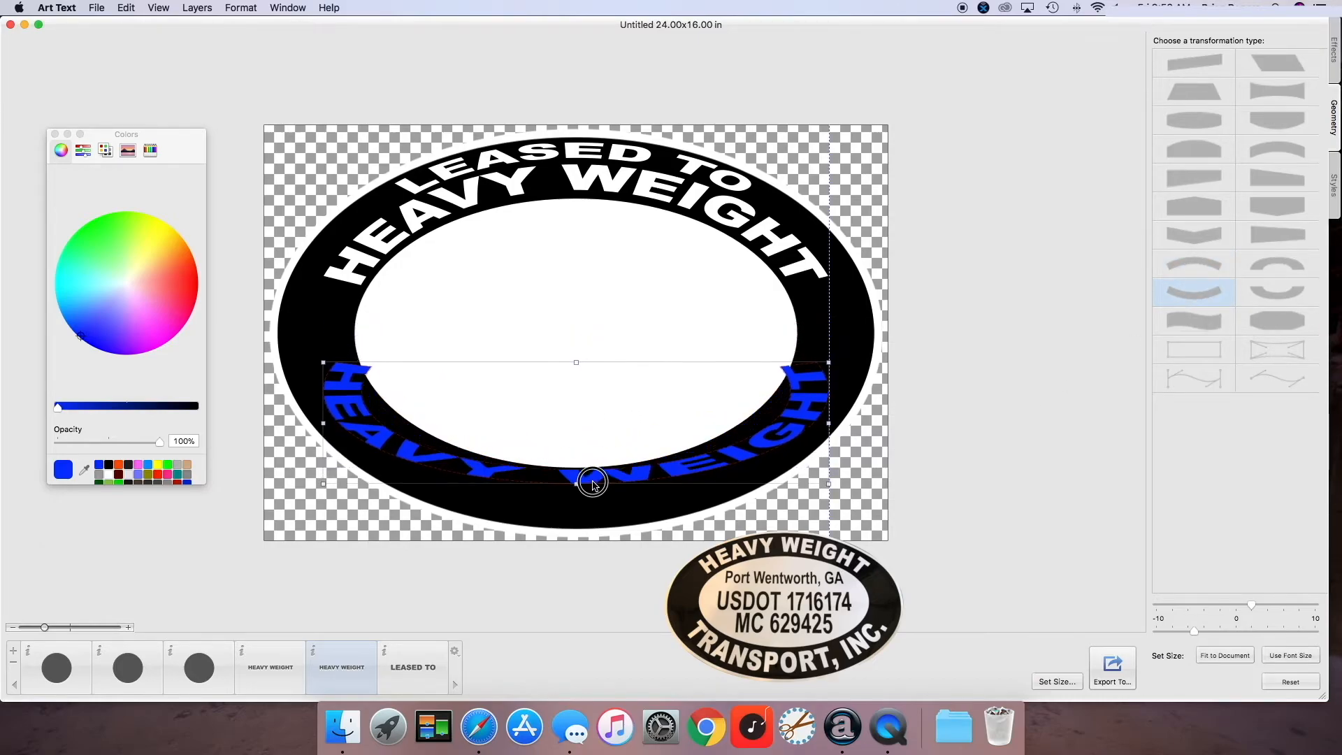
drag(592, 481, 592, 487)
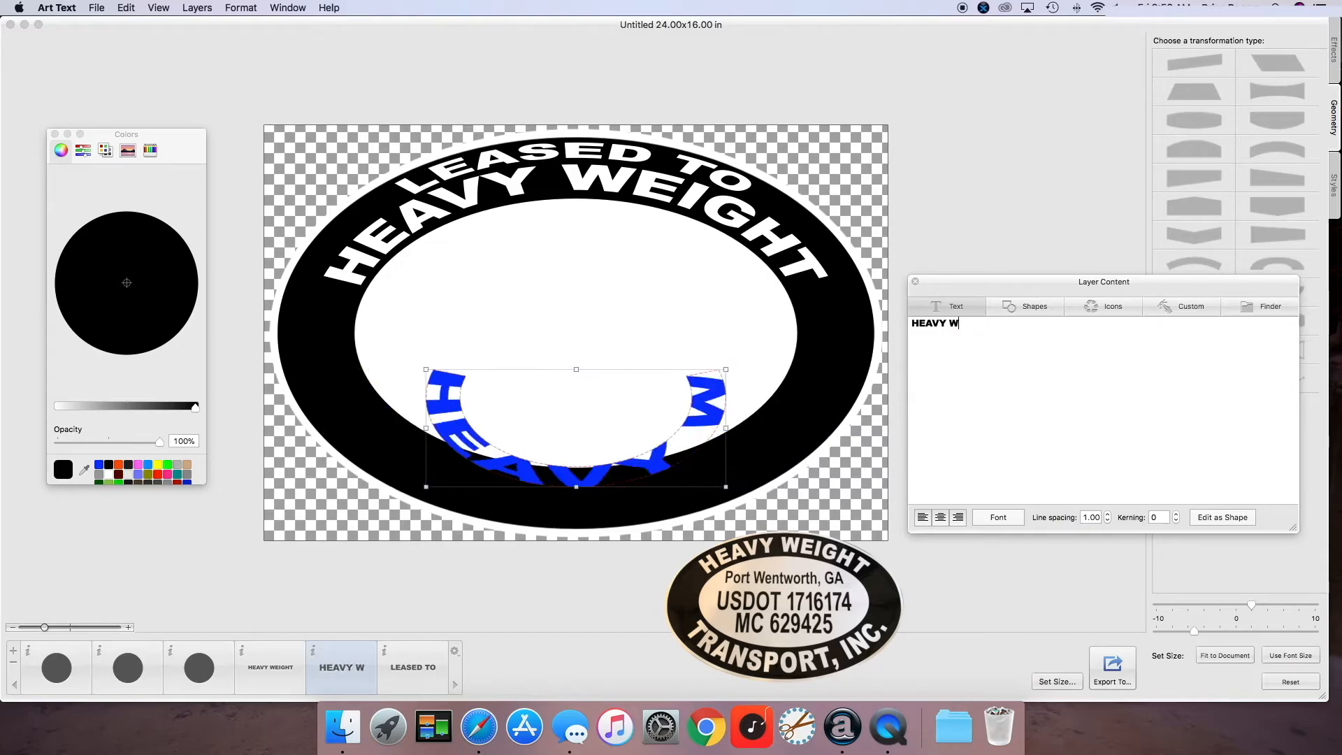
Step: Retype the copy as TRANSPORT, INC., adjust its curvature and position along the lower ring
text(HET)
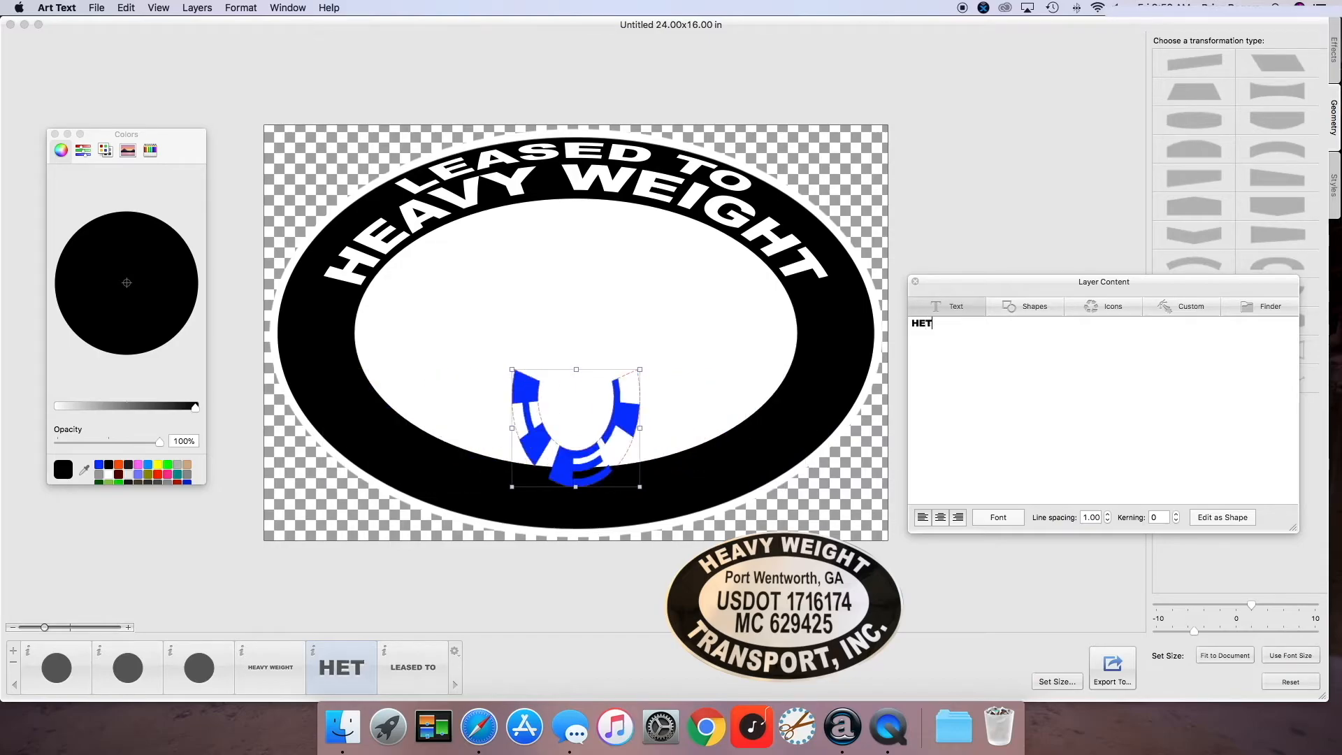
text(TRANS)
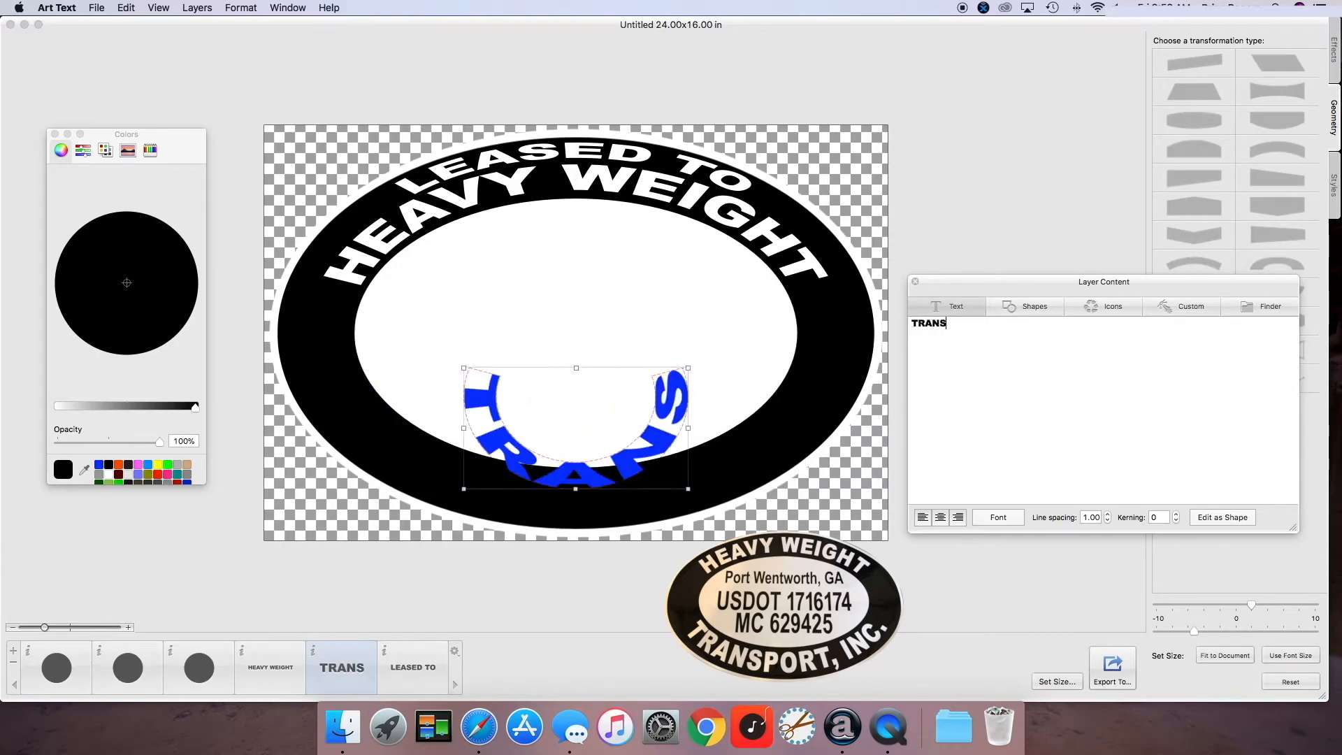
text(PORT, I)
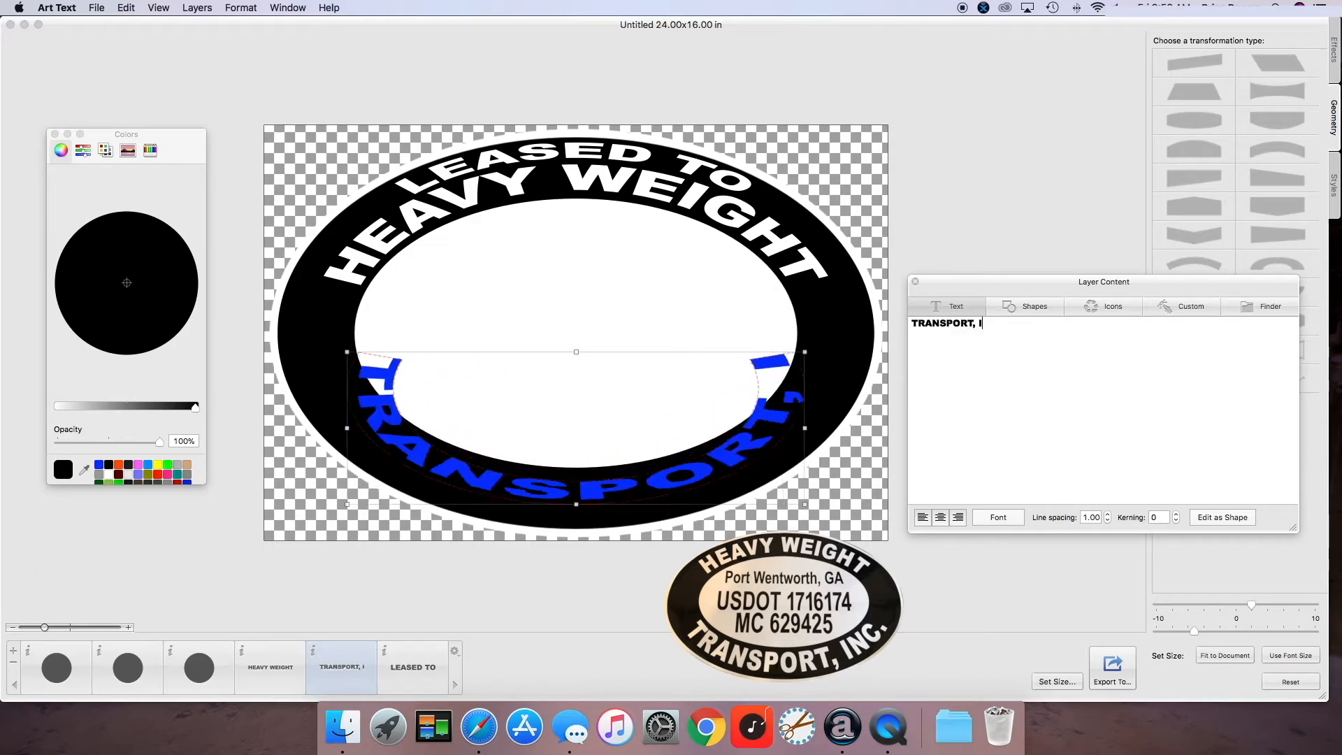
text(NC.)
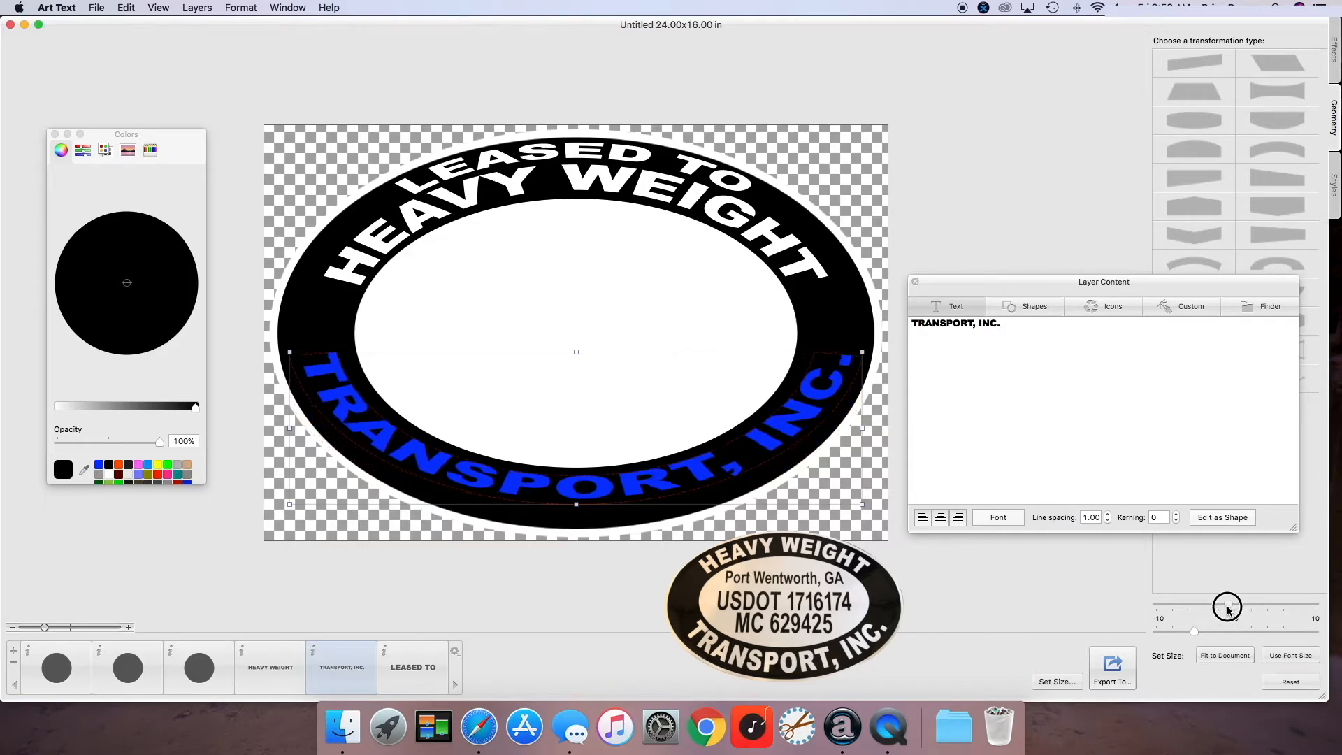
drag(1226, 606, 1217, 605)
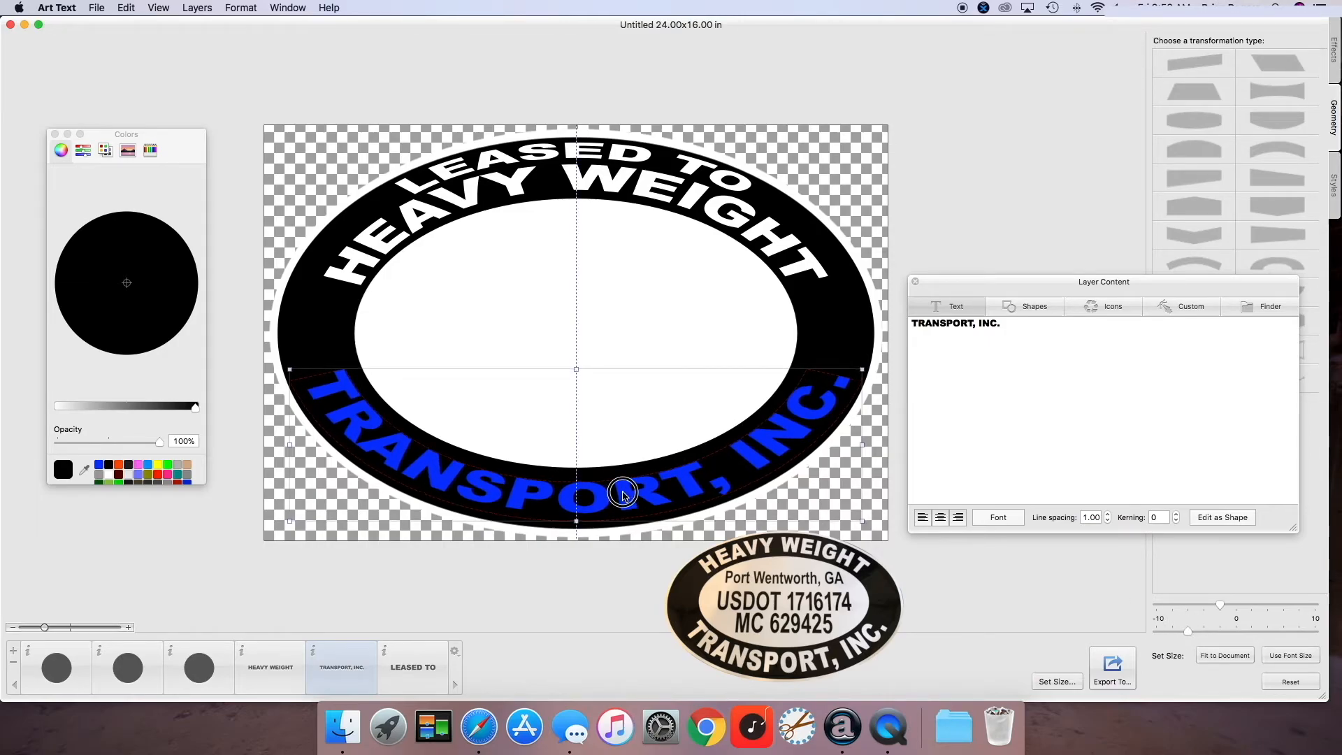
drag(621, 494, 576, 366)
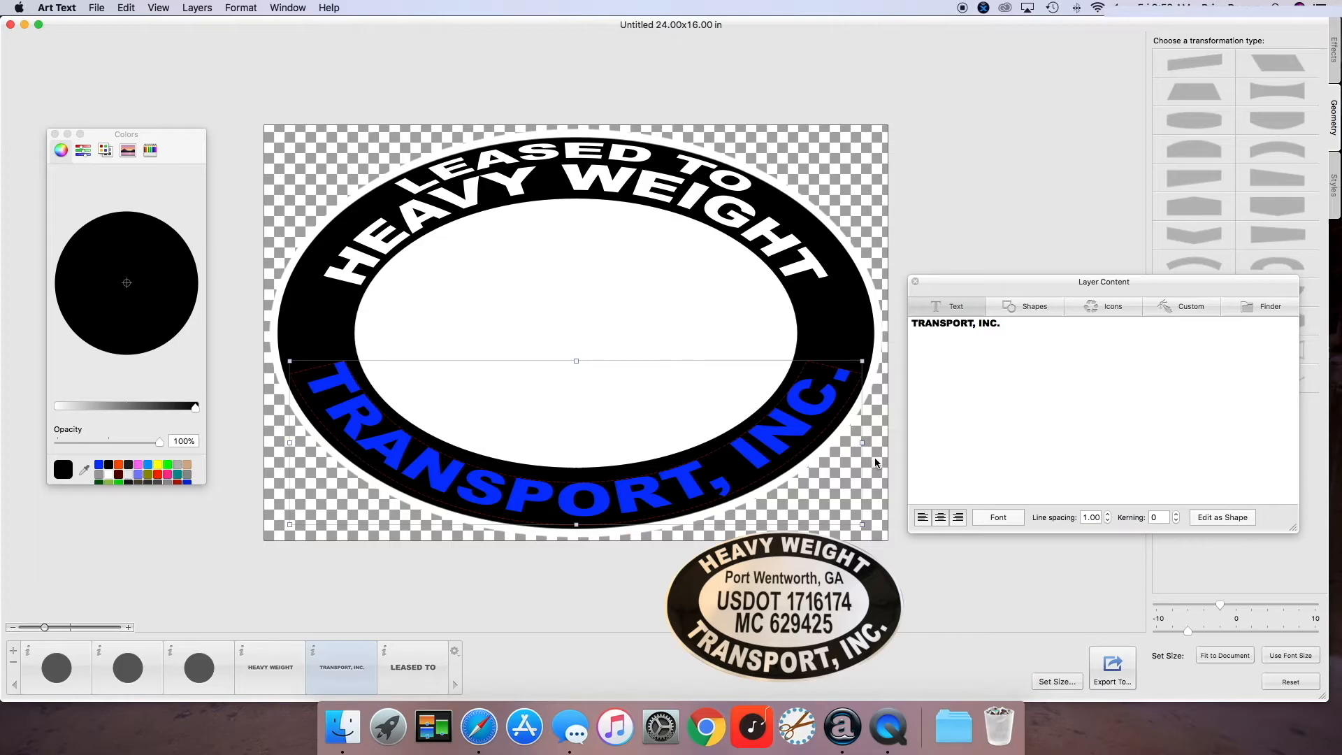
mouse_move(1333, 49)
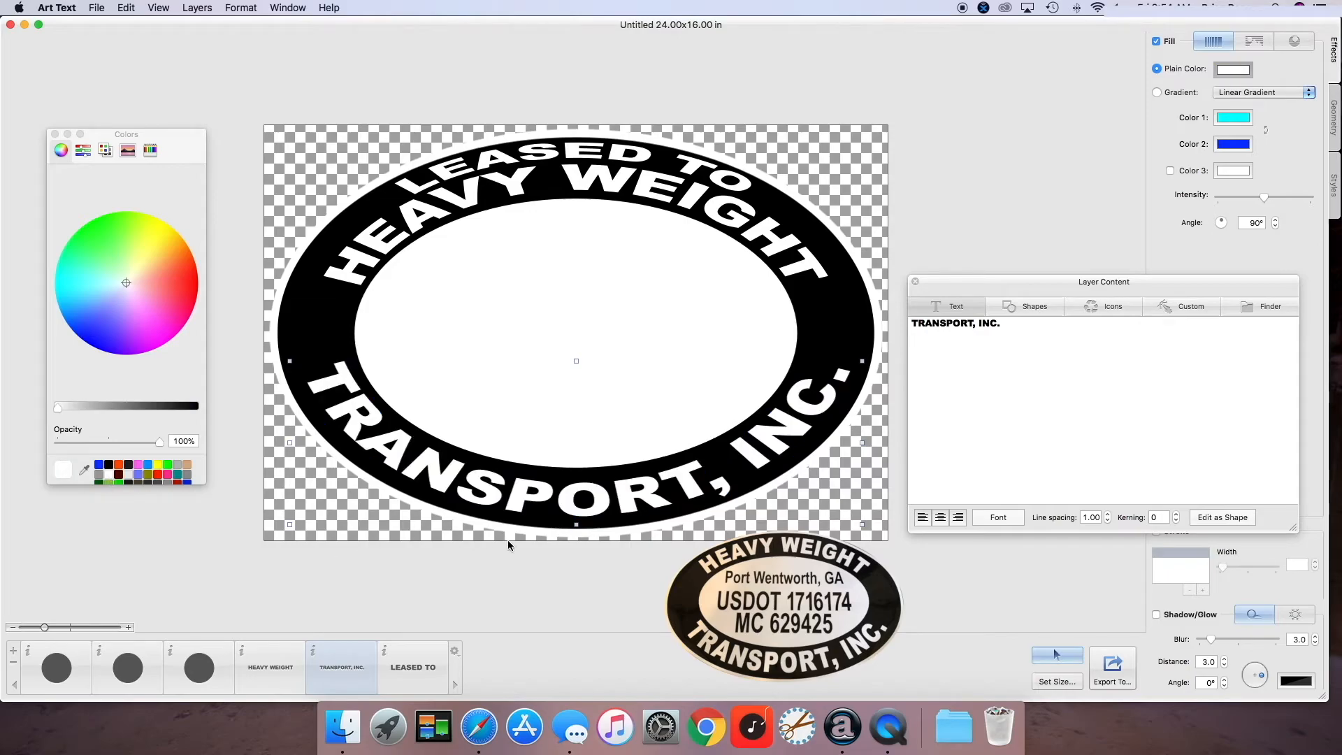
mouse_move(522, 546)
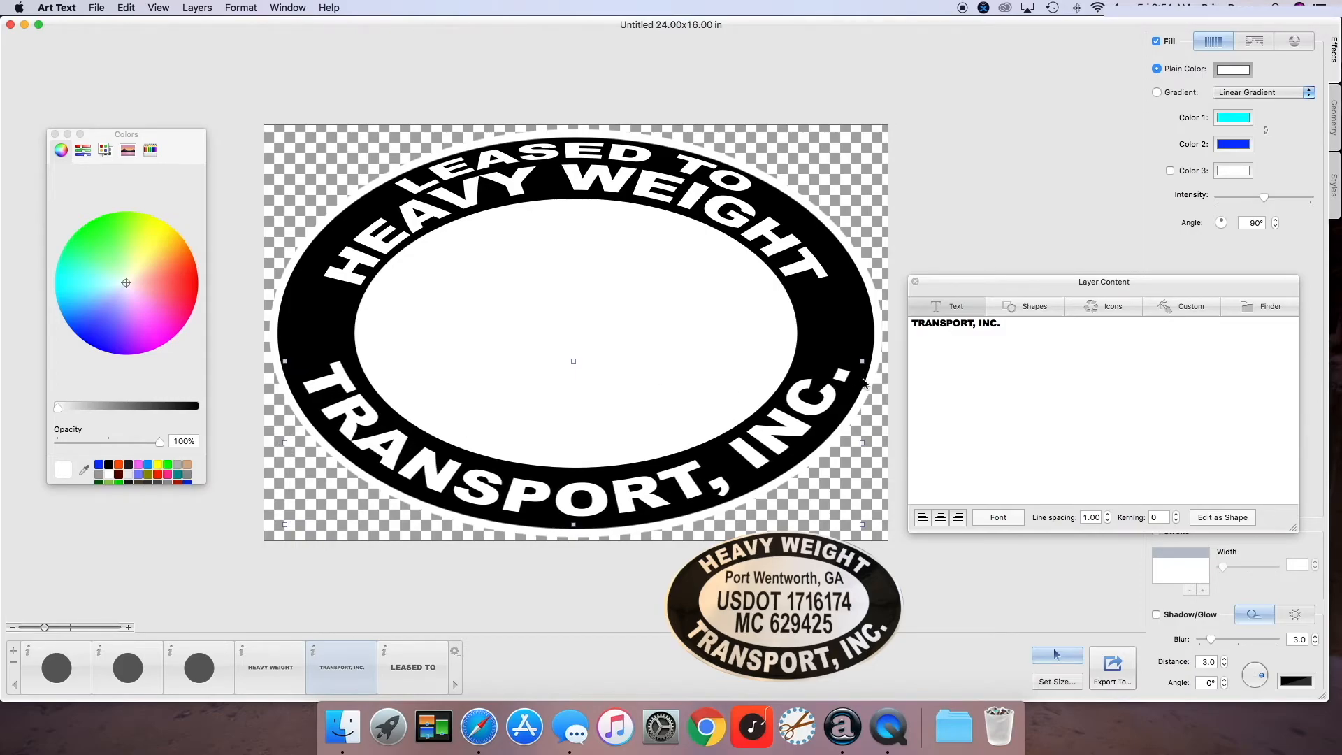
mouse_move(860, 441)
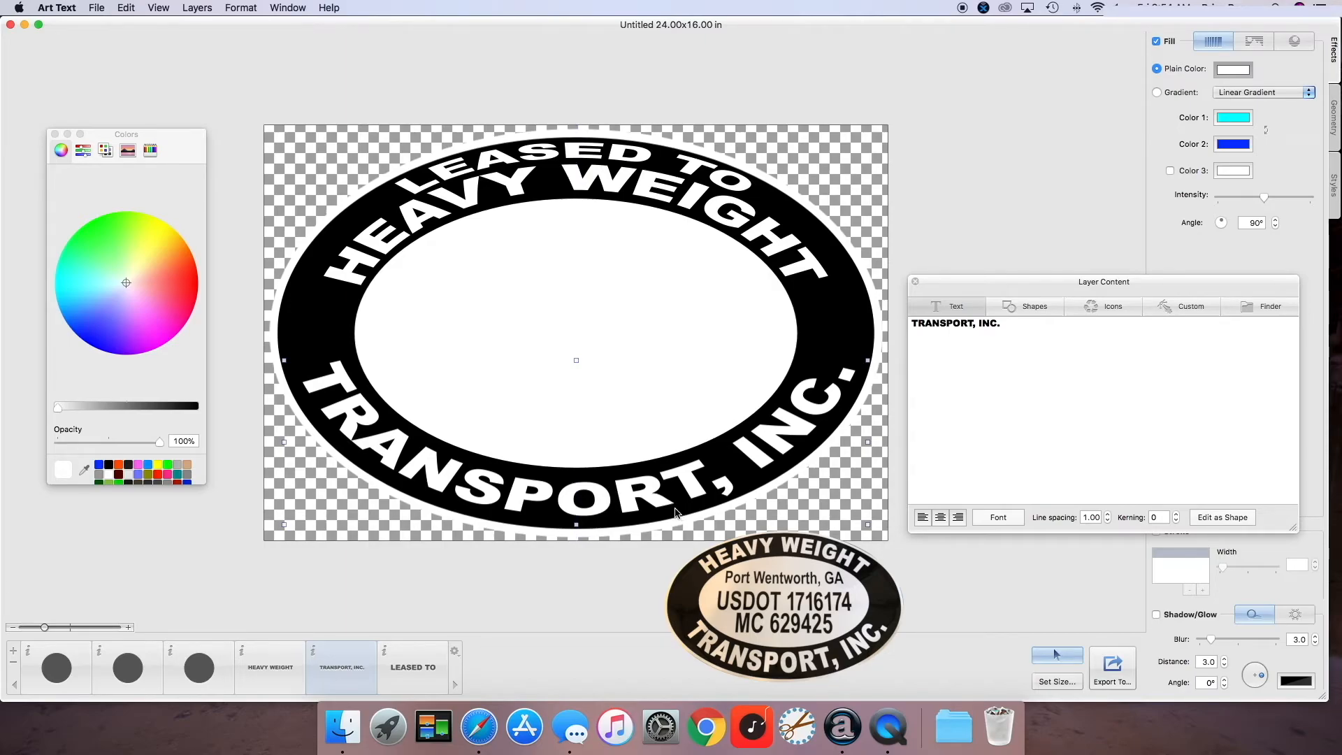
mouse_move(671, 508)
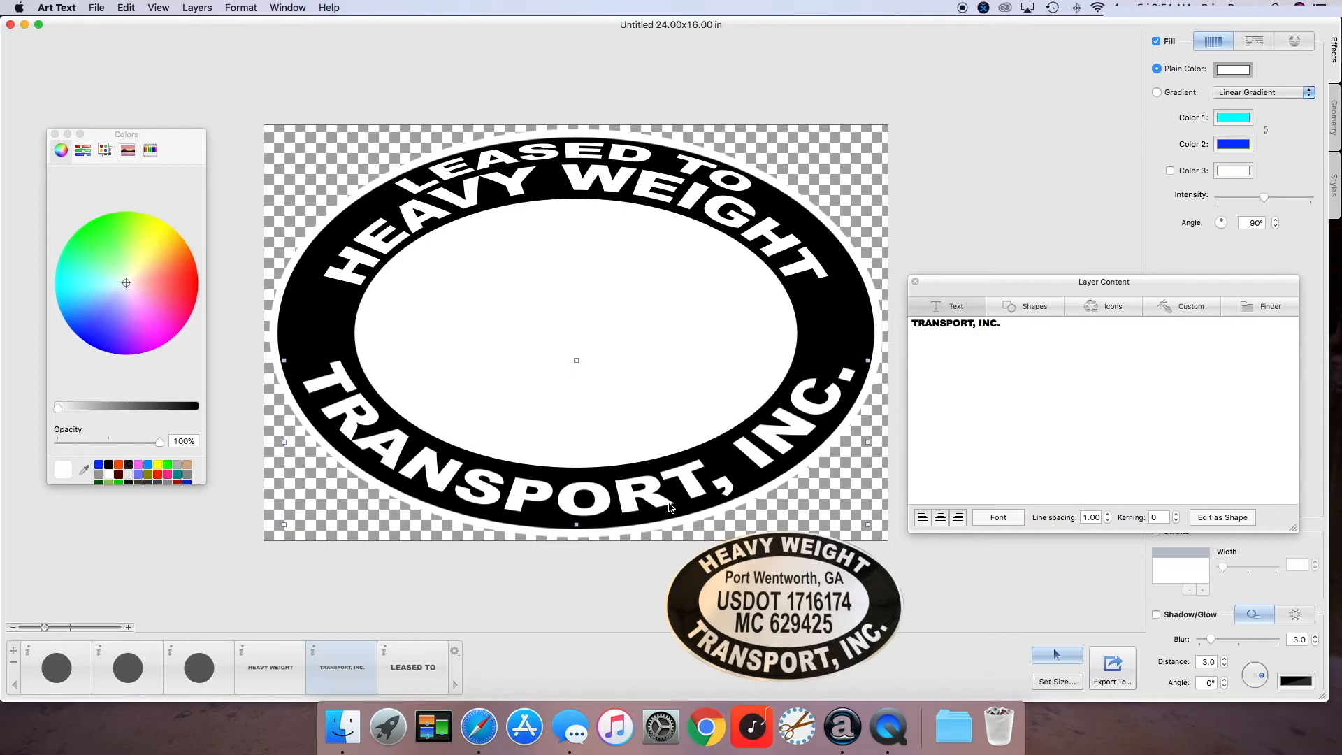
mouse_move(801, 420)
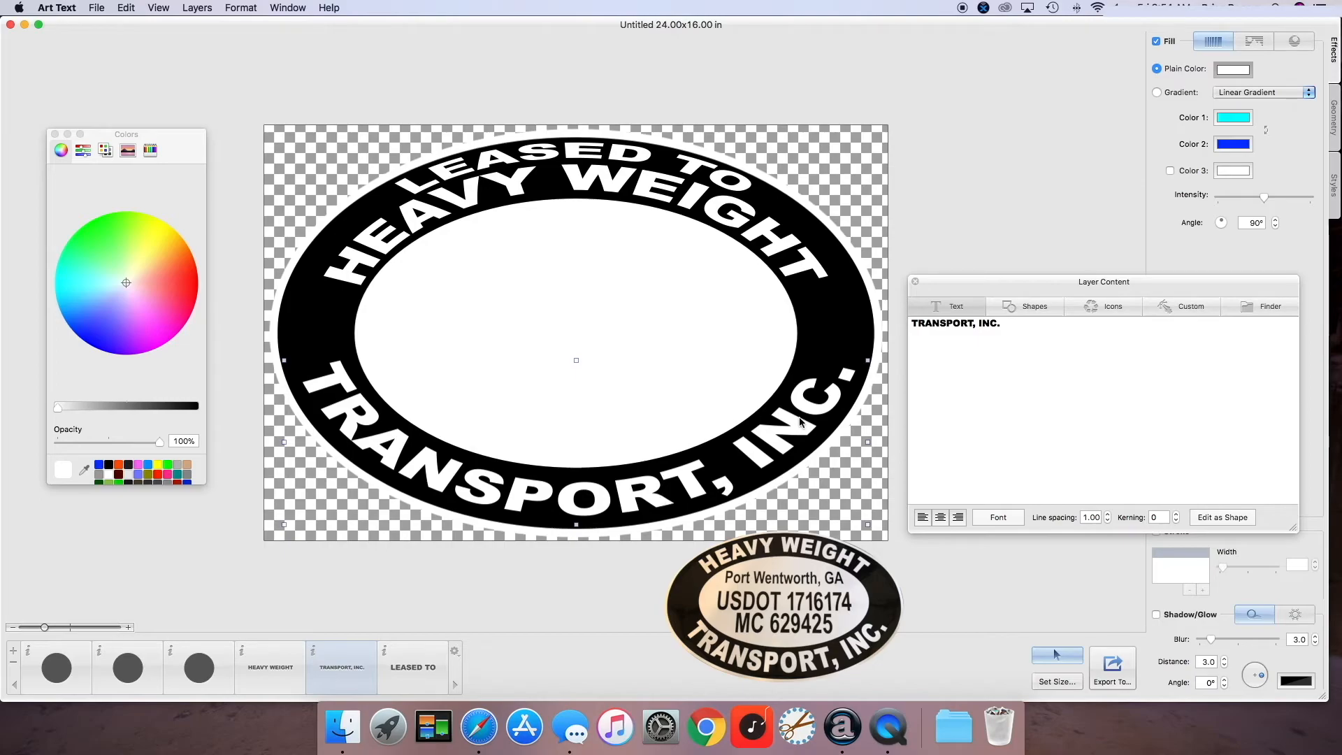
mouse_move(217, 7)
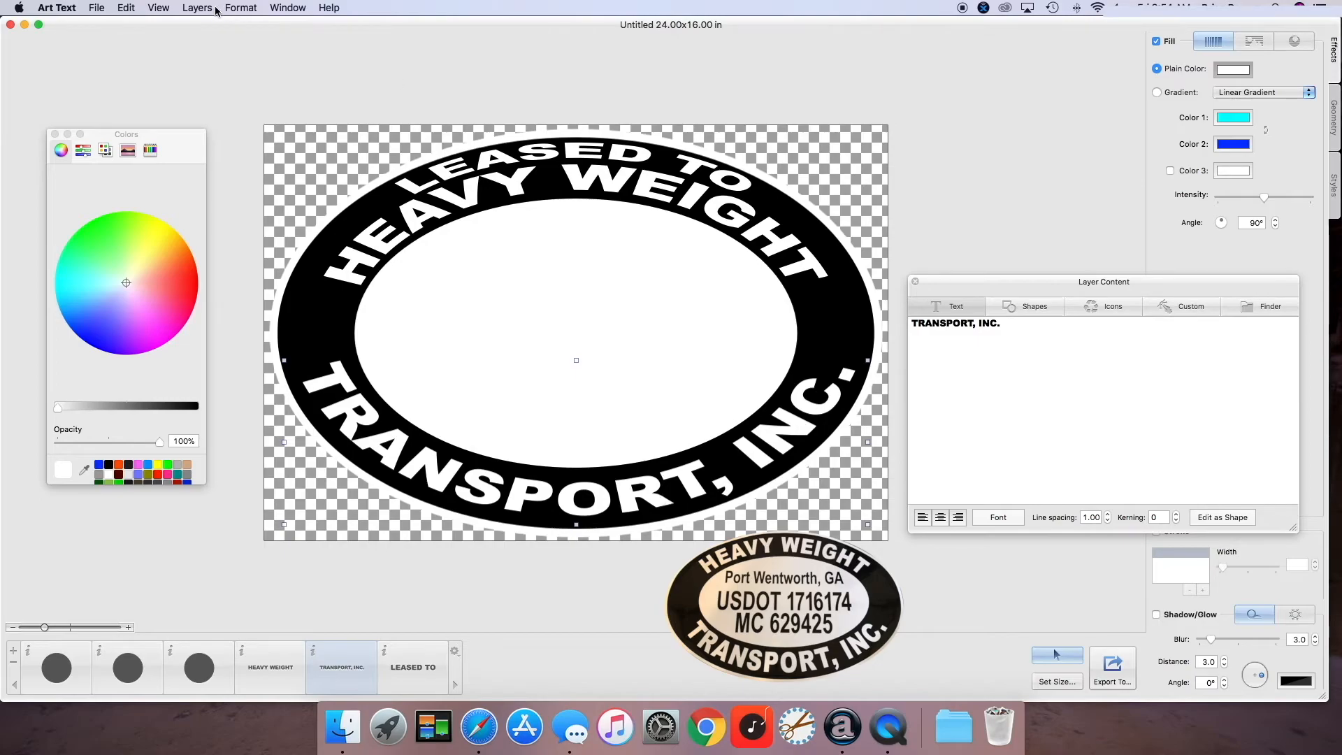
Step: Create a Port Wentworth, GA text layer in Arial Narrow Bold, black, below the top arc
click(196, 8)
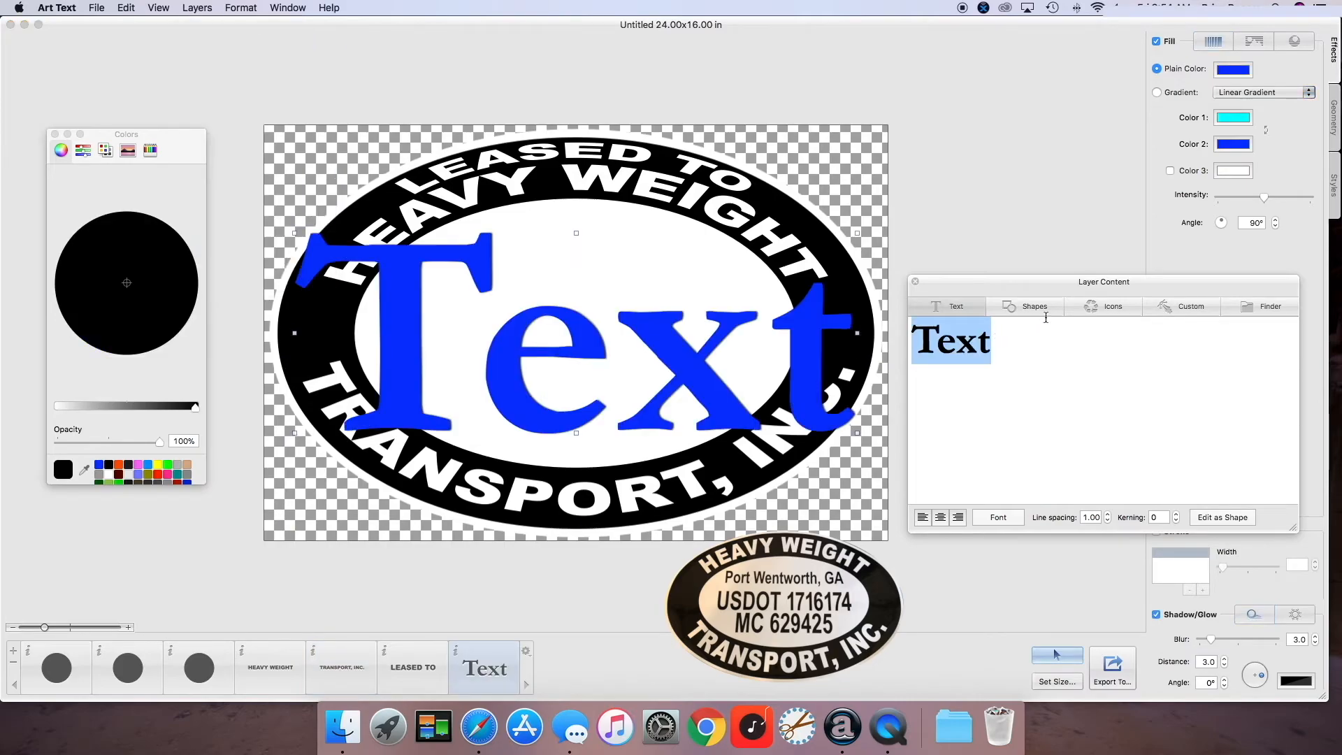
mouse_move(1034, 311)
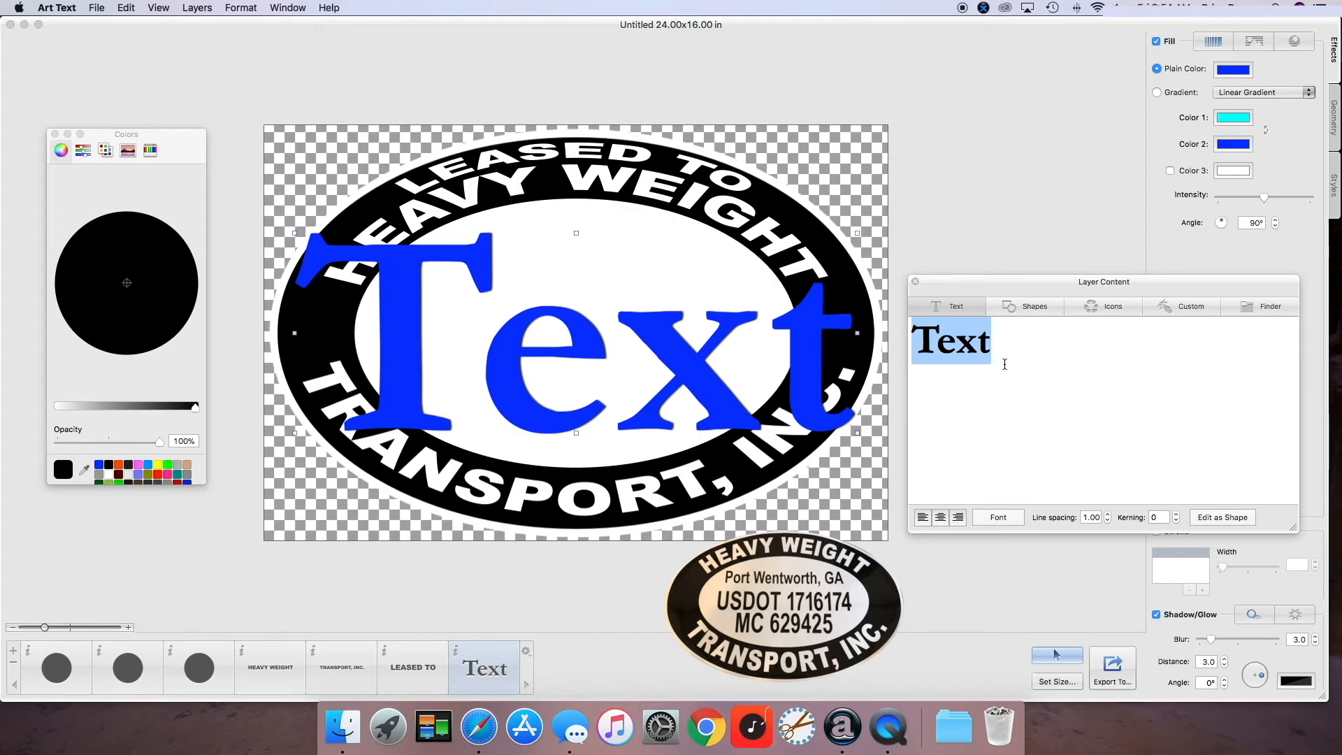
text(PO)
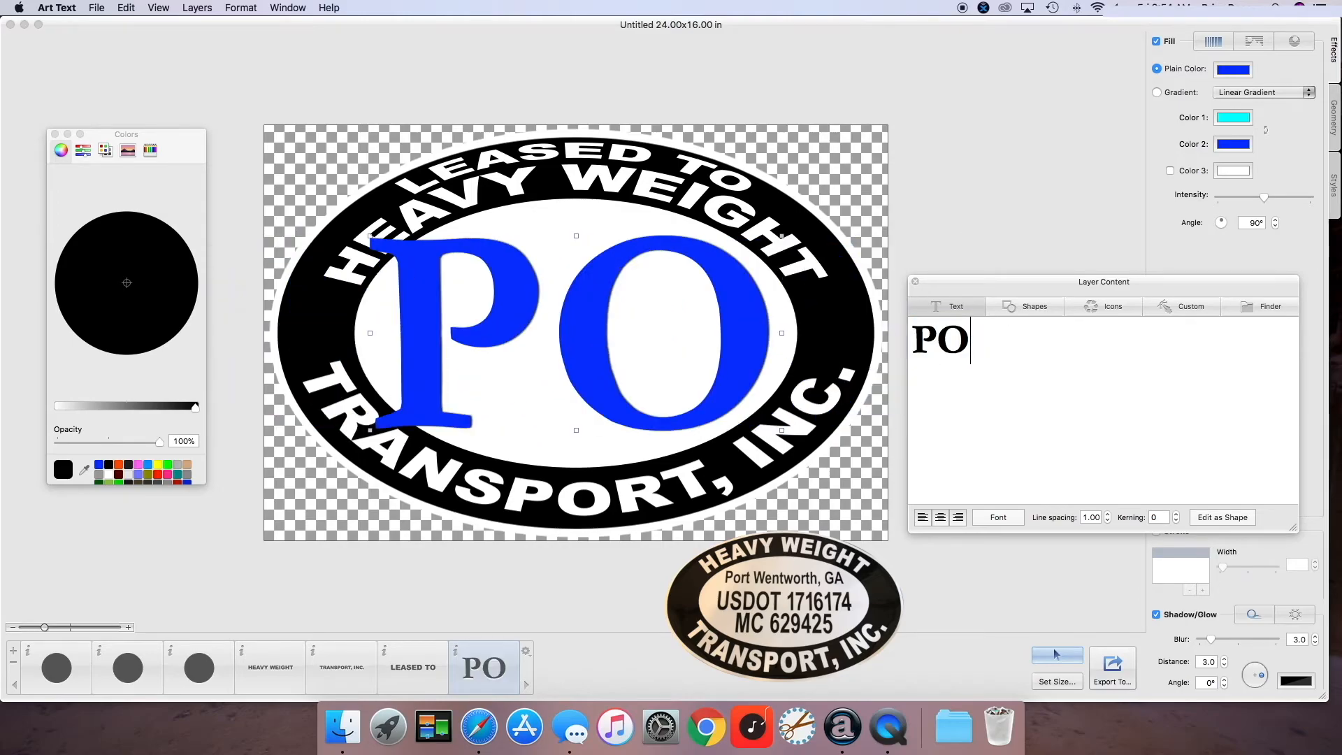
text(Port Wentworth, Ga)
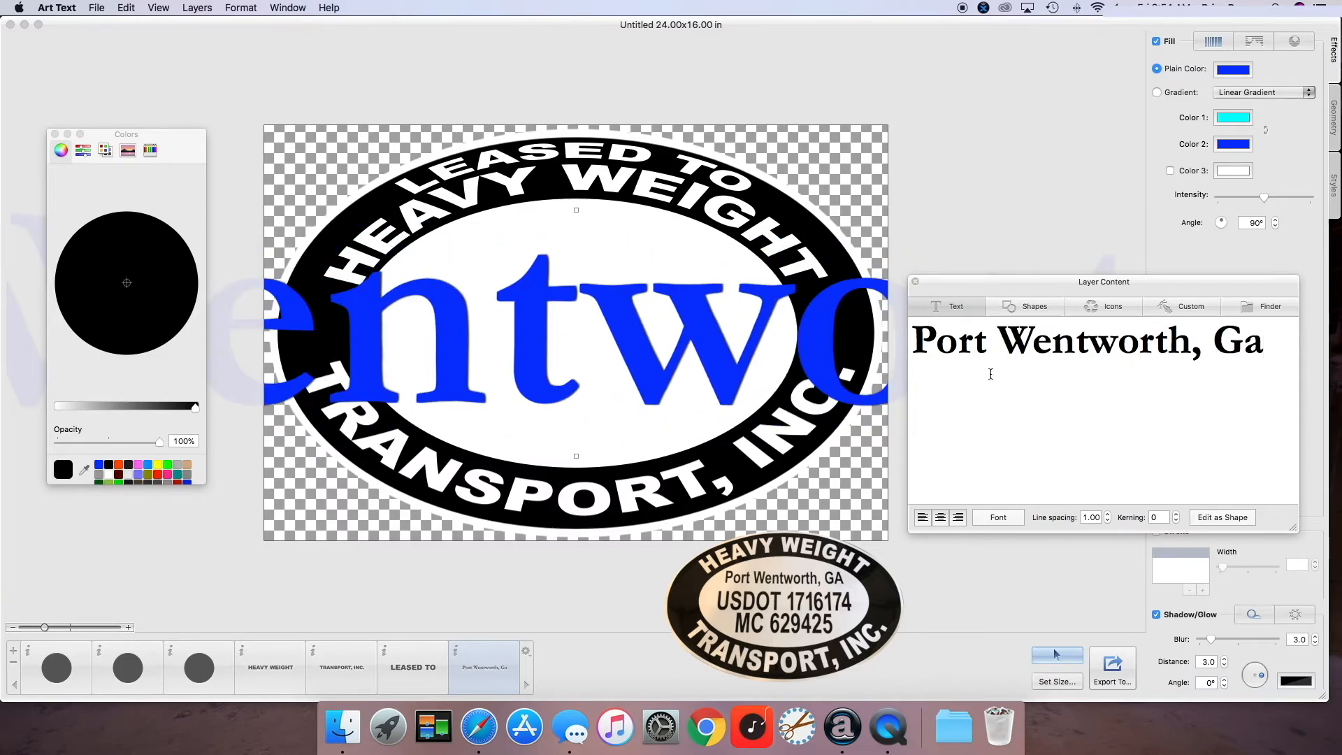
click(998, 518)
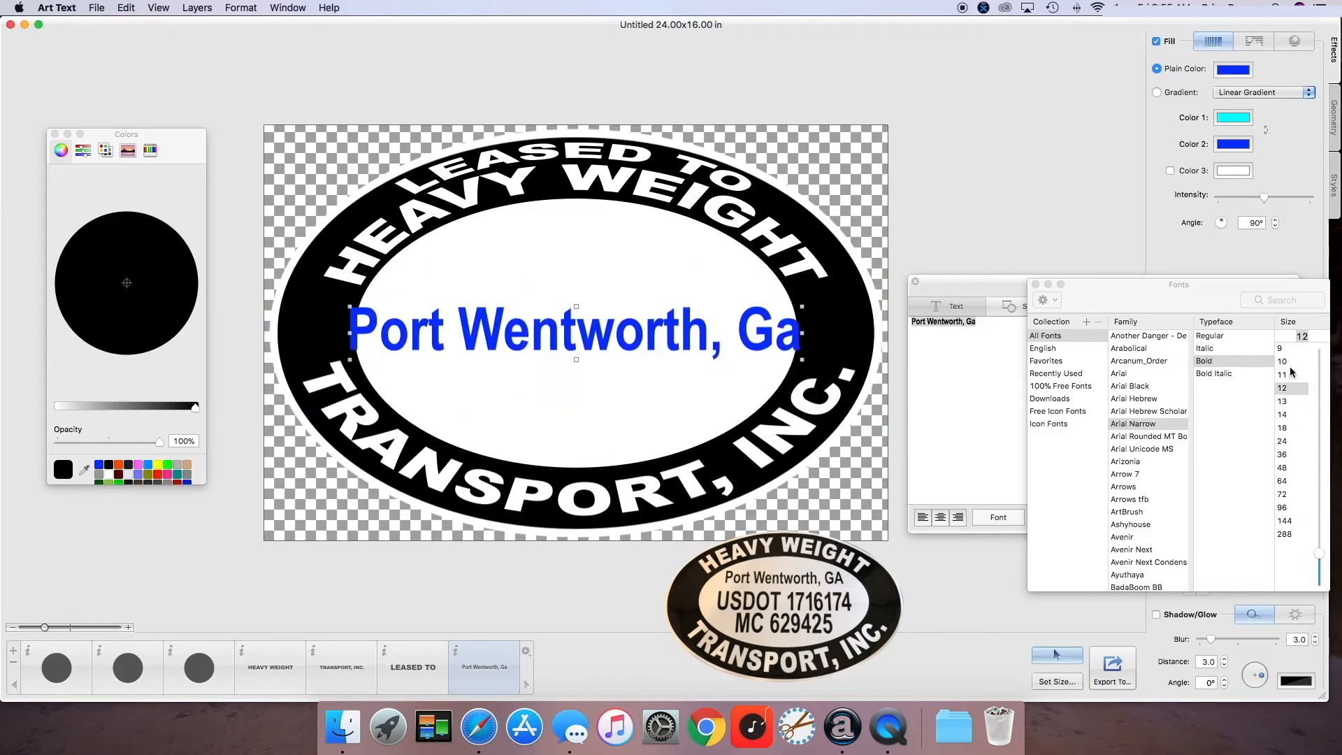
click(1283, 361)
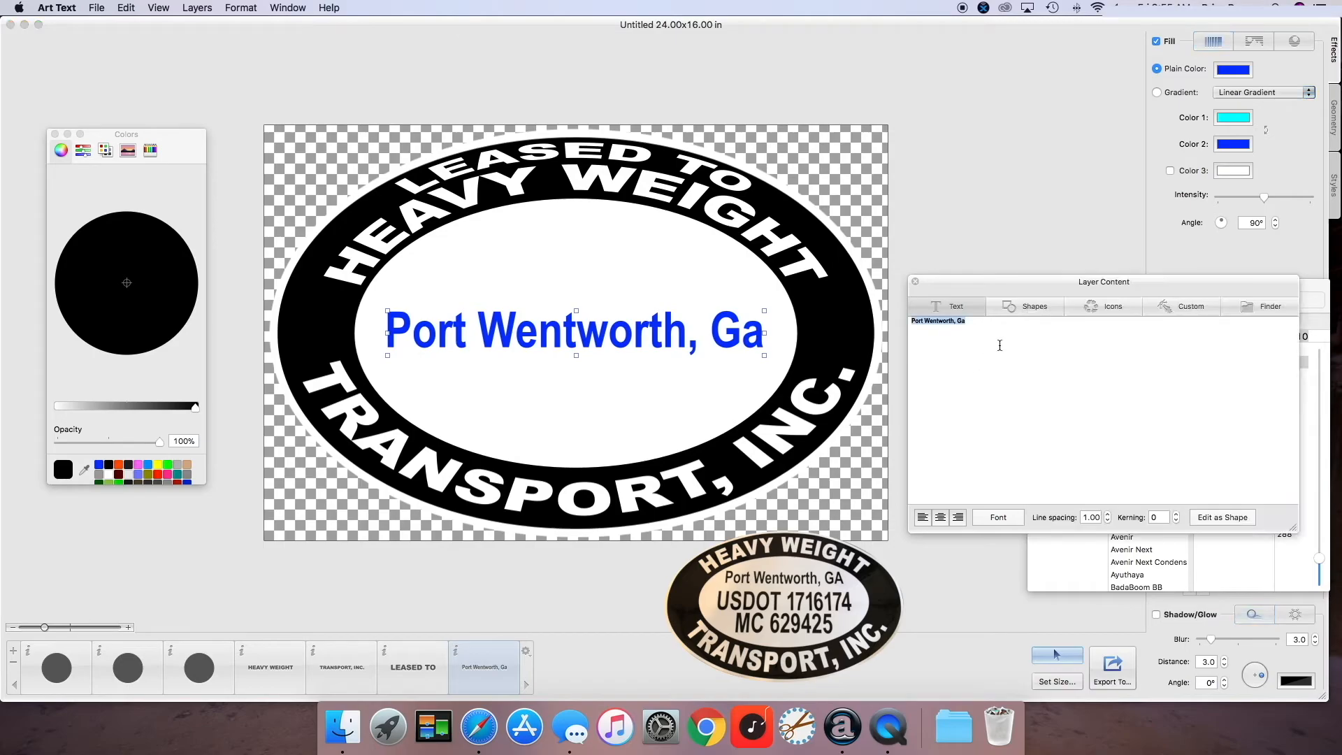
text(A)
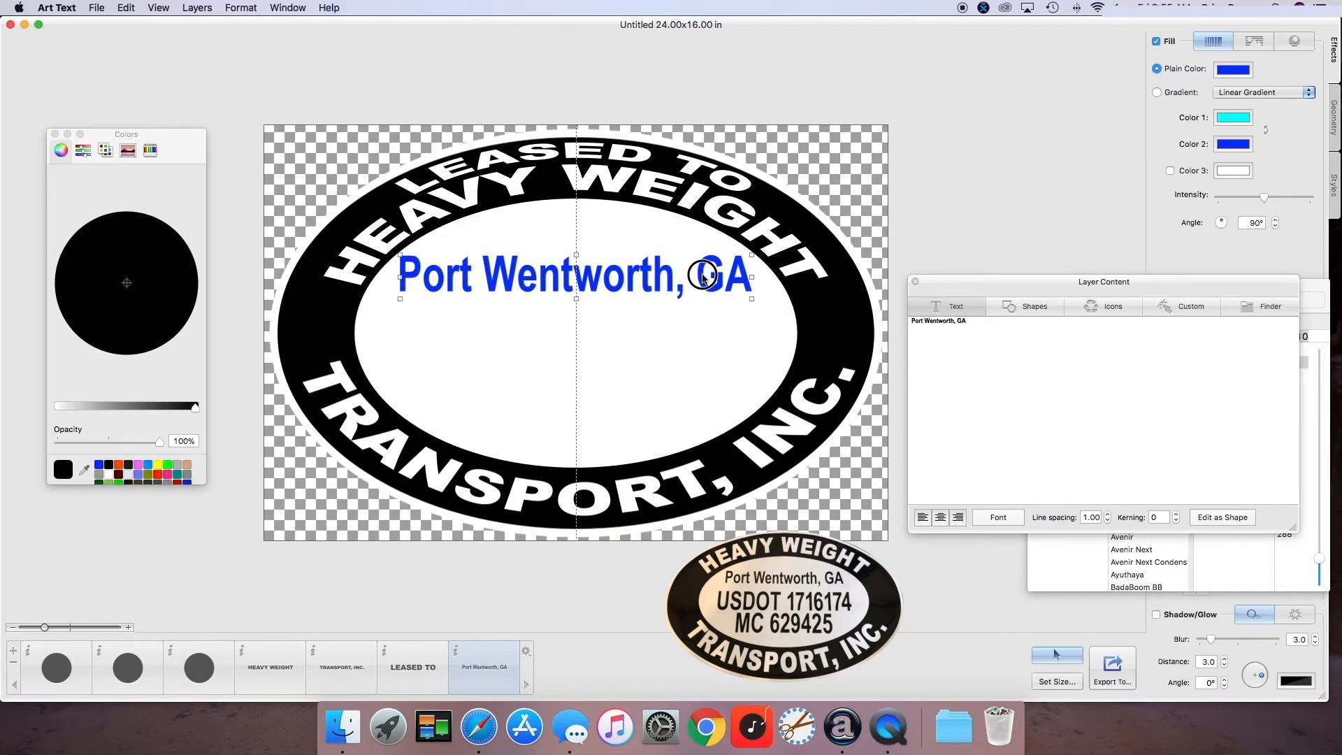
click(61, 149)
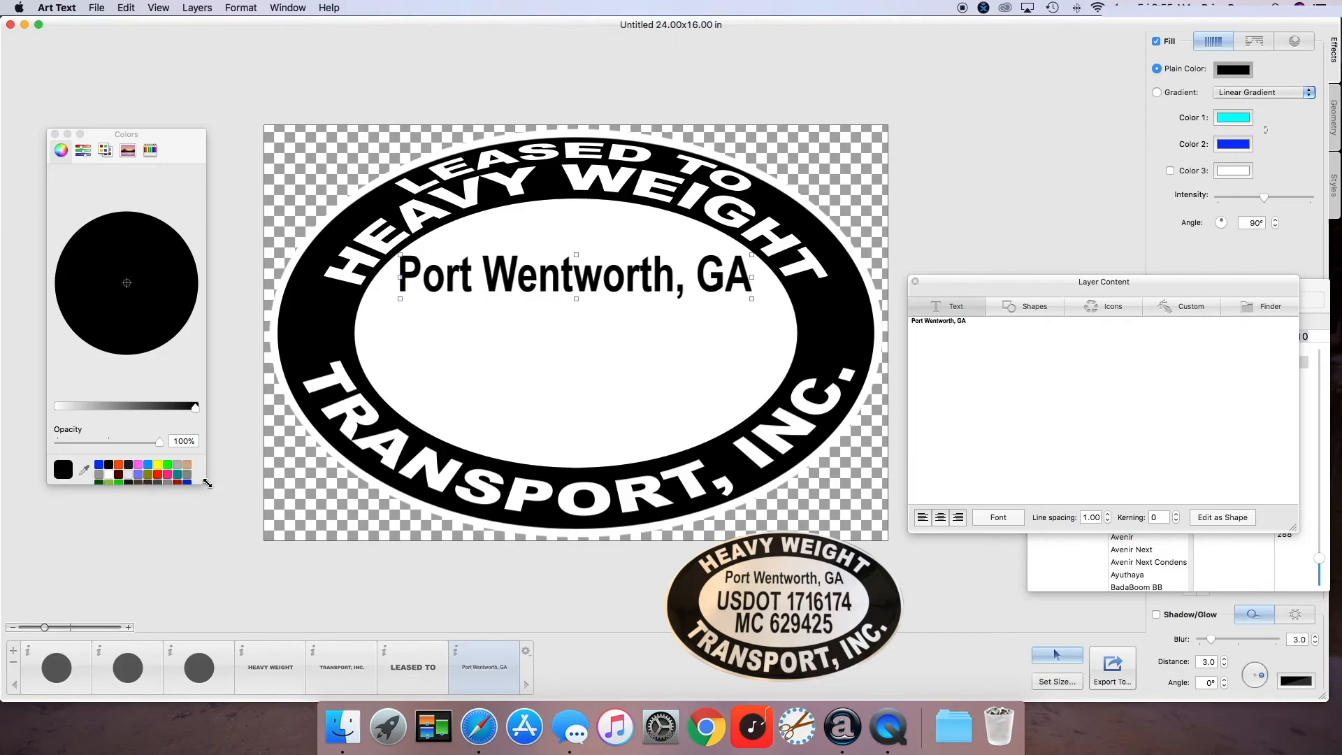
mouse_move(236, 489)
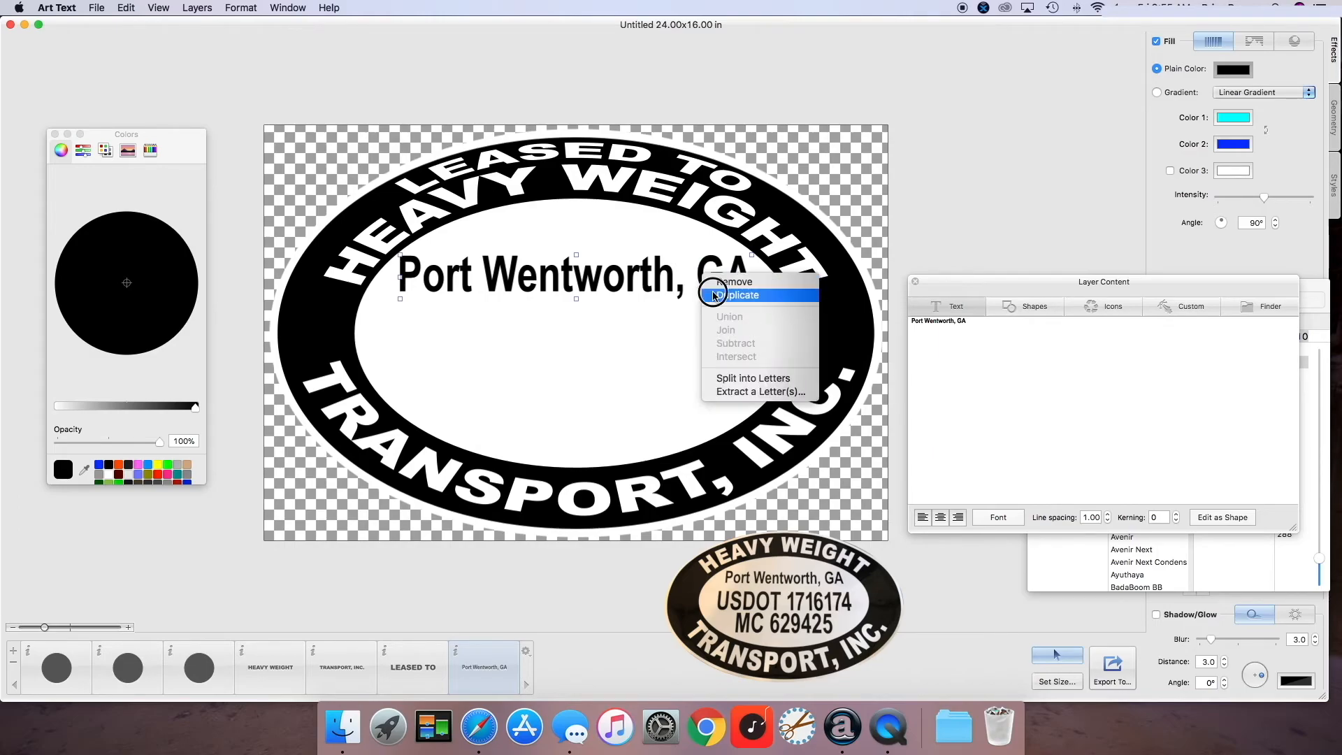
Step: Duplicate the city line as USDOT 1716174 and enlarge it to span the oval
click(741, 295)
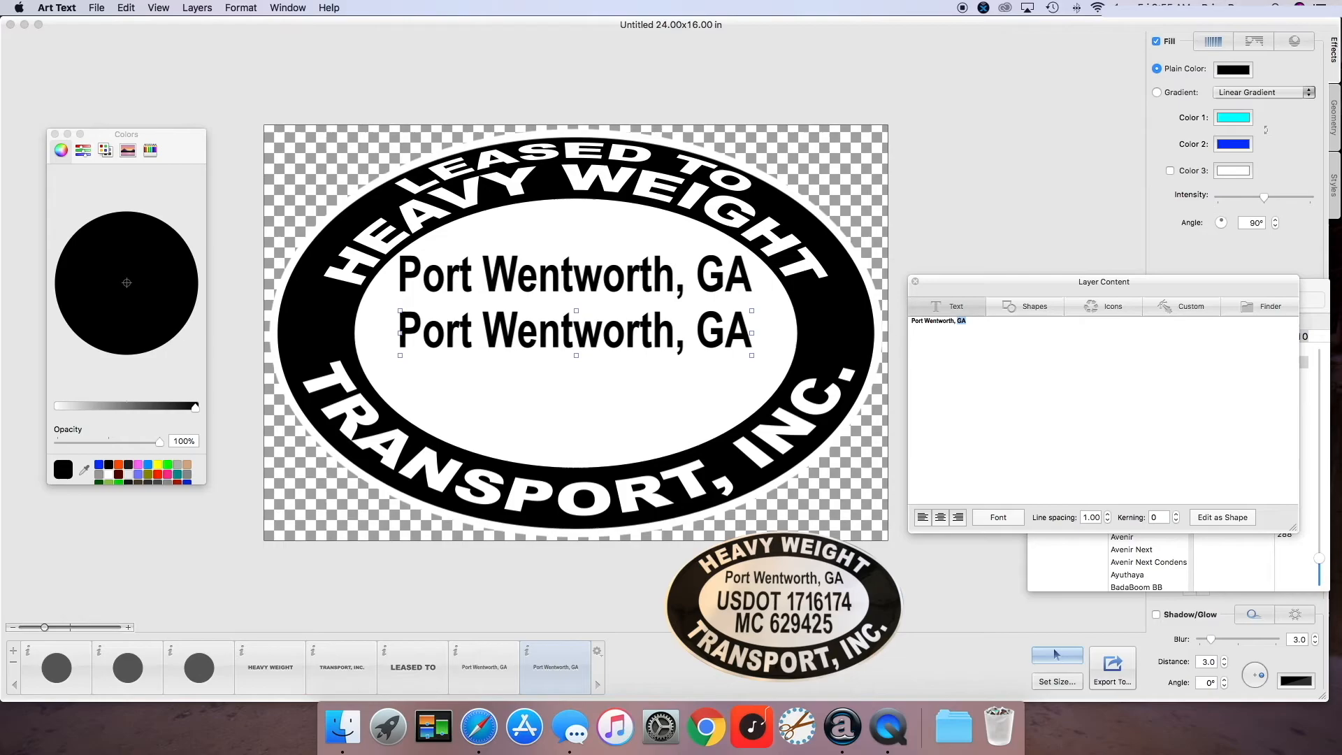
text(Port)
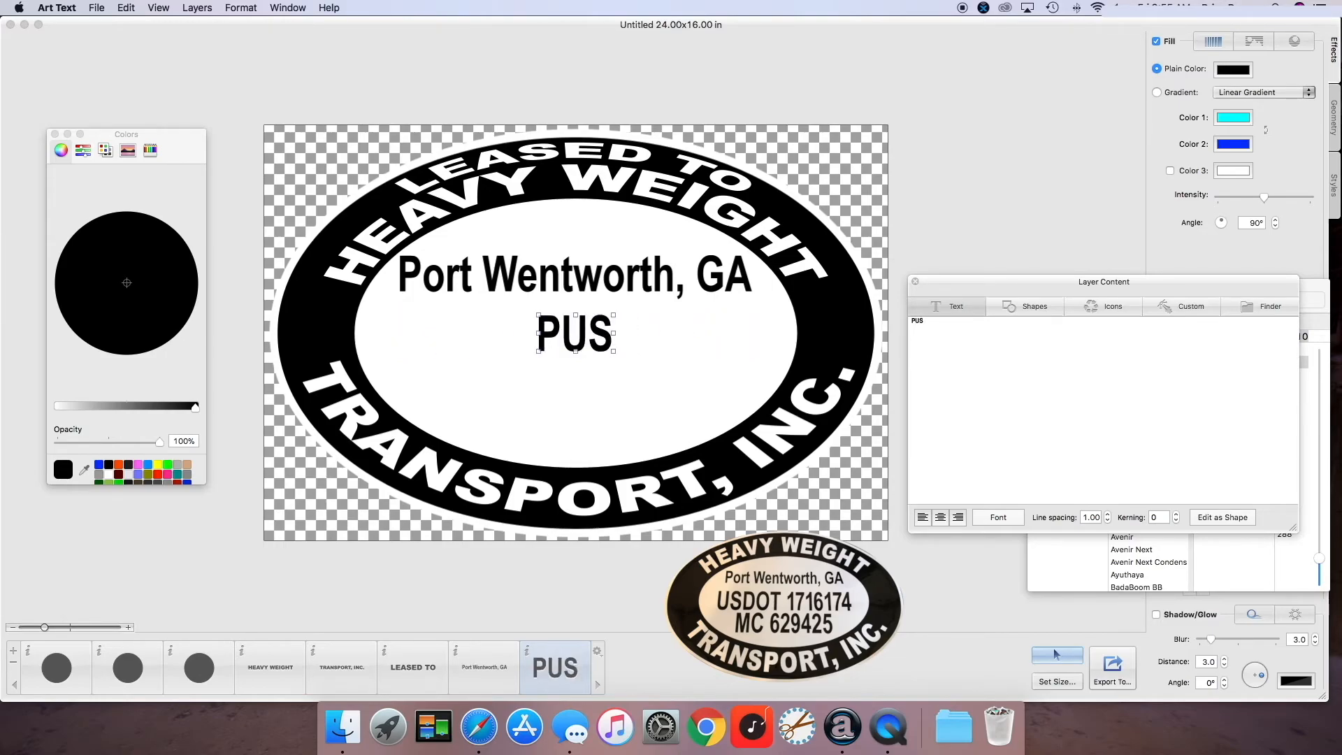
text(USDOT 1716174)
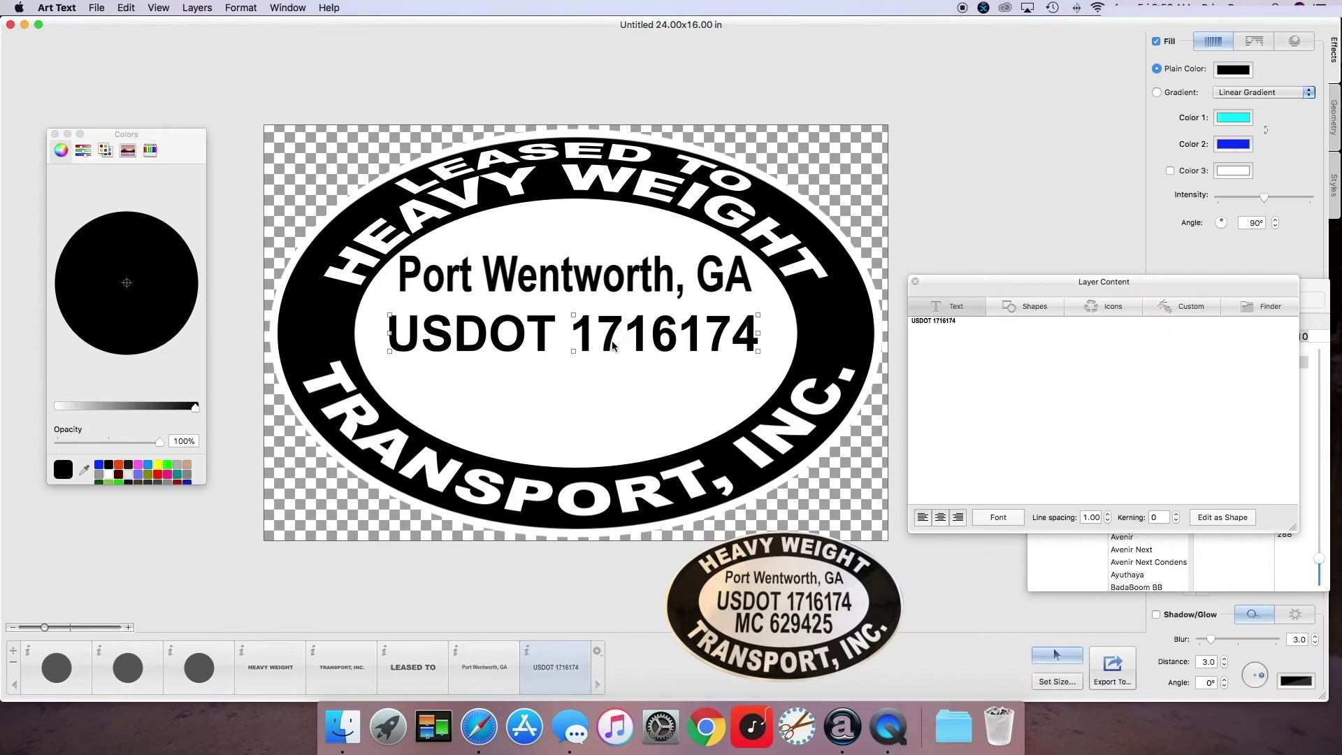
click(998, 518)
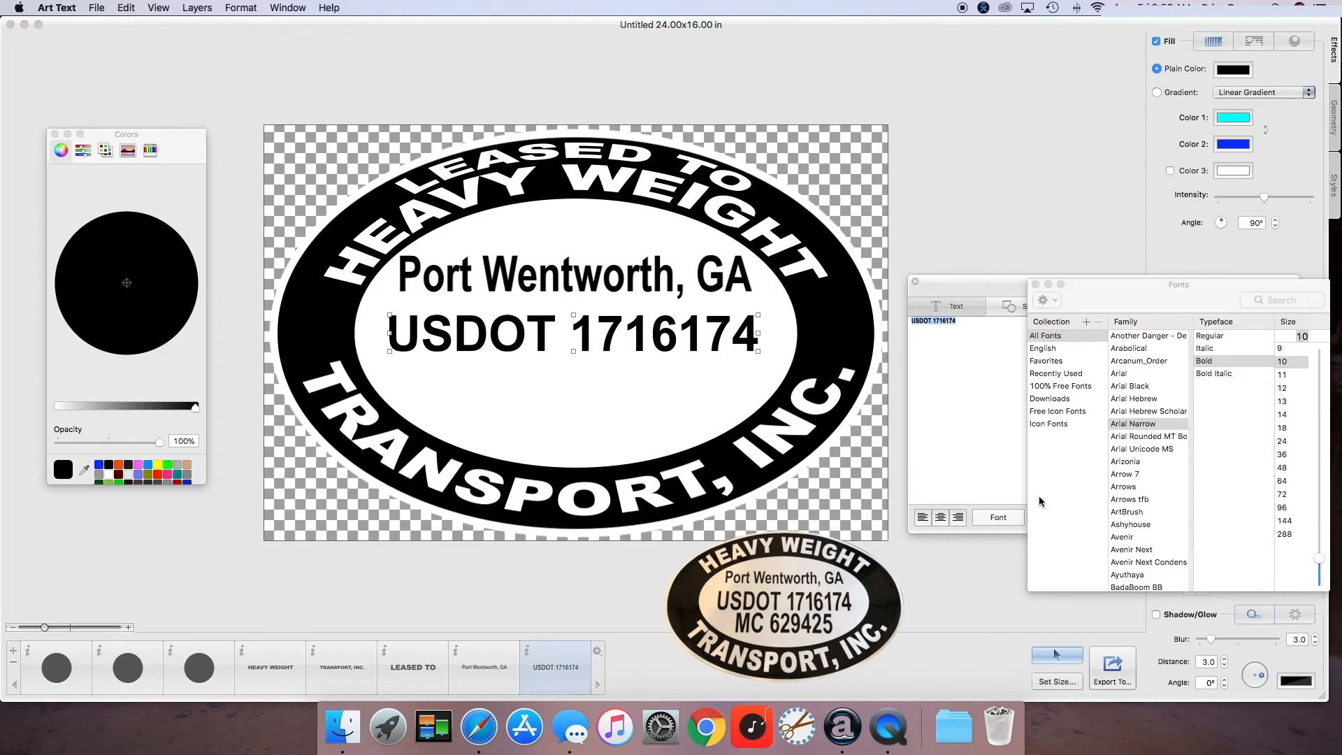
mouse_move(1218, 365)
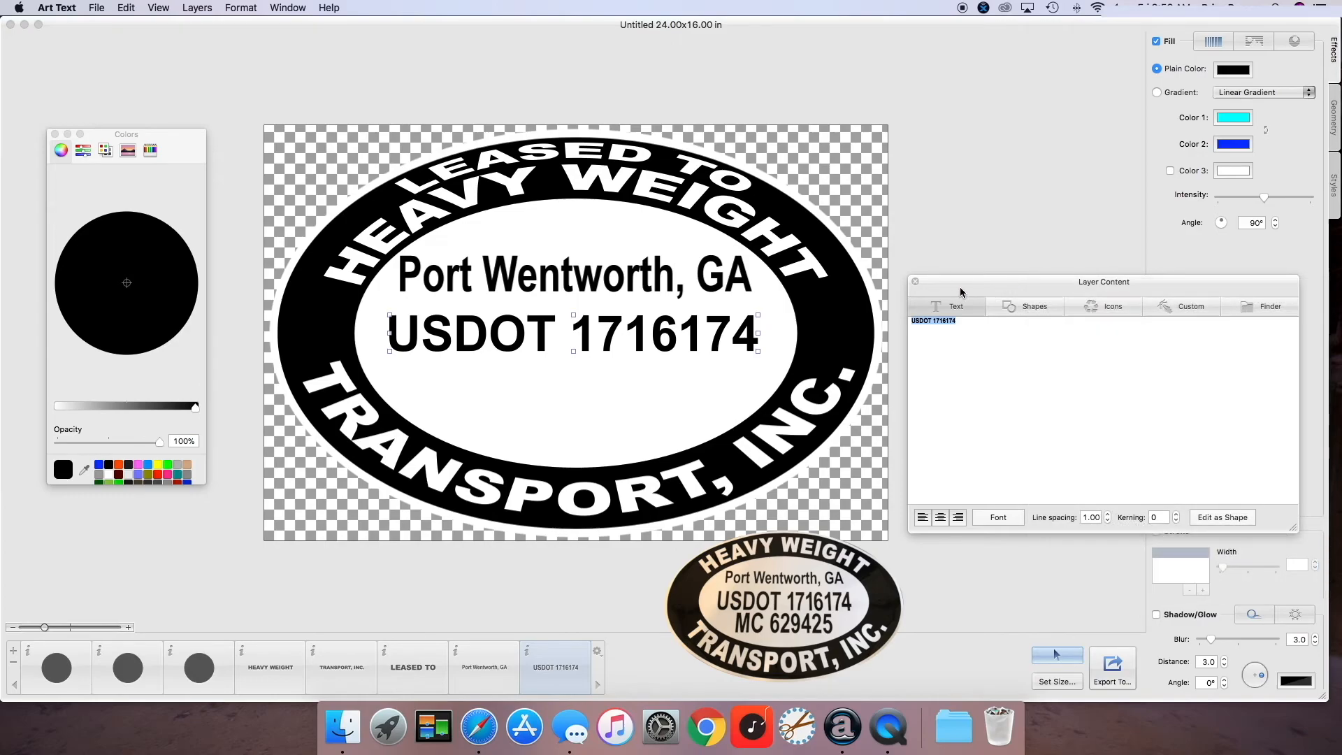
click(915, 281)
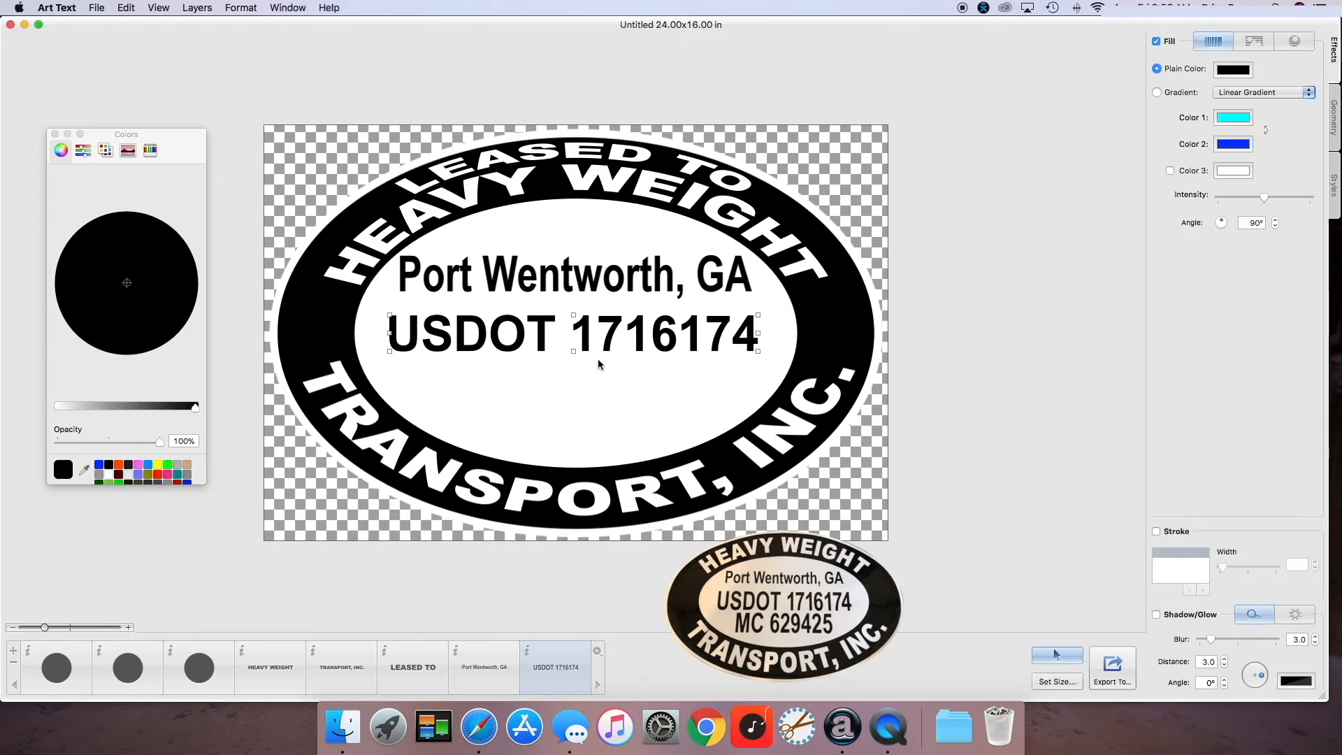
click(604, 341)
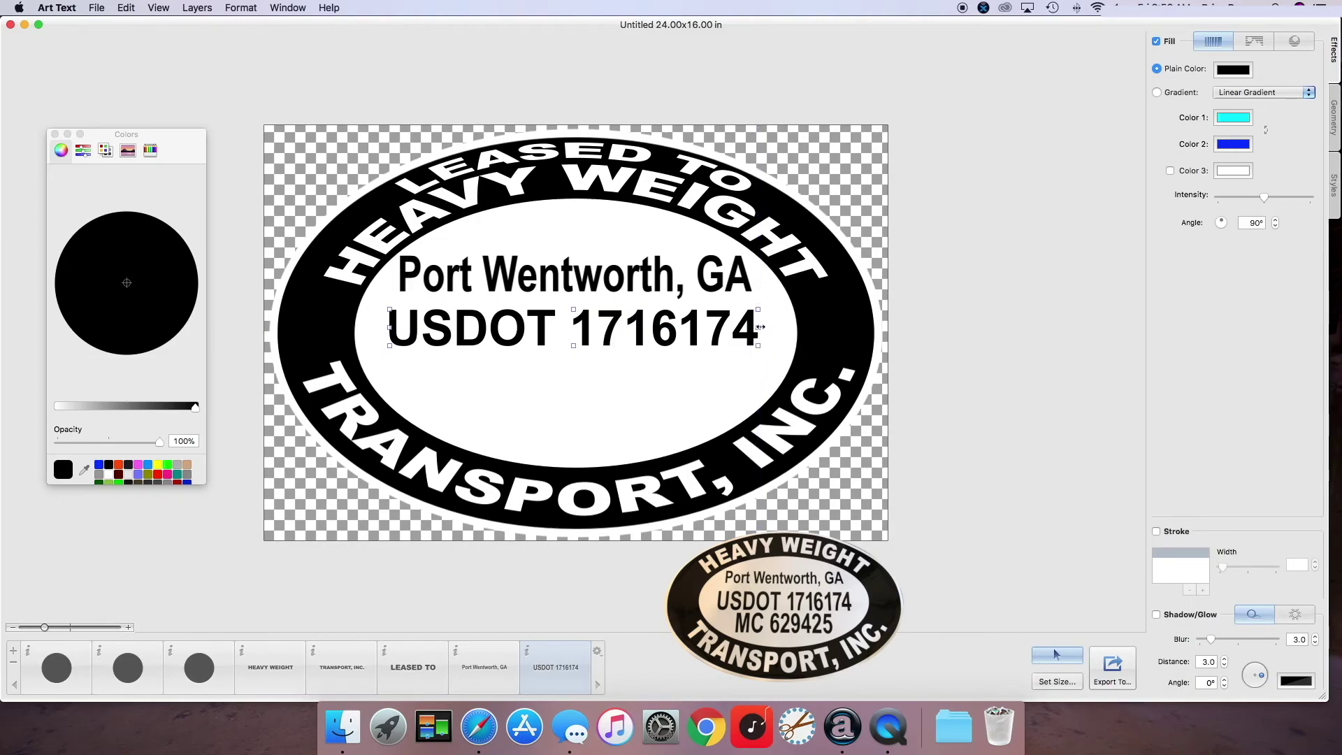
drag(758, 328, 770, 334)
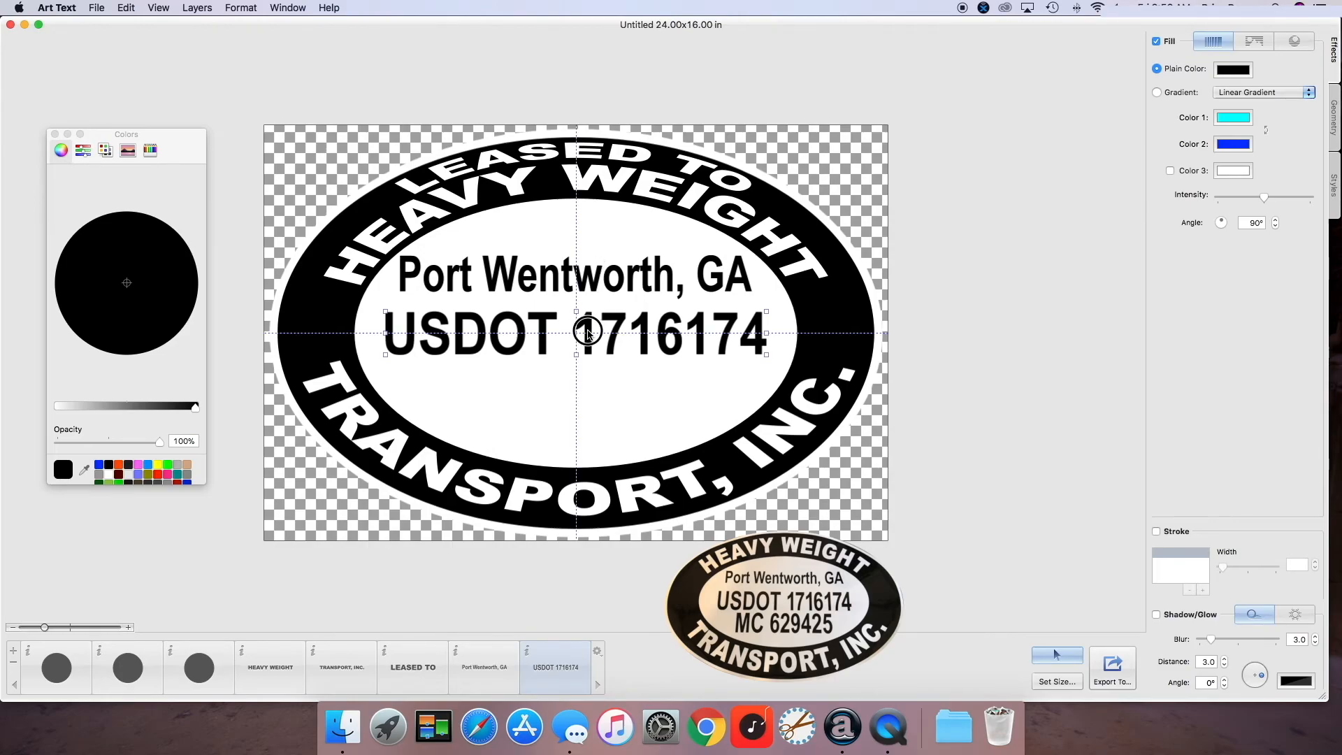
Step: Duplicate the USDOT line, move the copy down and retype it as MC 629425, centered
right_click(584, 332)
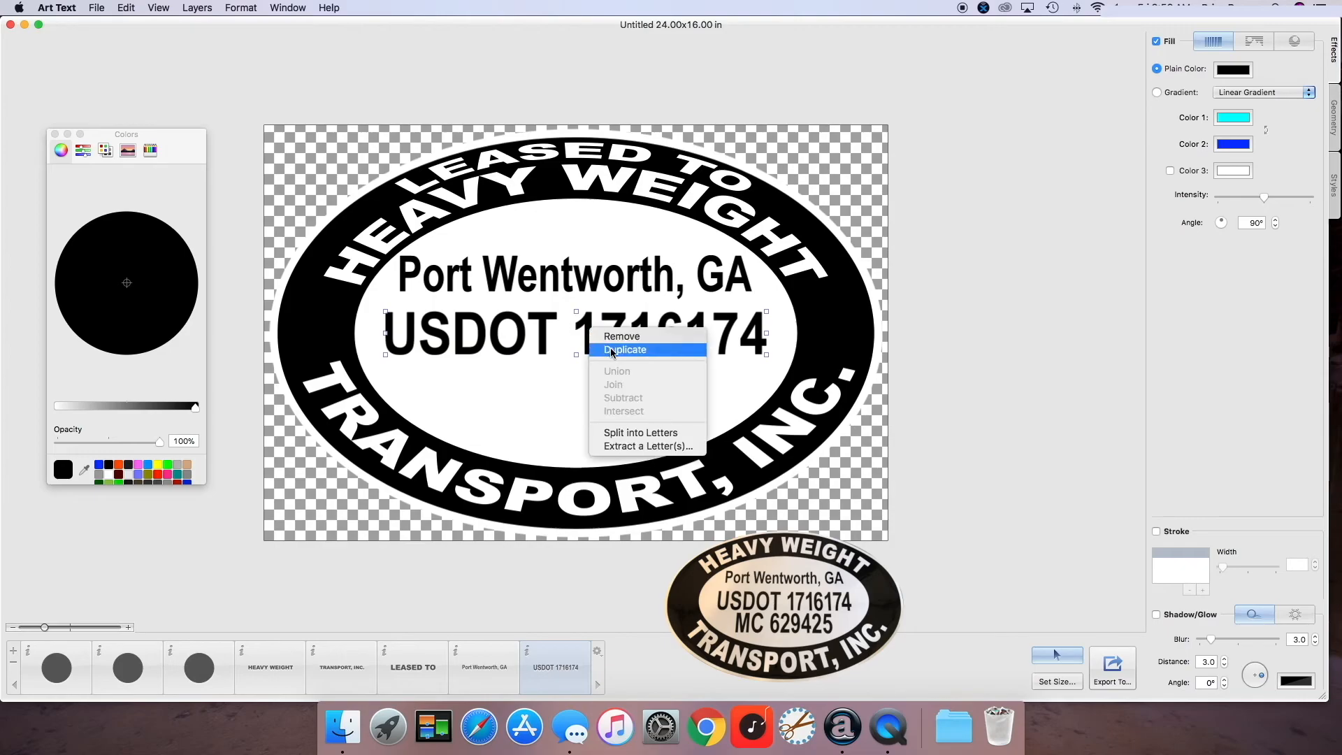
click(625, 350)
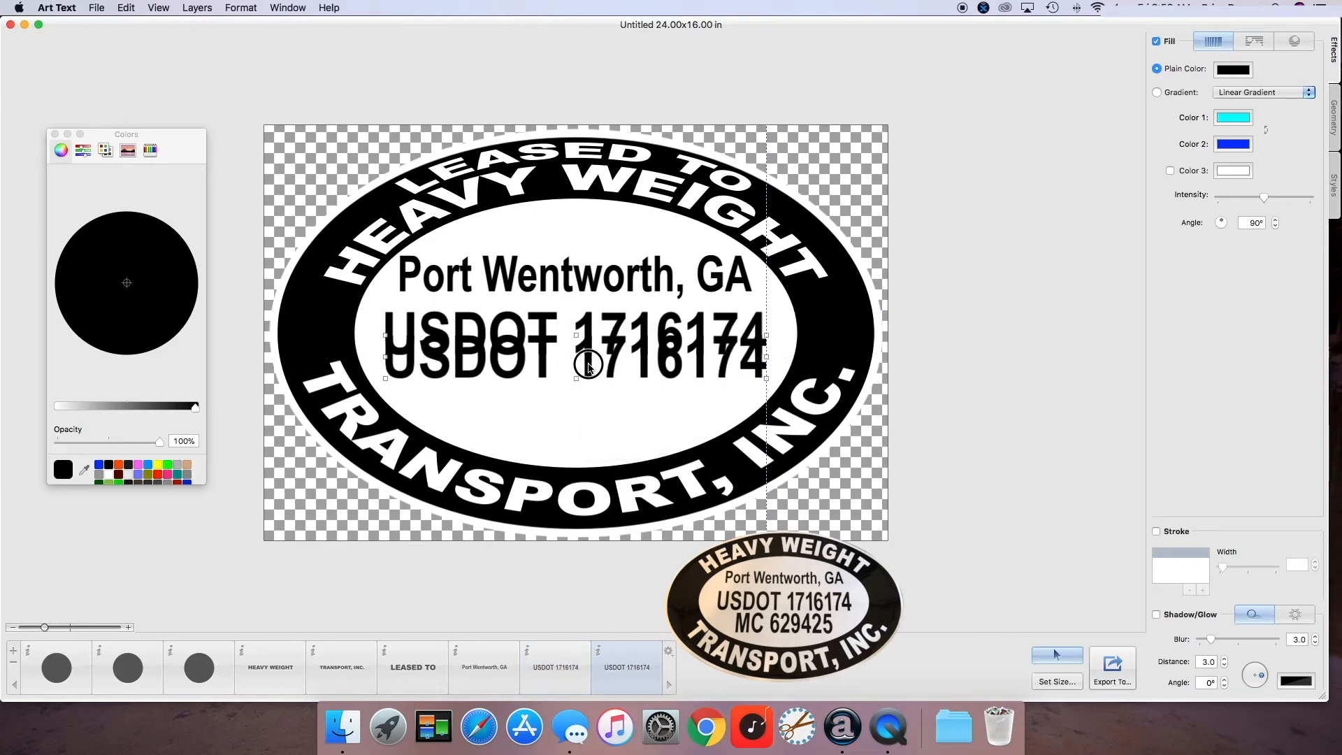
drag(588, 359, 575, 387)
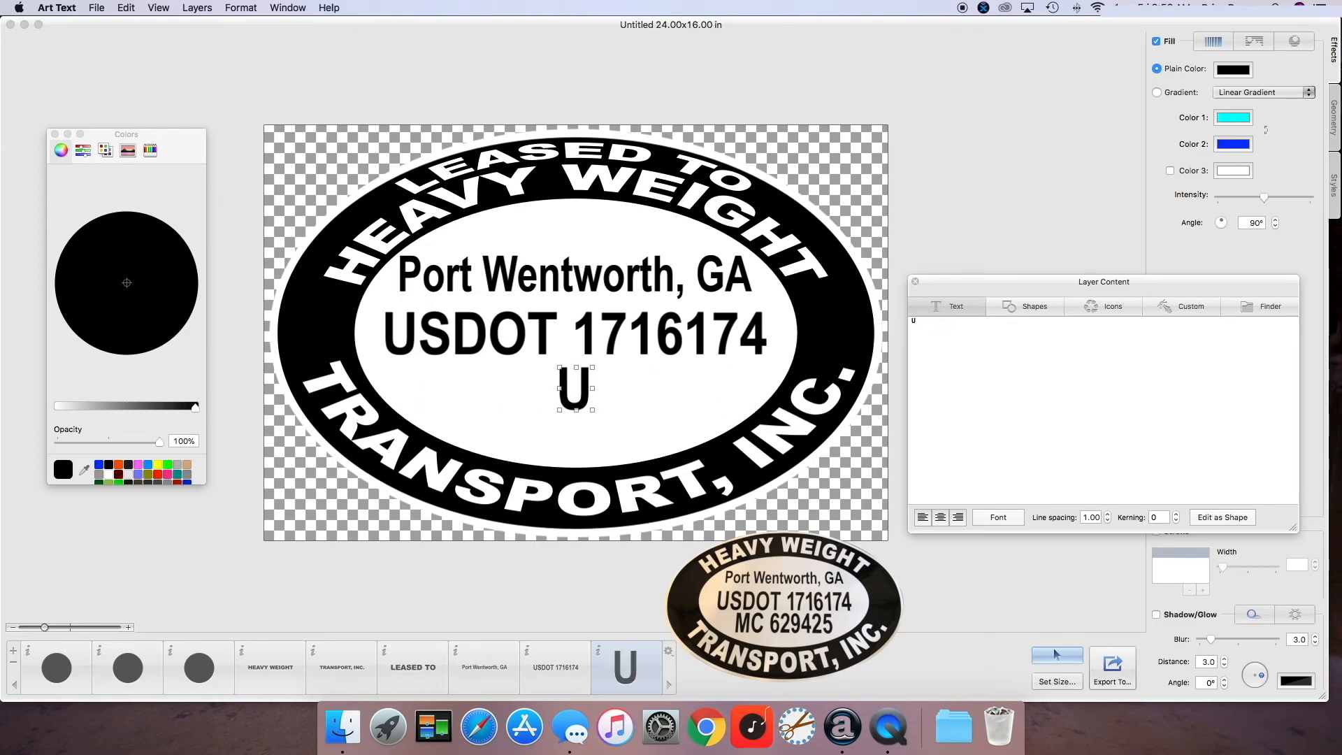
text(M)
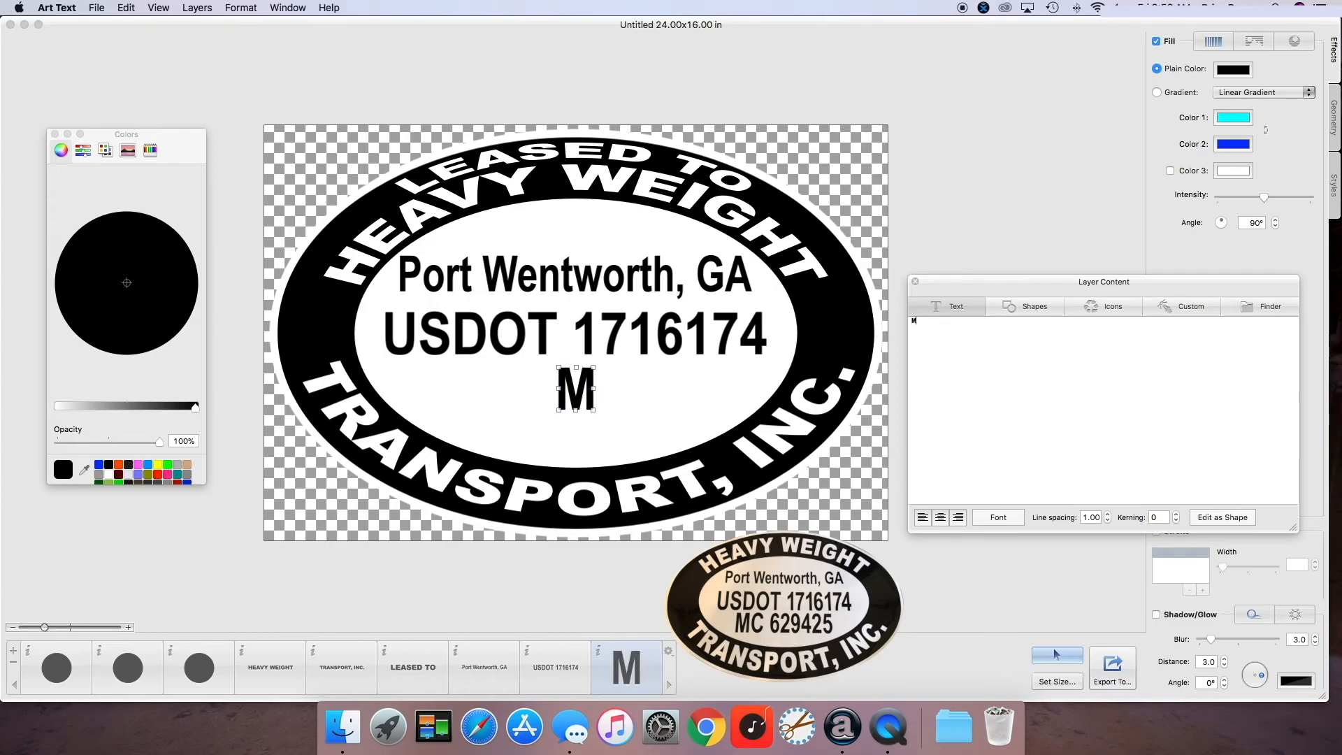
text(C)
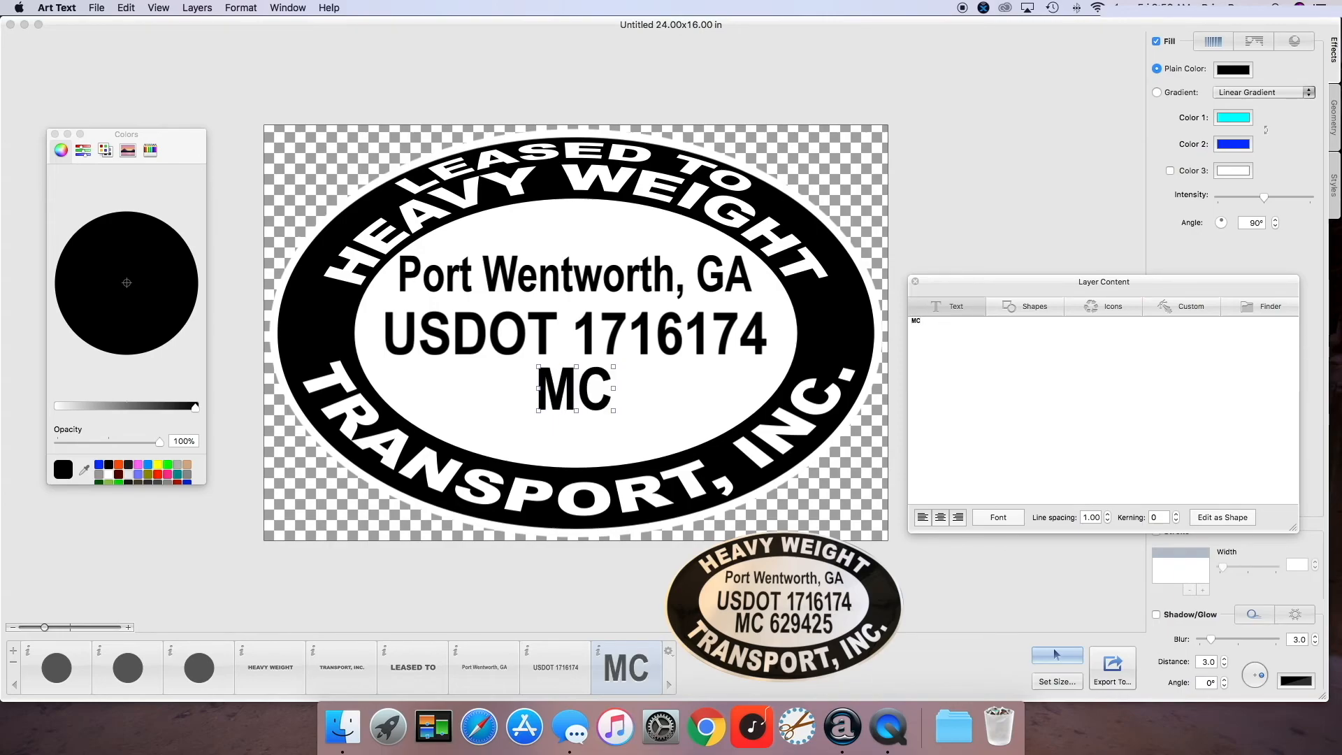
text(629425)
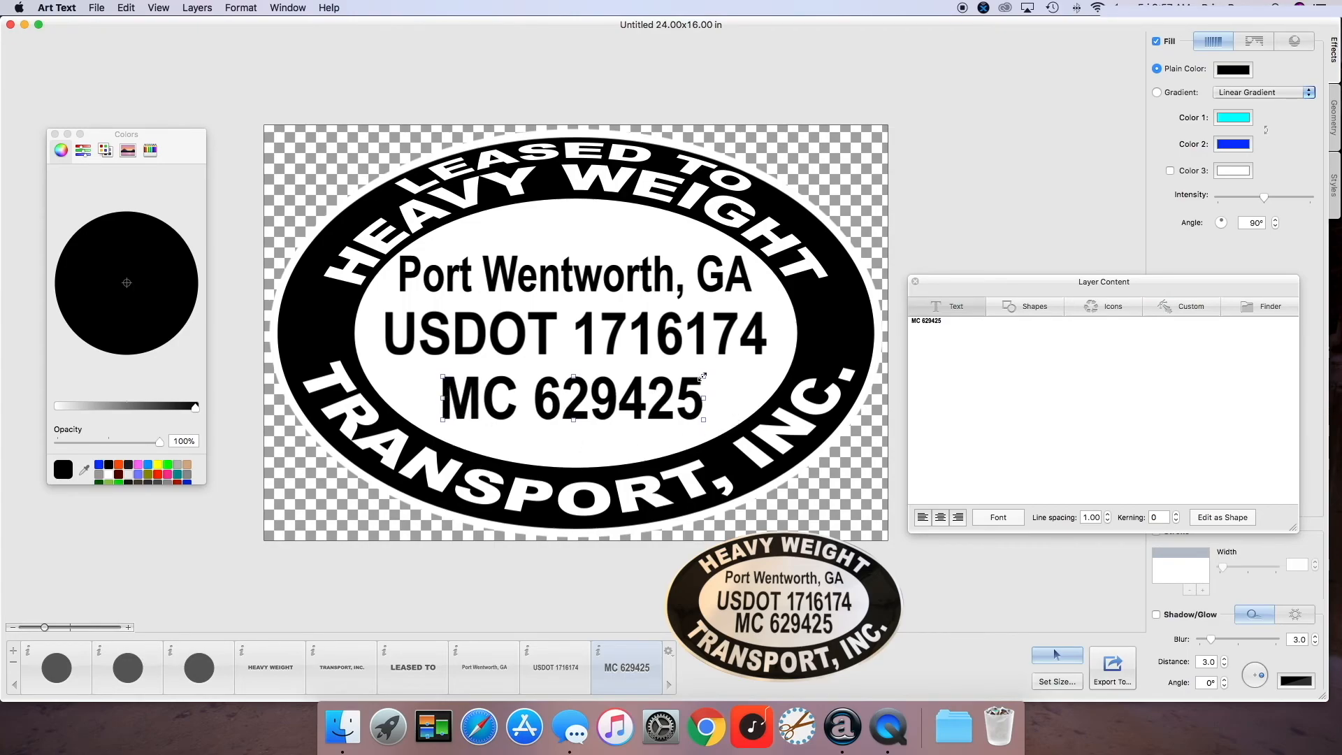
mouse_move(702, 398)
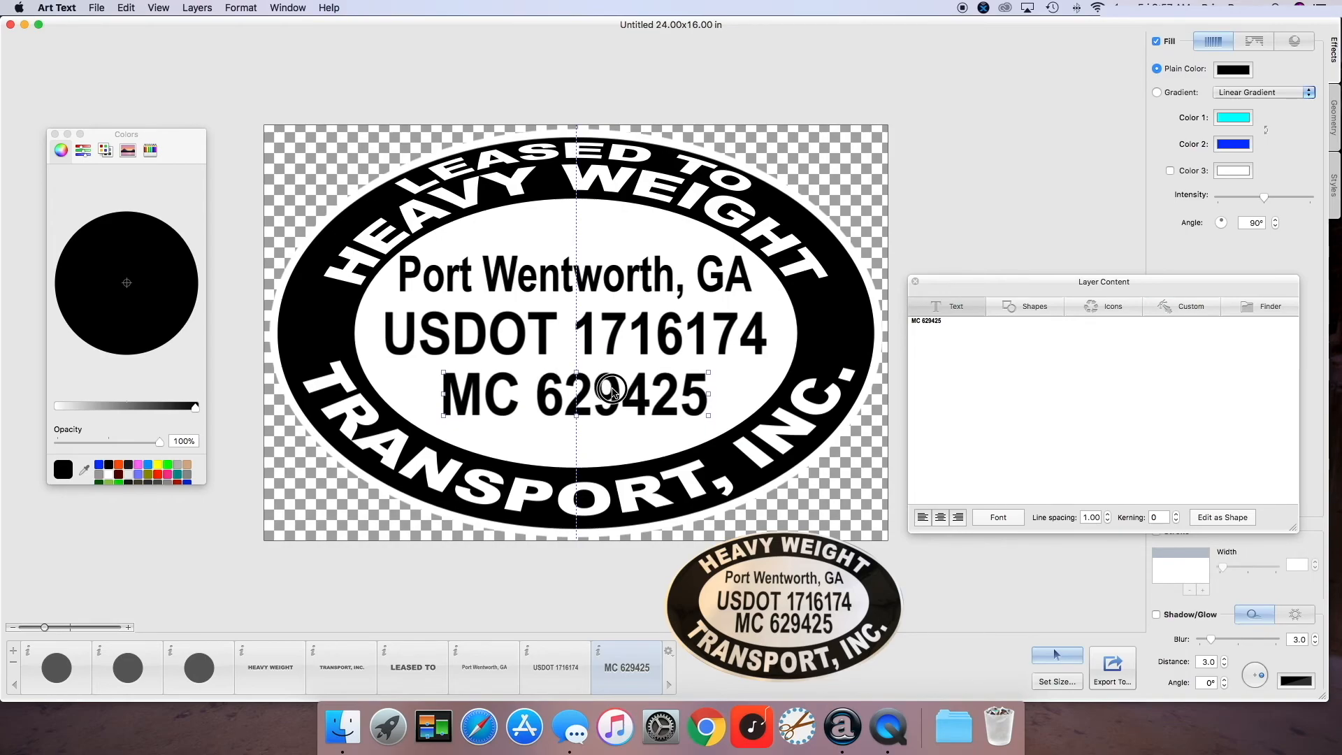
click(1034, 306)
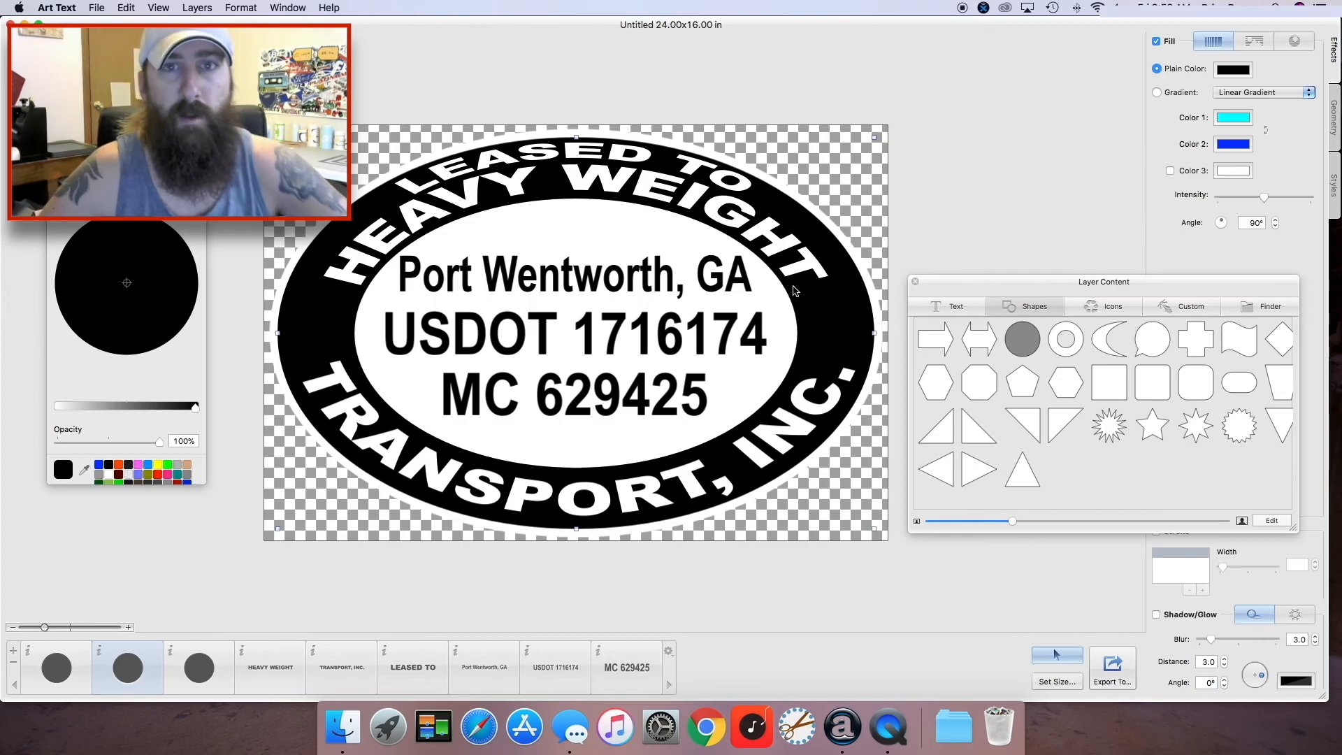
mouse_move(825, 264)
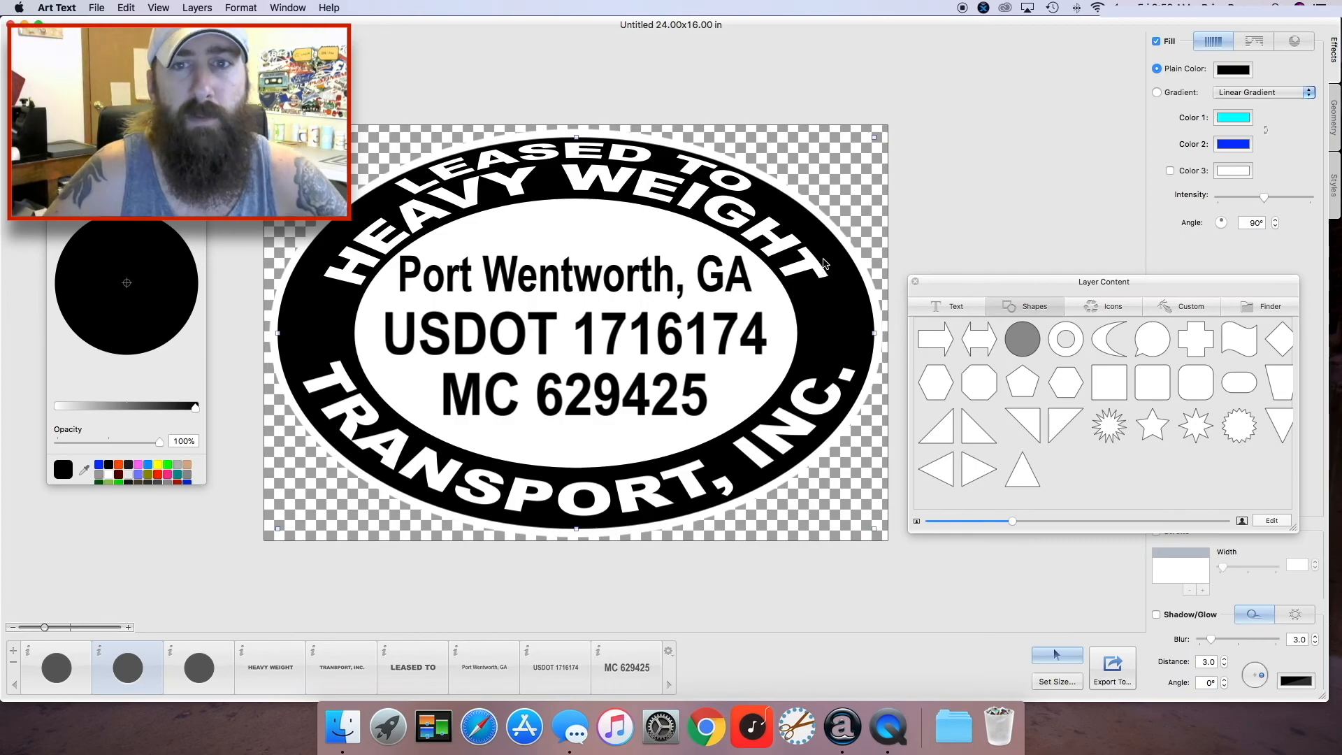